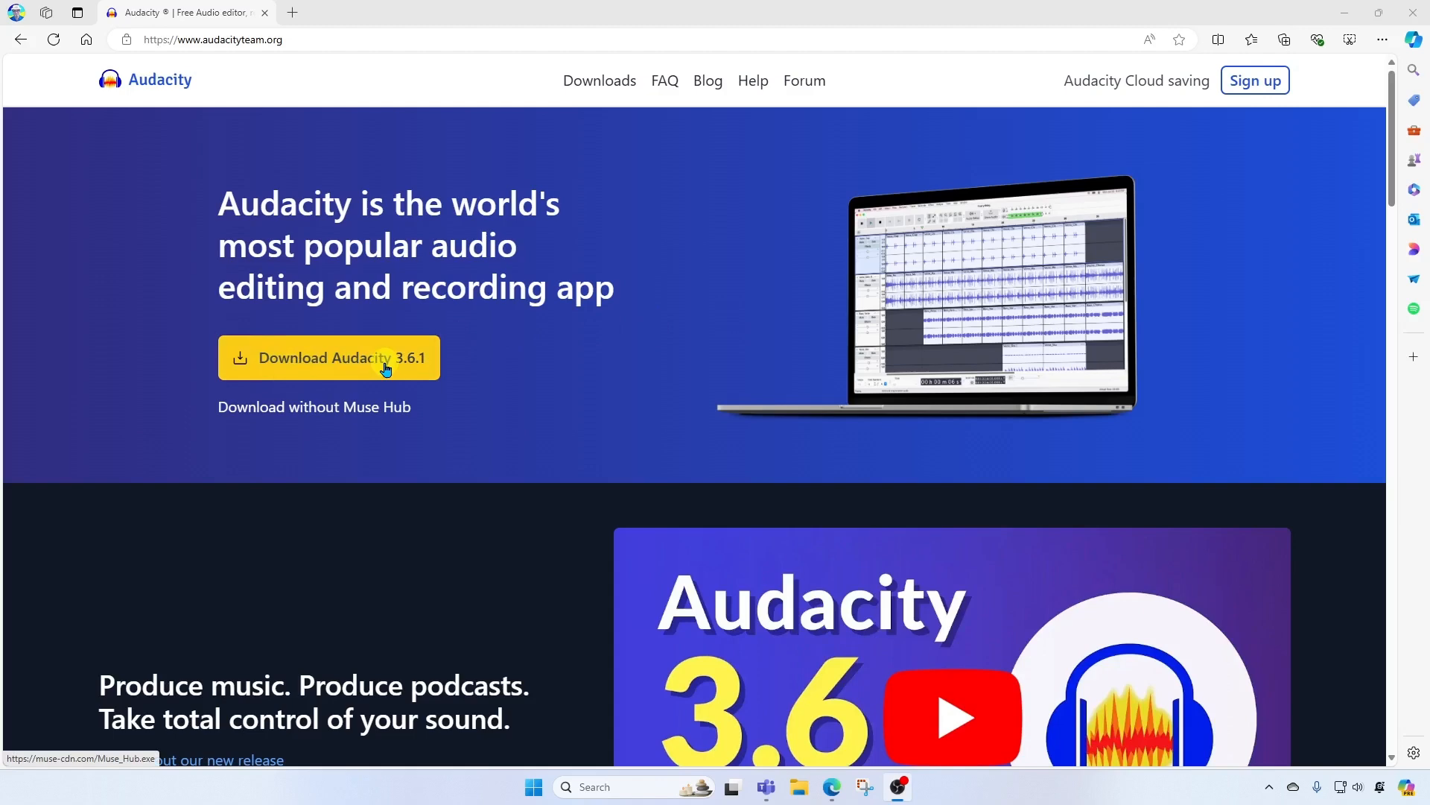
mouse_move(516, 359)
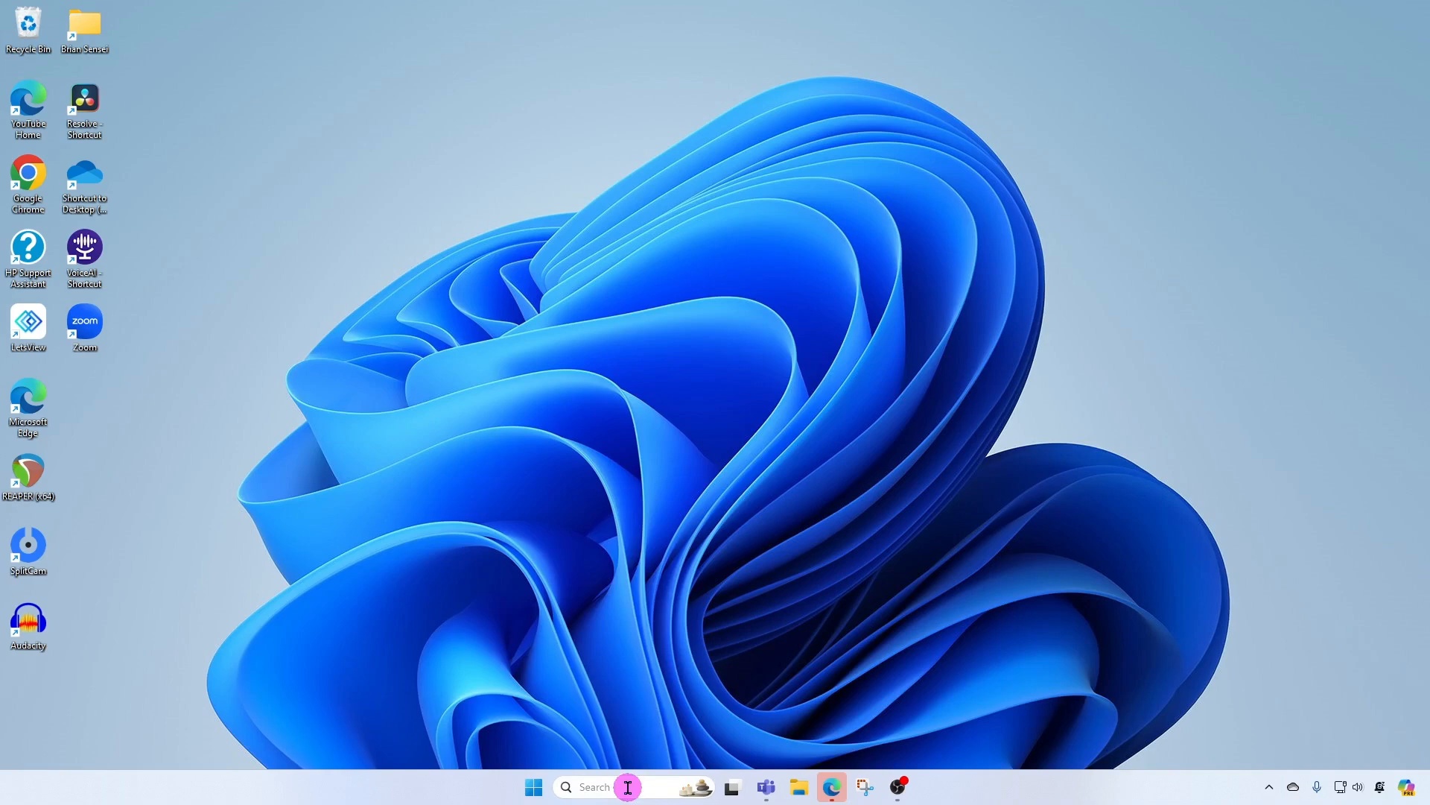
Step: Launch Audacity from the taskbar search with an empty project
type("auda")
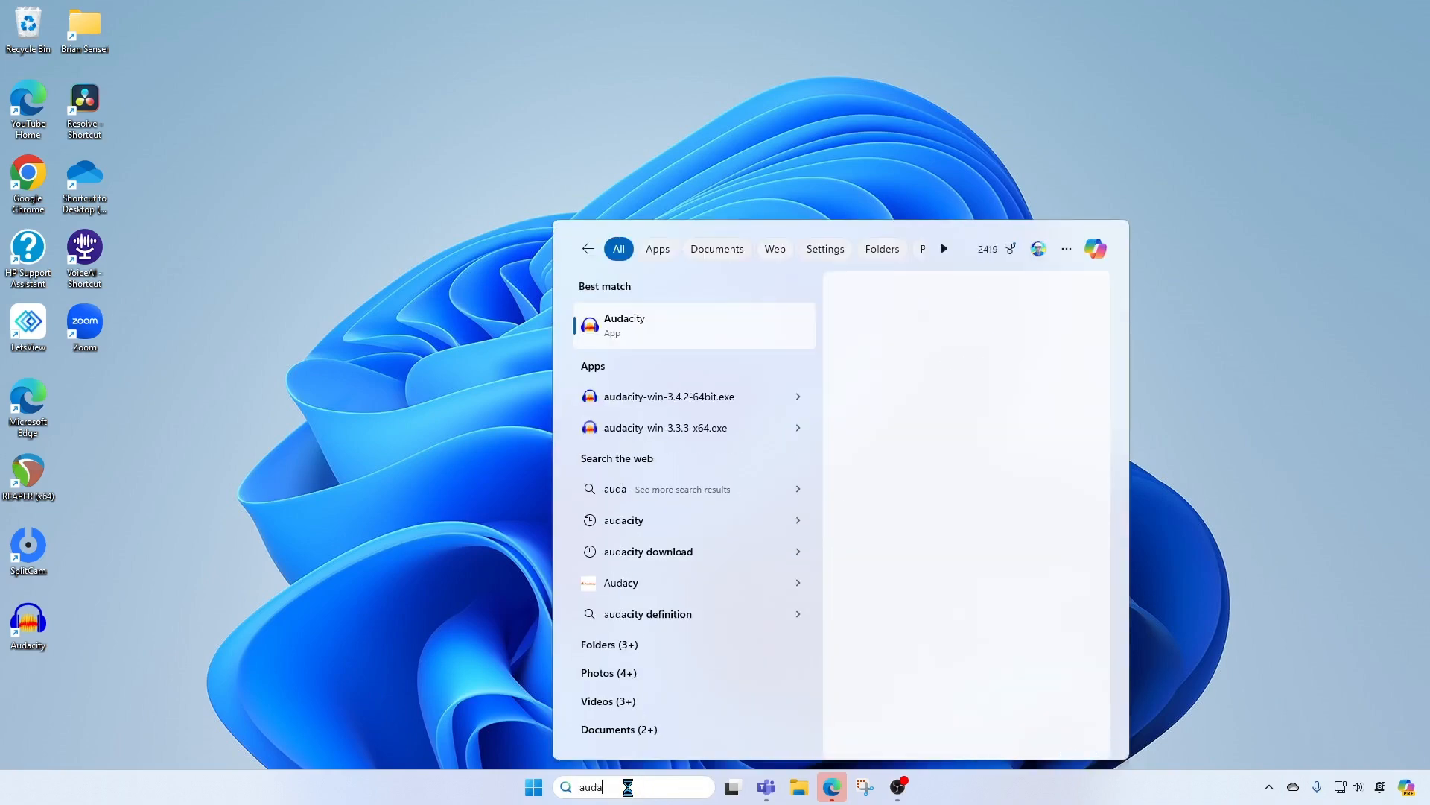
left_click(692, 325)
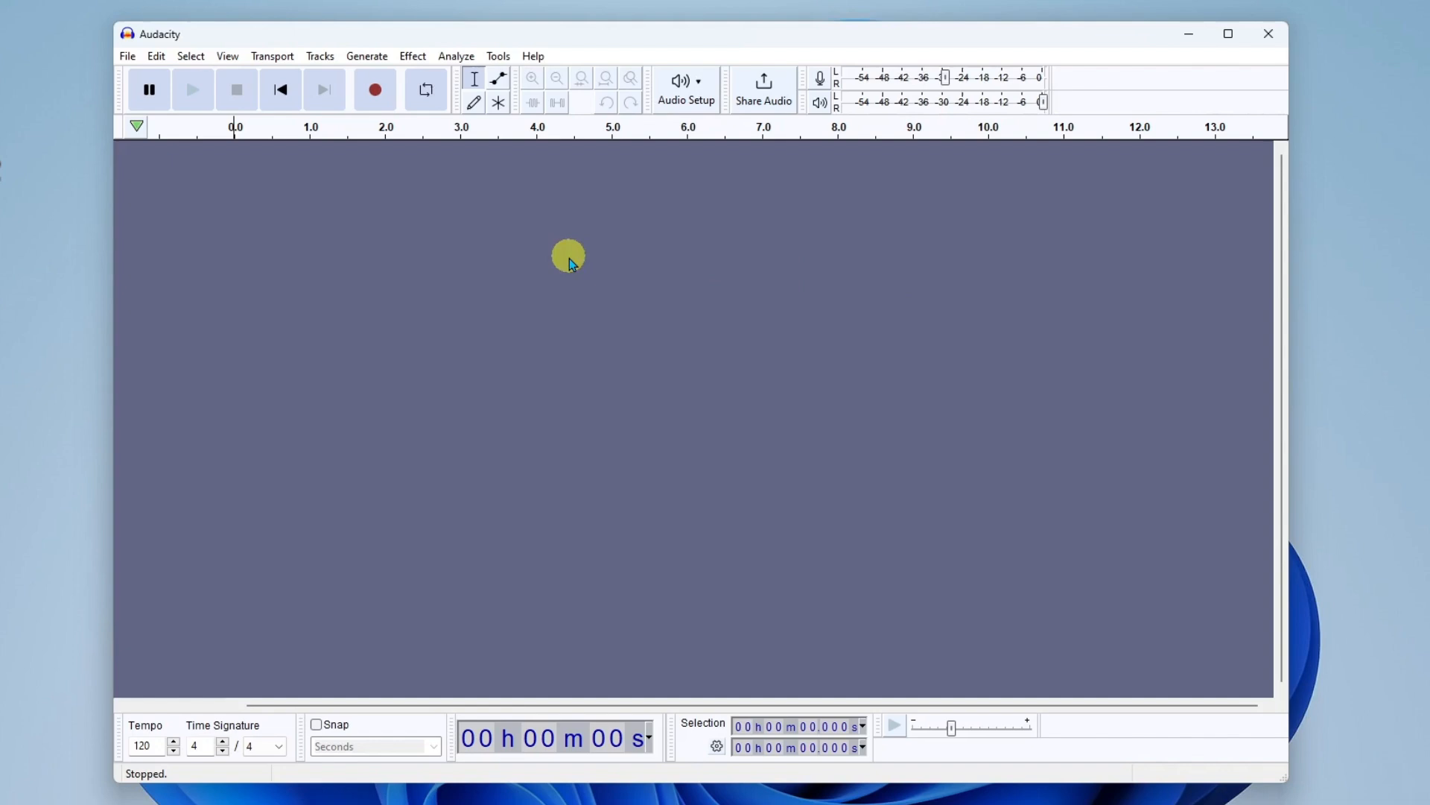
mouse_move(416, 224)
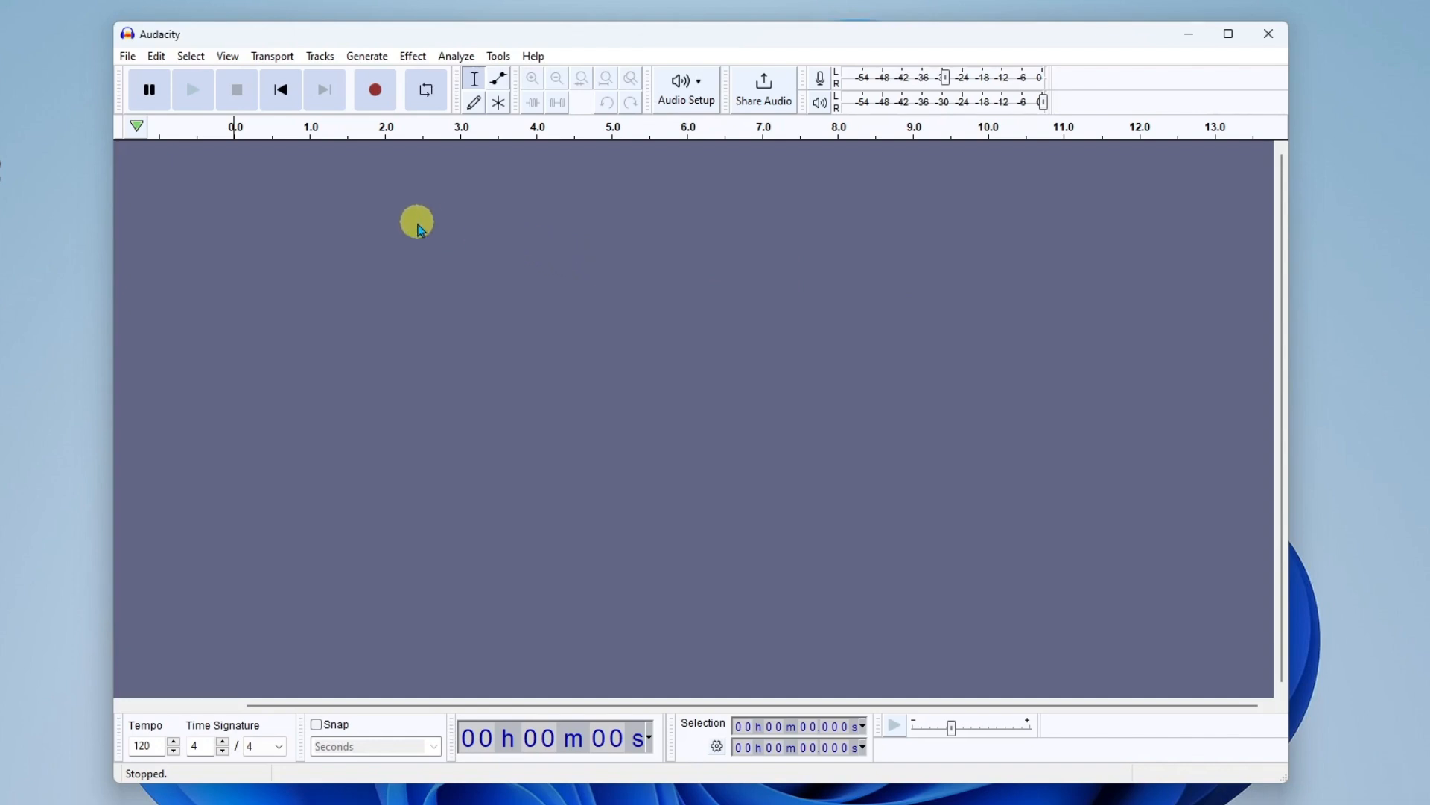
Step: In Audio Settings choose Host MME and playback through the CA-2890 USB speakers
left_click(155, 55)
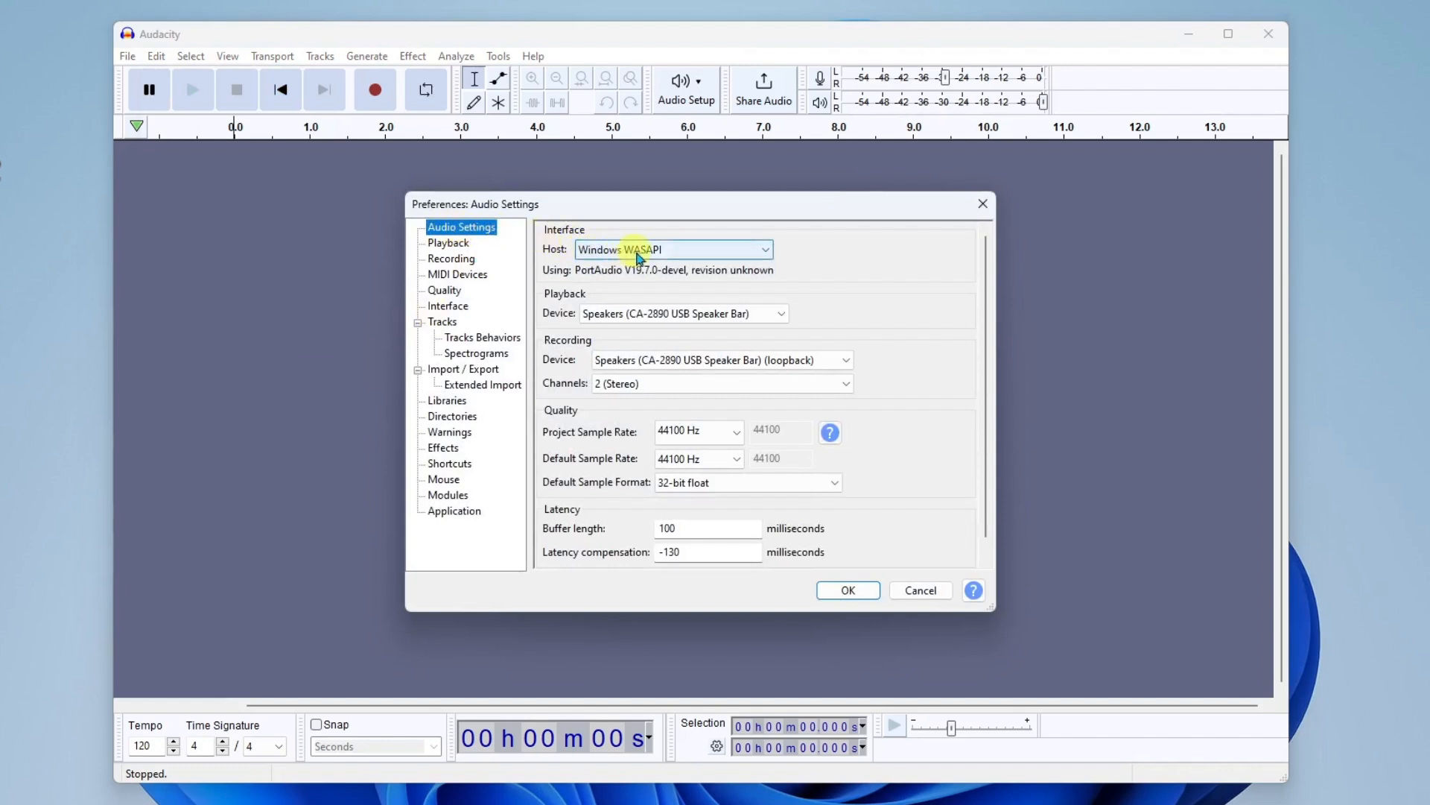
left_click(673, 249)
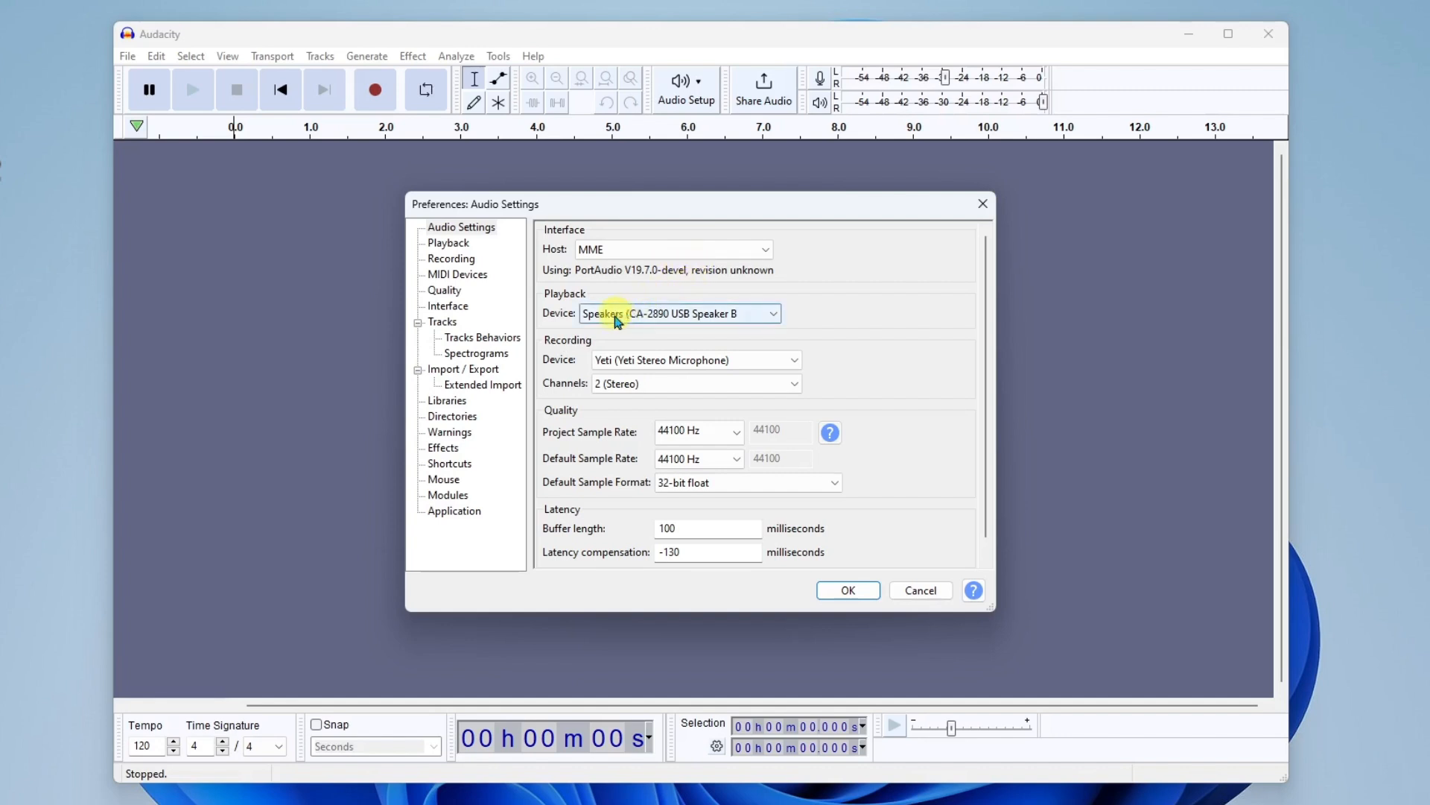
left_click(772, 313)
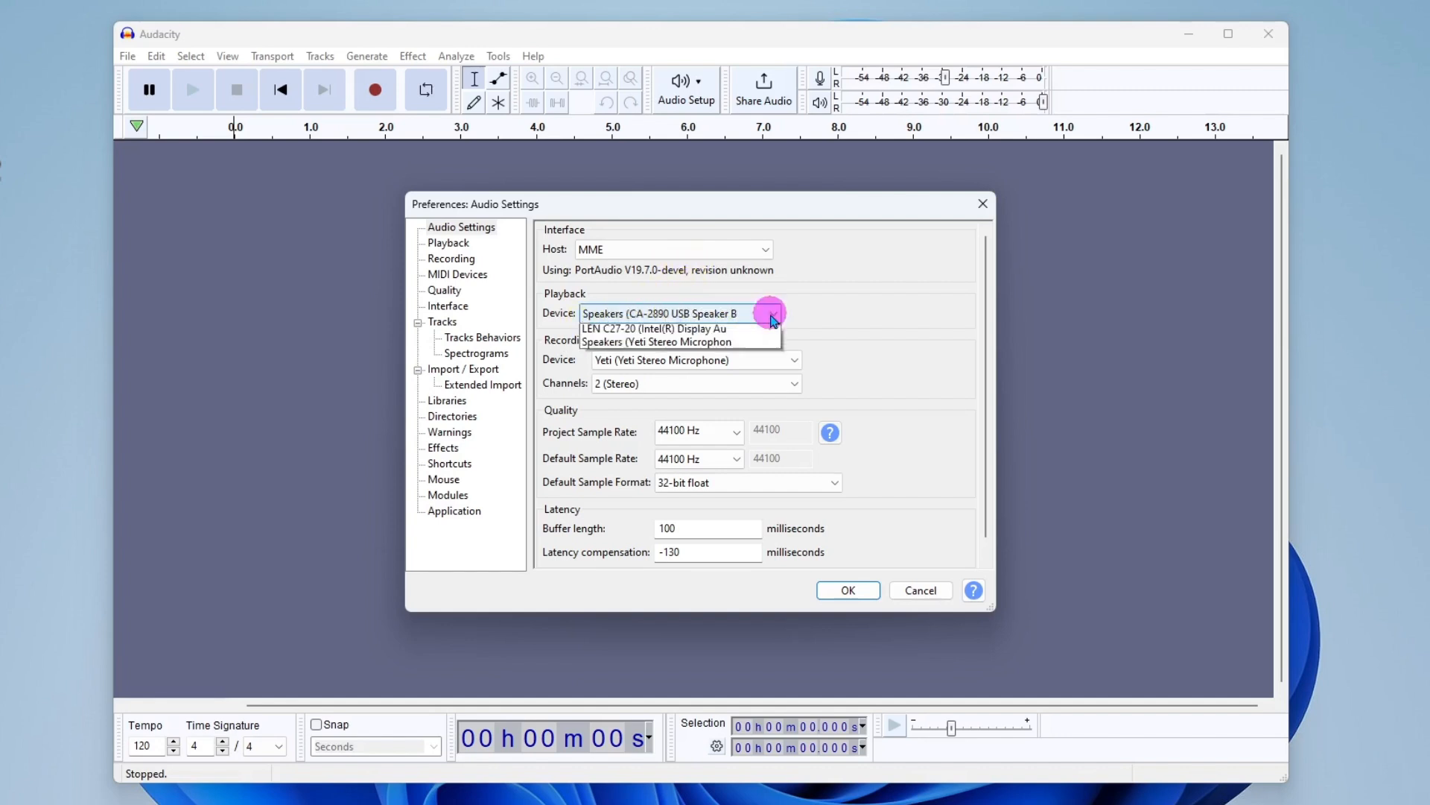
left_click(772, 313)
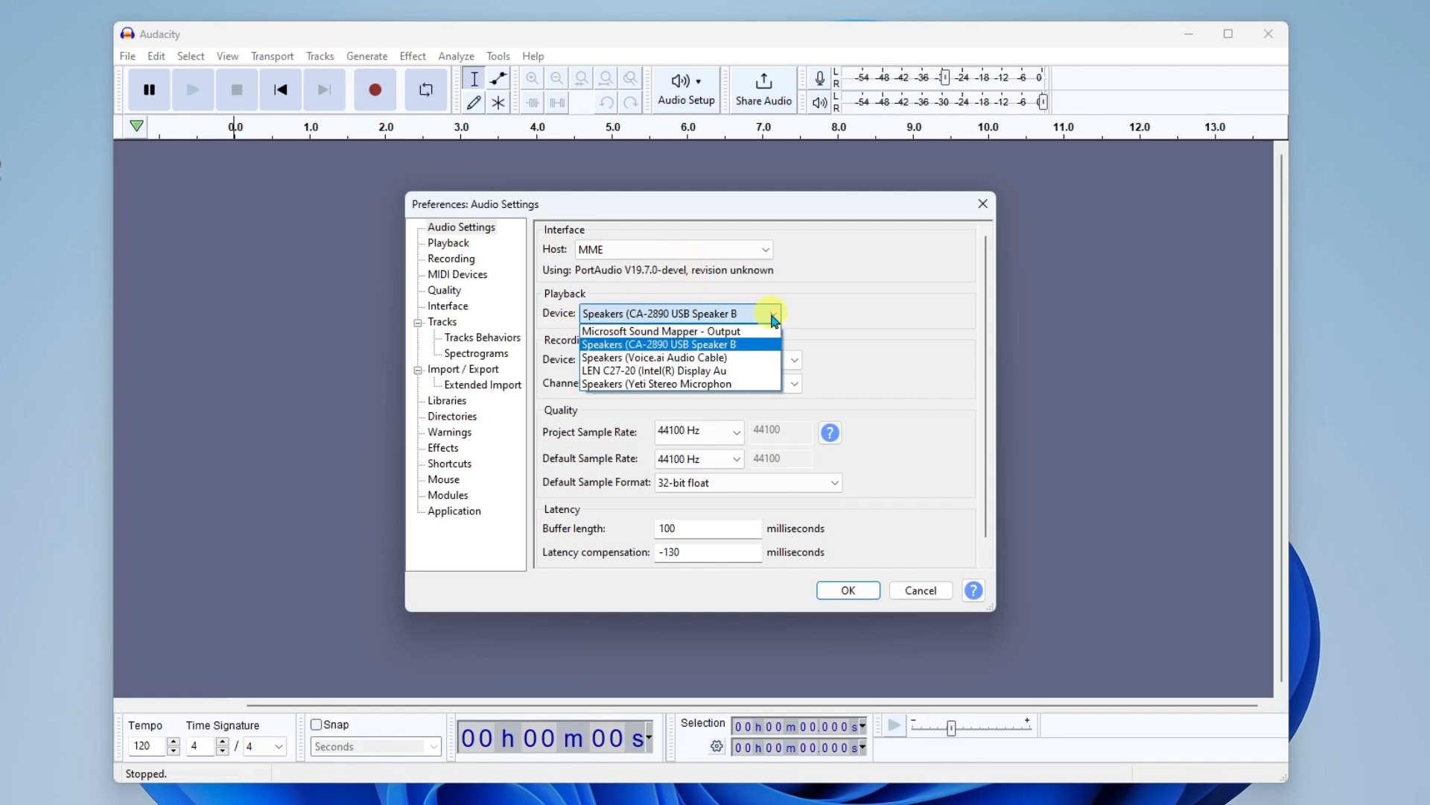
left_click(669, 344)
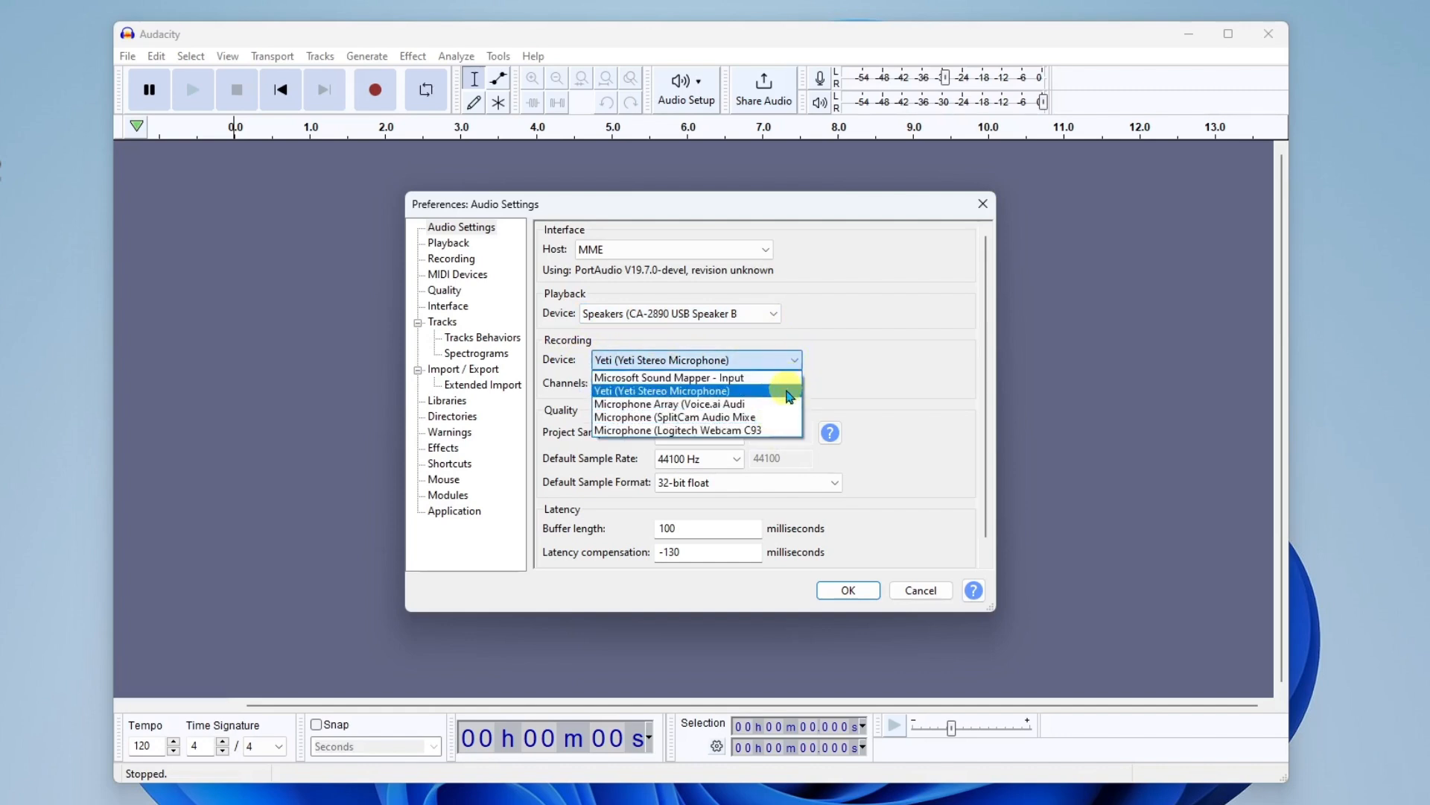
mouse_move(709, 395)
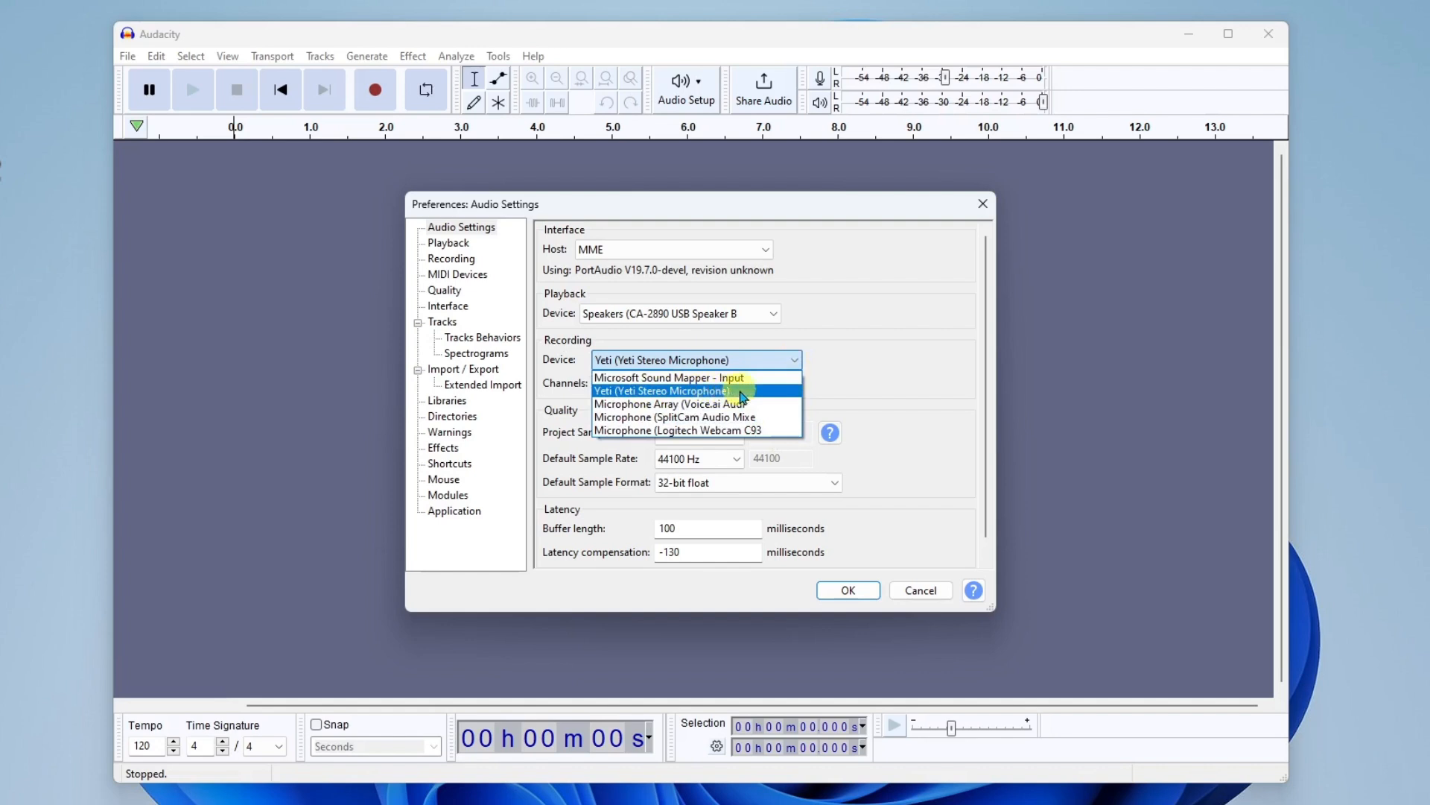
Step: Record from the Yeti Stereo Microphone in 2-channel stereo and confirm the settings
left_click(660, 389)
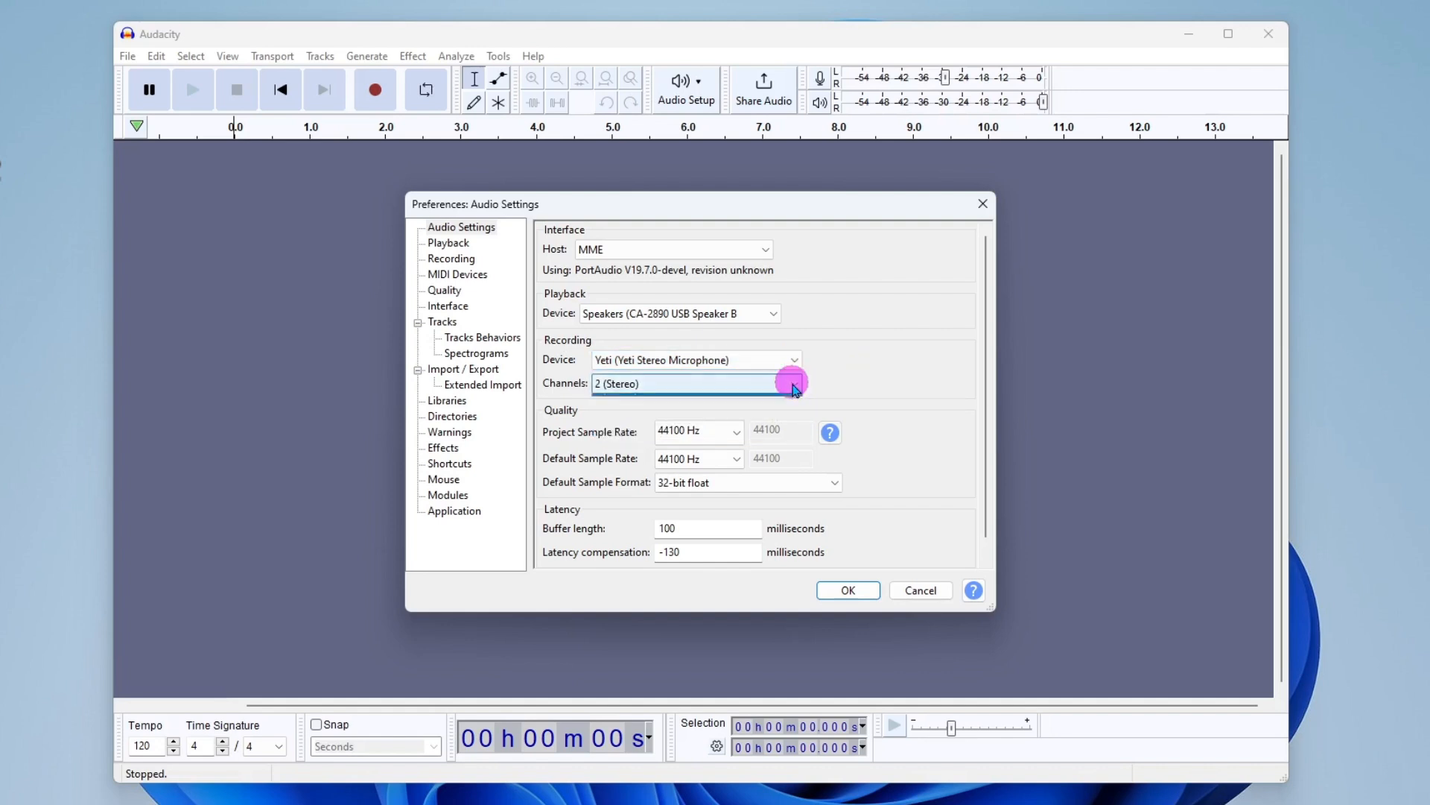
left_click(790, 382)
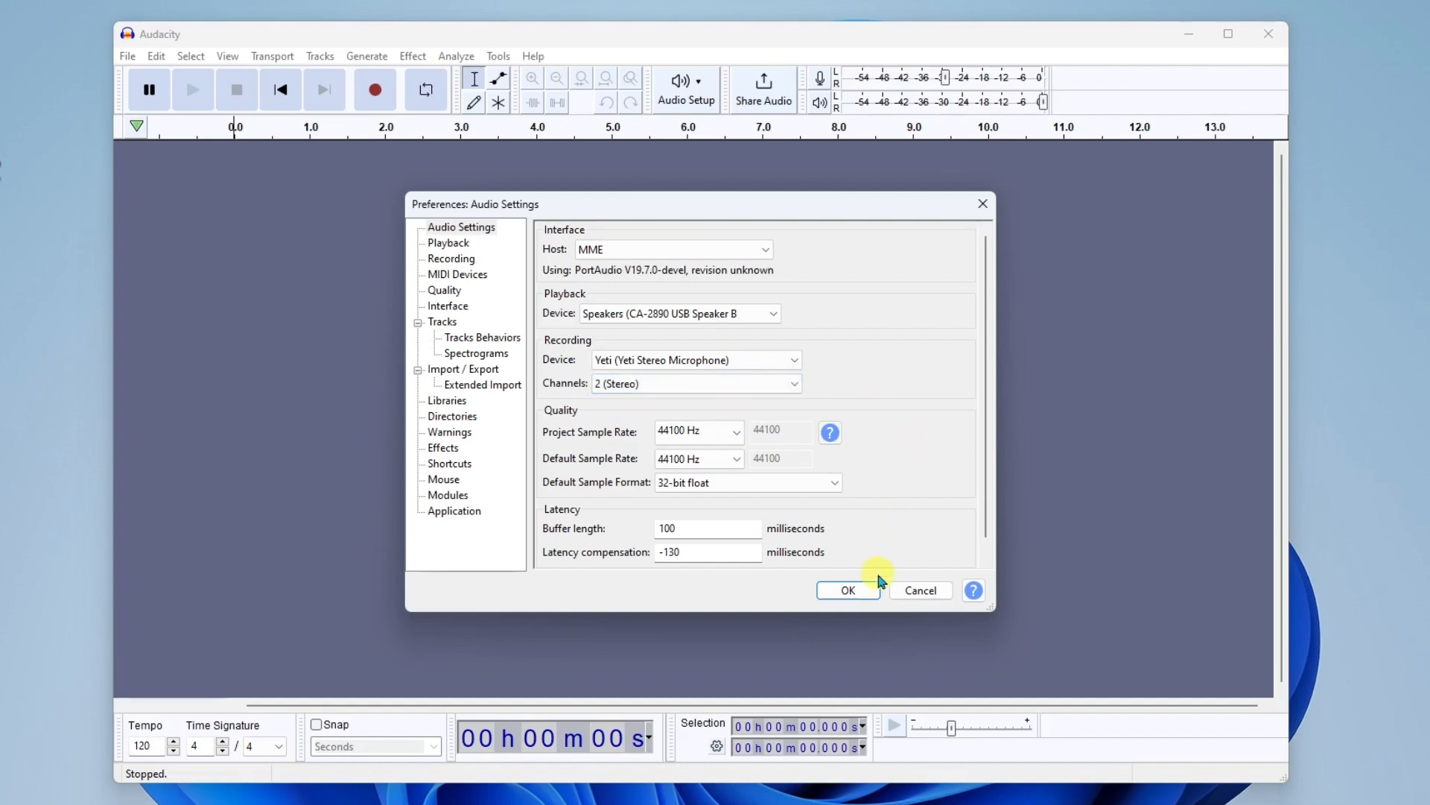
left_click(846, 590)
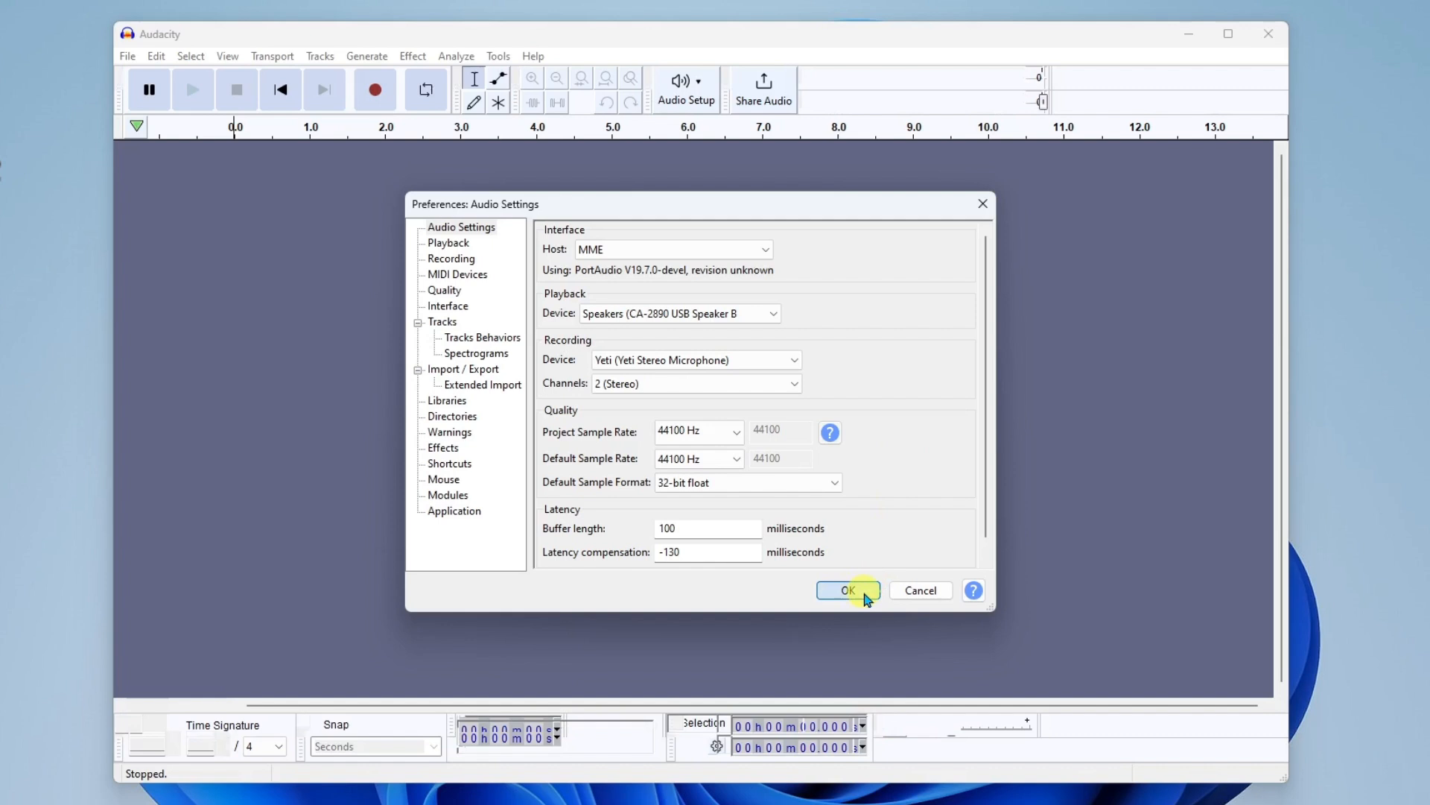
Step: Close the Audio Settings preferences so the new devices take effect
left_click(846, 590)
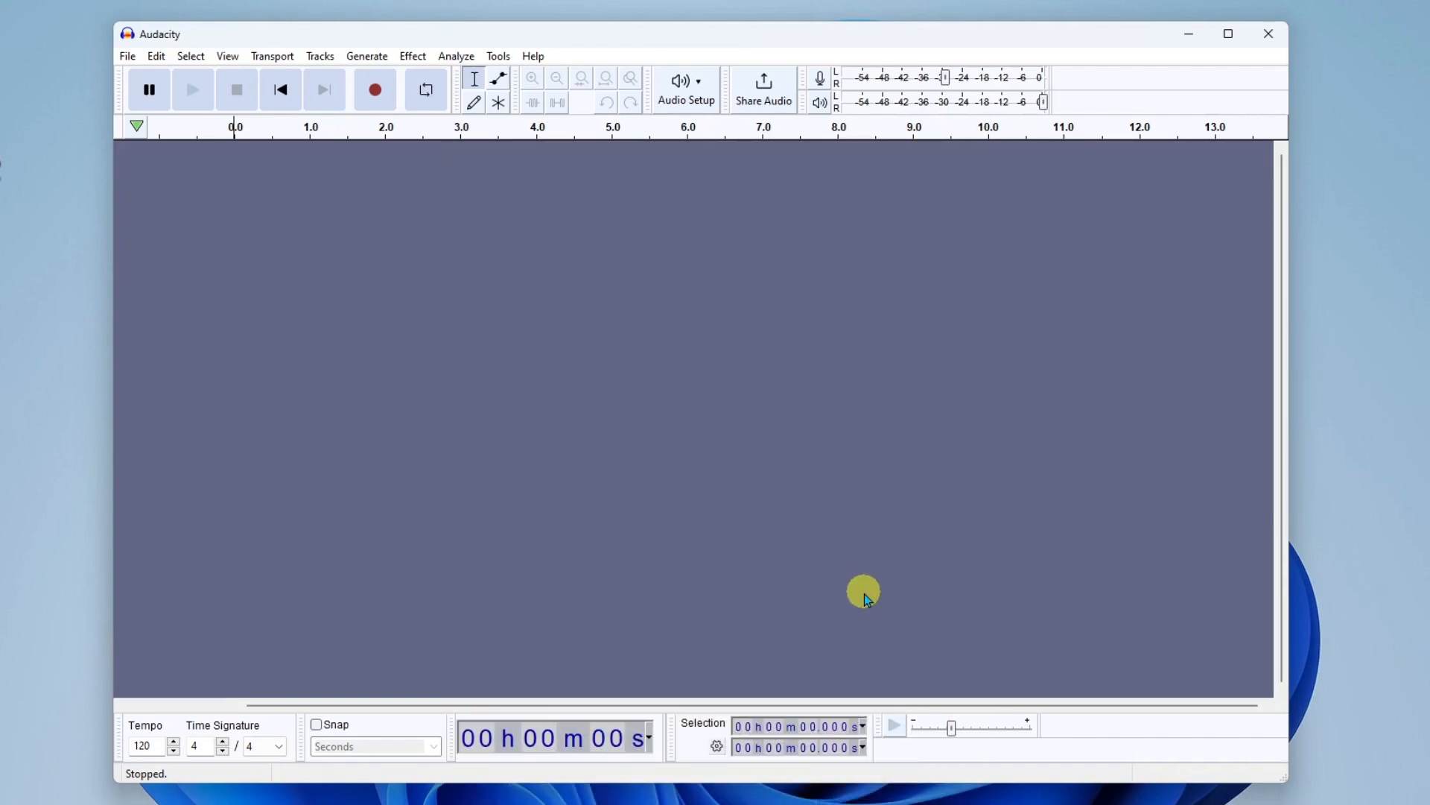
mouse_move(853, 575)
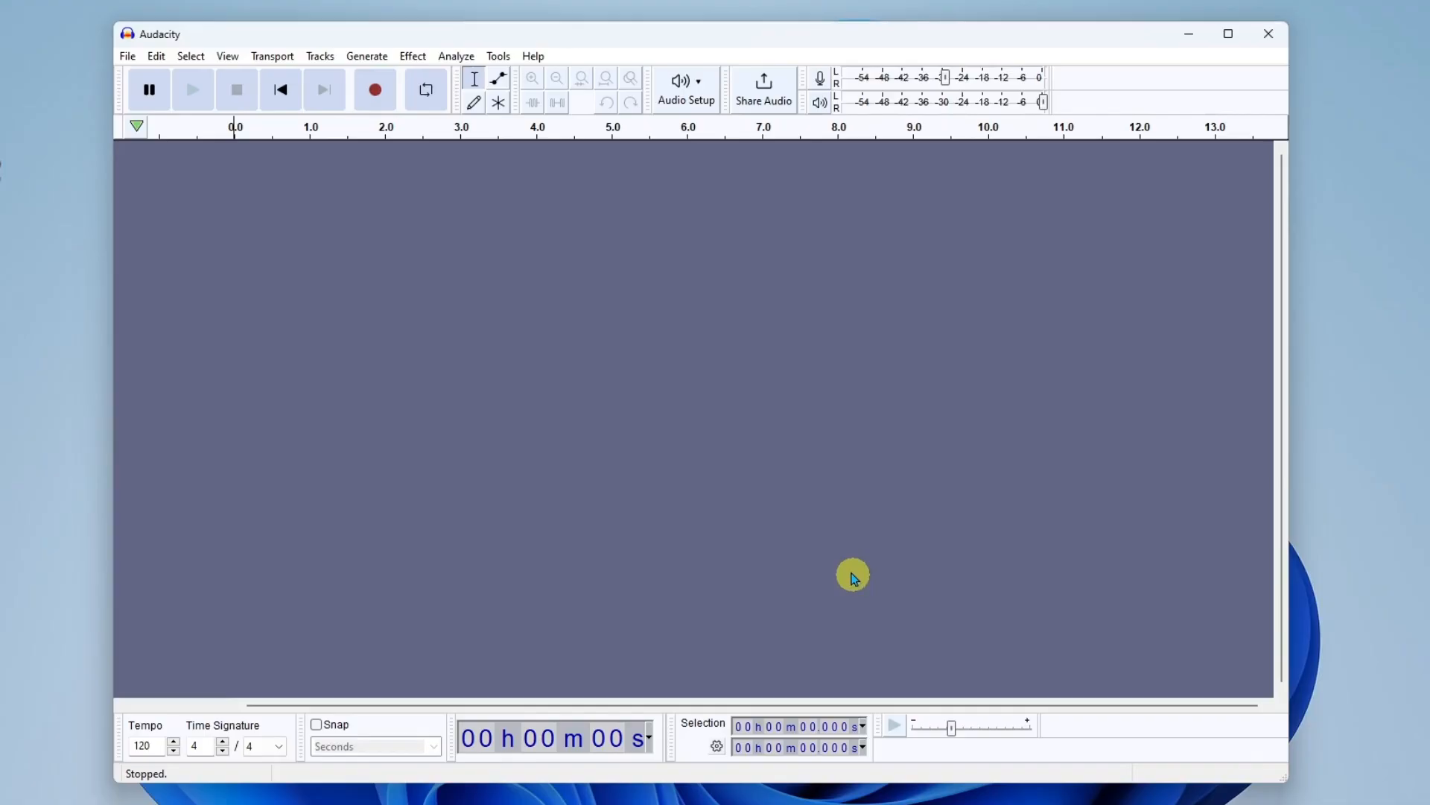
mouse_move(533, 383)
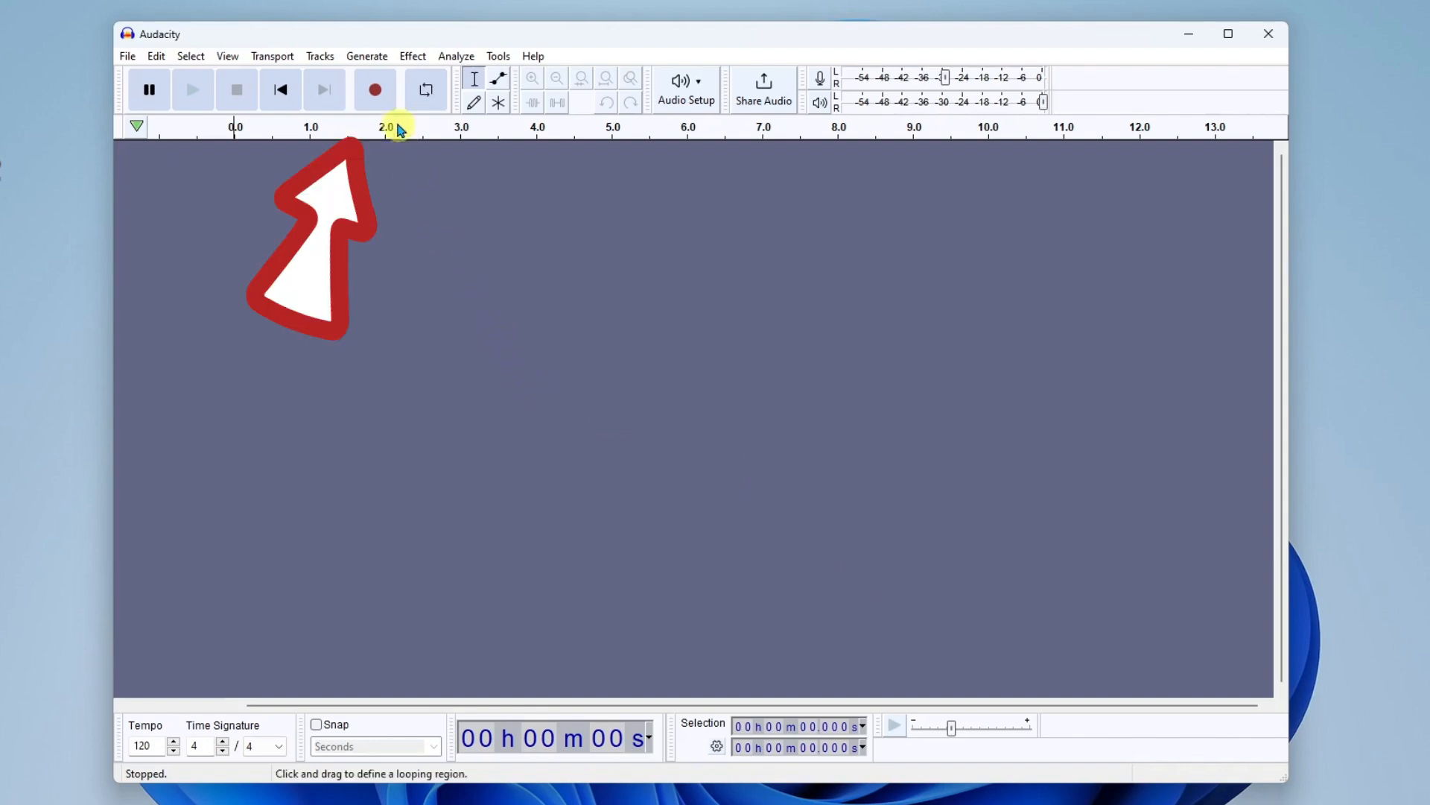
mouse_move(396, 156)
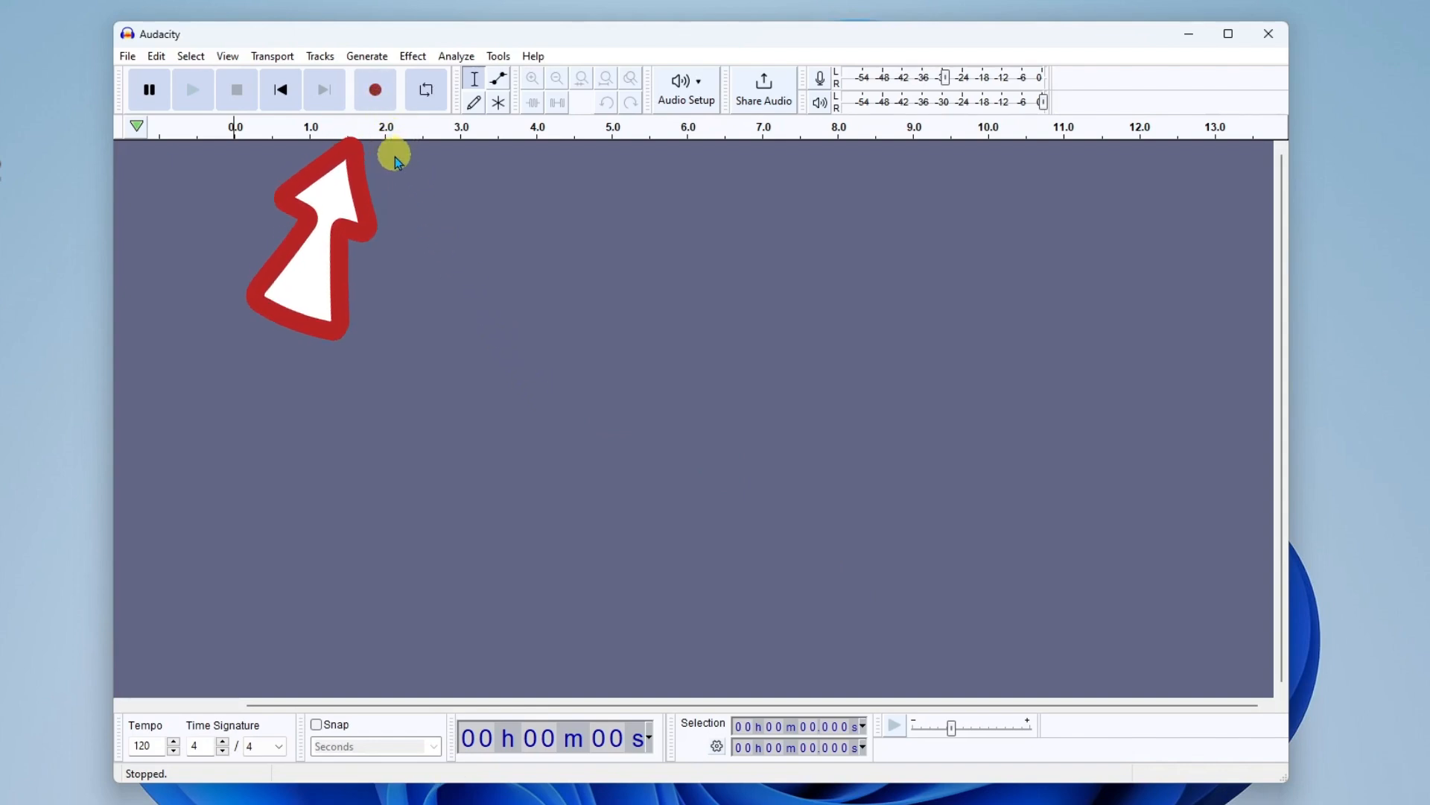
Step: Record about 16 seconds of spoken intro onto a new stereo track
left_click(374, 89)
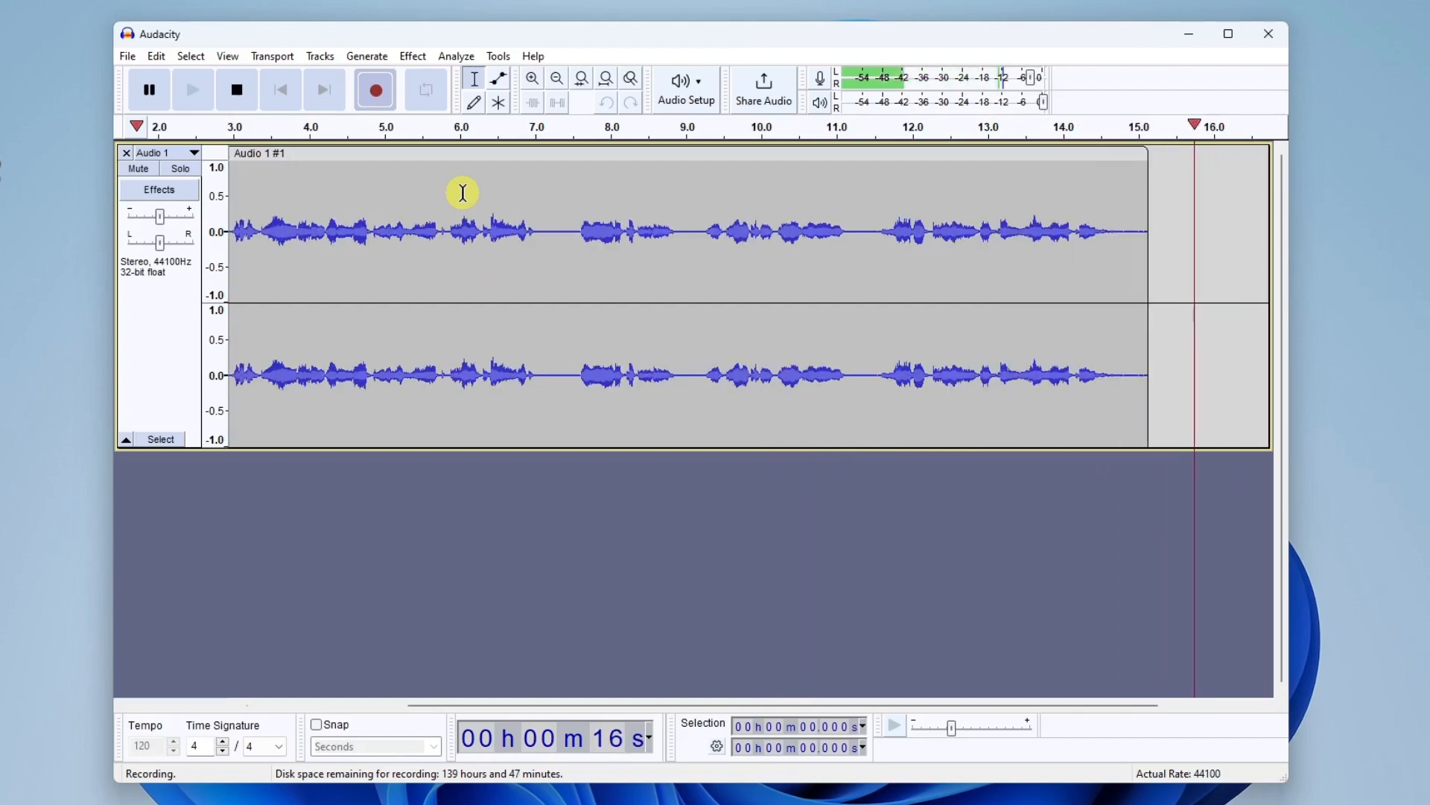
left_click(237, 90)
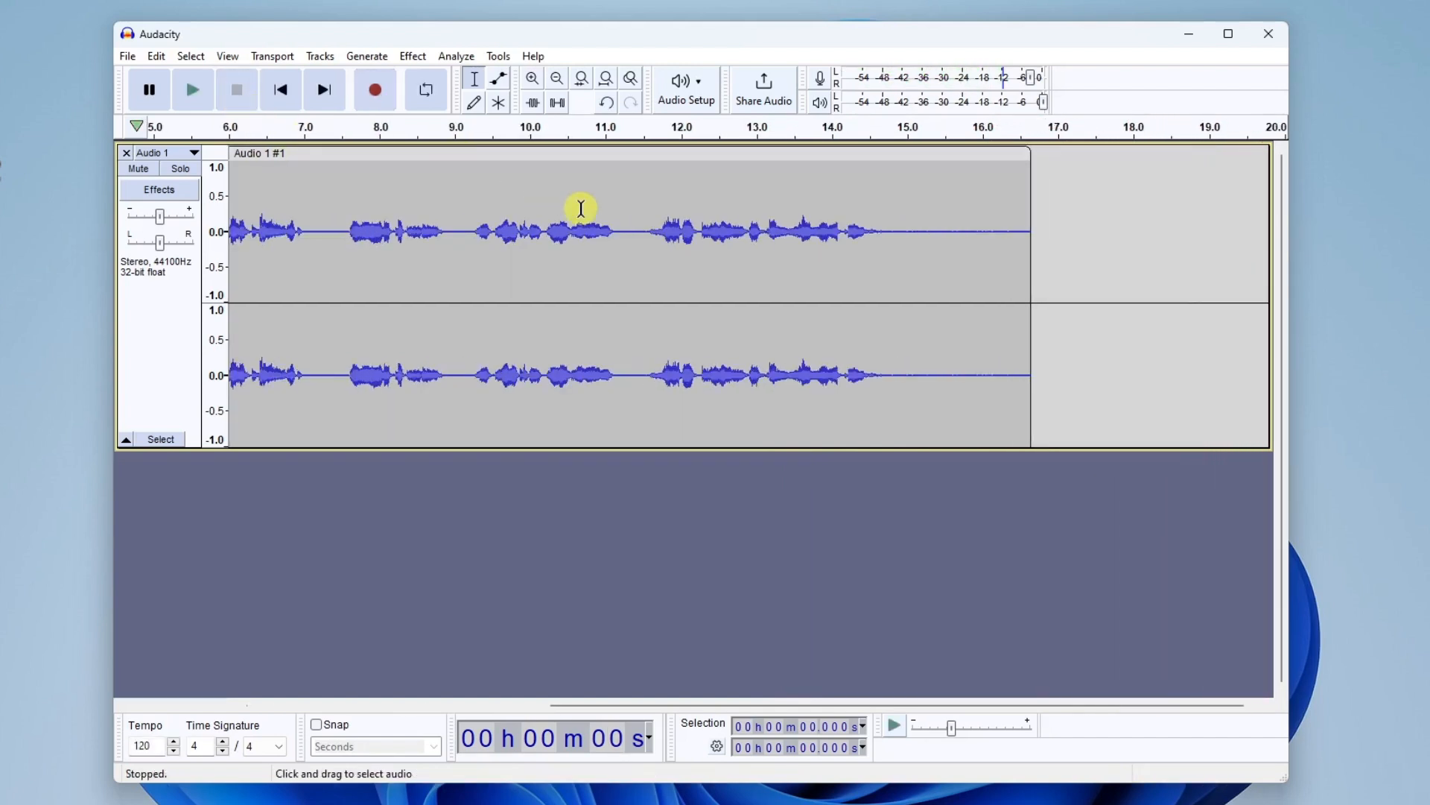
mouse_move(299, 253)
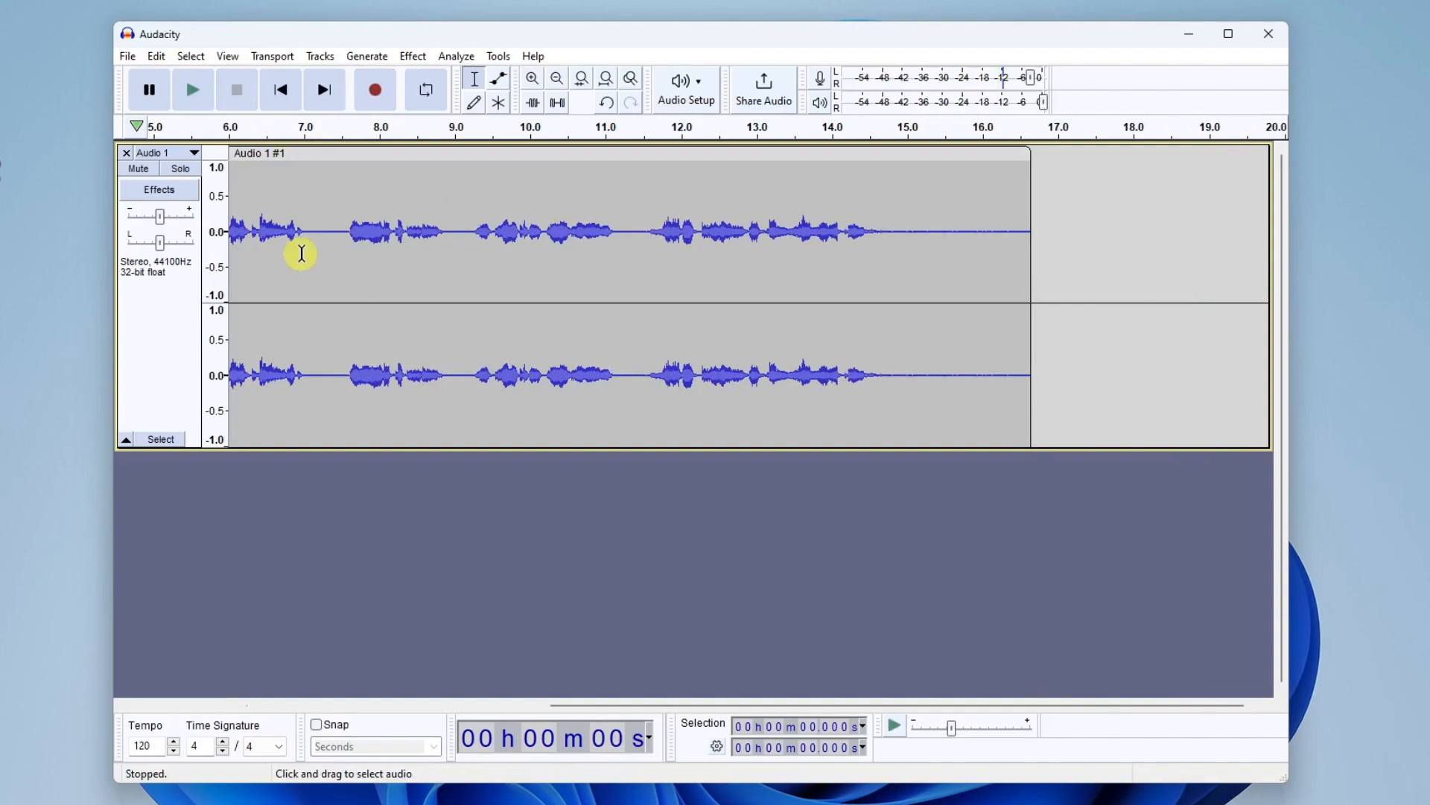
mouse_move(639, 228)
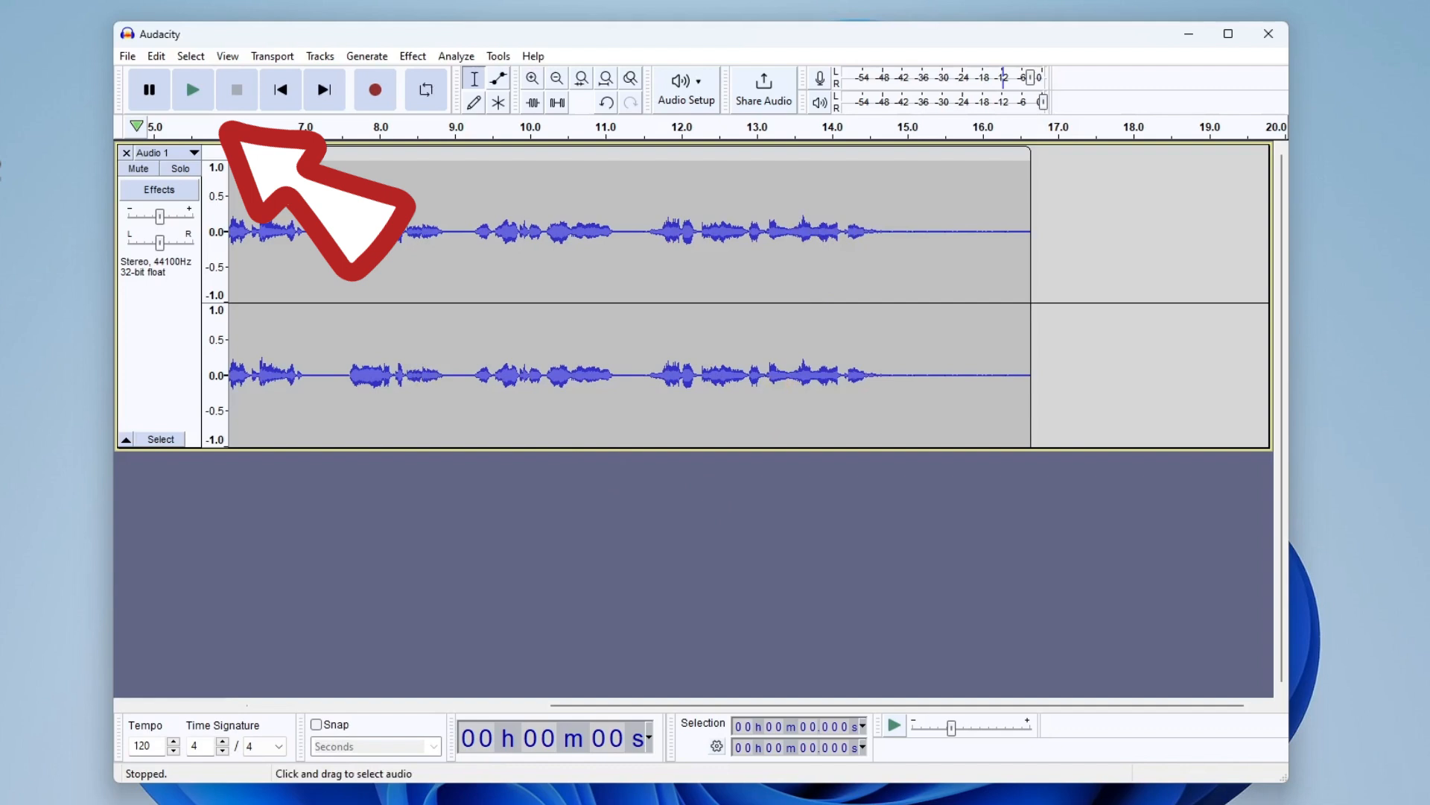
mouse_move(192, 90)
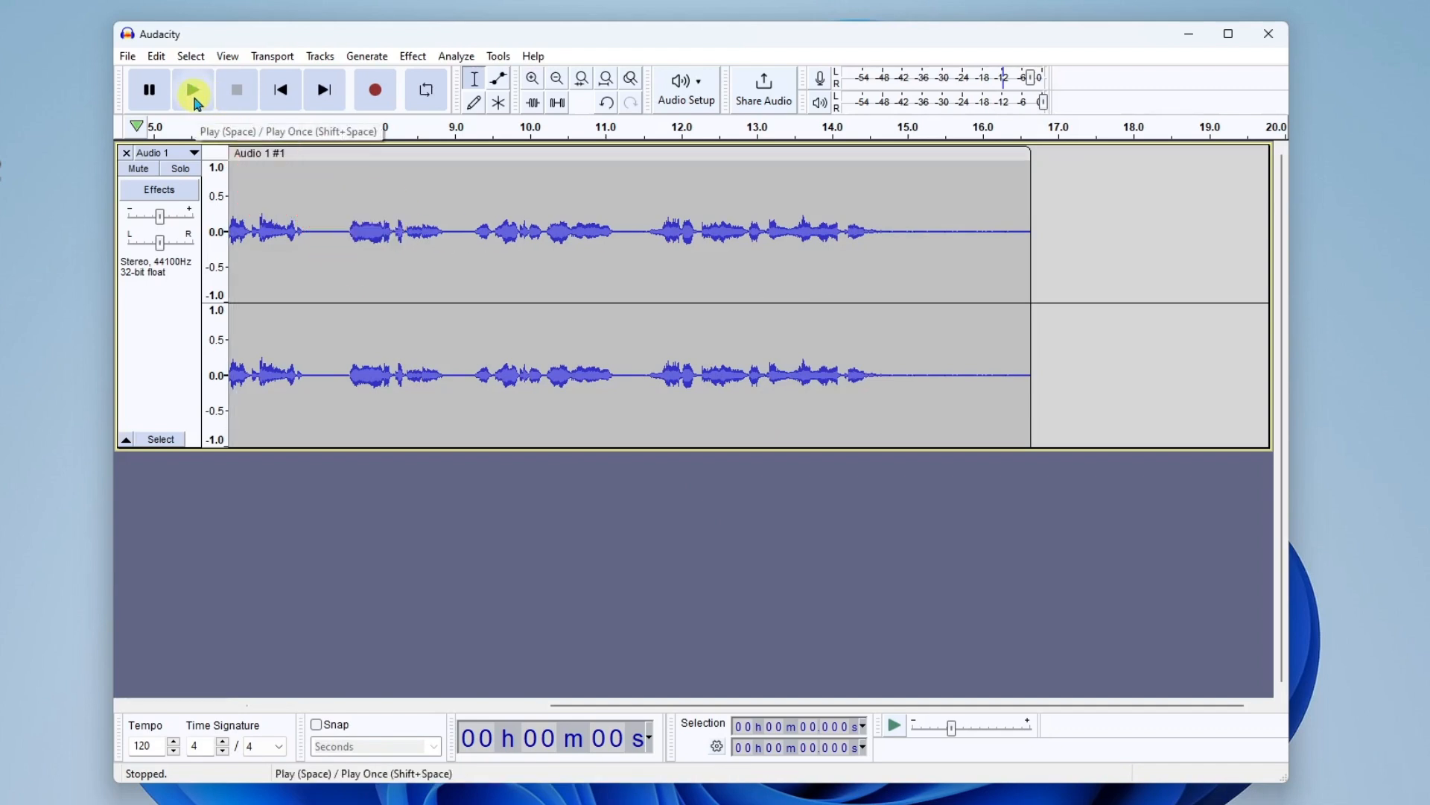
left_click(193, 89)
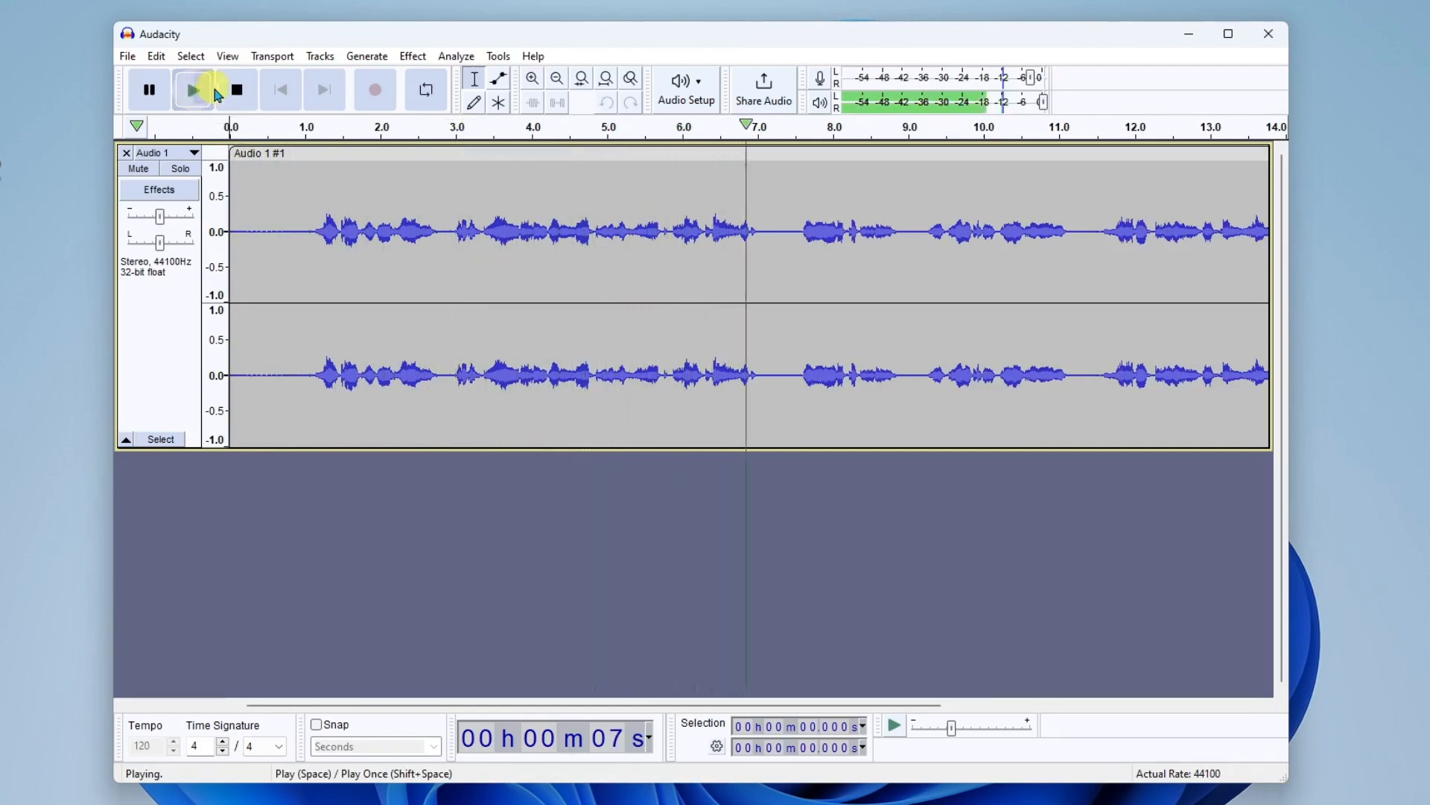
left_click(237, 89)
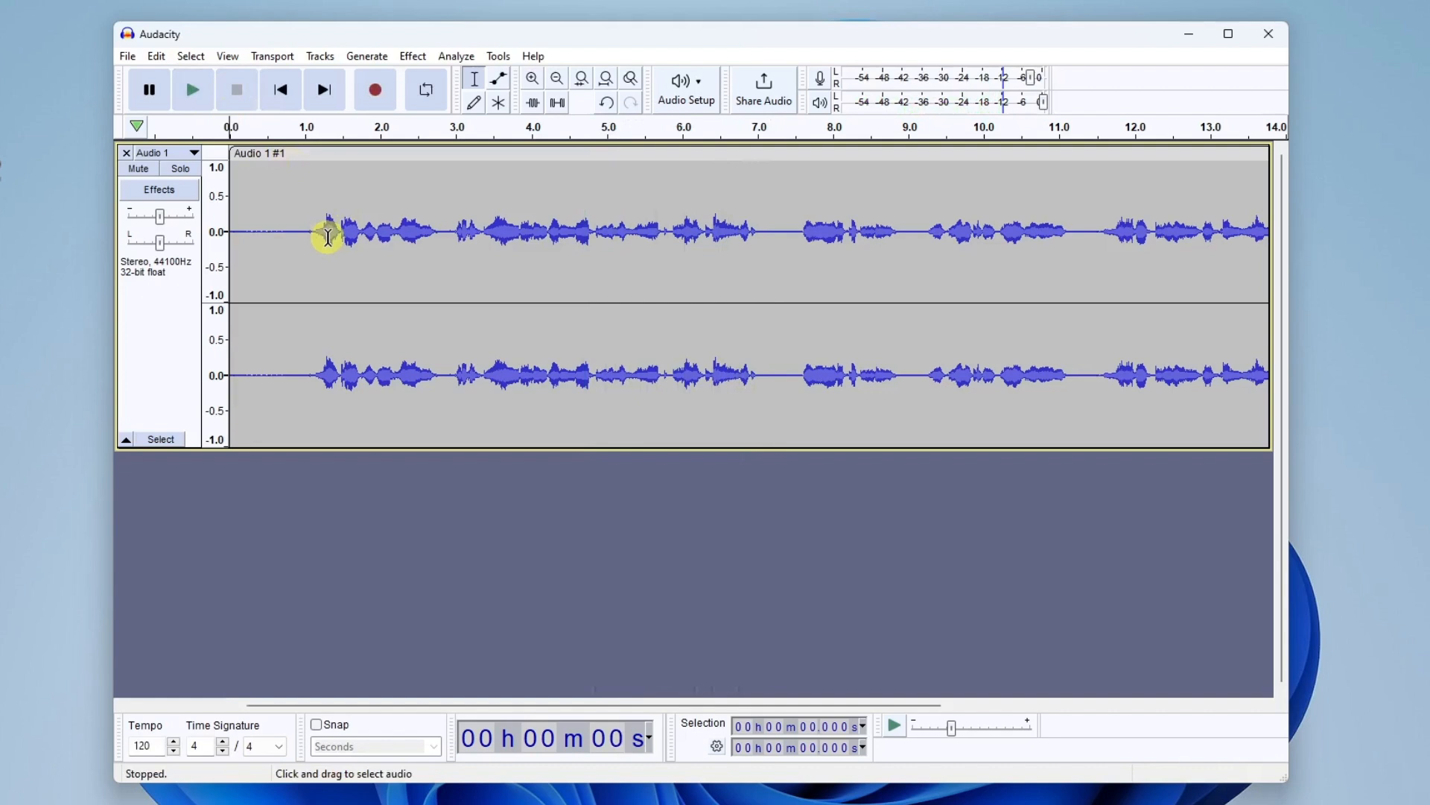
mouse_move(399, 234)
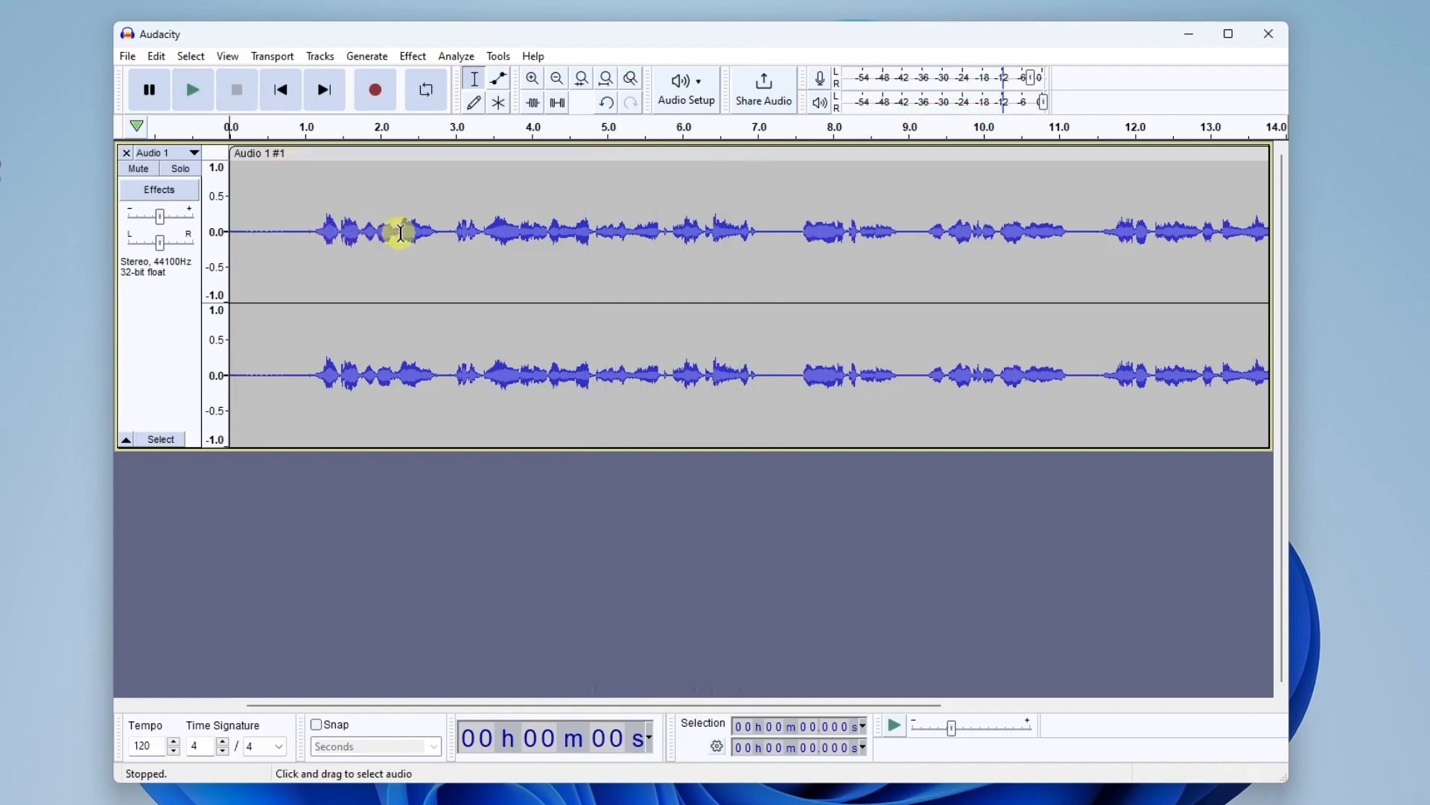
mouse_move(657, 230)
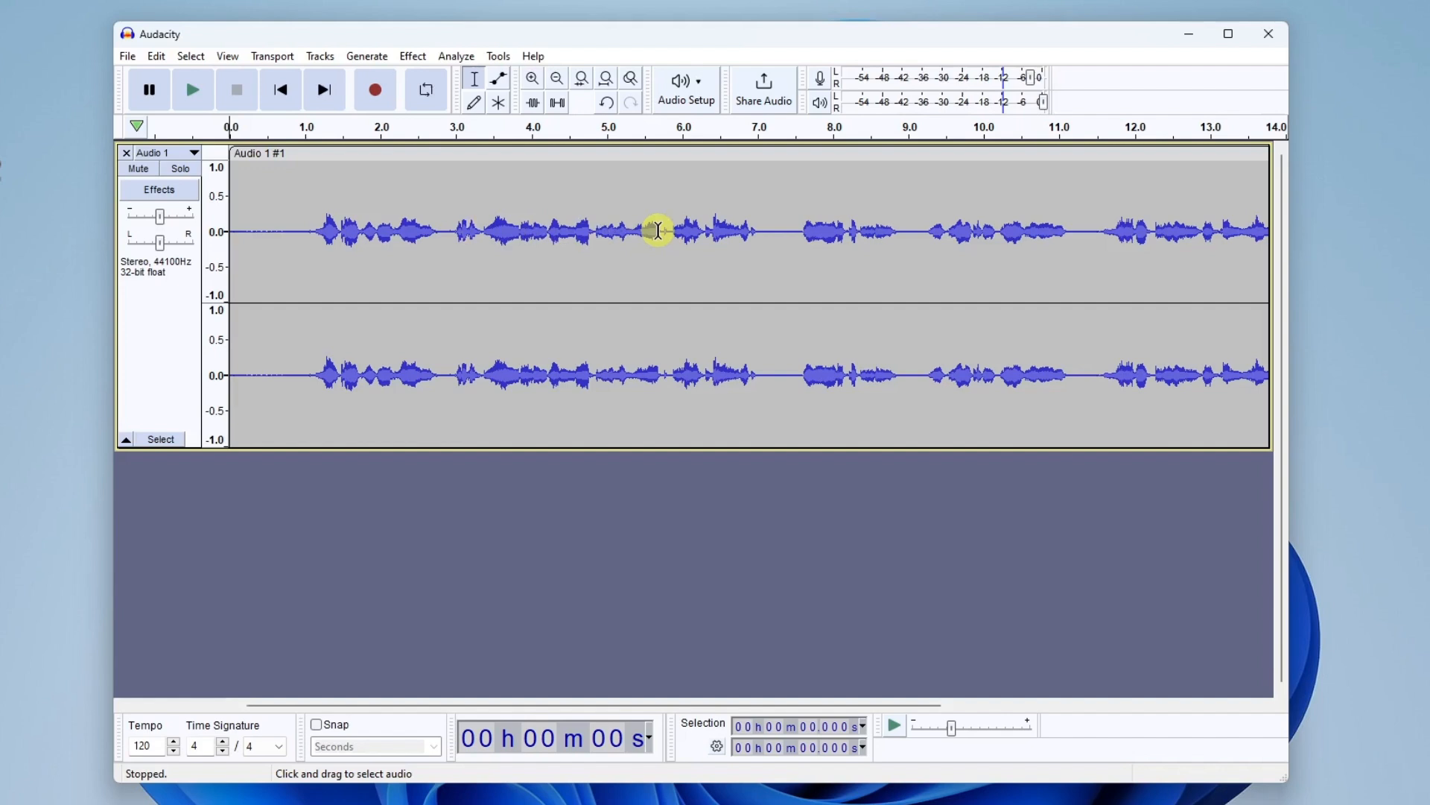
Step: Mark the voice track near 7.4 seconds and bring up the Effect menu
left_click(789, 231)
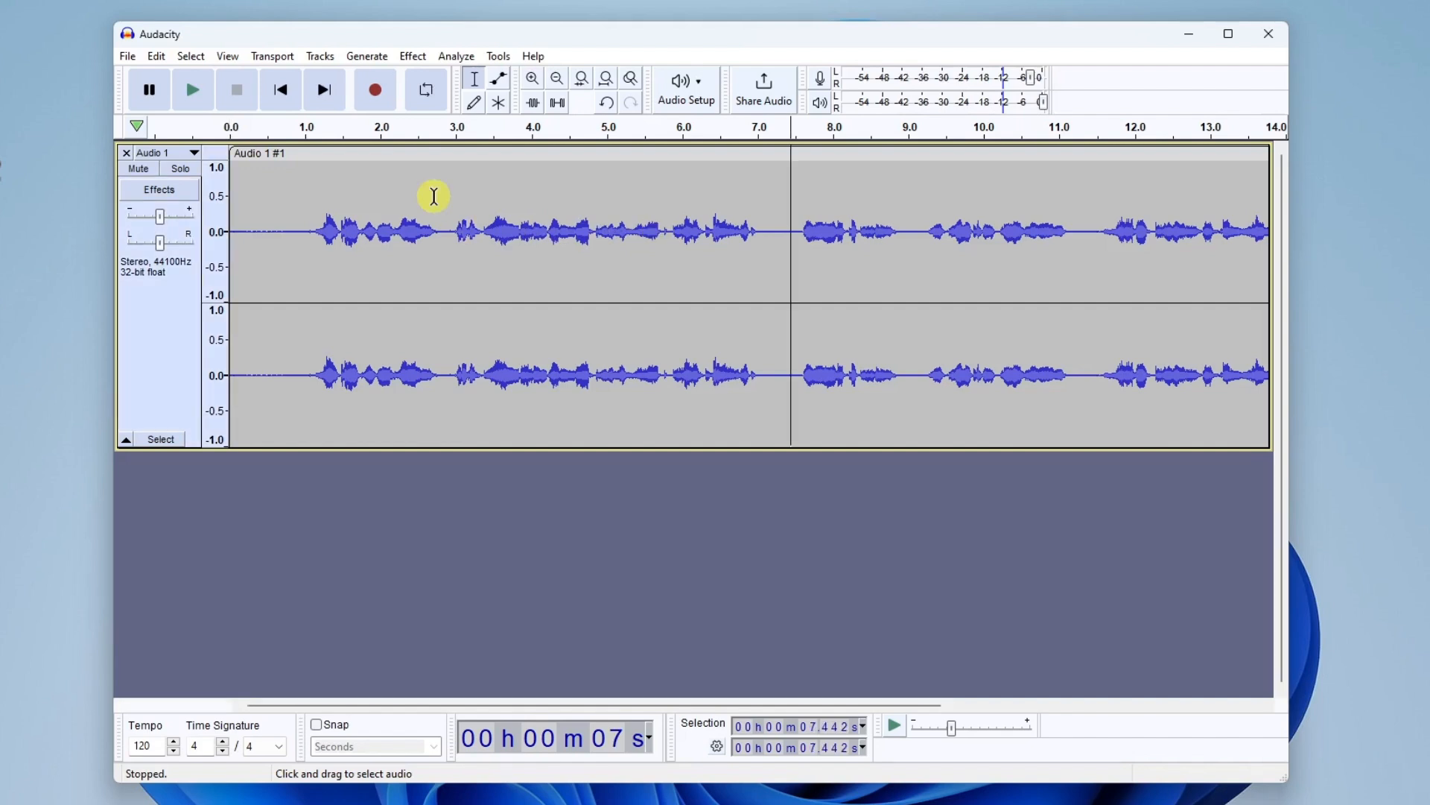
mouse_move(343, 153)
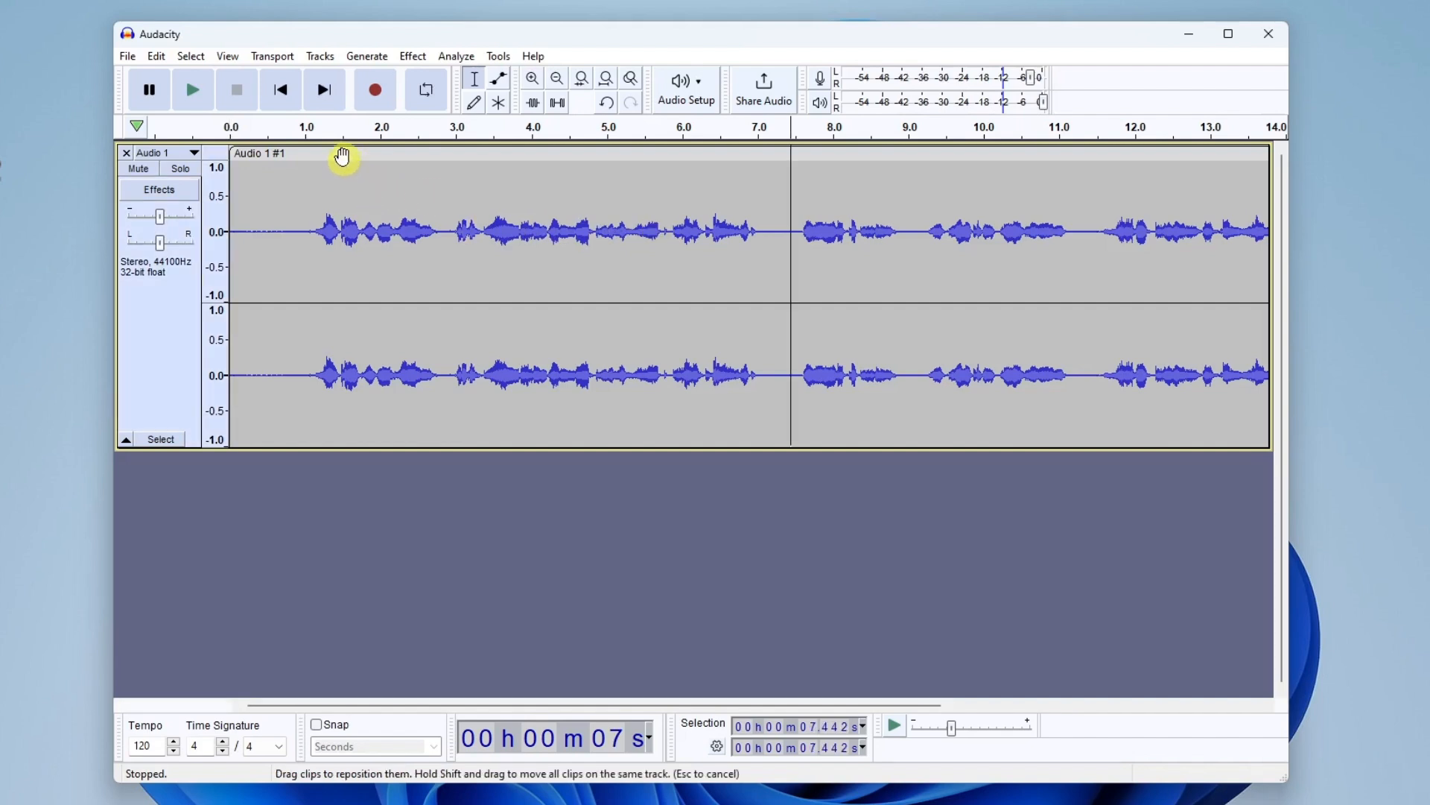
mouse_move(168, 331)
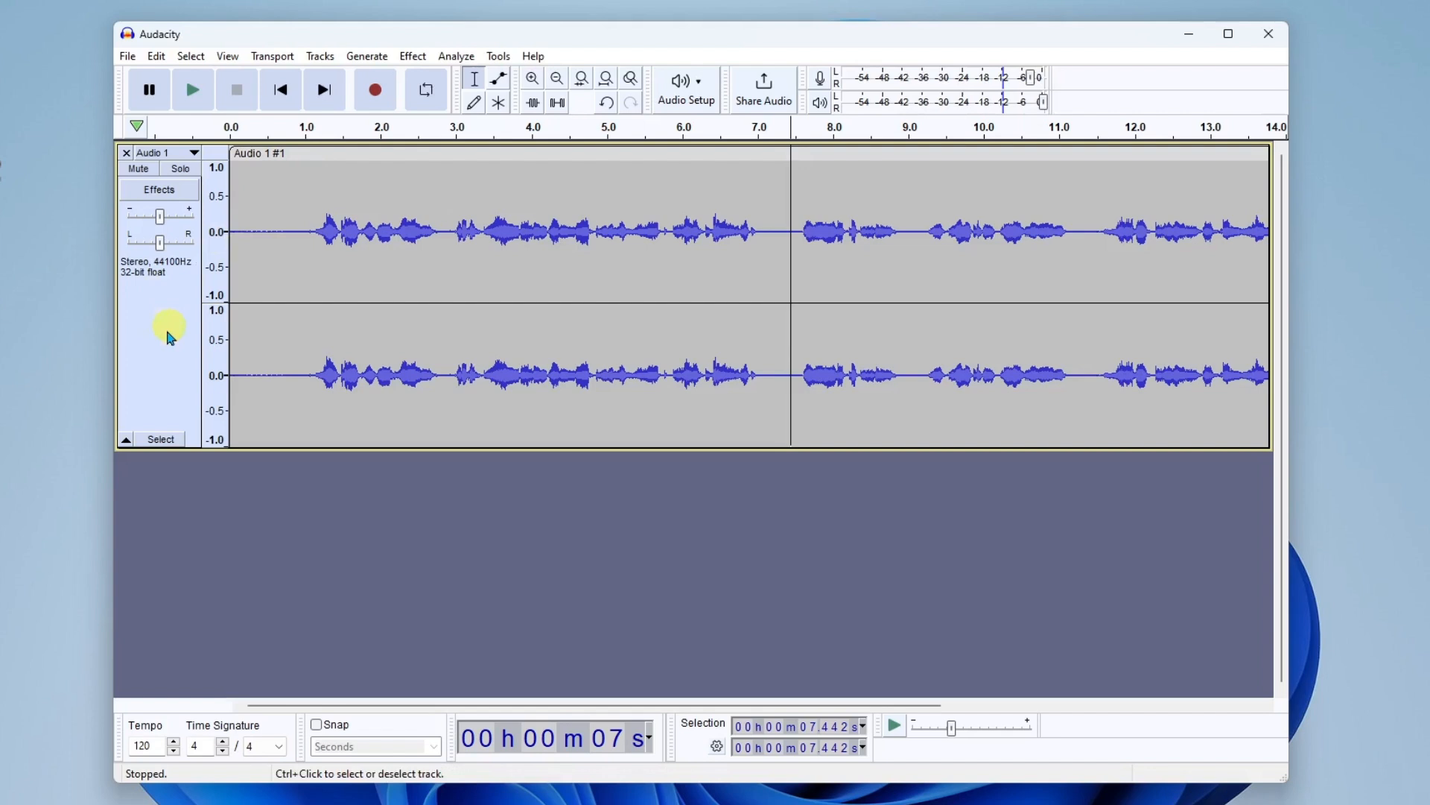
mouse_move(158, 241)
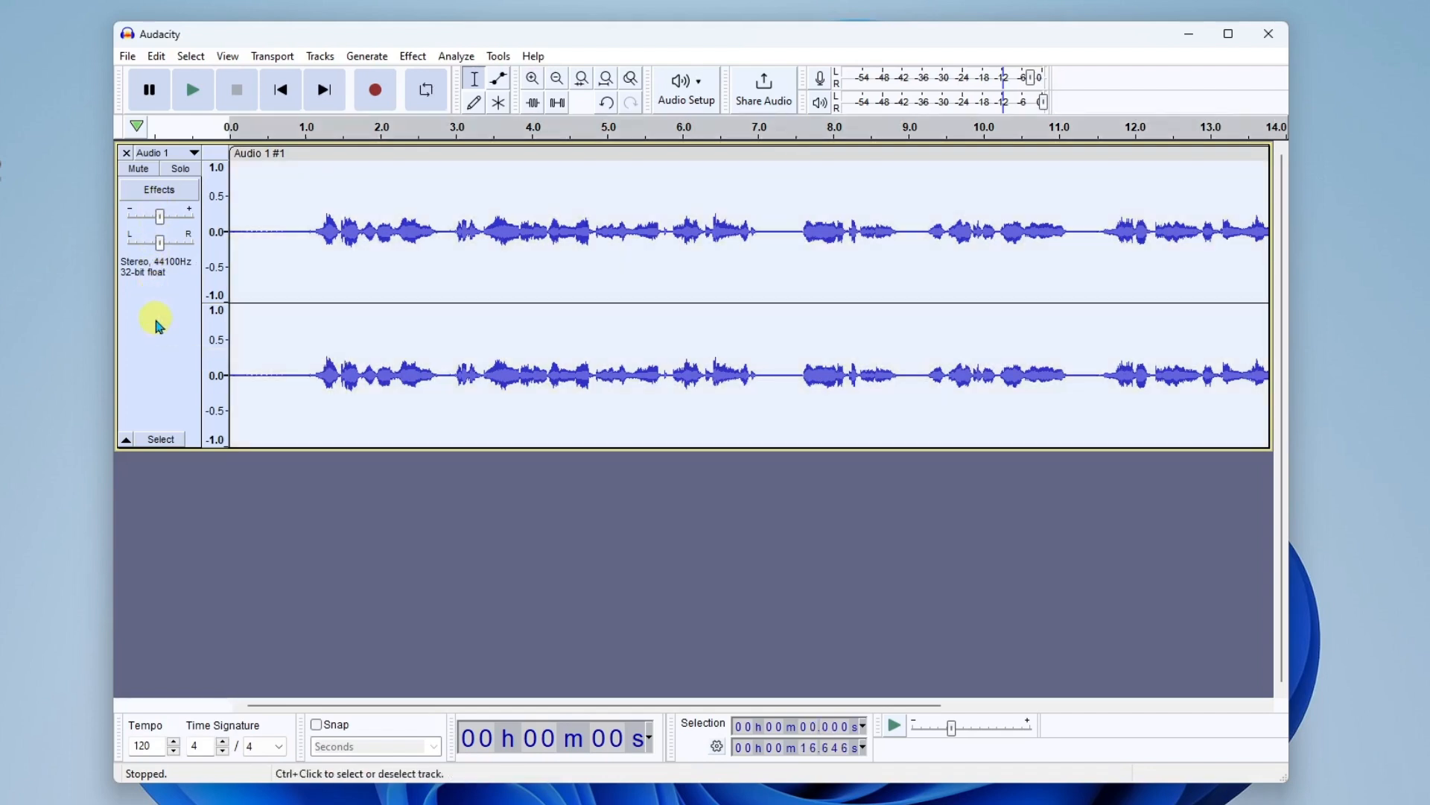
mouse_move(164, 335)
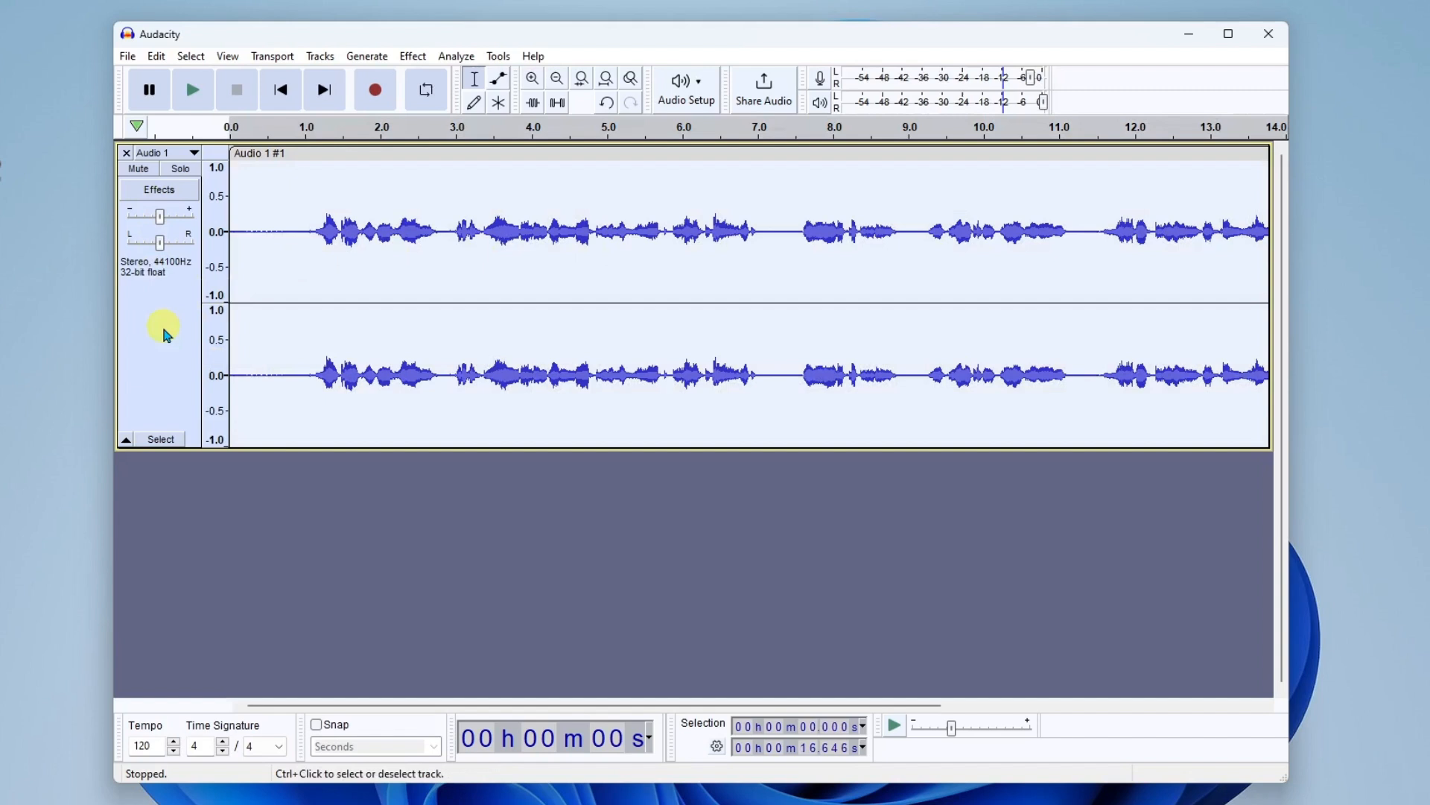
mouse_move(218, 211)
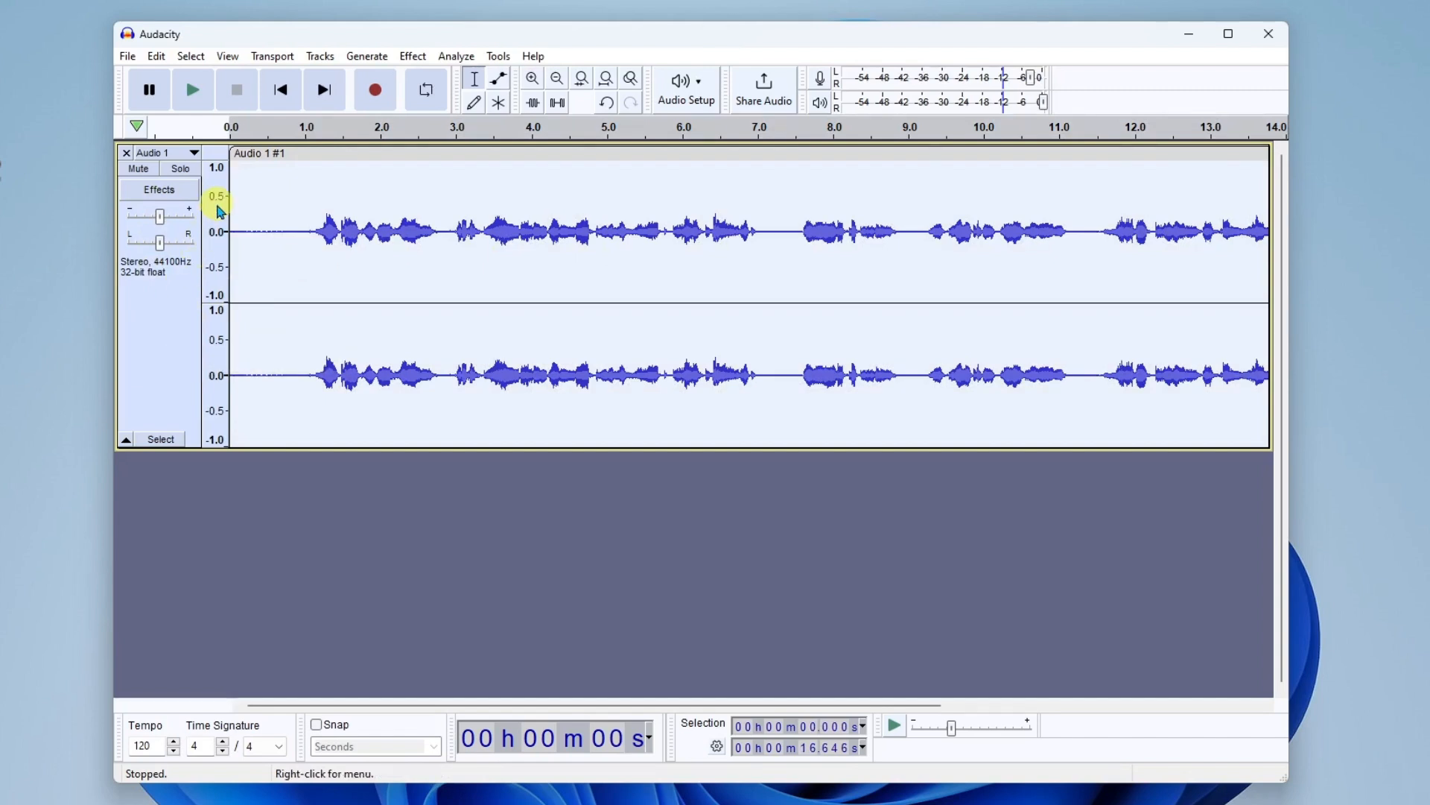
mouse_move(411, 55)
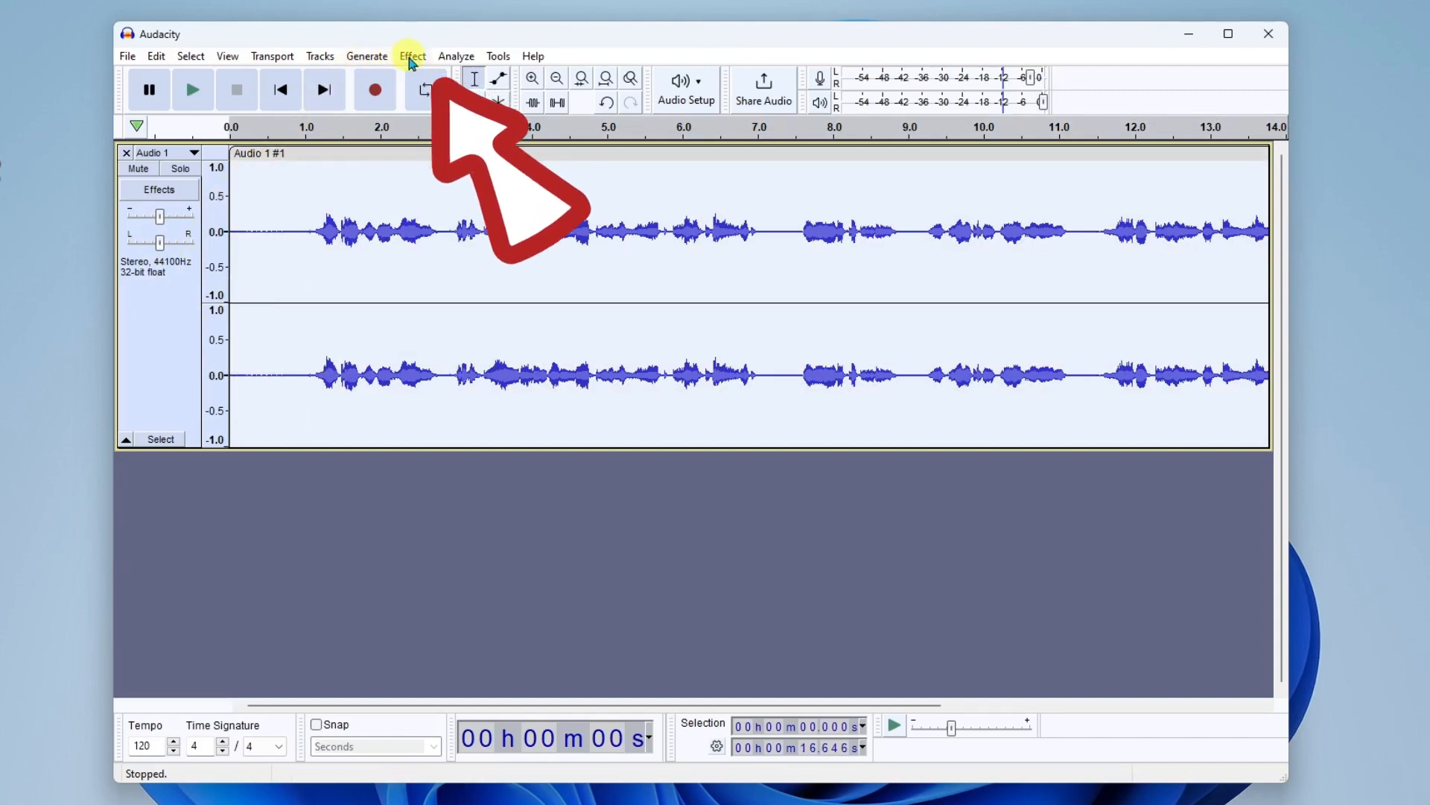
left_click(411, 55)
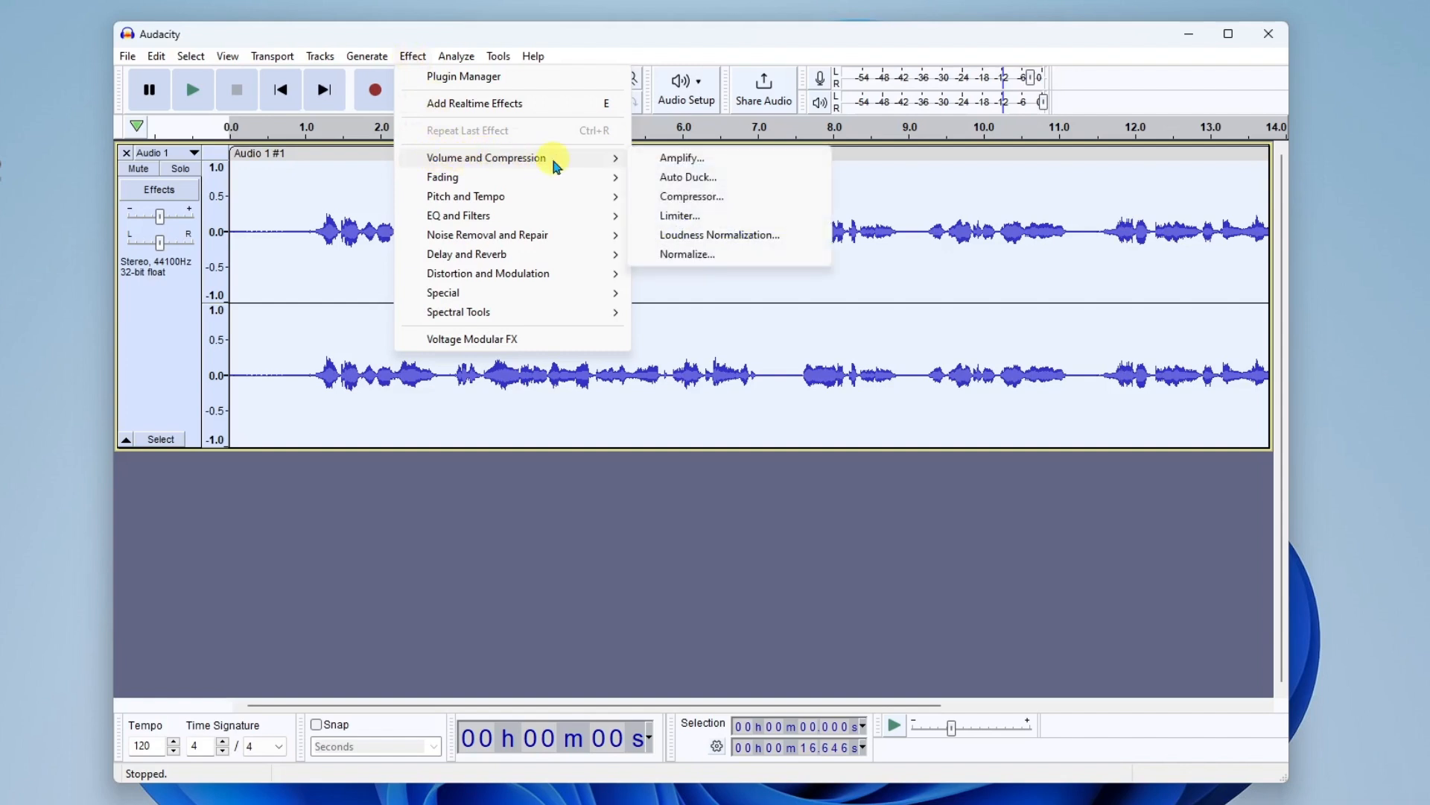
mouse_move(702, 157)
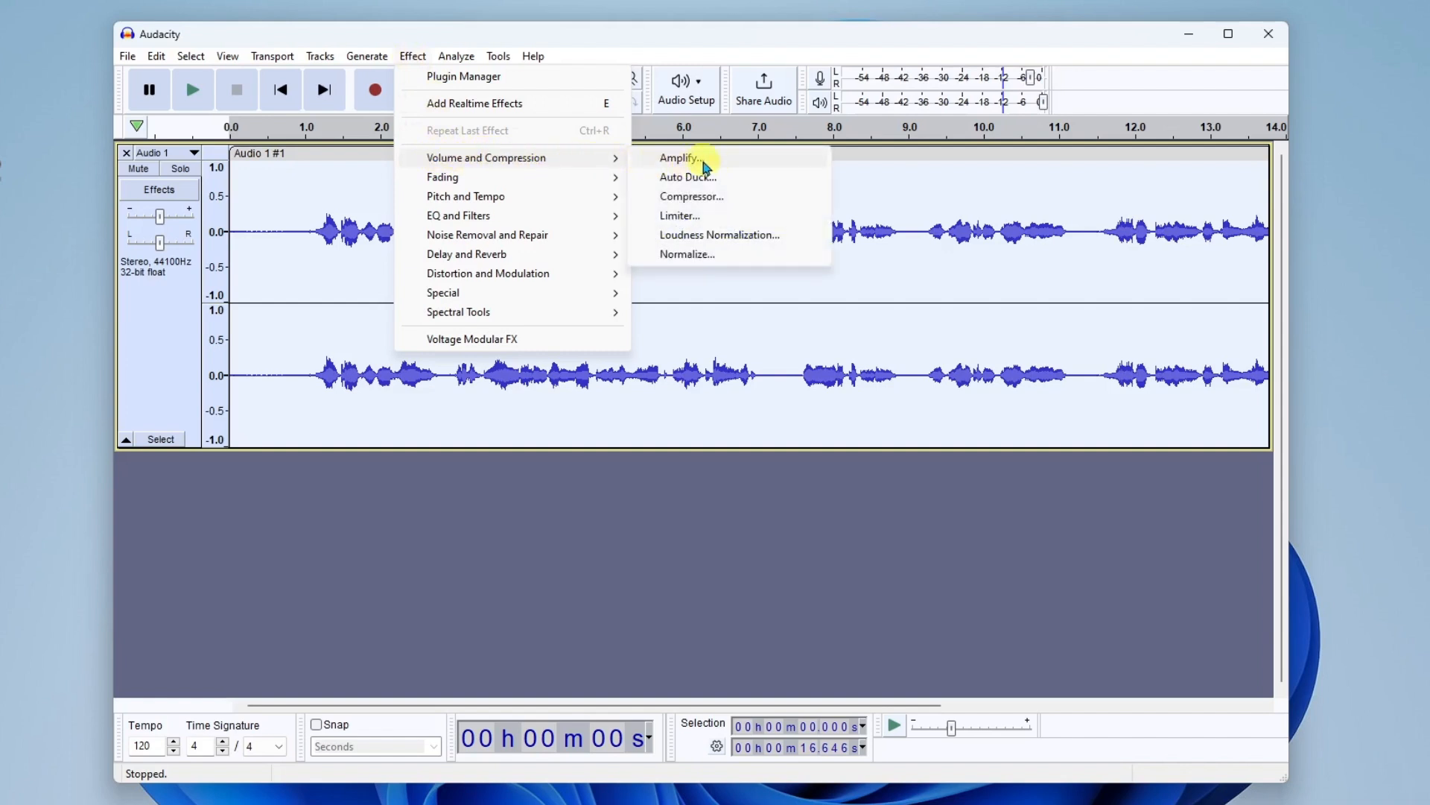
Step: Preview the Amplify effect at 9.2 dB on the voice recording
left_click(680, 156)
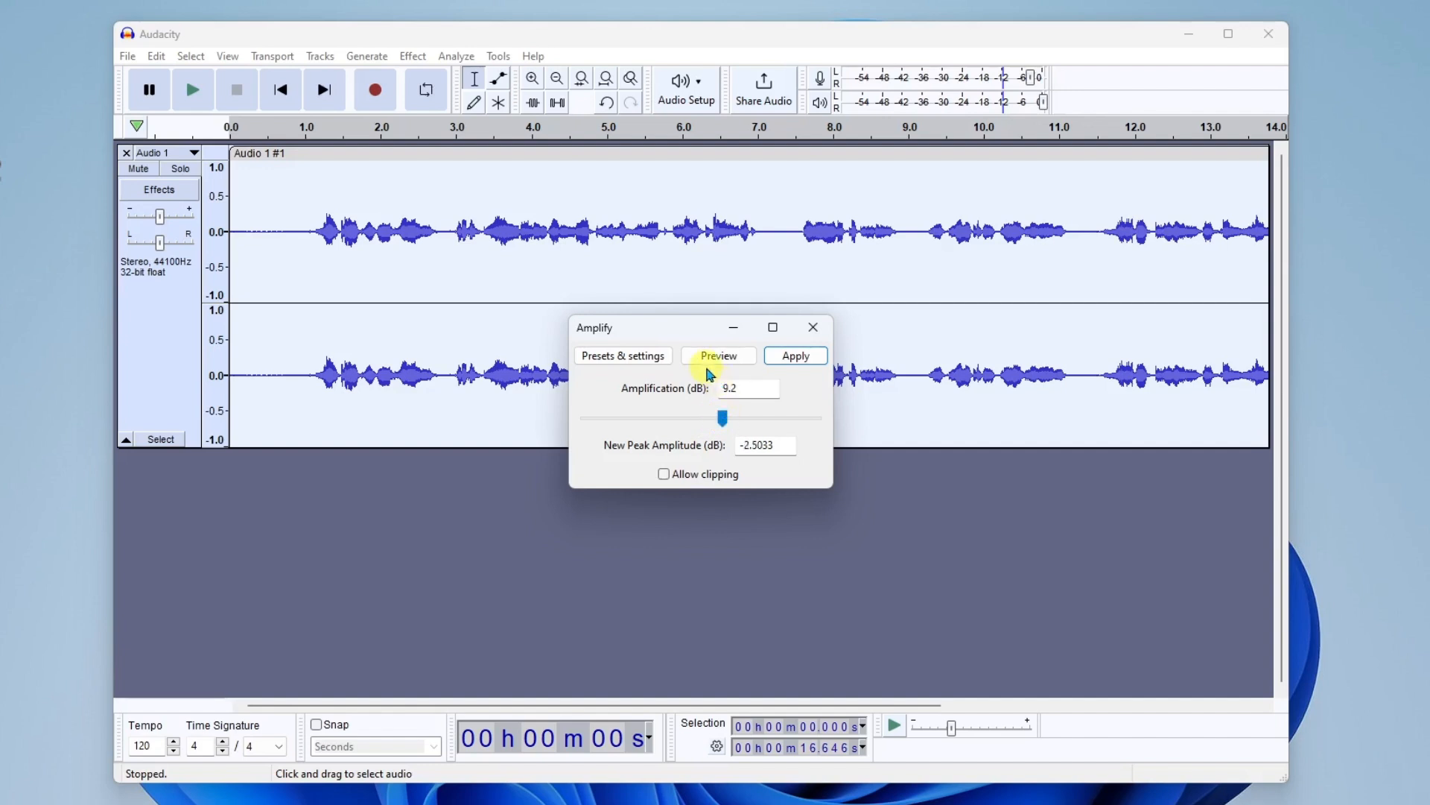
left_click(718, 355)
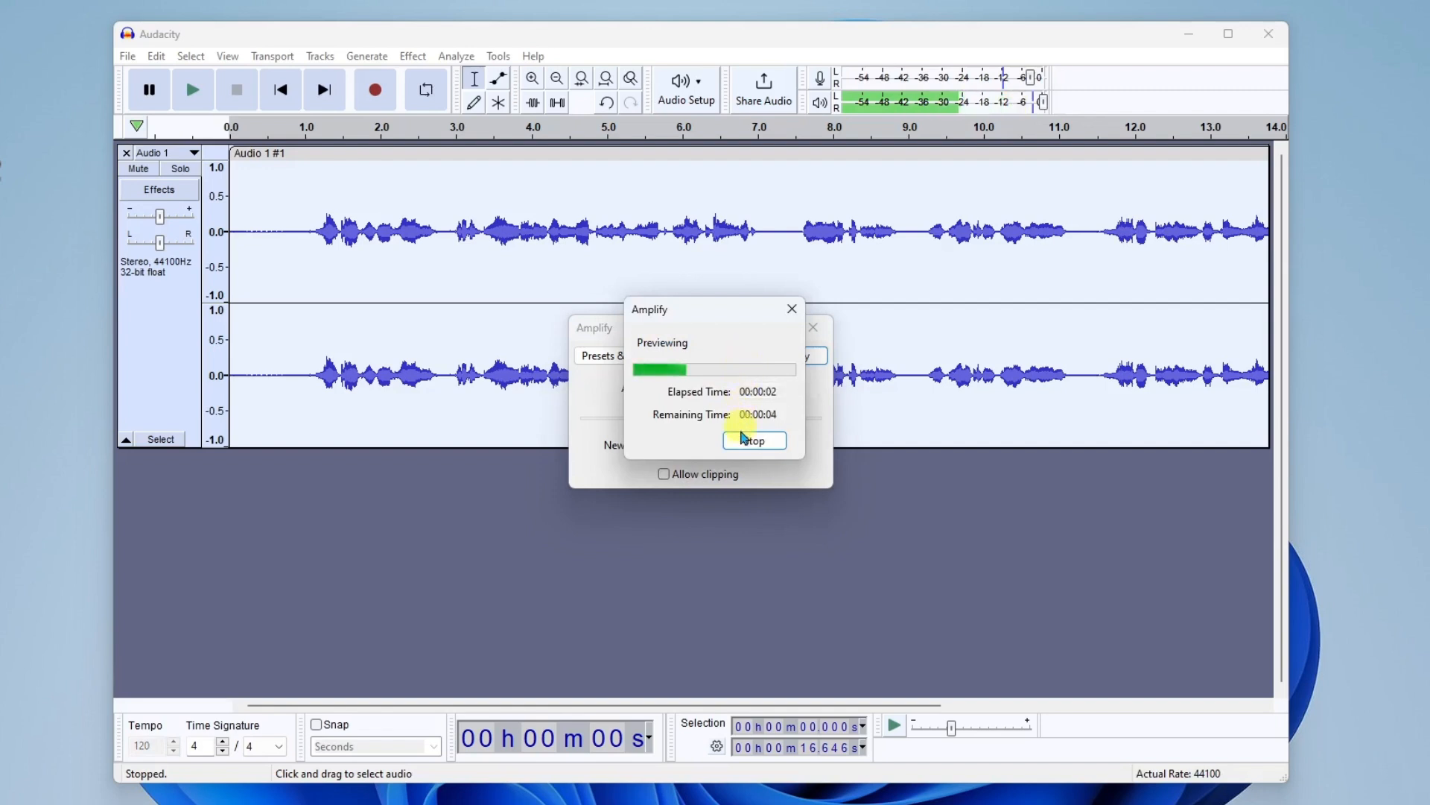
left_click(754, 439)
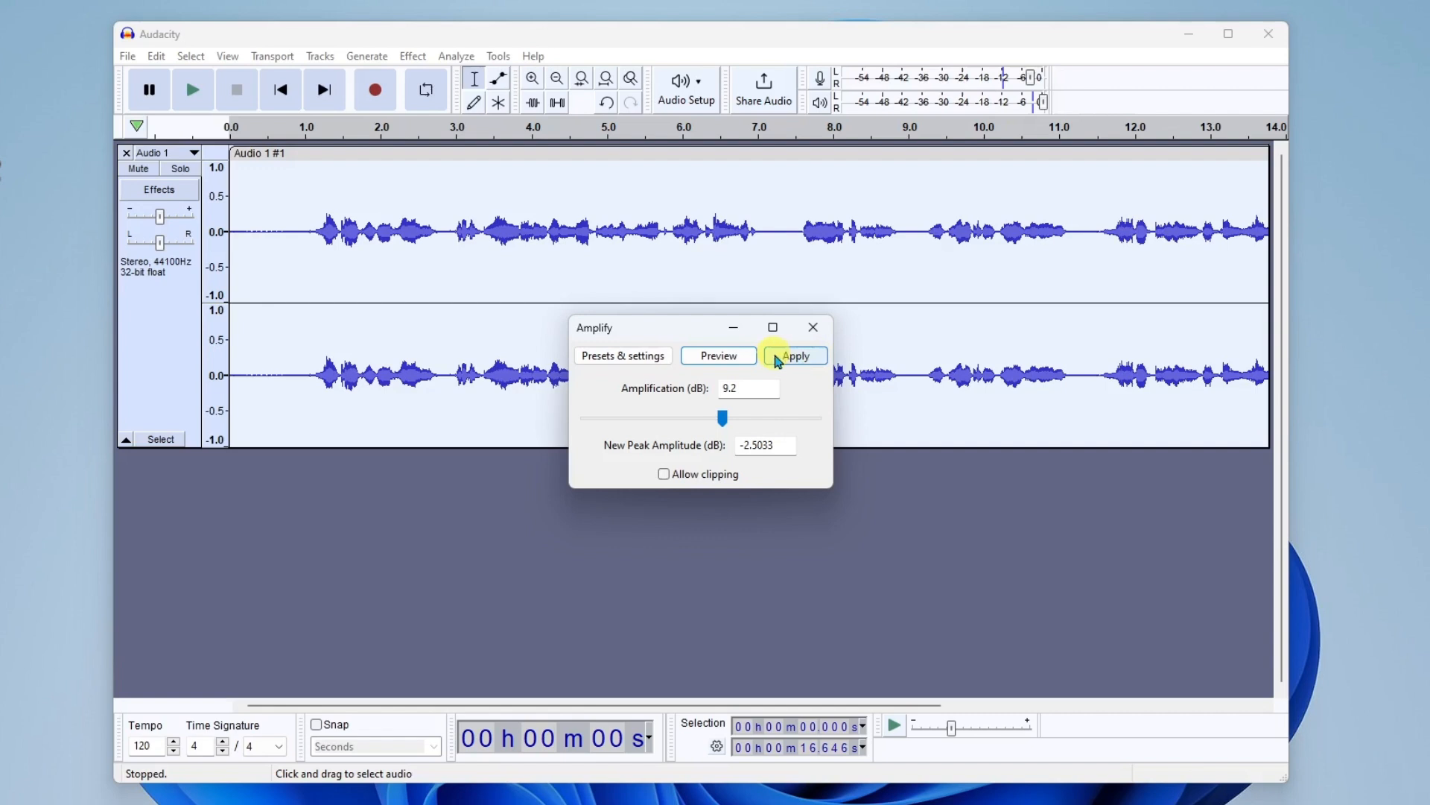
Step: Apply the 9.2 dB amplification to the voice recording
left_click(795, 354)
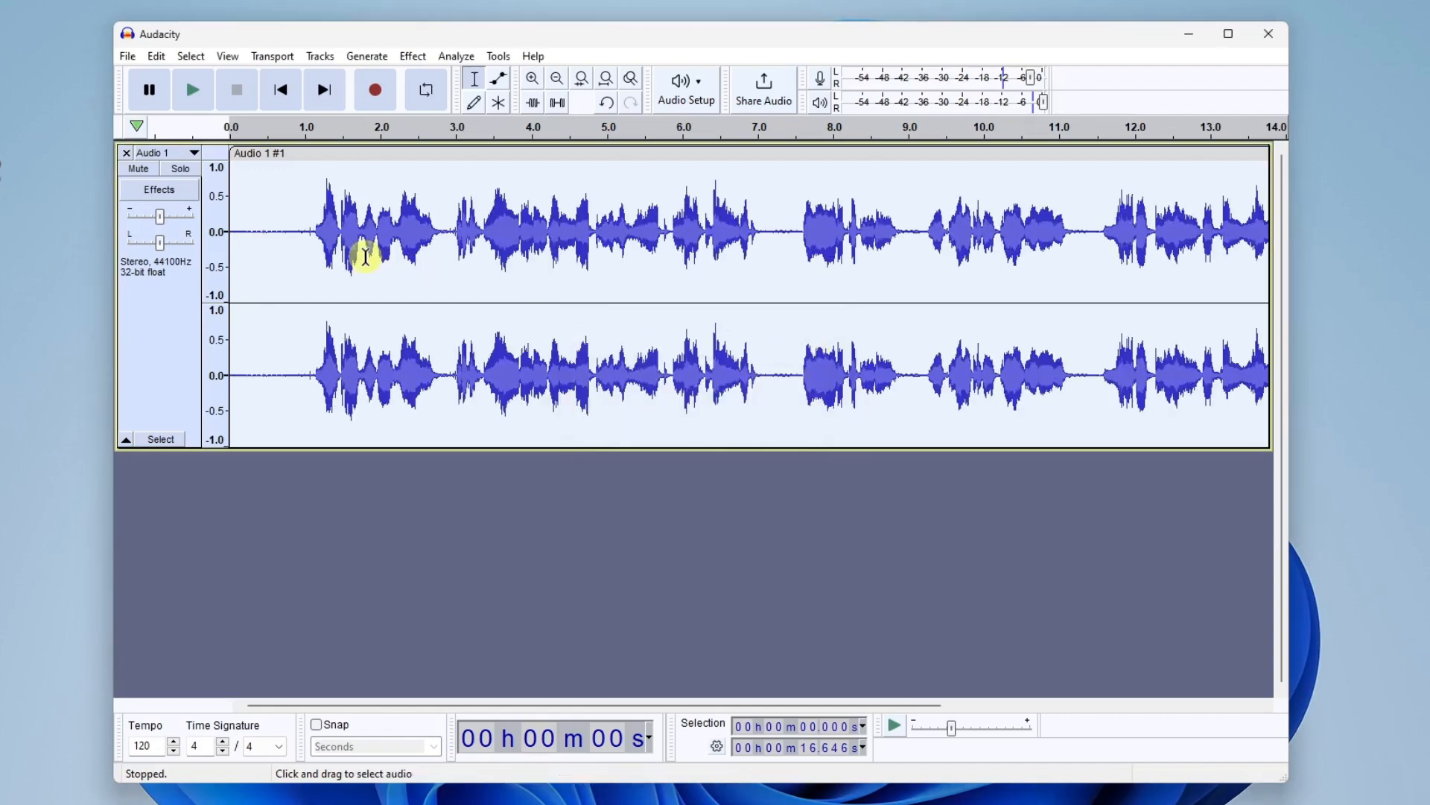
mouse_move(536, 237)
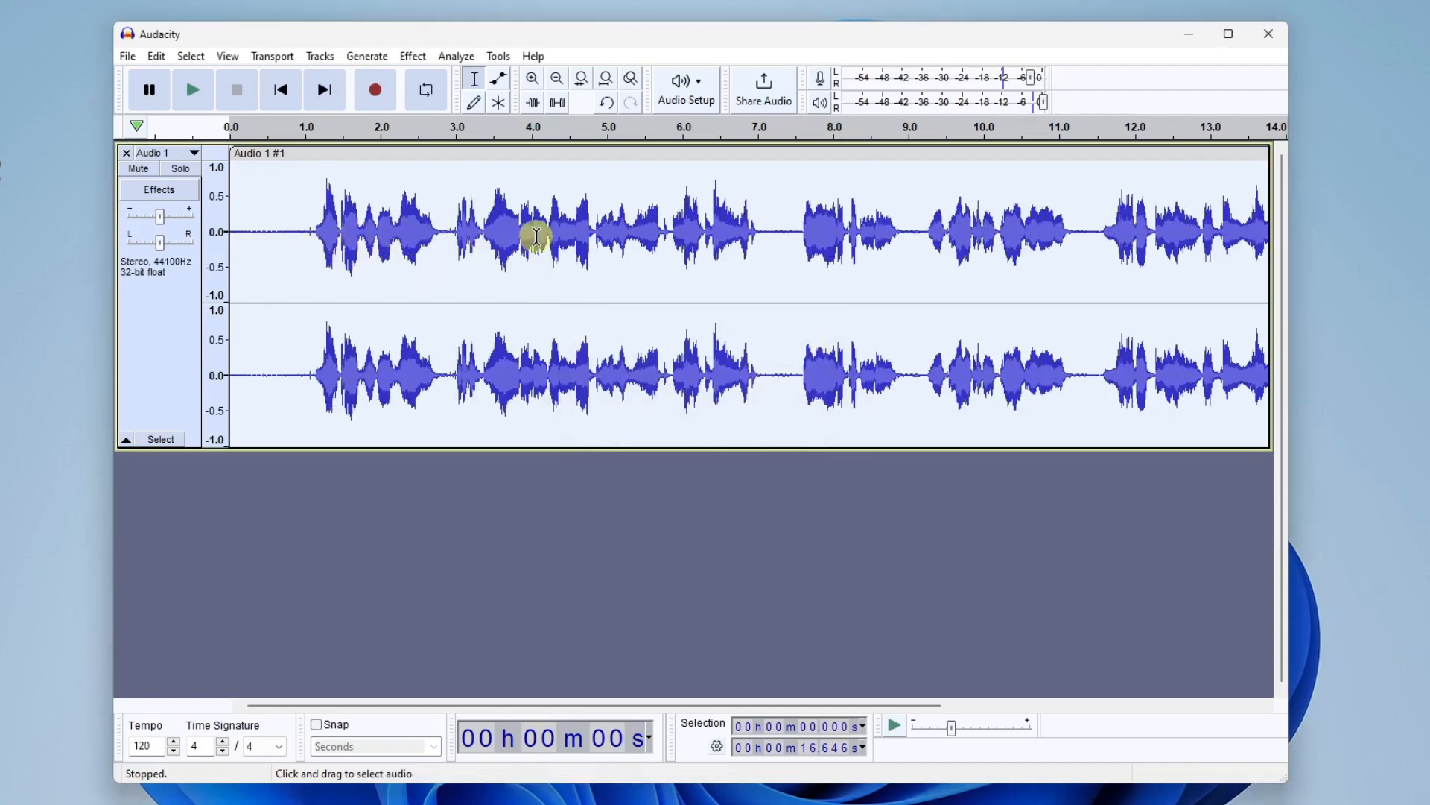
mouse_move(958, 228)
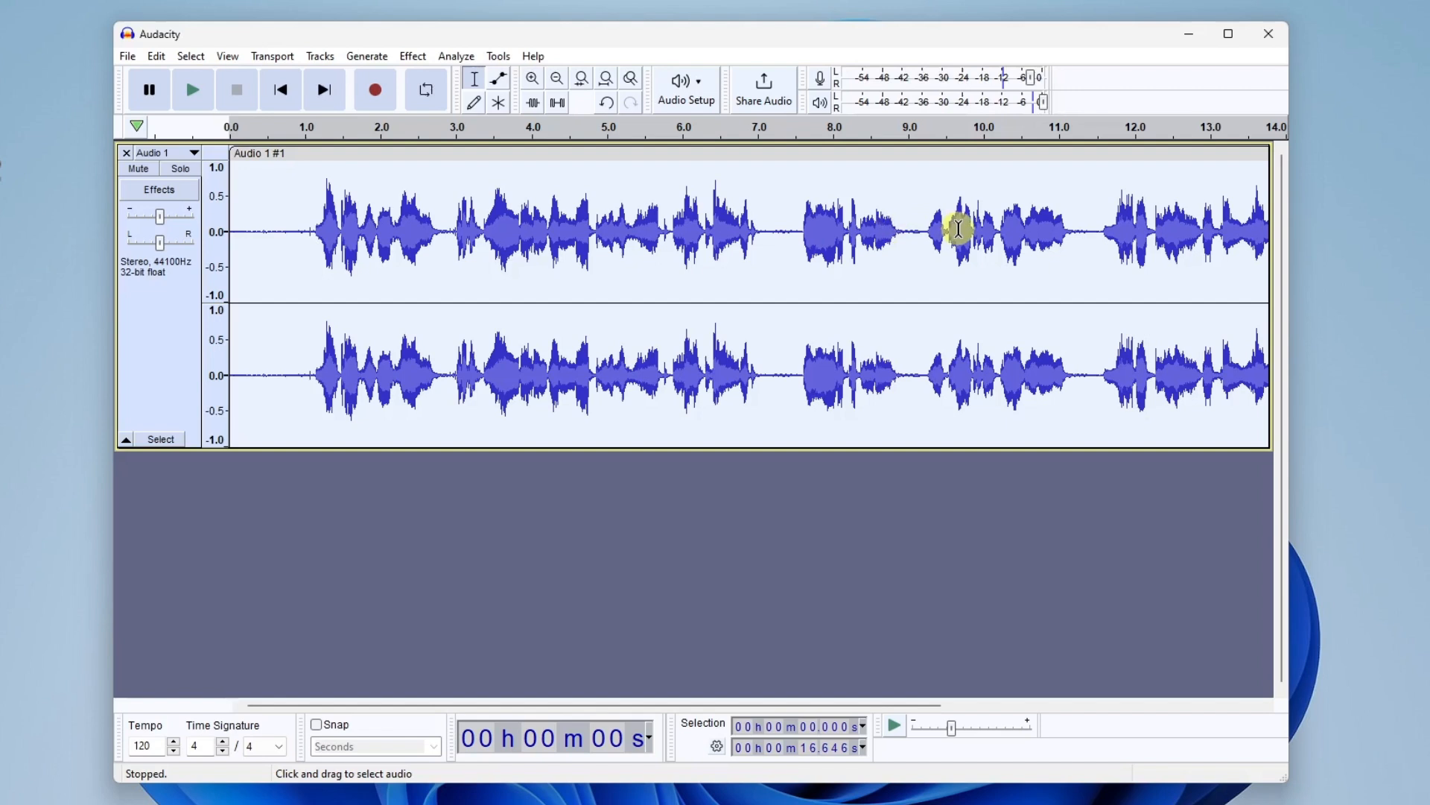
mouse_move(283, 265)
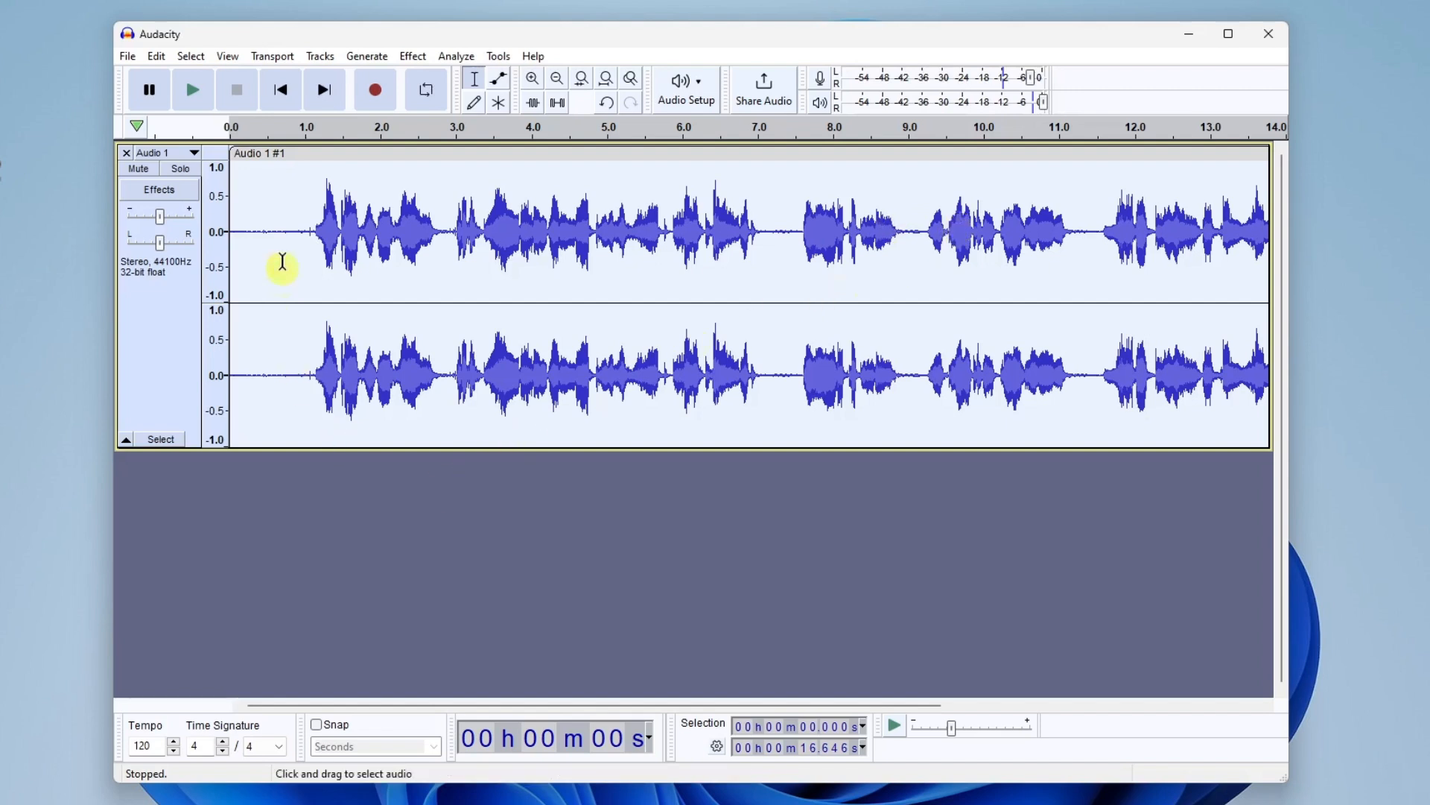
mouse_move(283, 222)
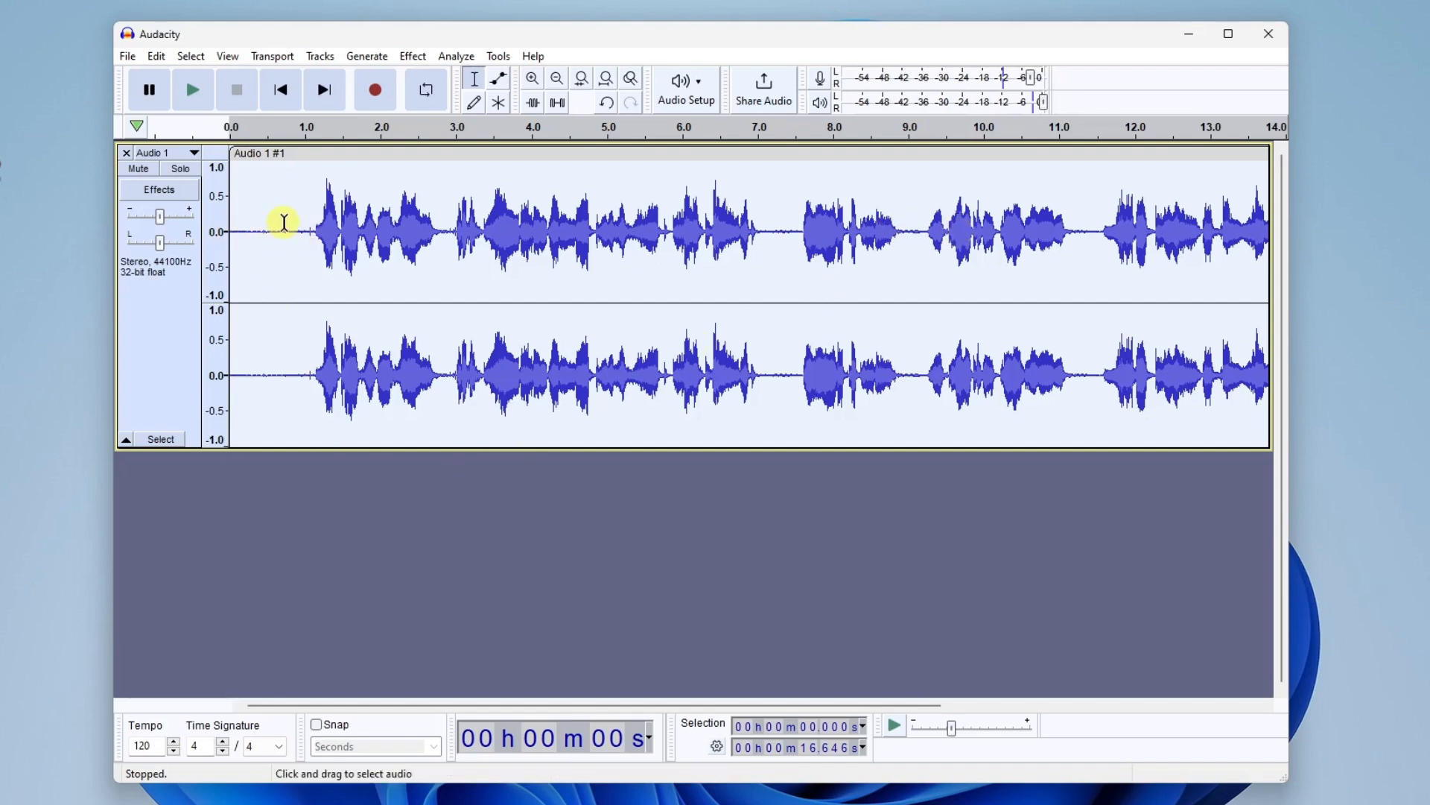
mouse_move(237, 230)
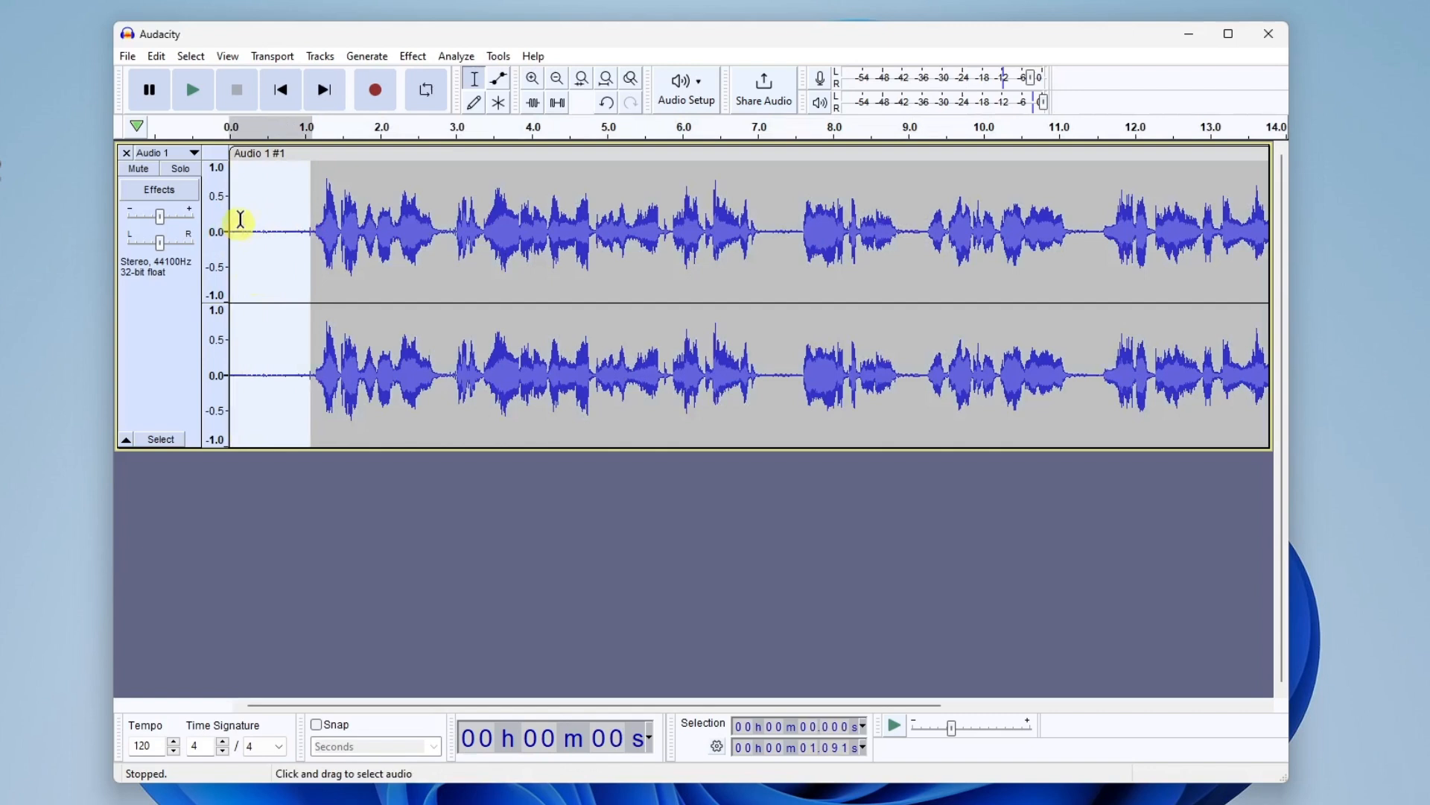
mouse_move(263, 204)
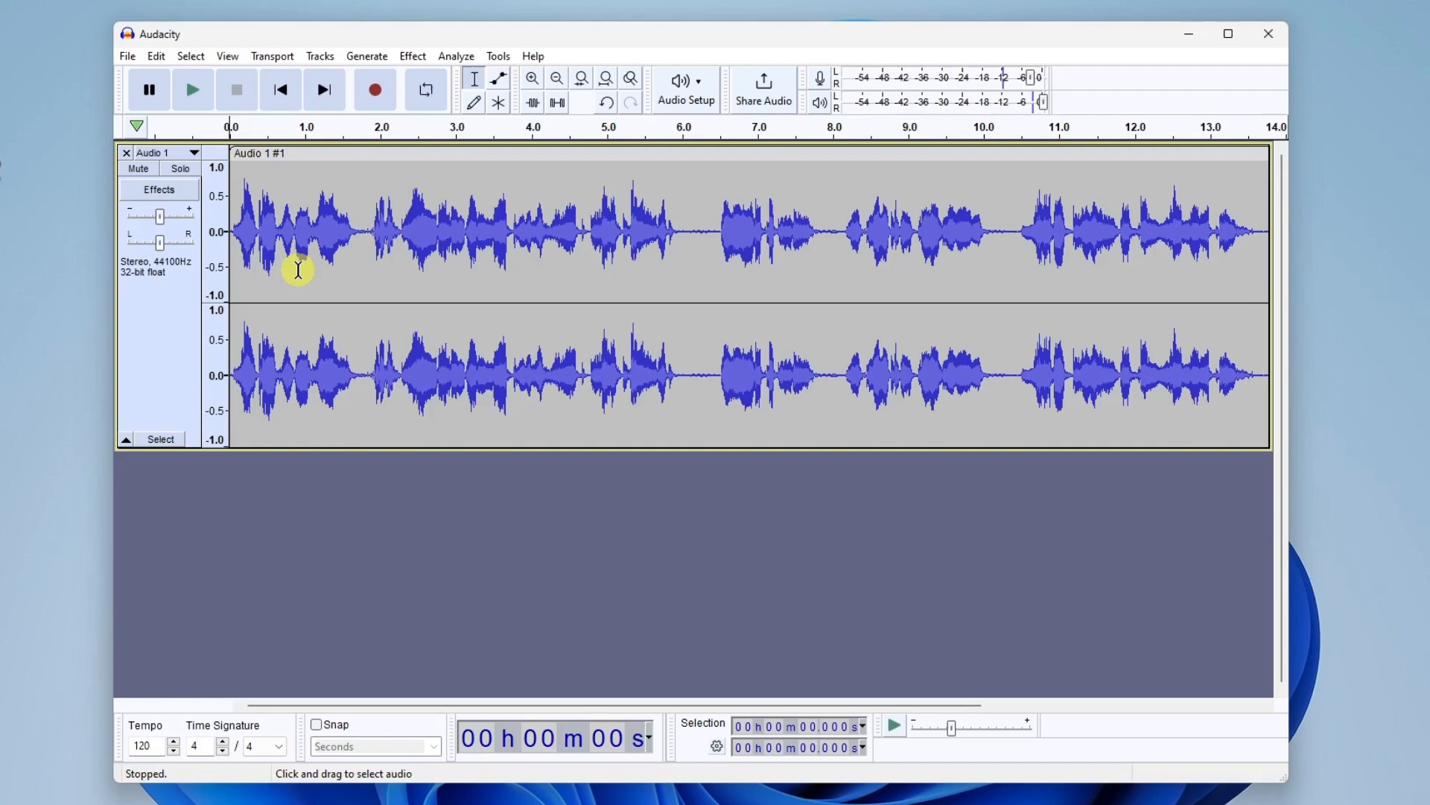
mouse_move(354, 286)
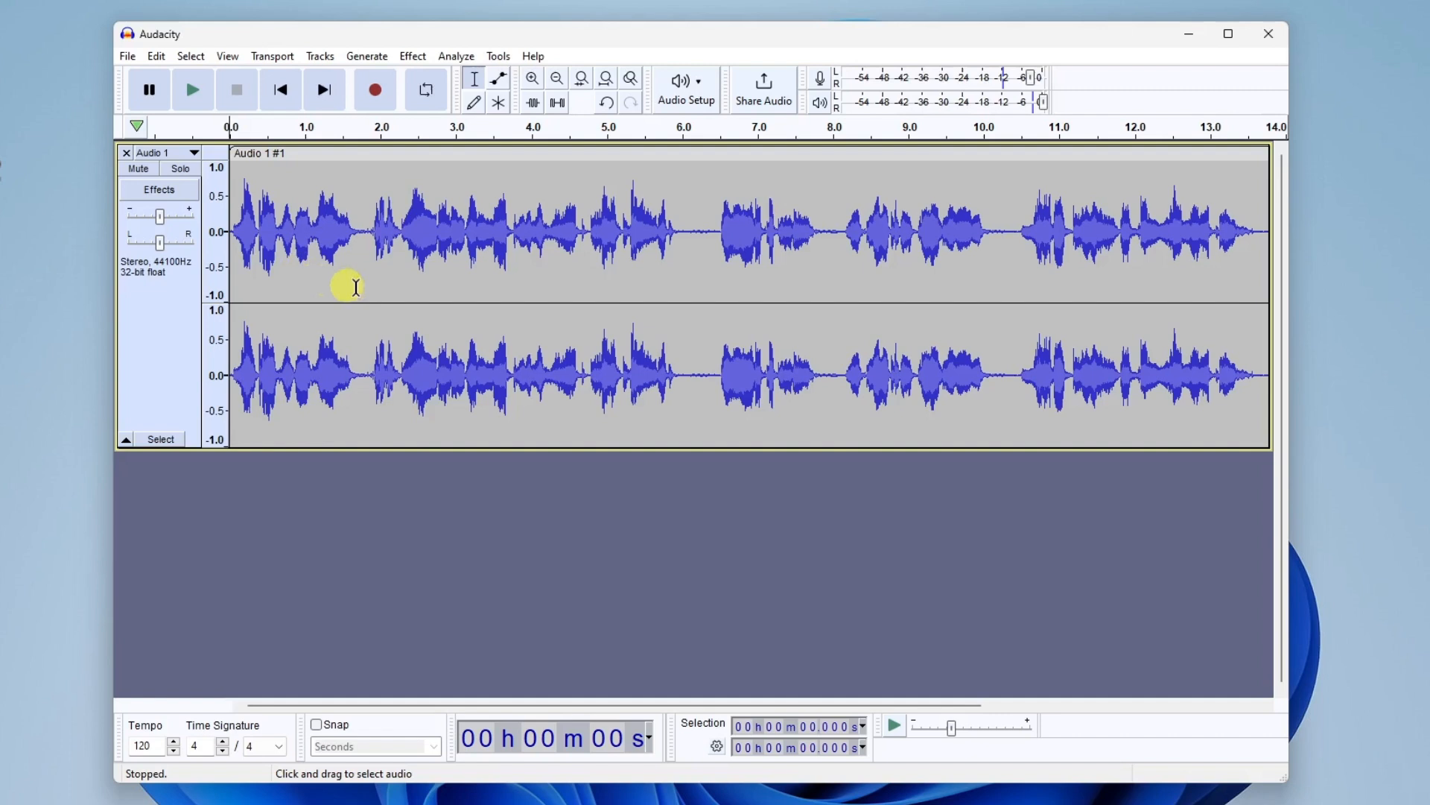
mouse_move(472, 520)
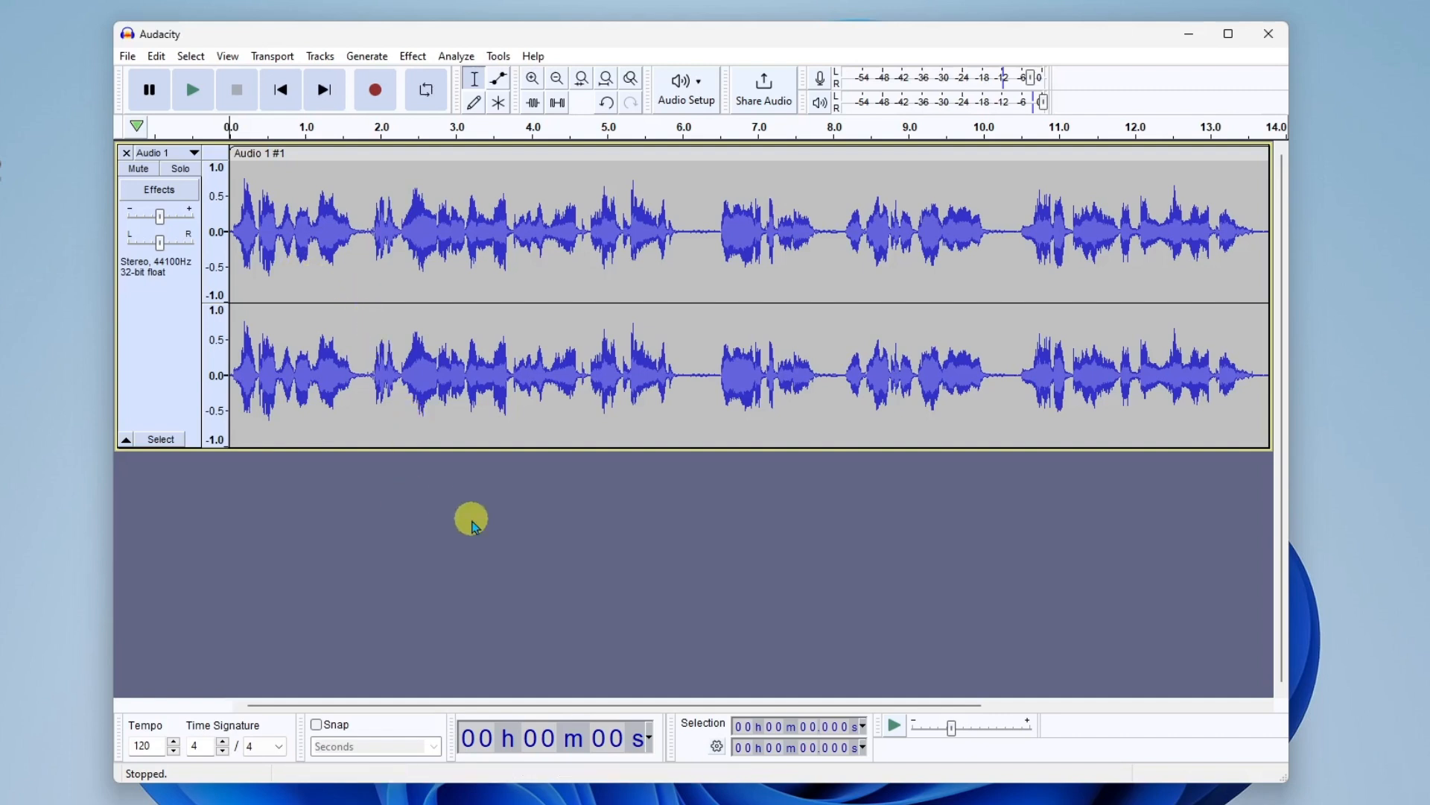
mouse_move(333, 430)
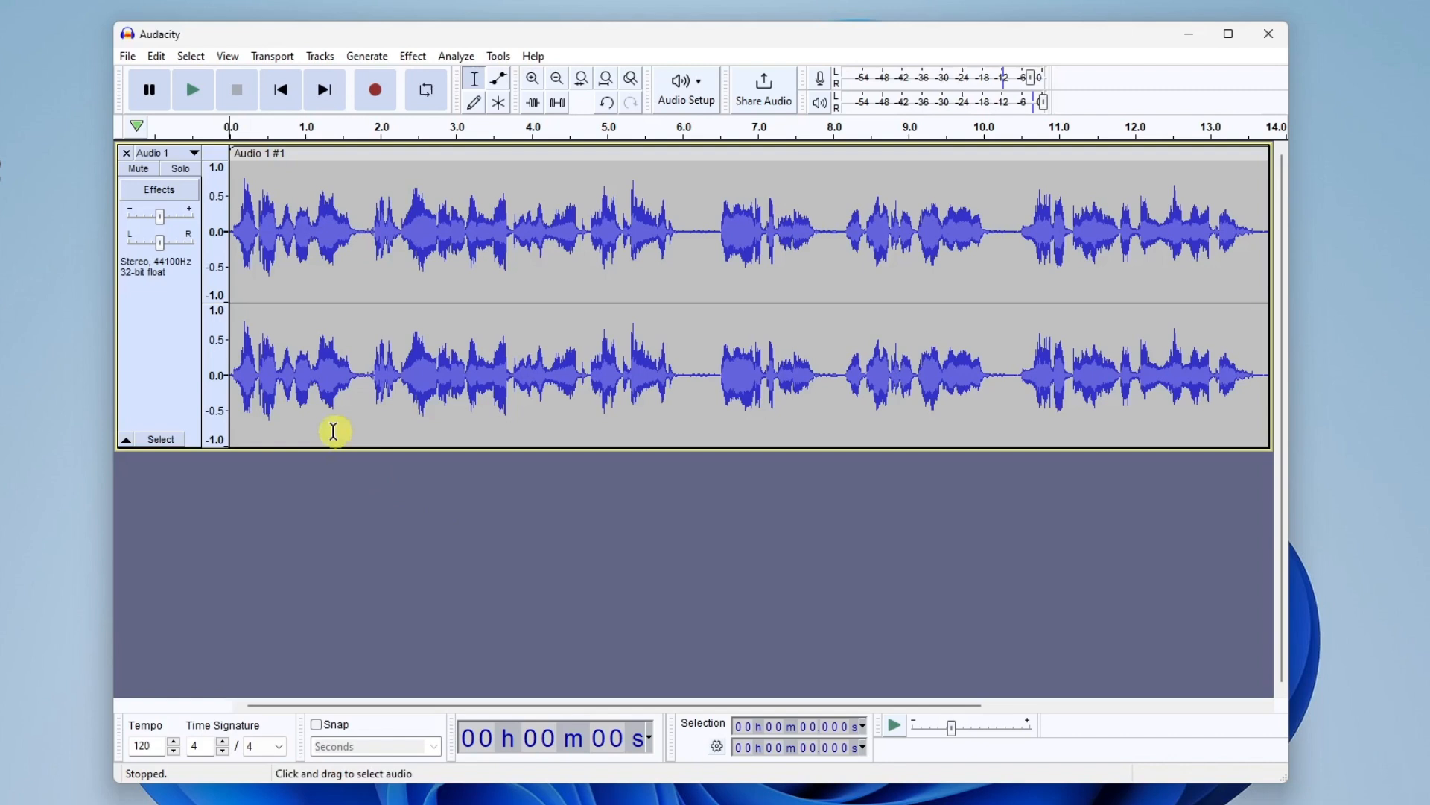
mouse_move(171, 331)
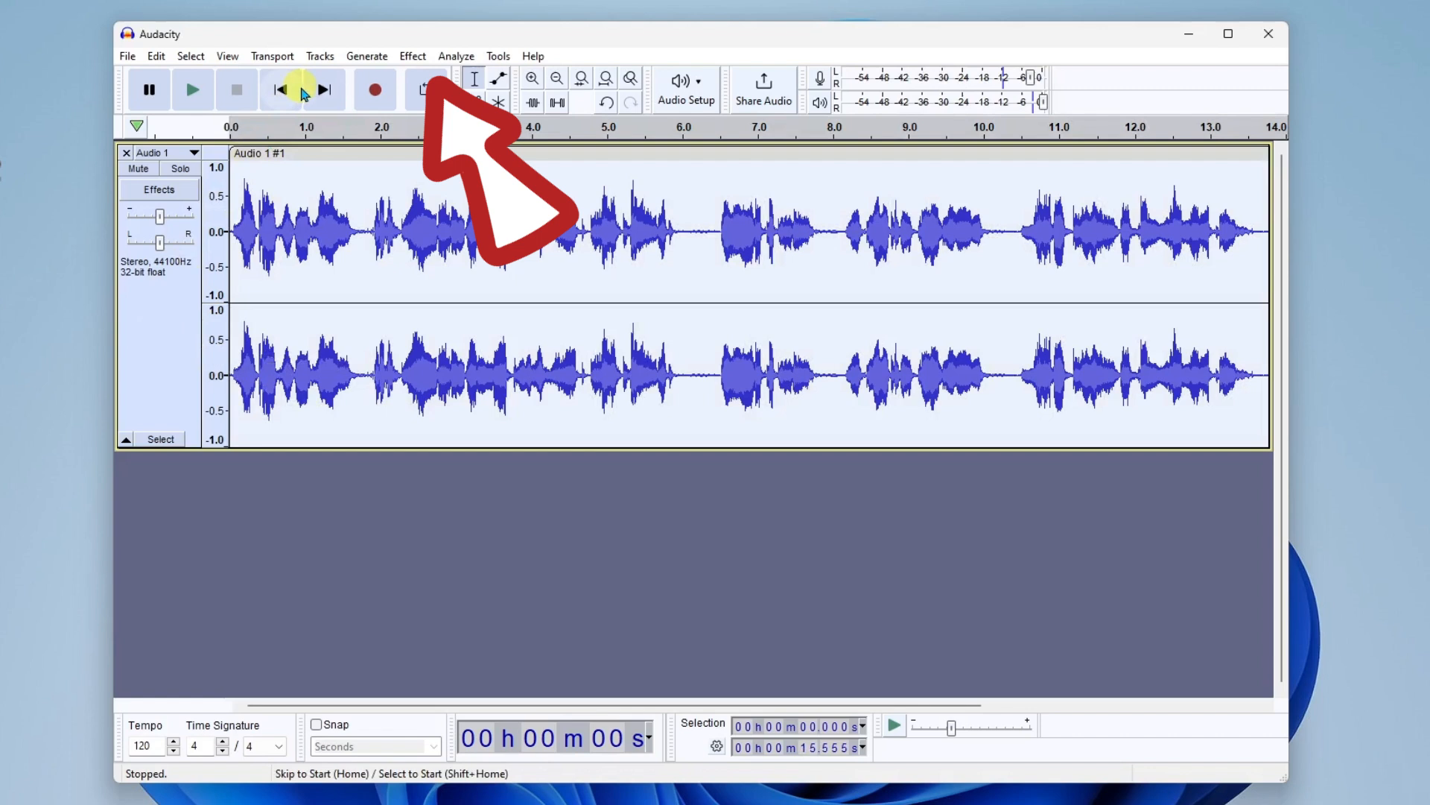
Step: Capture a Noise Reduction noise profile from the silent gap
left_click(411, 55)
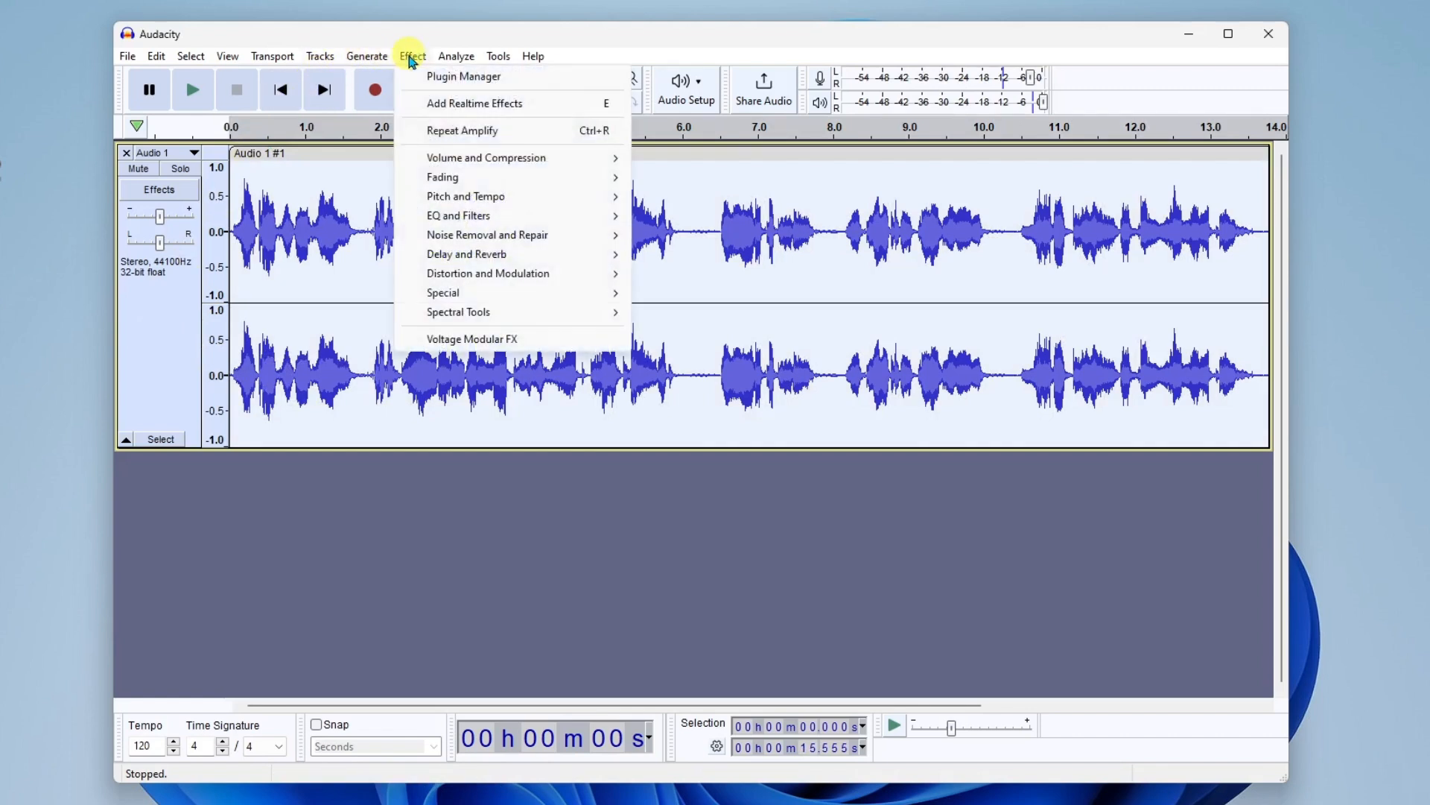
mouse_move(486, 234)
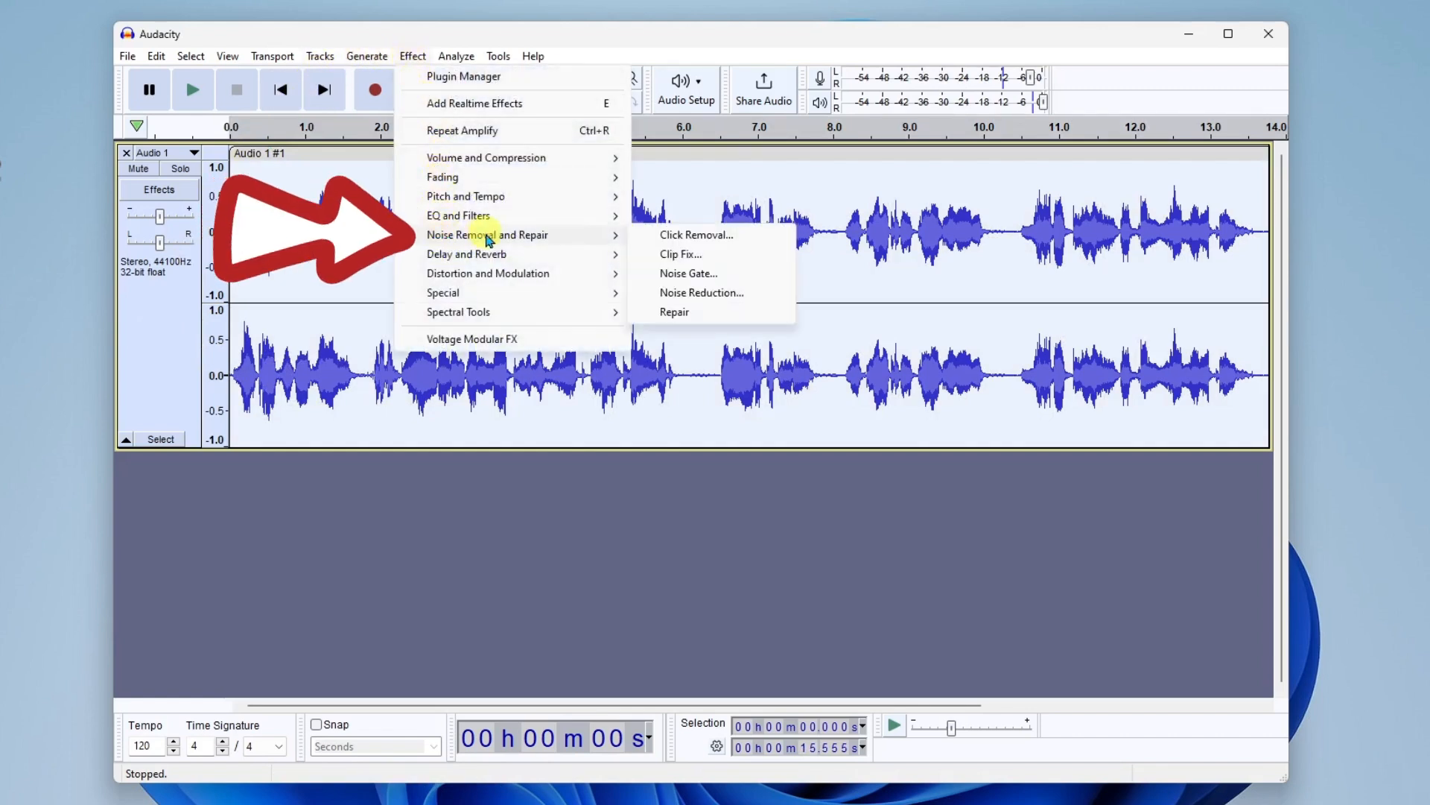
mouse_move(566, 243)
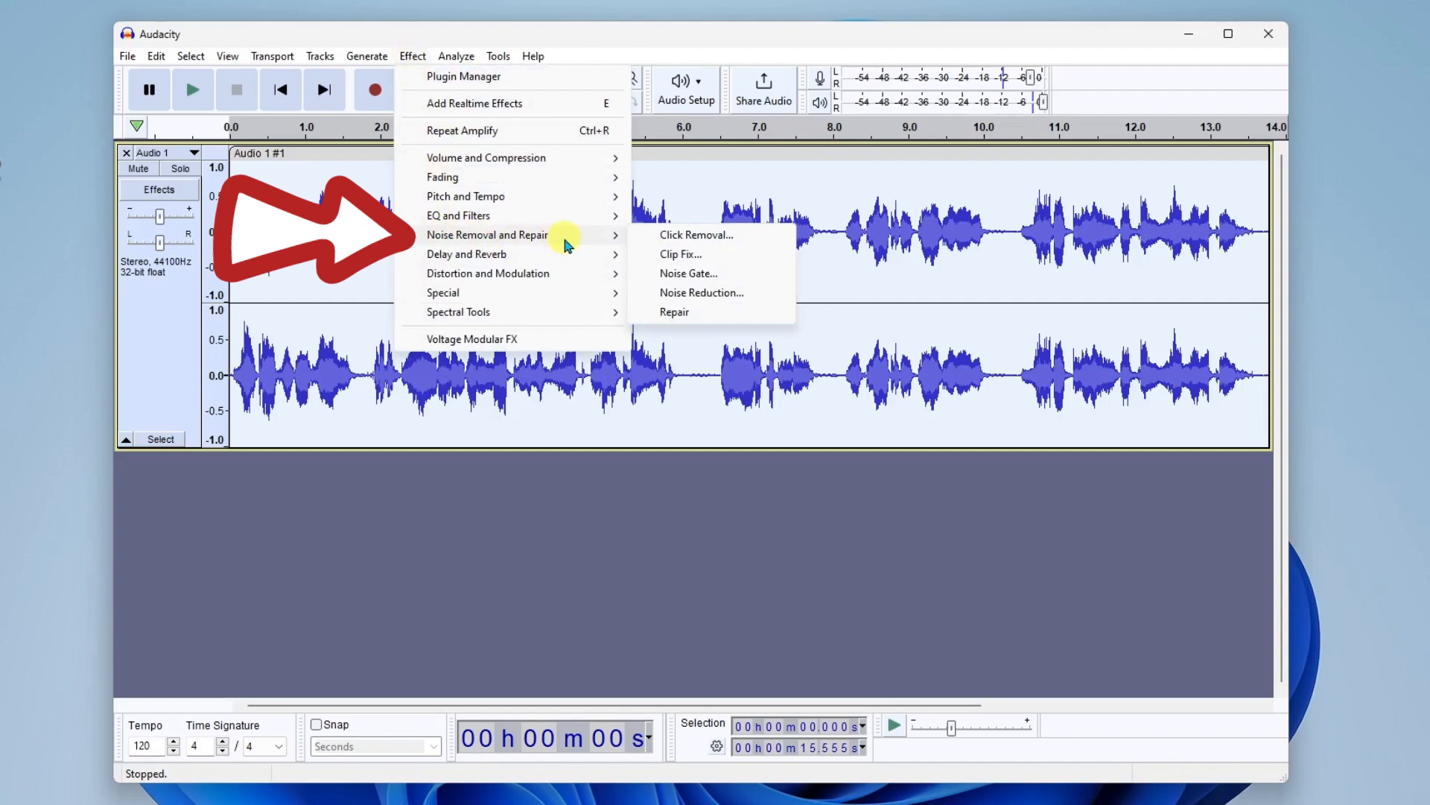
mouse_move(702, 293)
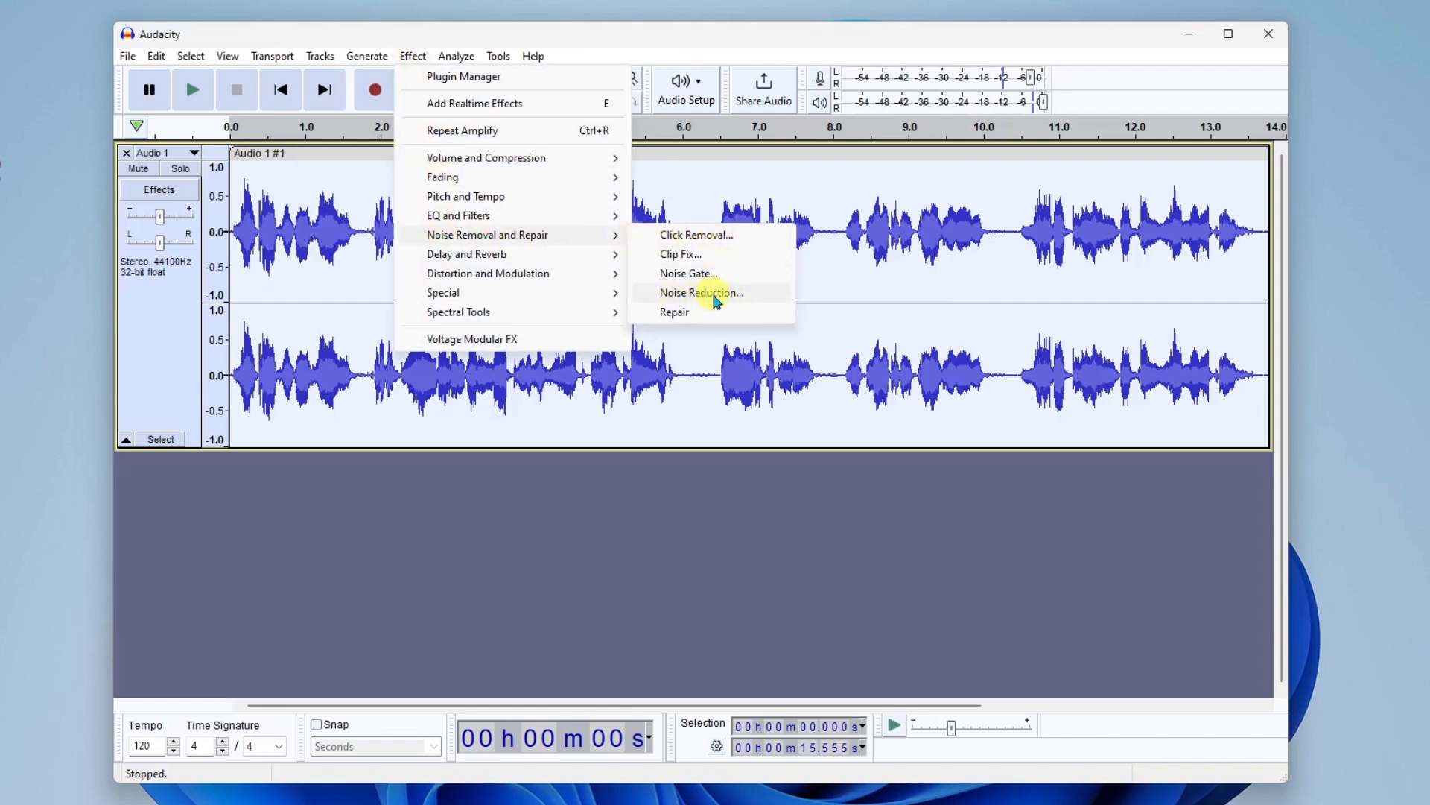
left_click(702, 292)
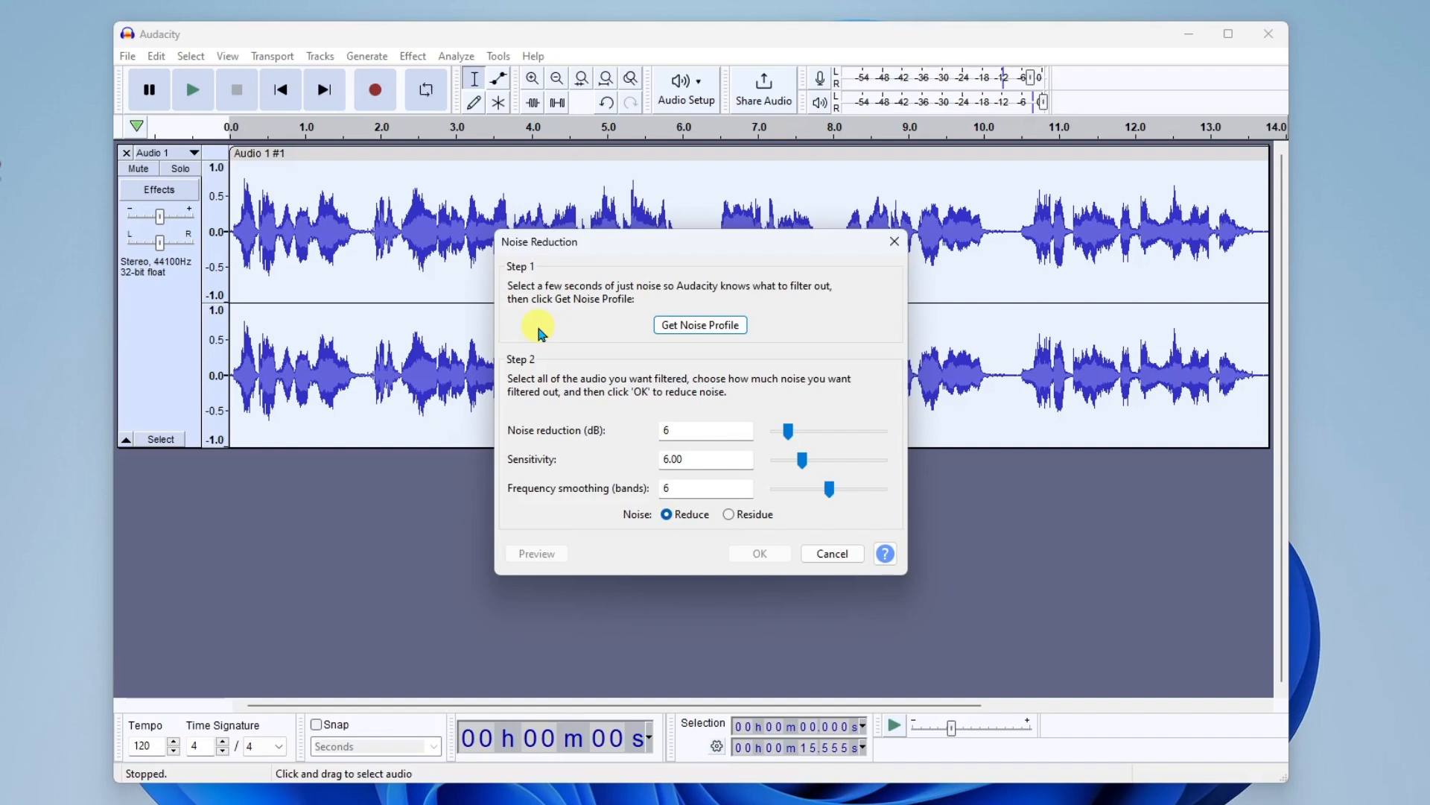
mouse_move(650, 308)
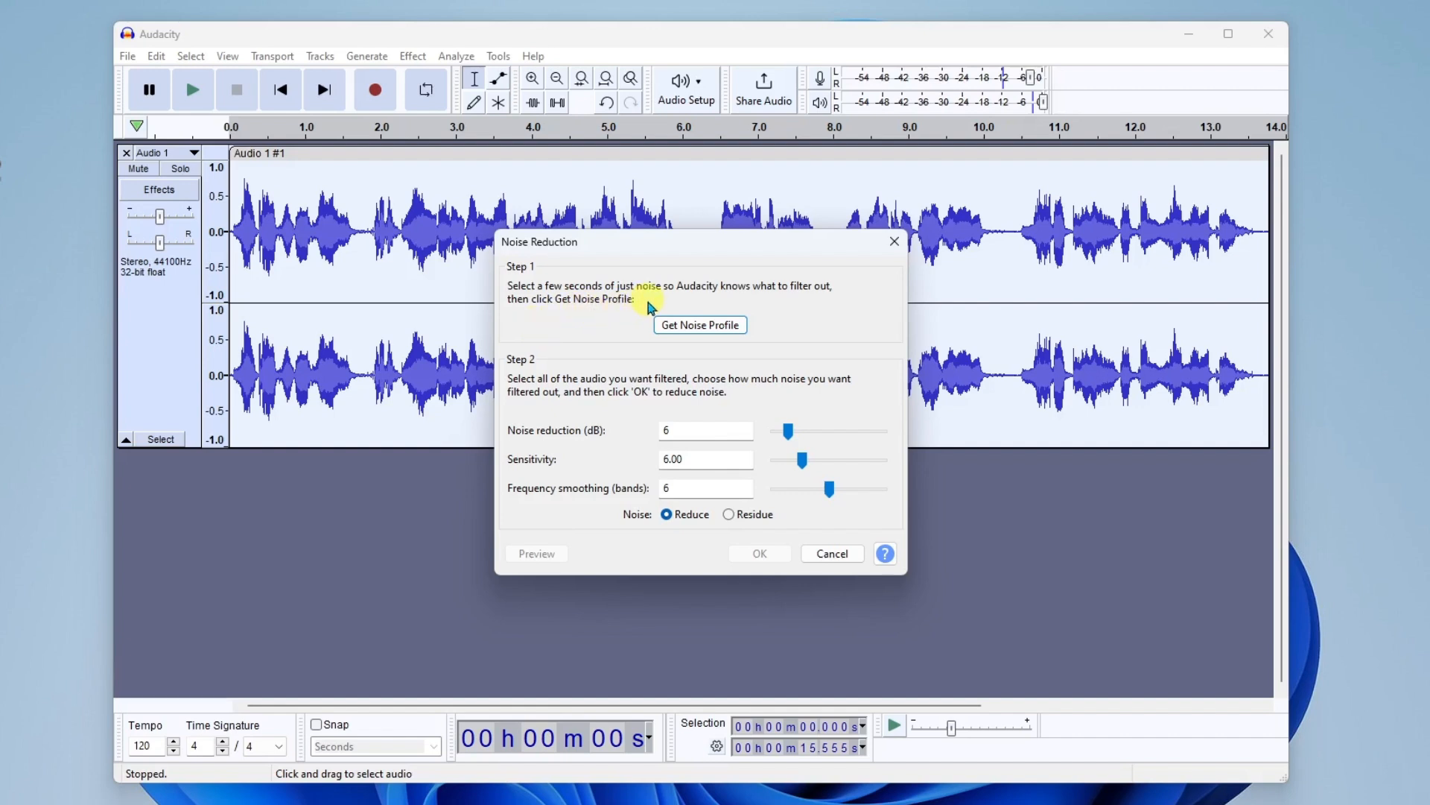
mouse_move(769, 306)
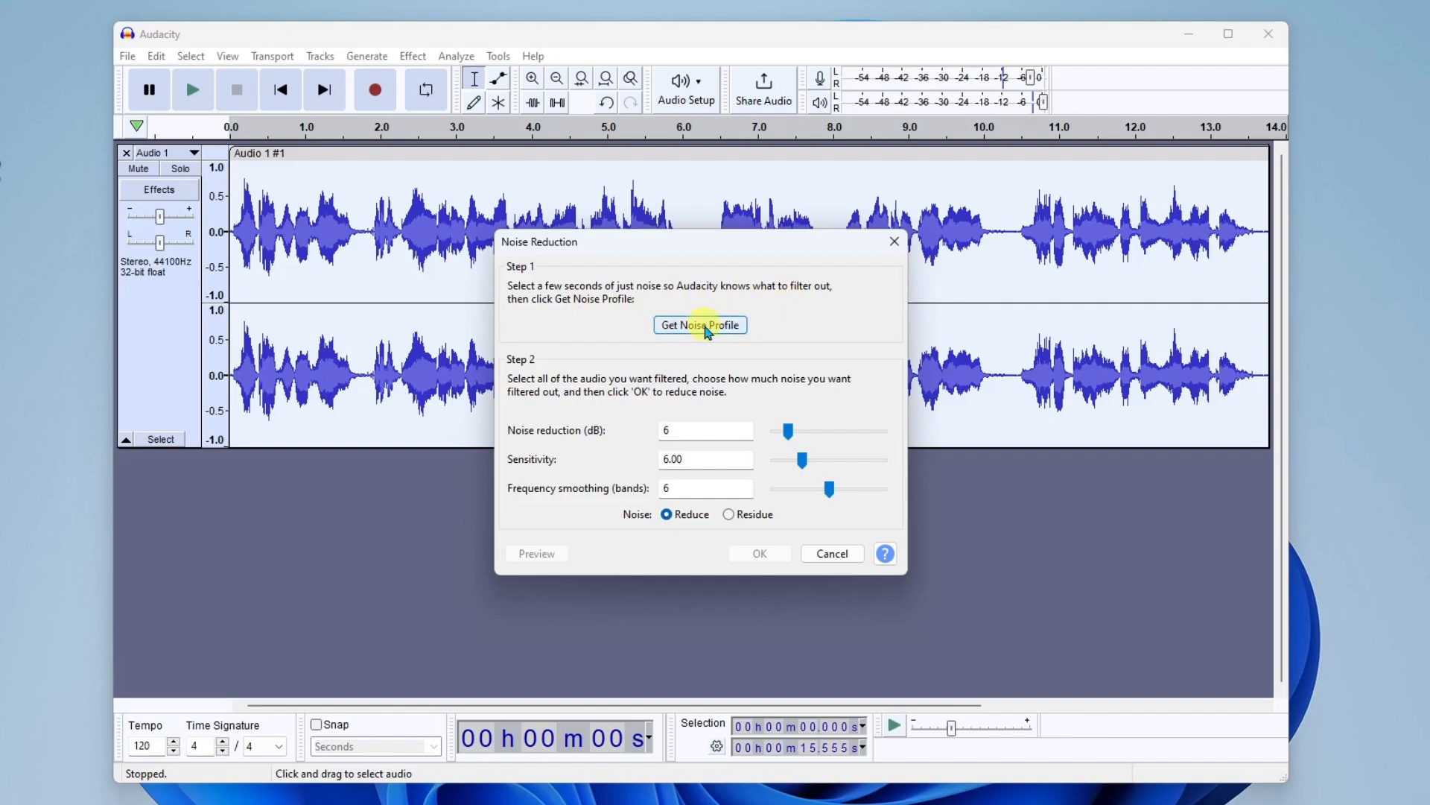
left_click(701, 325)
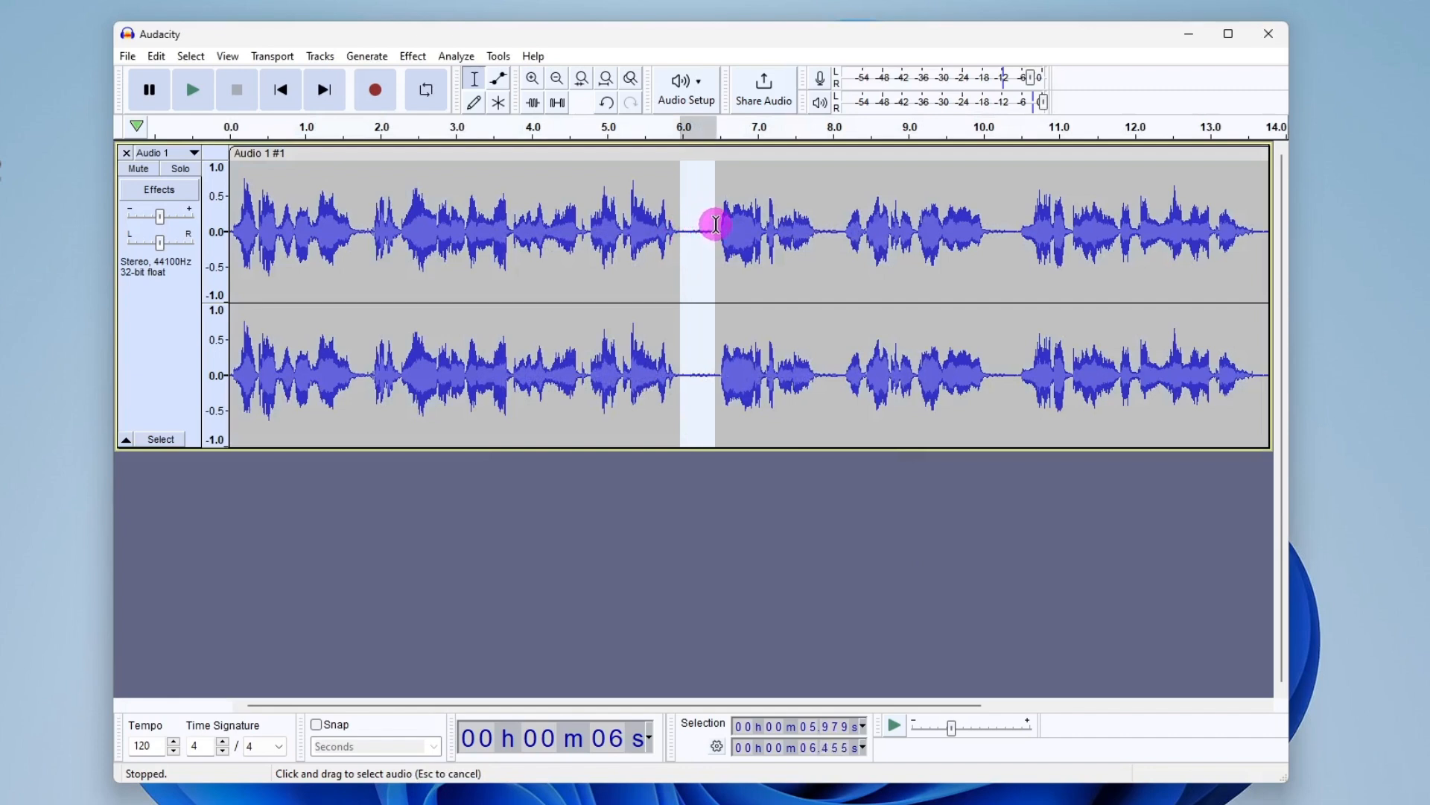
mouse_move(696, 232)
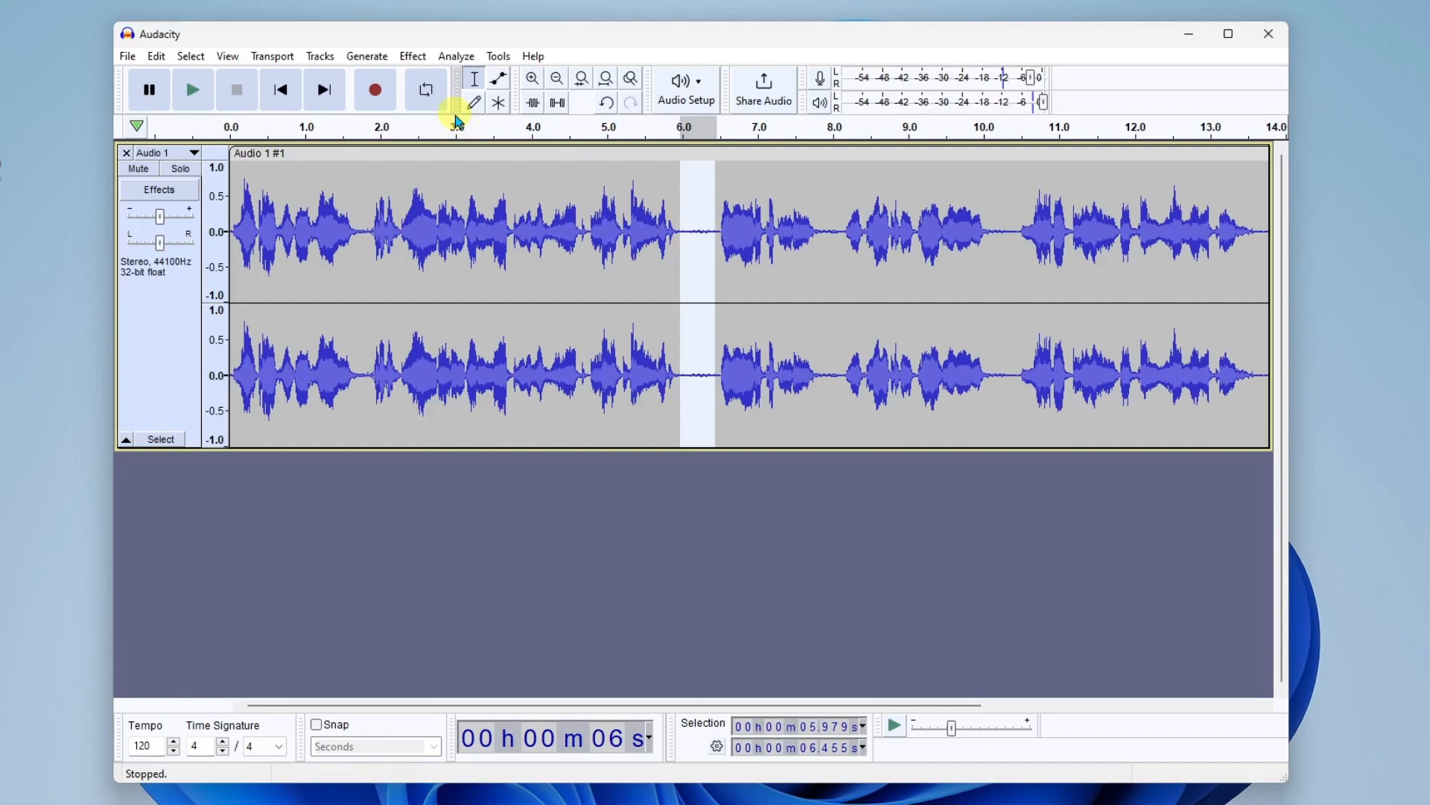
Step: Reopen Noise Reduction, select the whole voice track and return to its start
left_click(413, 55)
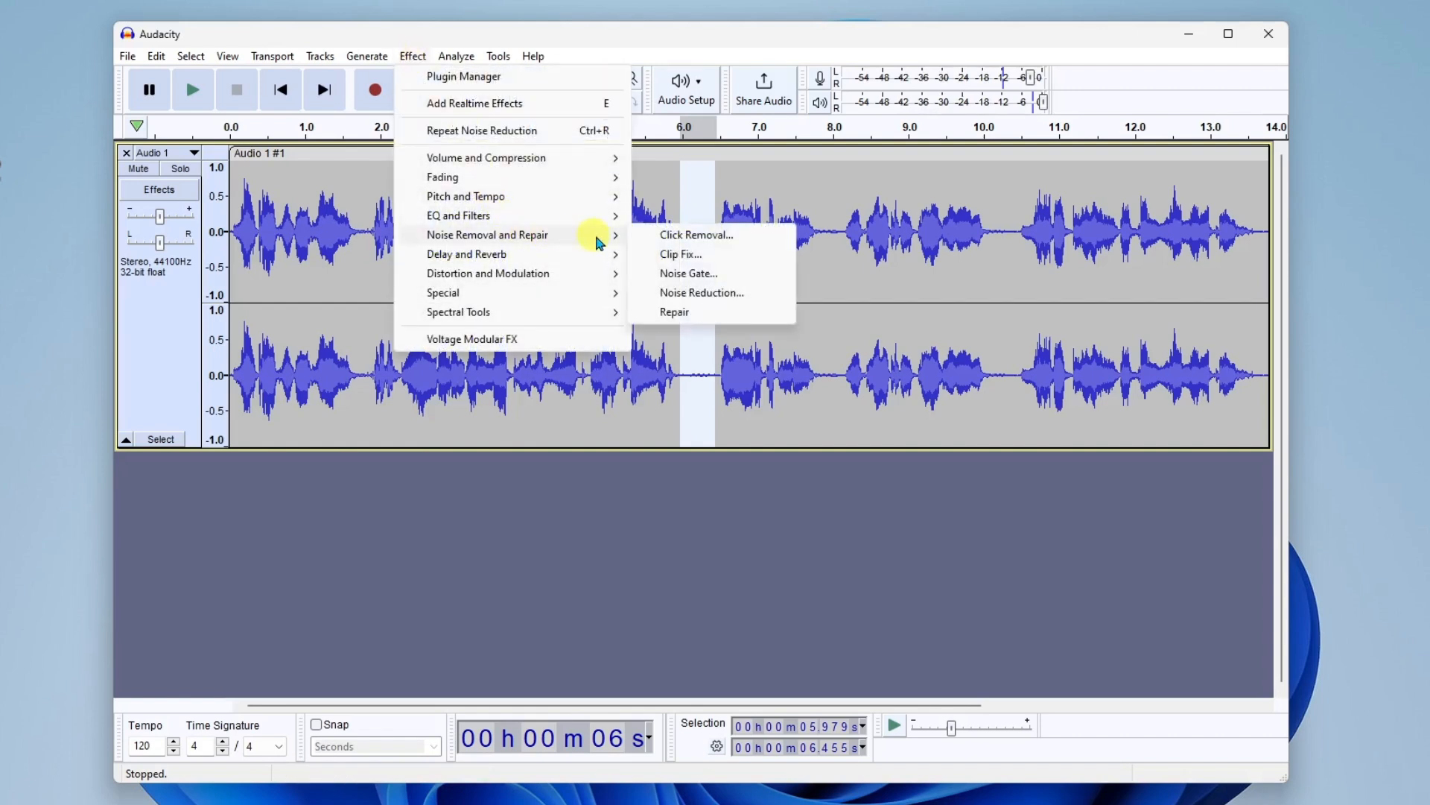
left_click(702, 292)
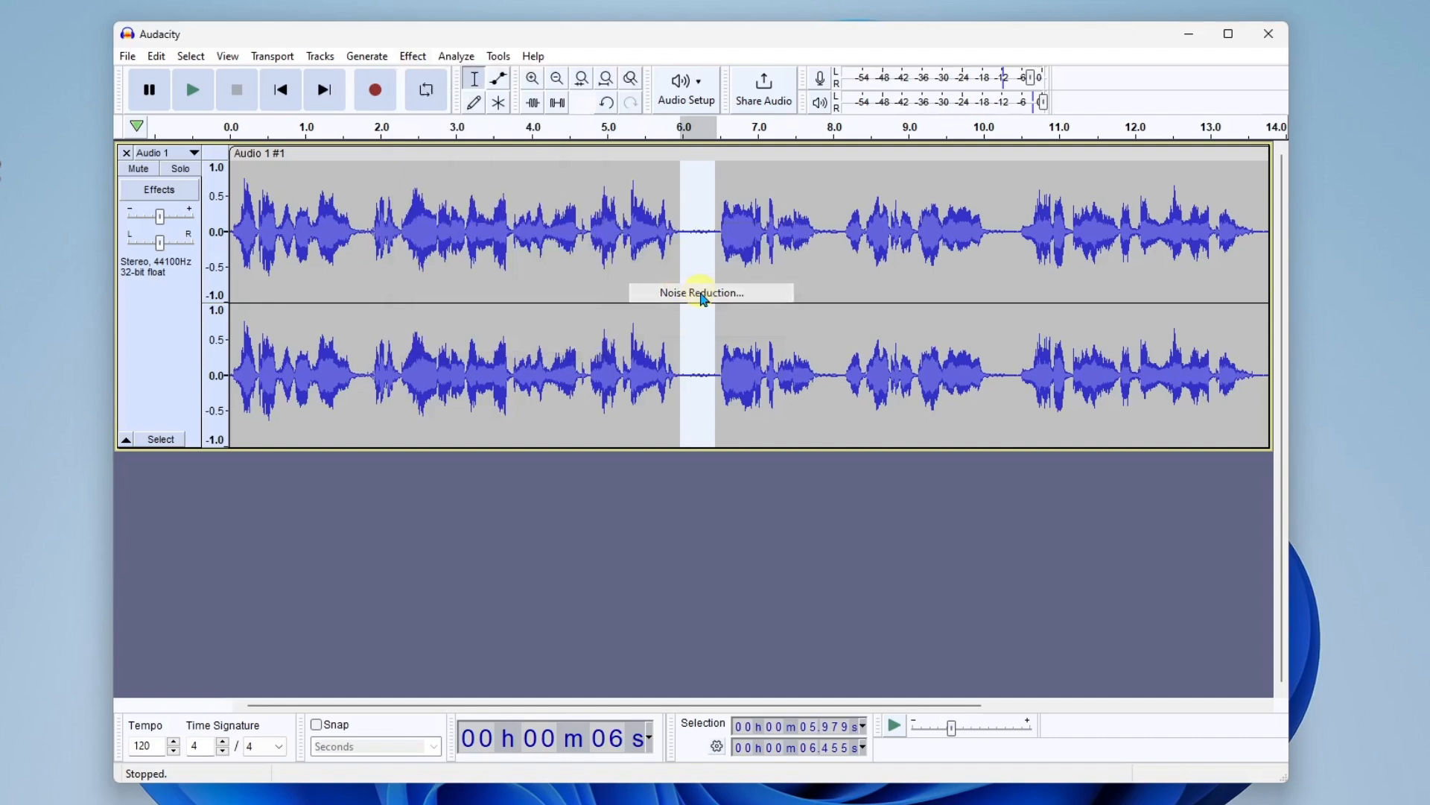
left_click(700, 292)
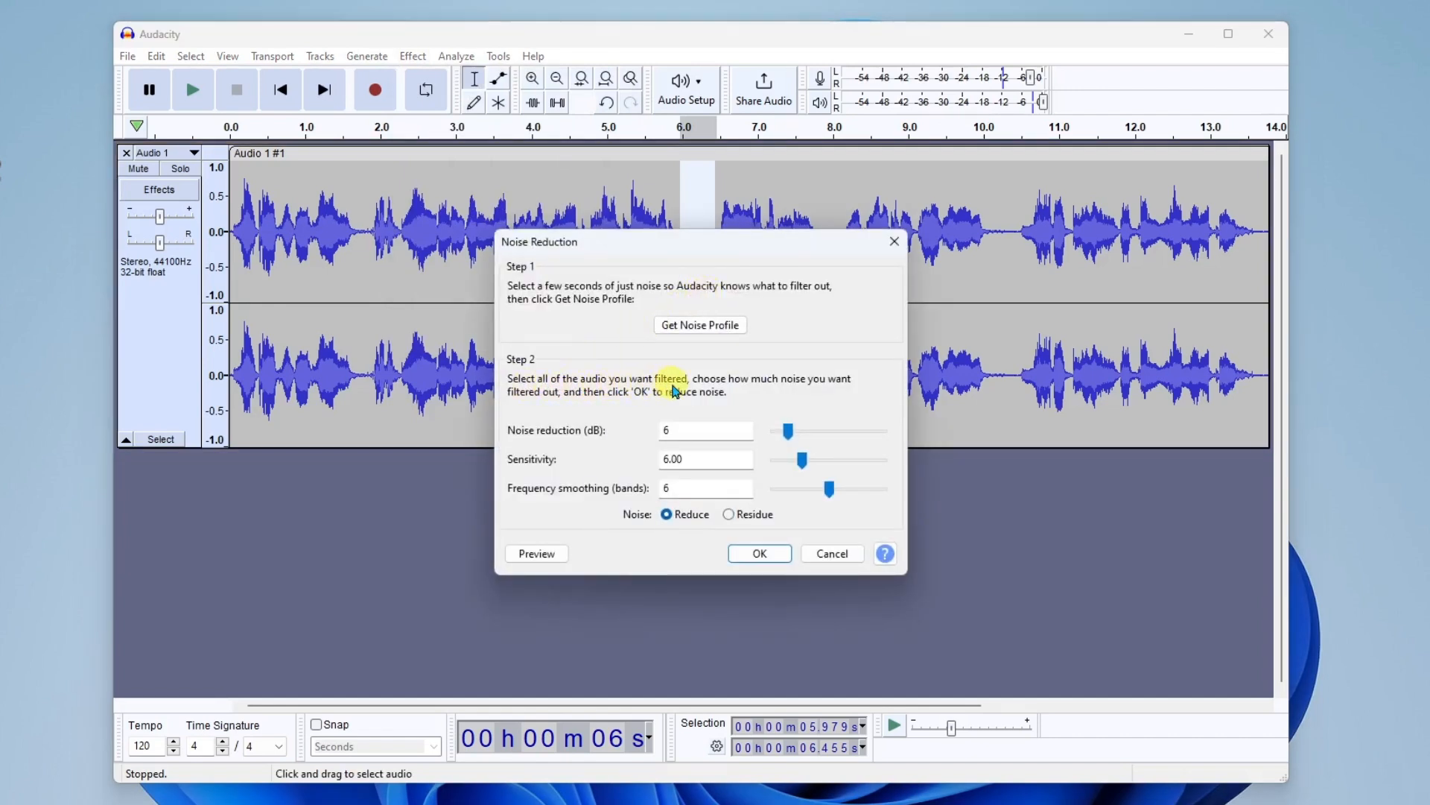
left_click(758, 553)
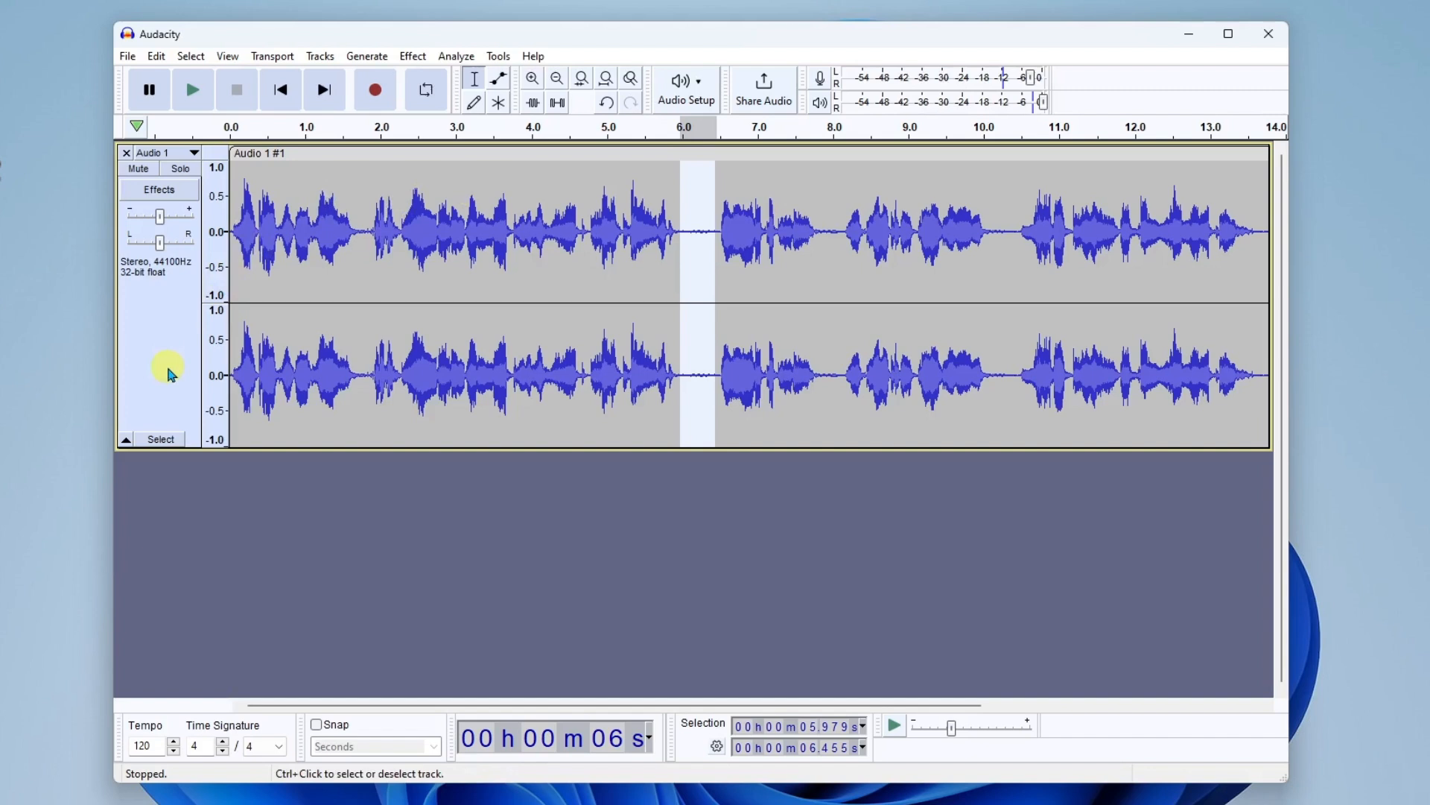
left_click(280, 89)
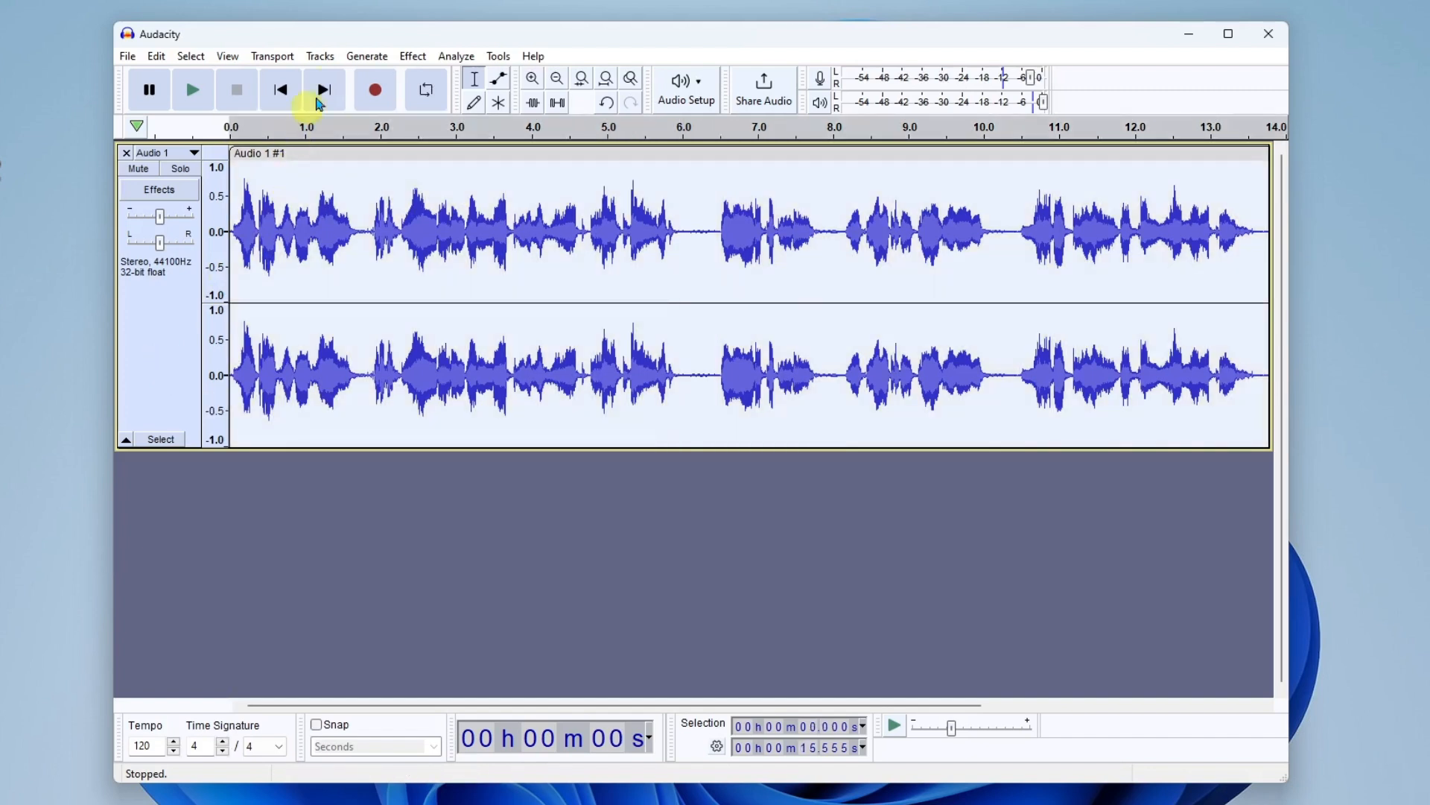
Step: Preview and apply 6 dB Noise Reduction in Reduce mode to the whole voice track
left_click(411, 55)
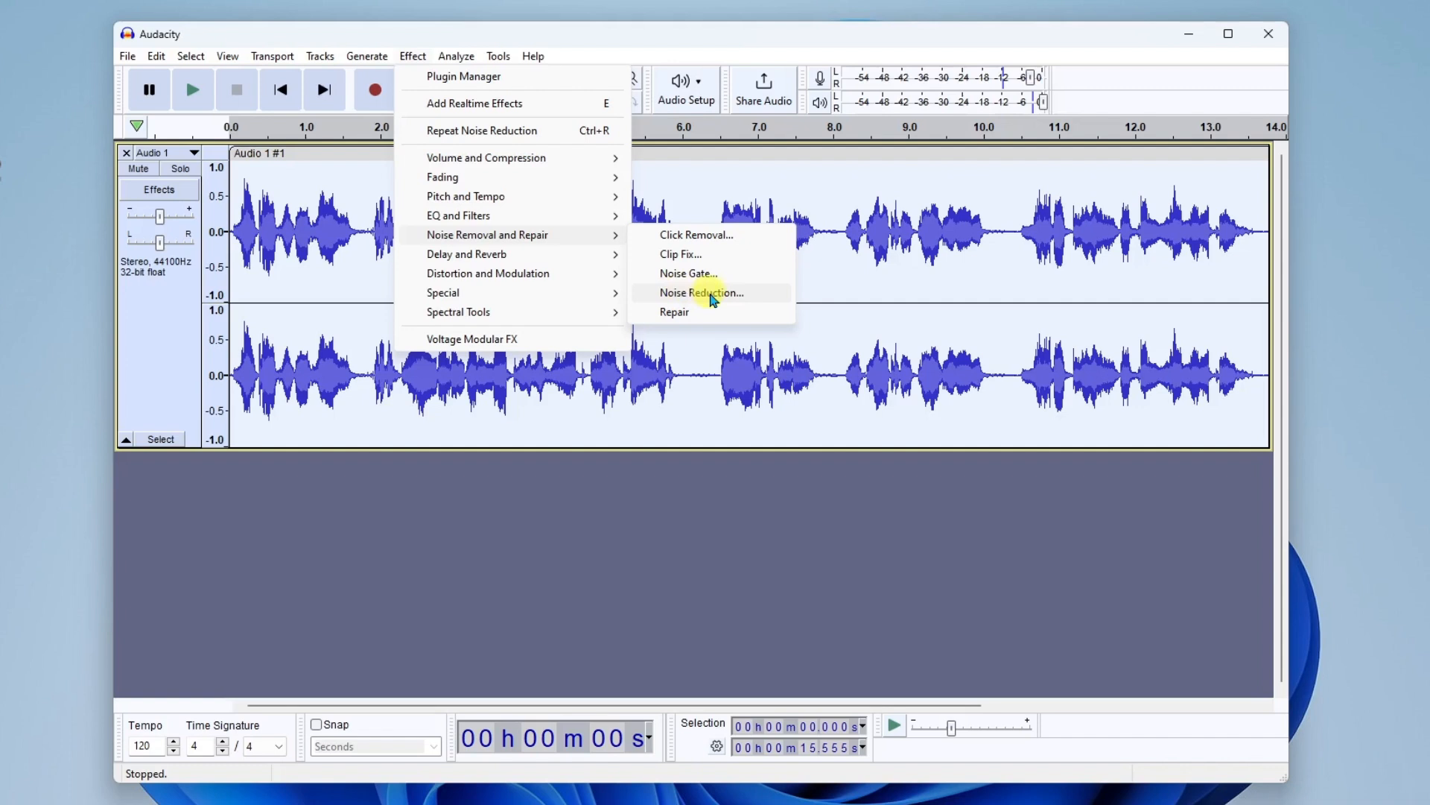
left_click(702, 292)
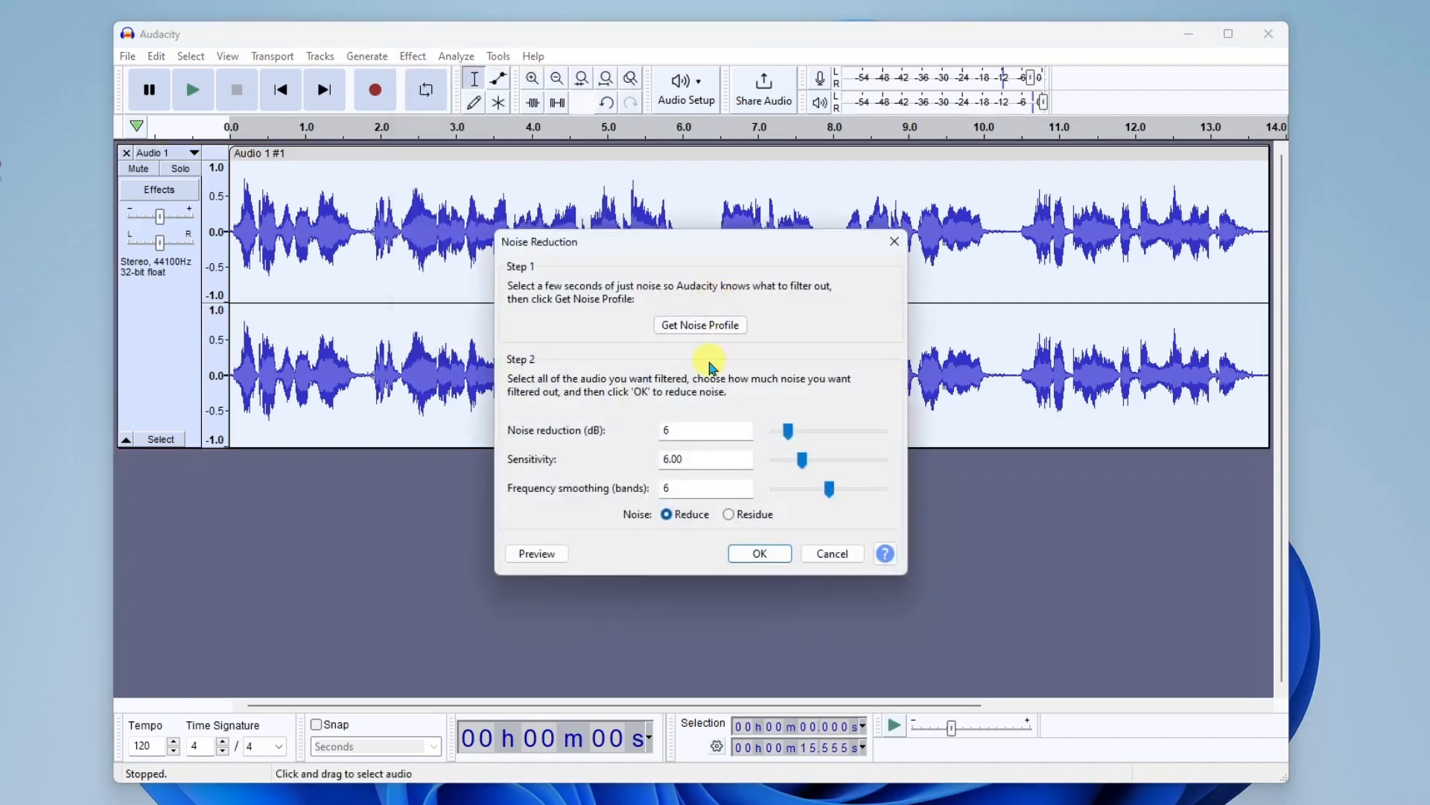
mouse_move(814, 449)
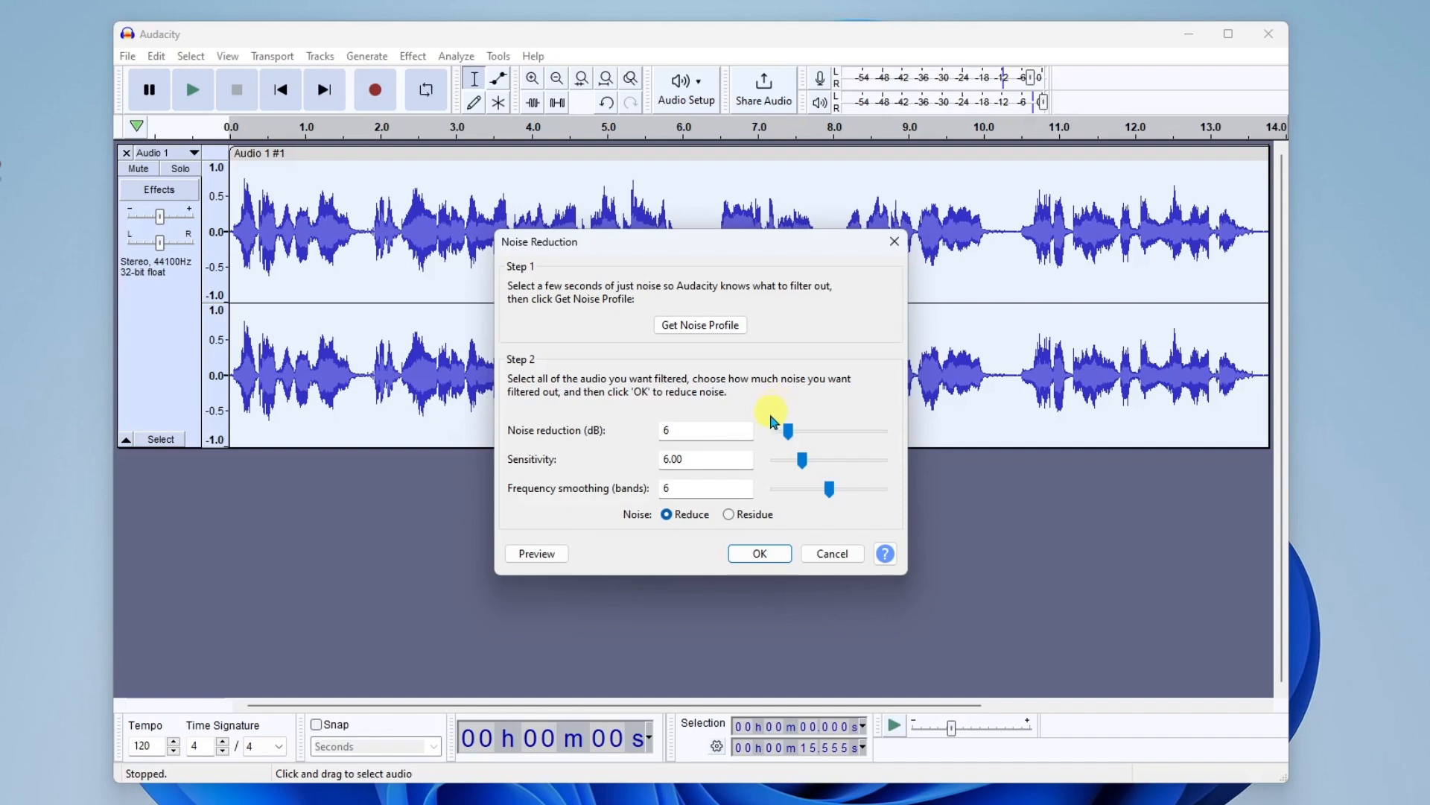
mouse_move(774, 441)
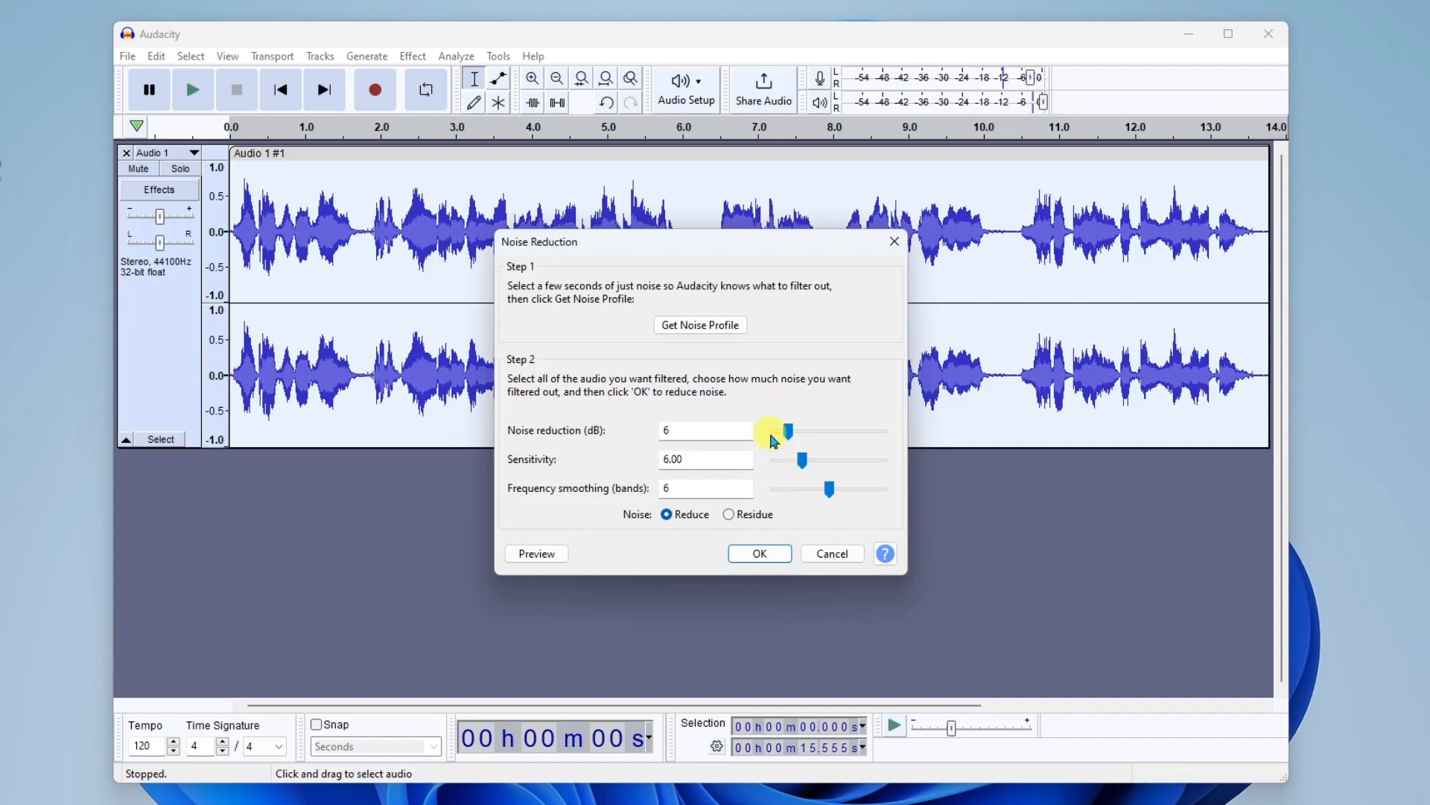
mouse_move(812, 502)
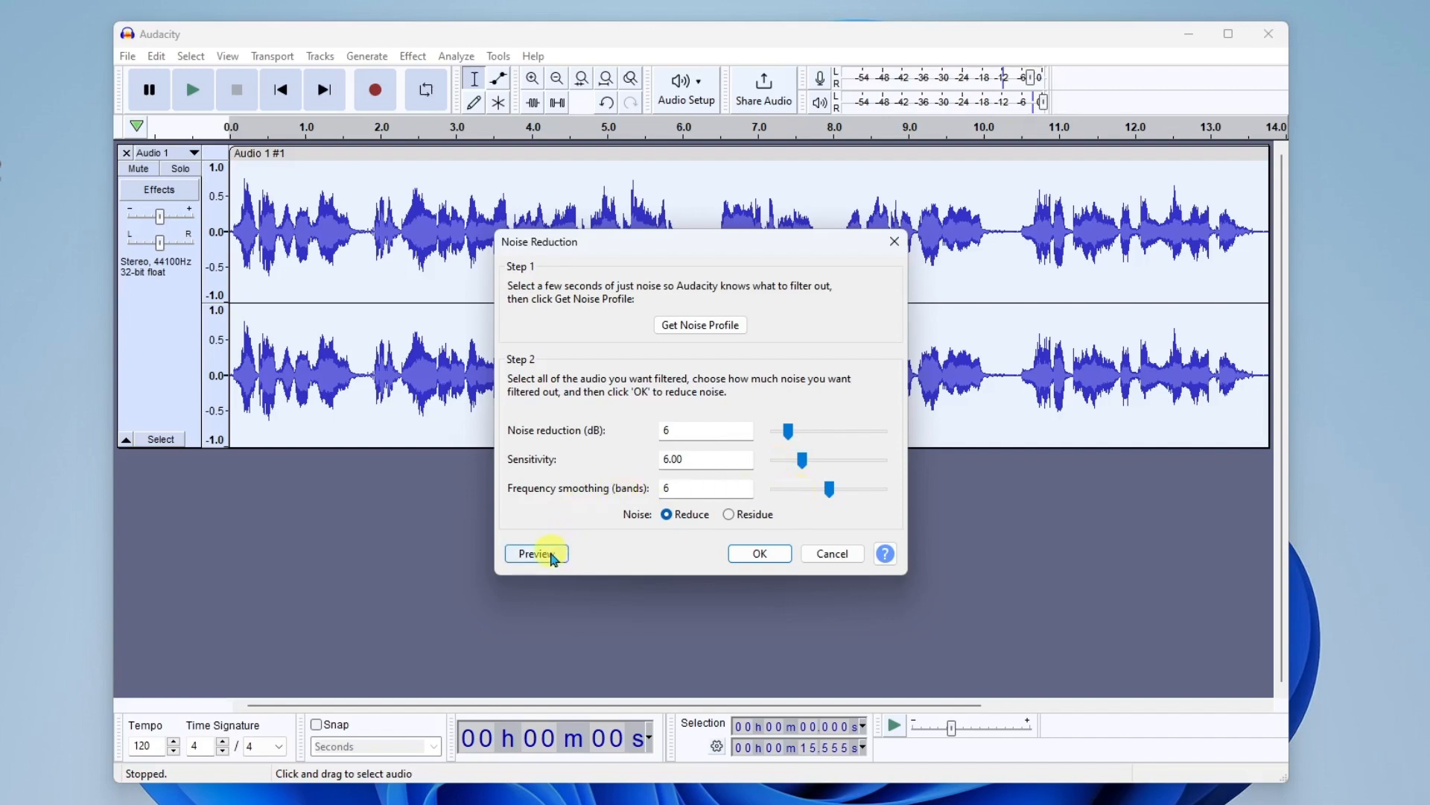
left_click(535, 554)
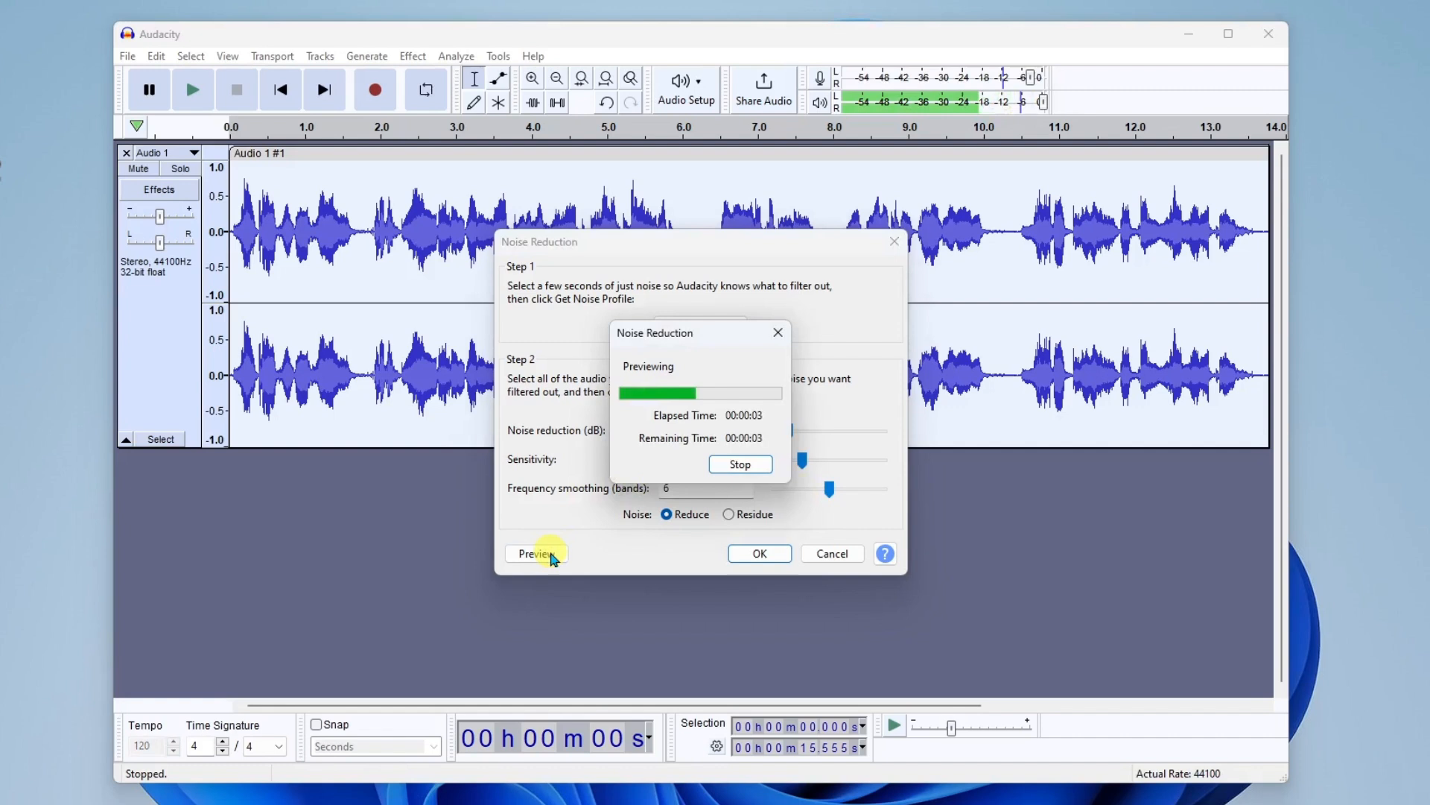
left_click(740, 463)
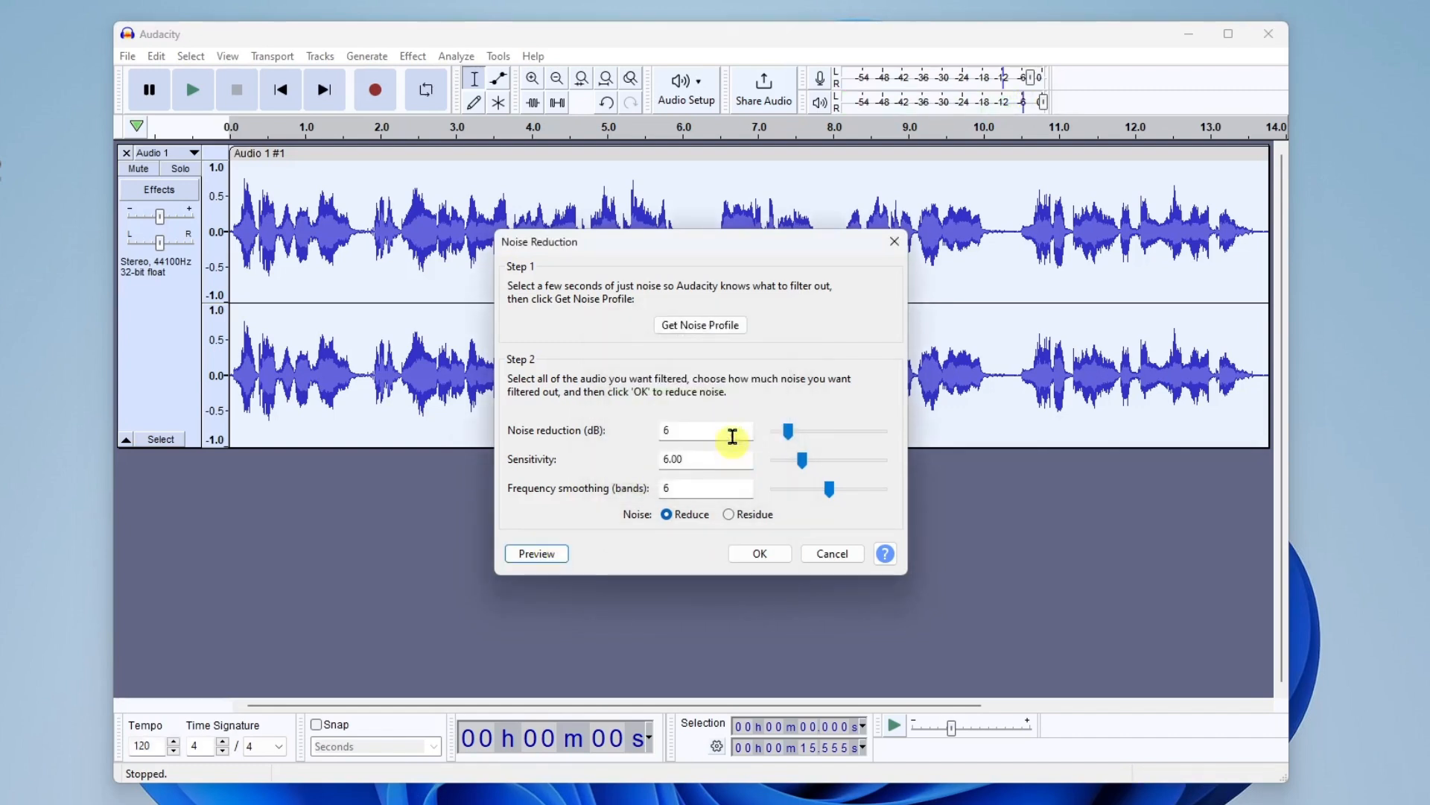
mouse_move(686, 552)
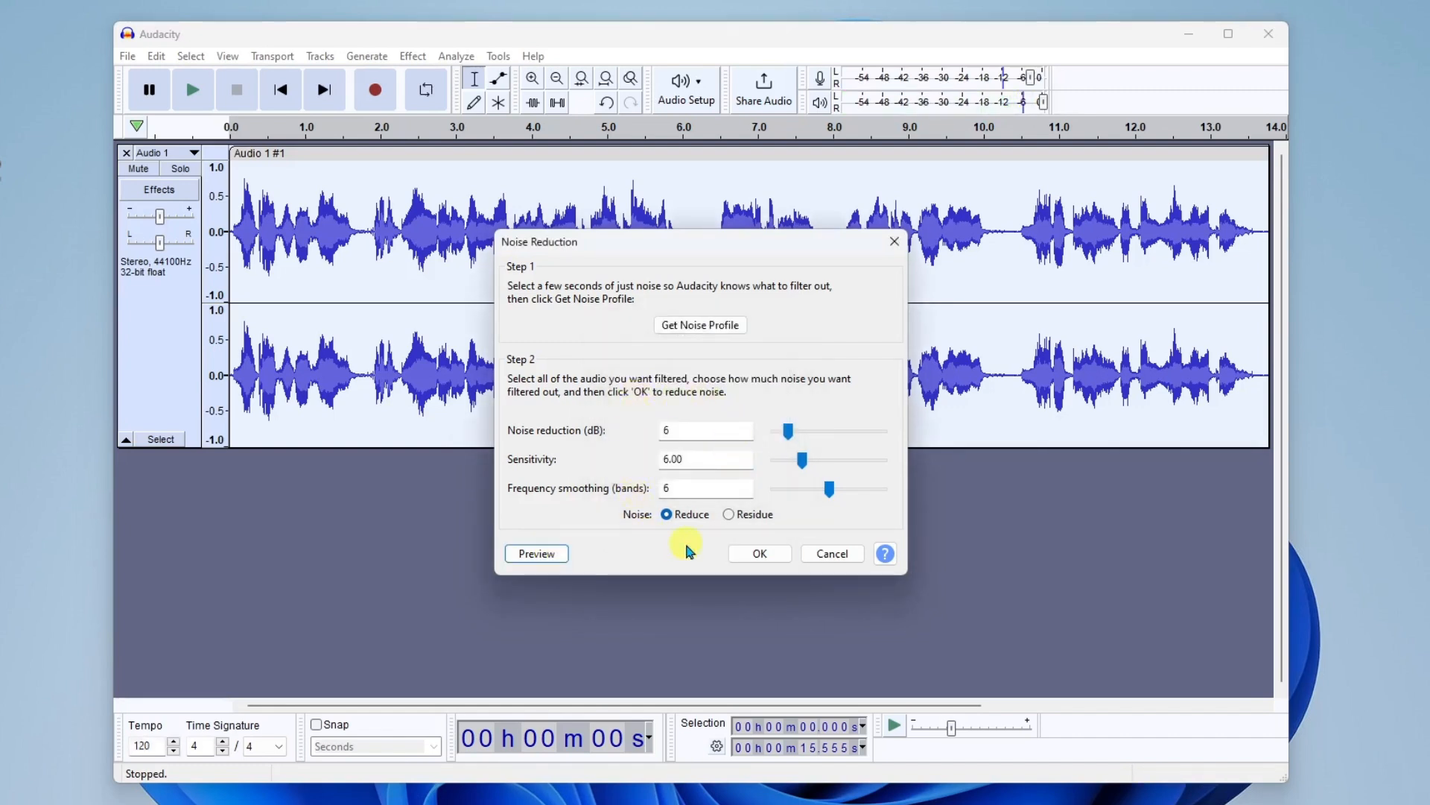
left_click(758, 554)
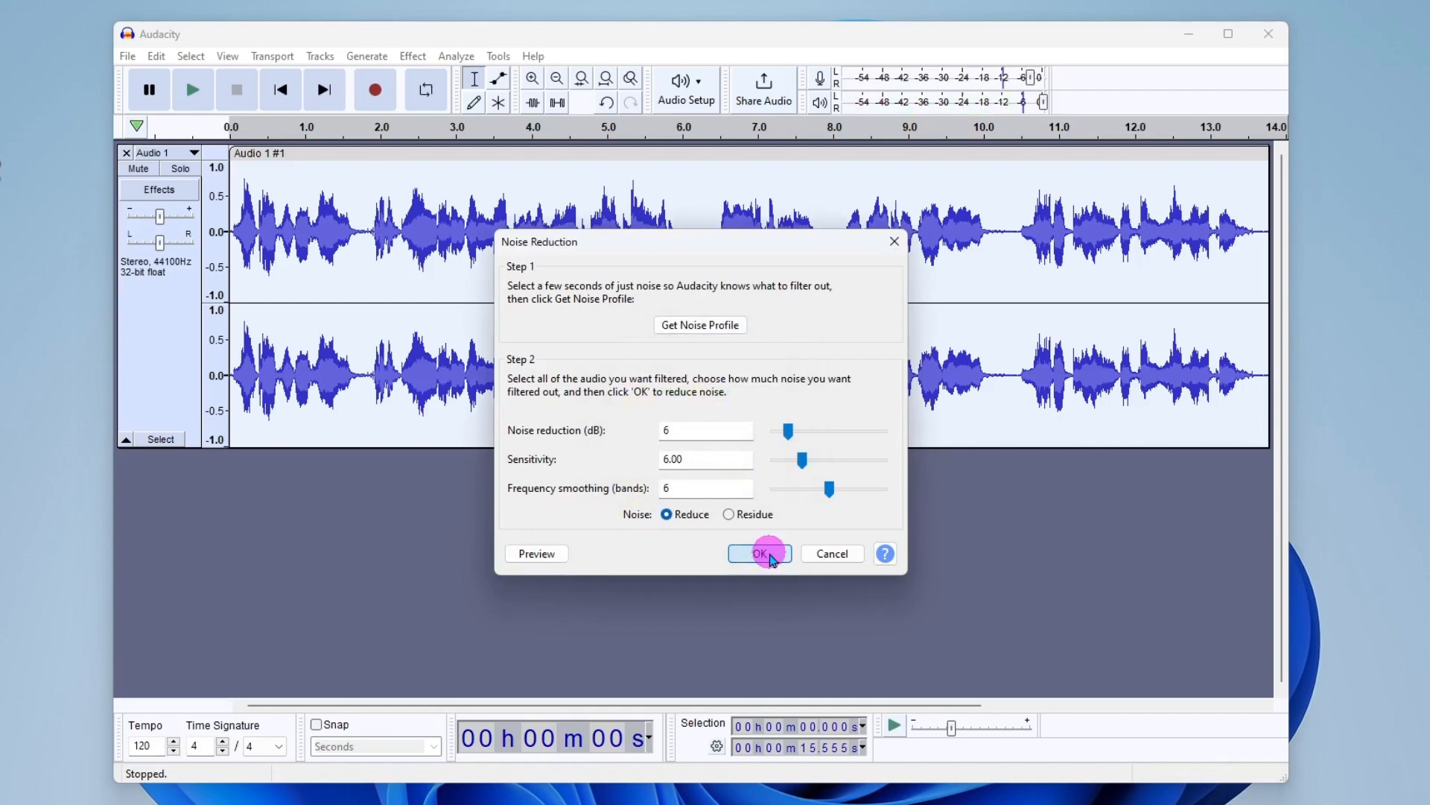
left_click(758, 553)
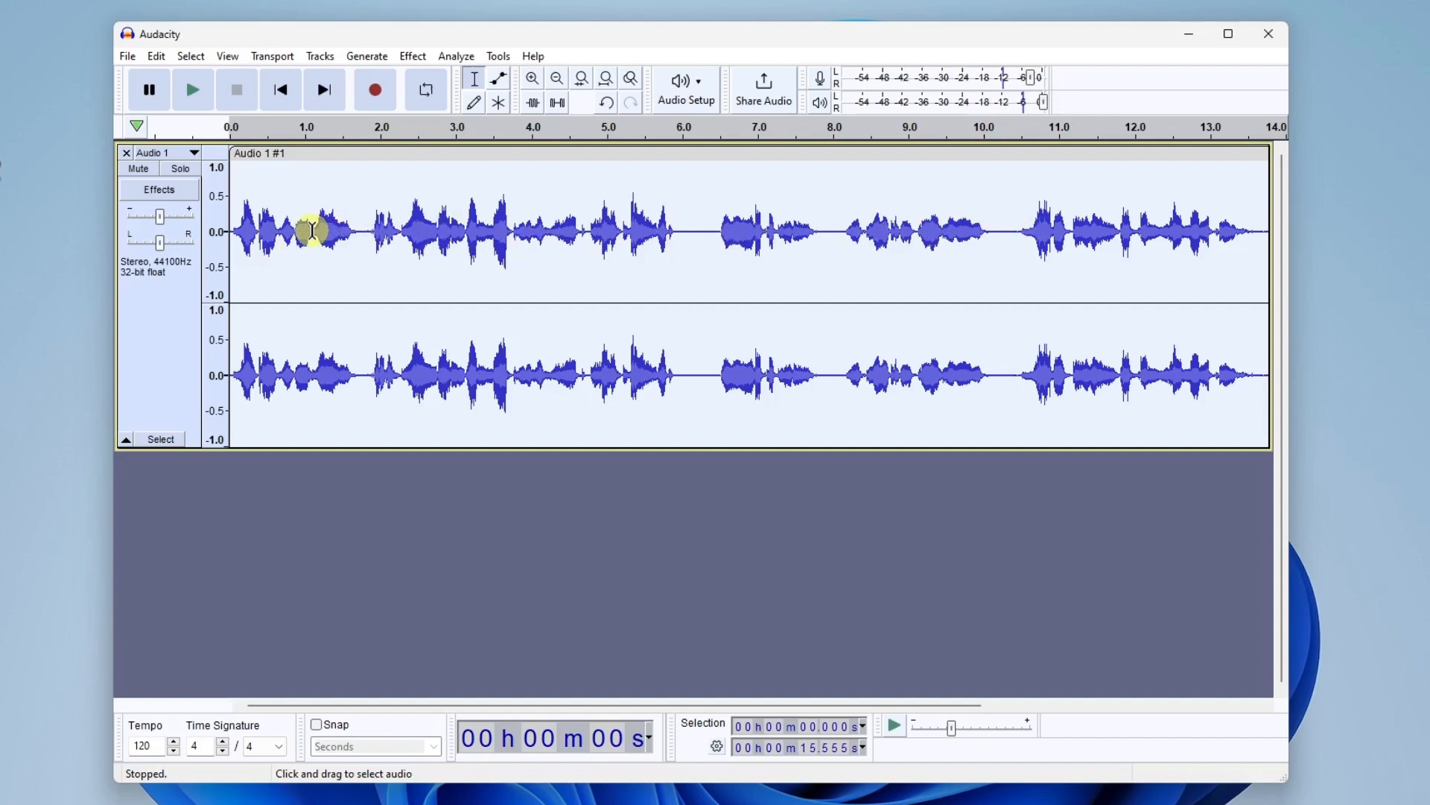
mouse_move(571, 237)
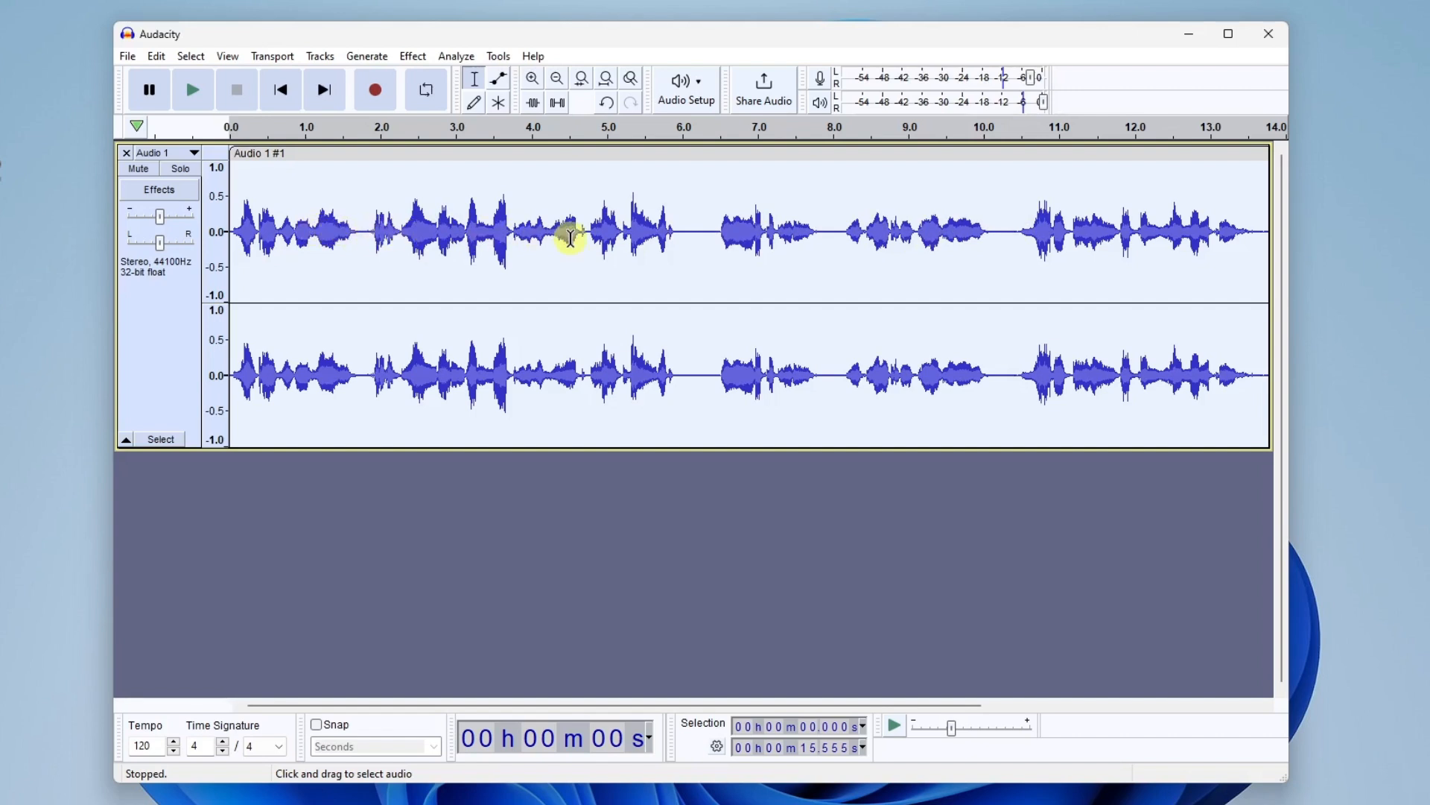
mouse_move(710, 230)
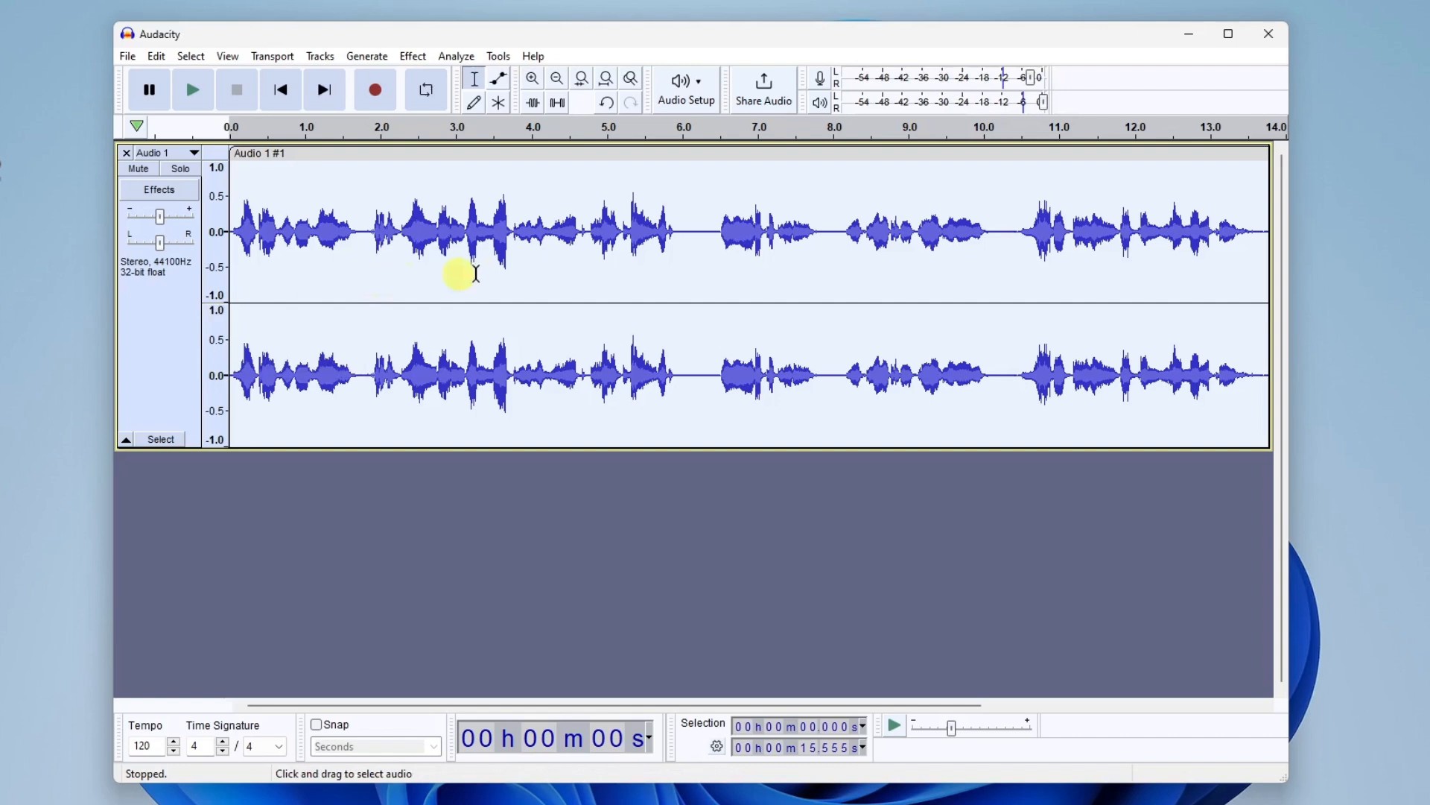
mouse_move(680, 214)
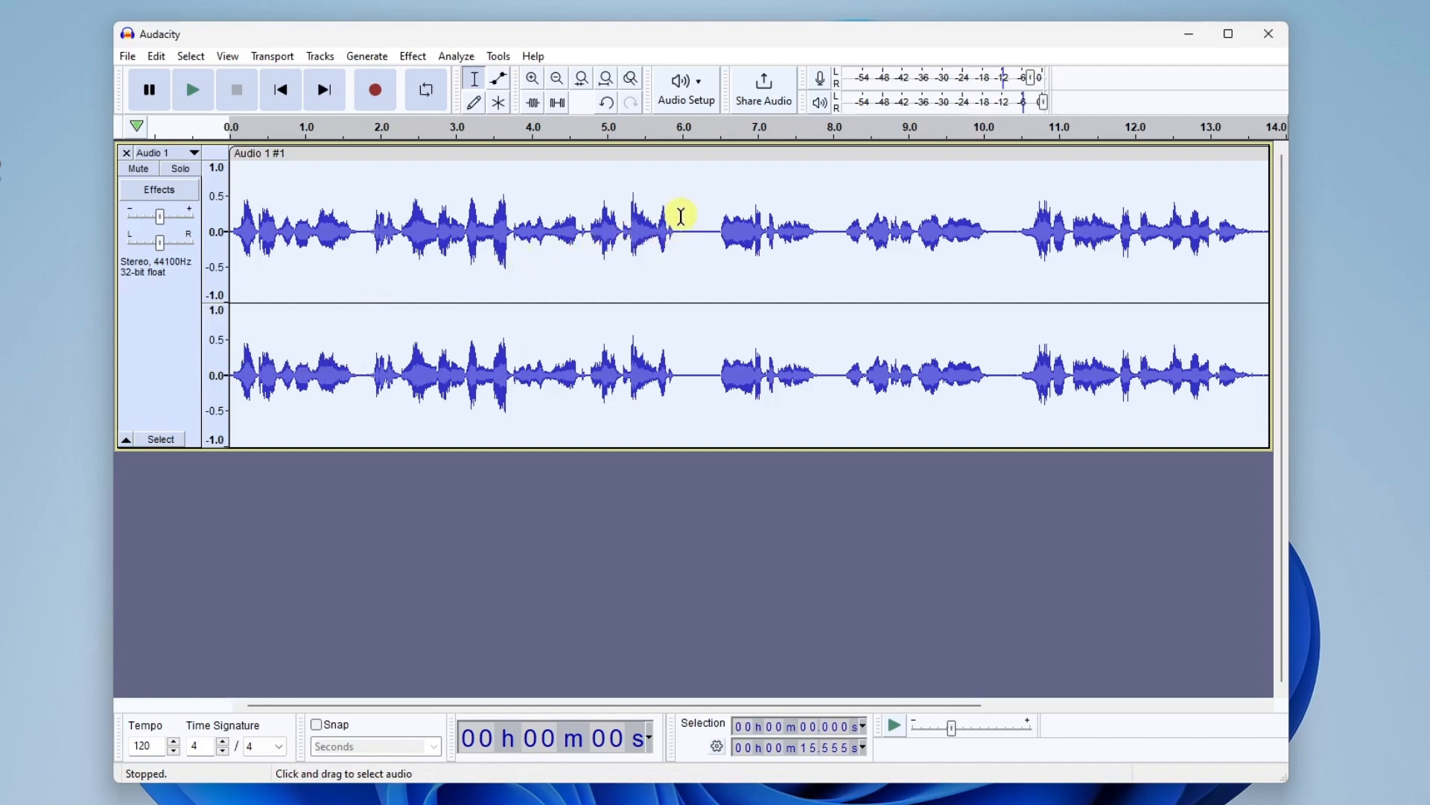
Step: Select the short silent pause near 6 seconds and cut it from the voice recording
left_click(700, 229)
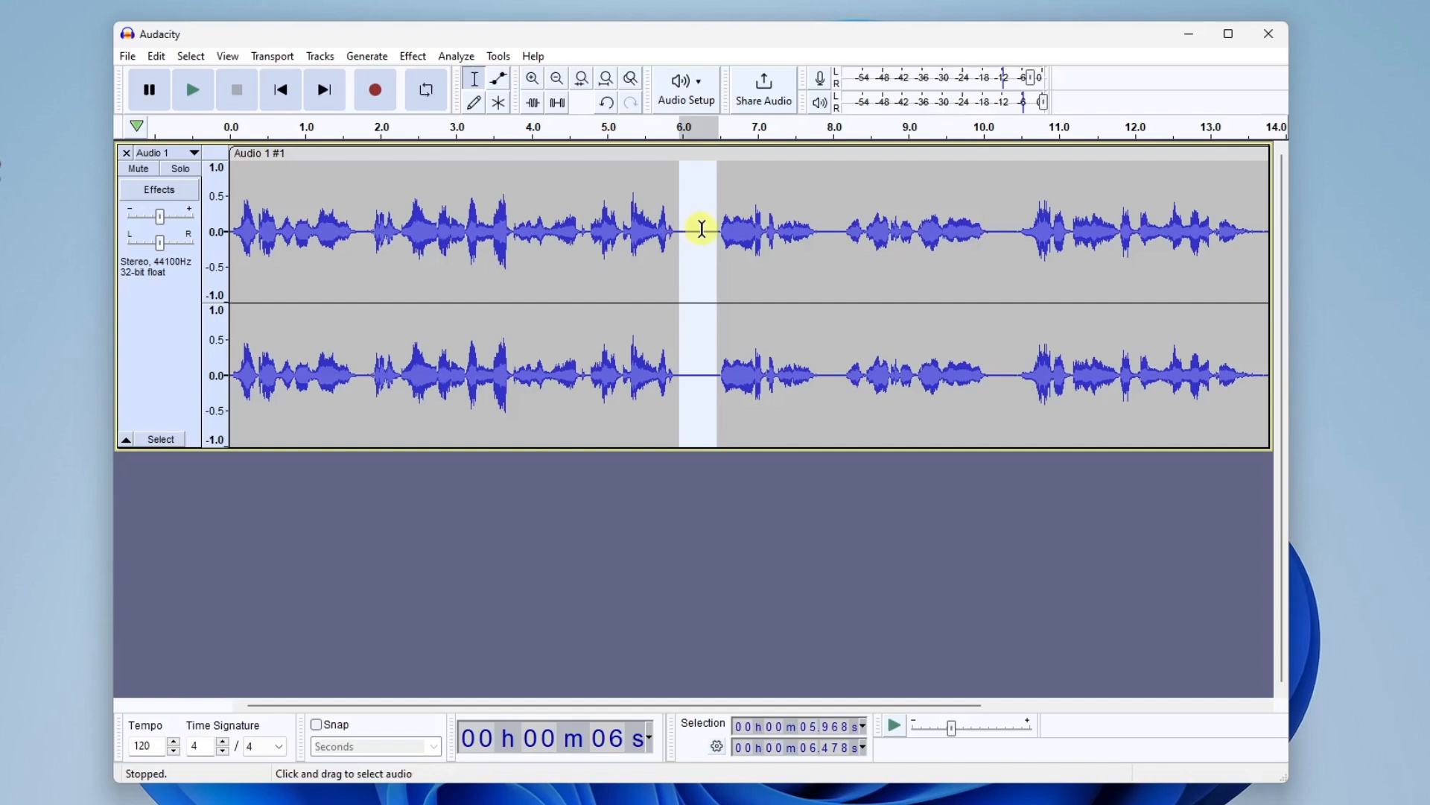
right_click(697, 228)
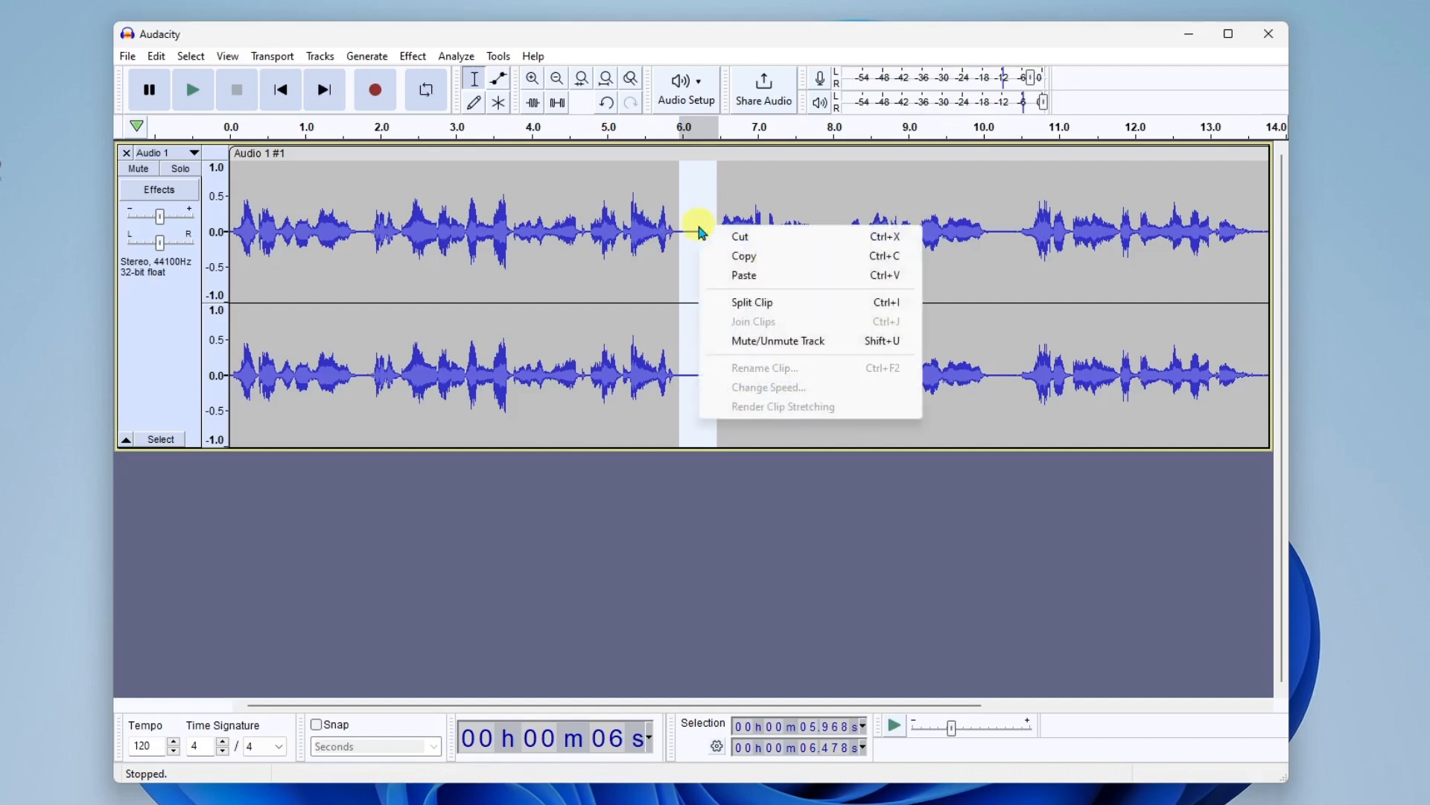
mouse_move(753, 236)
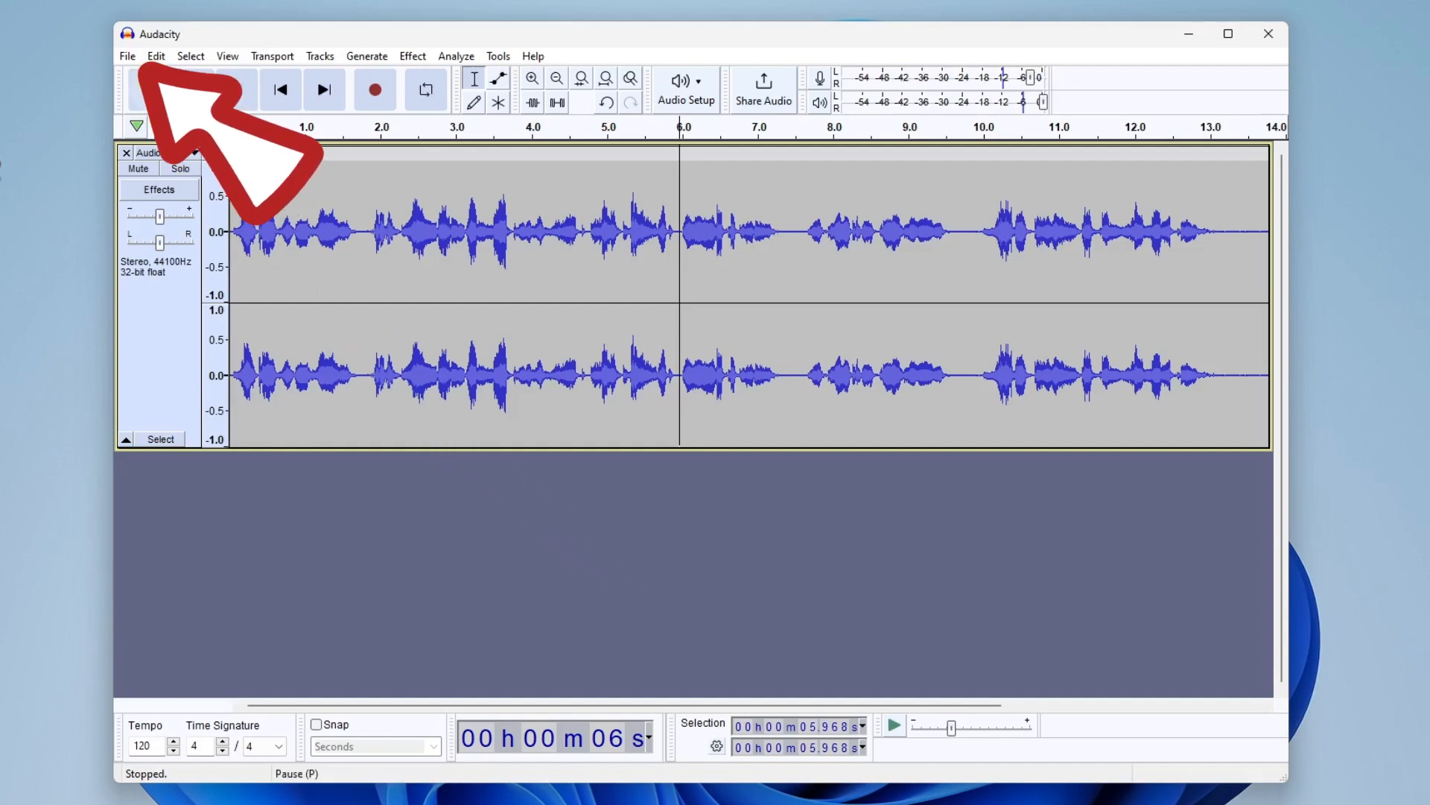
Step: Import the 'Led Zeppelin - Song Remains the Same' clip from Libraries > Music as a second track
left_click(127, 55)
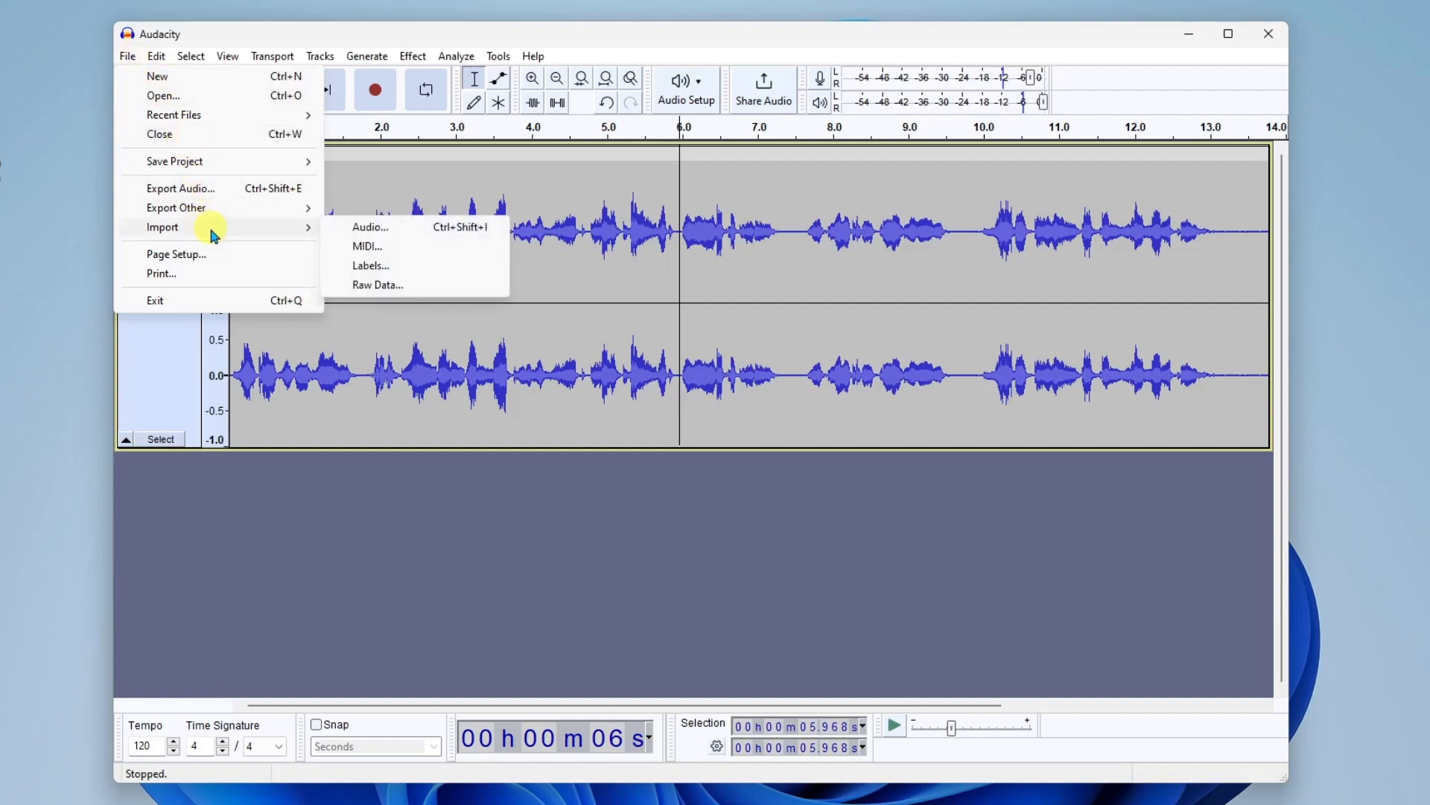
left_click(369, 226)
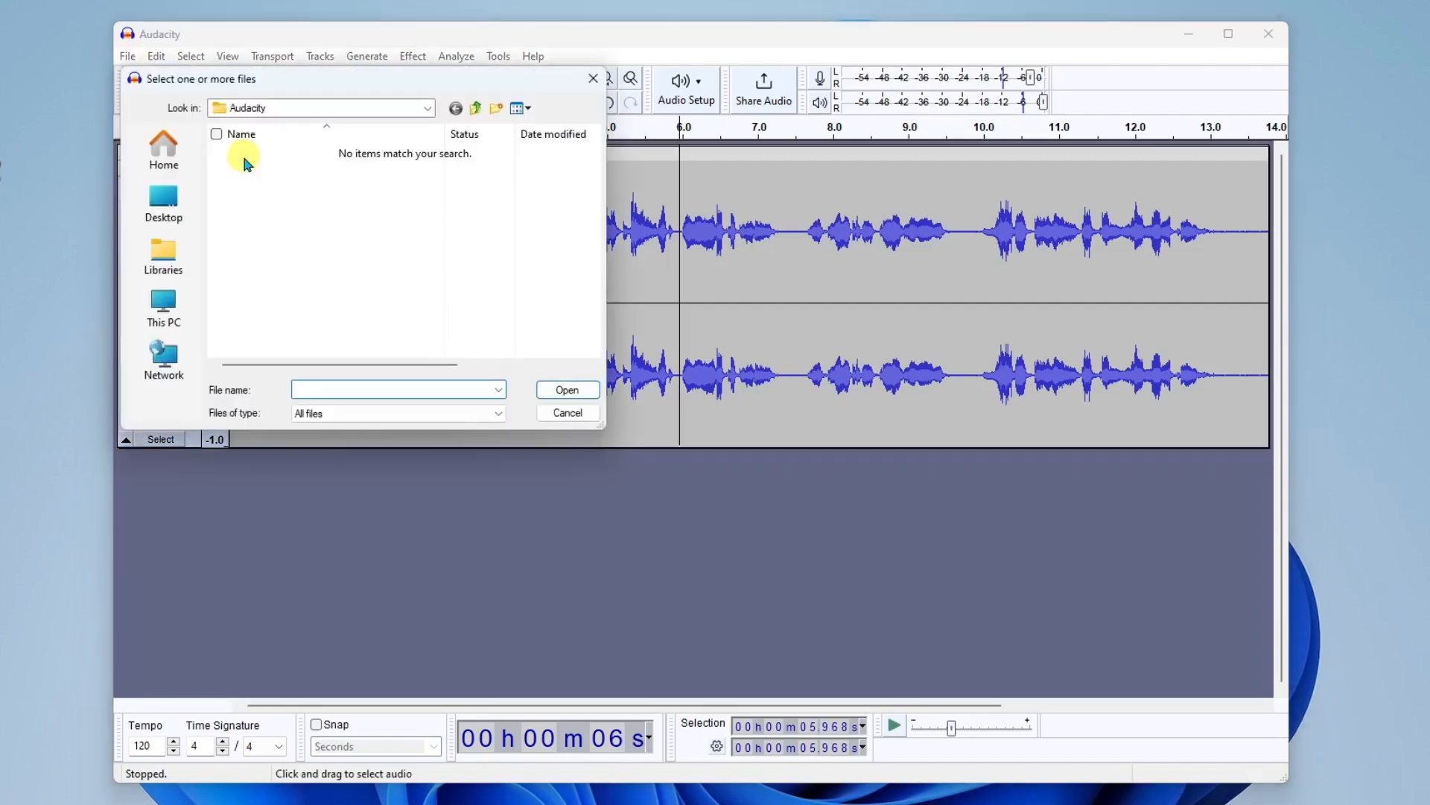
left_click(162, 254)
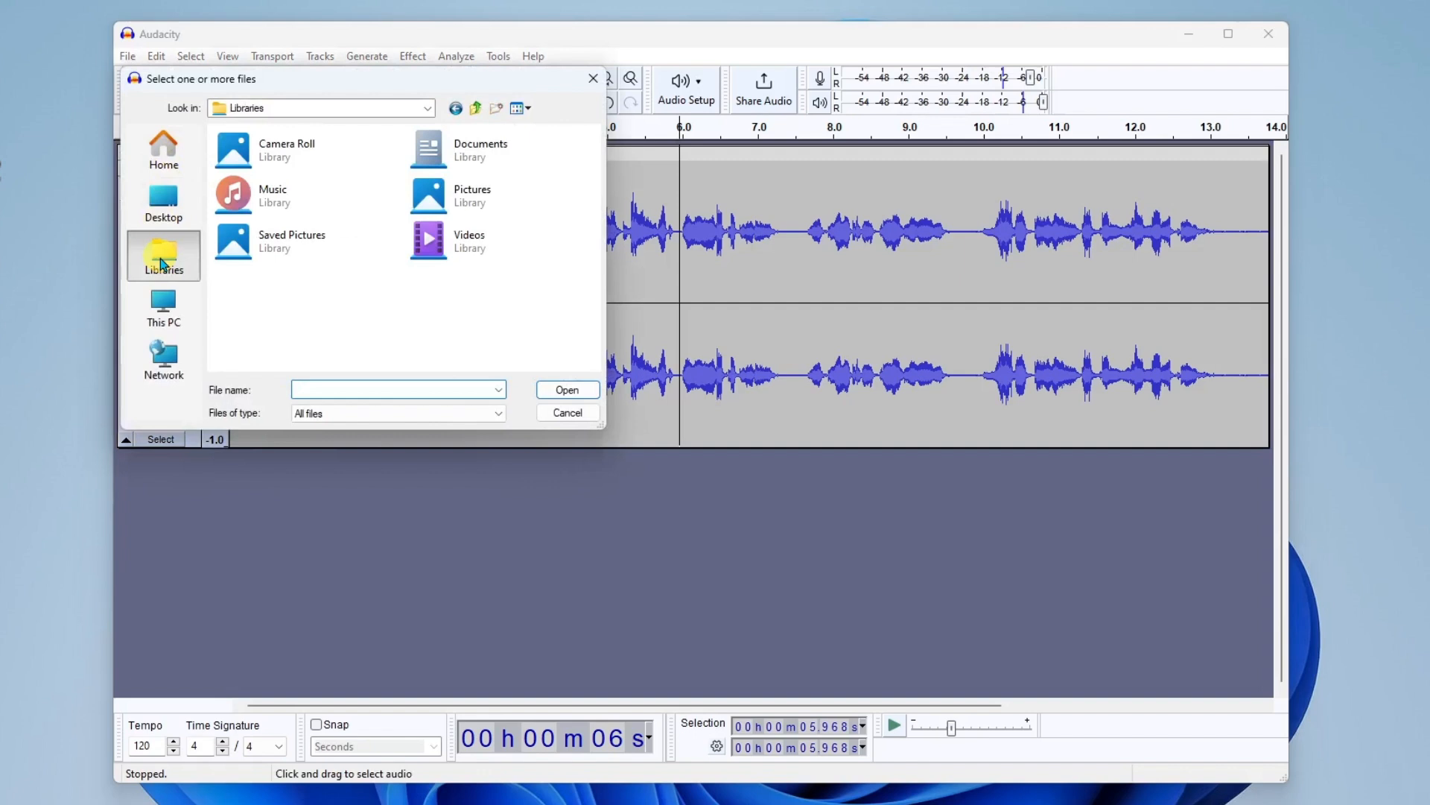
double_click(271, 194)
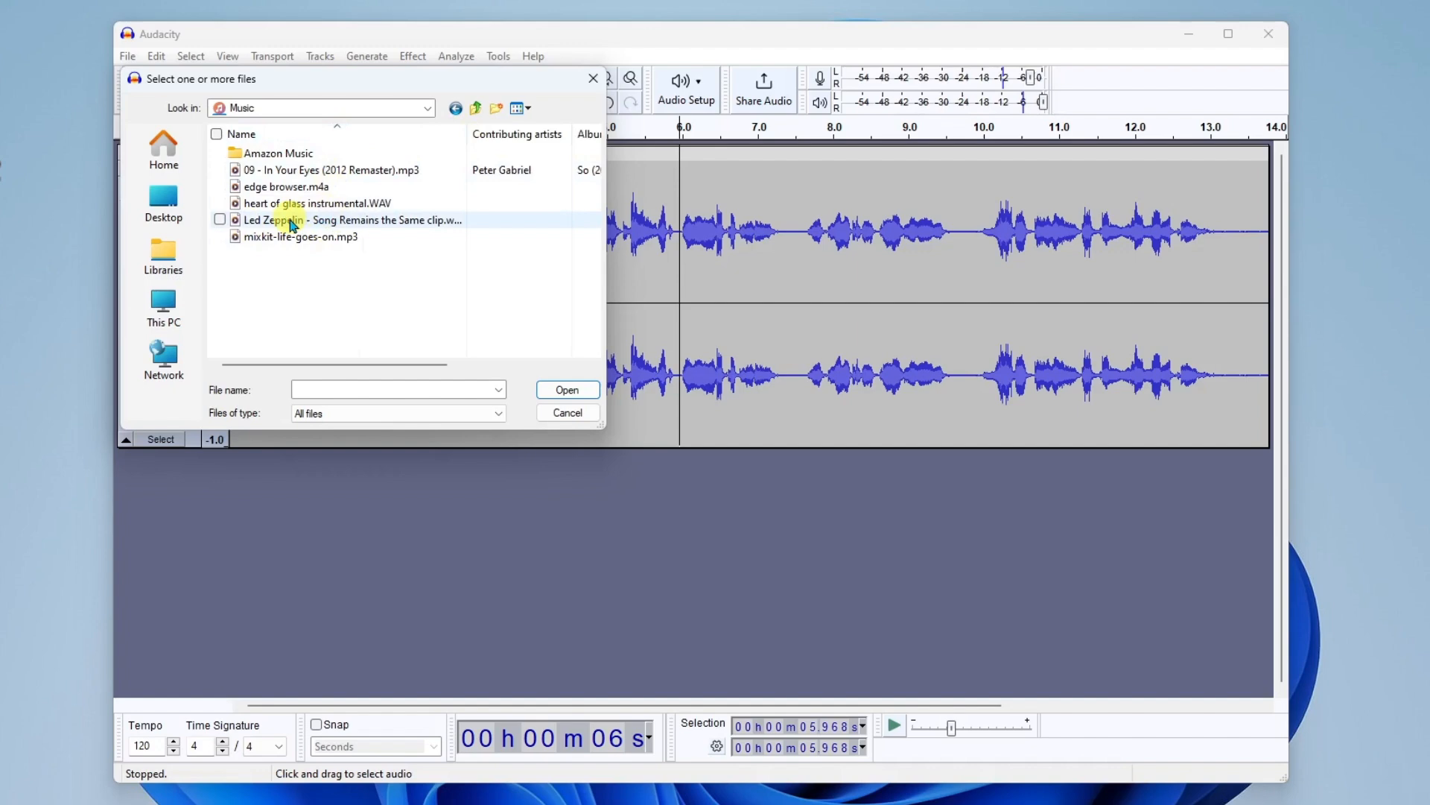
left_click(352, 220)
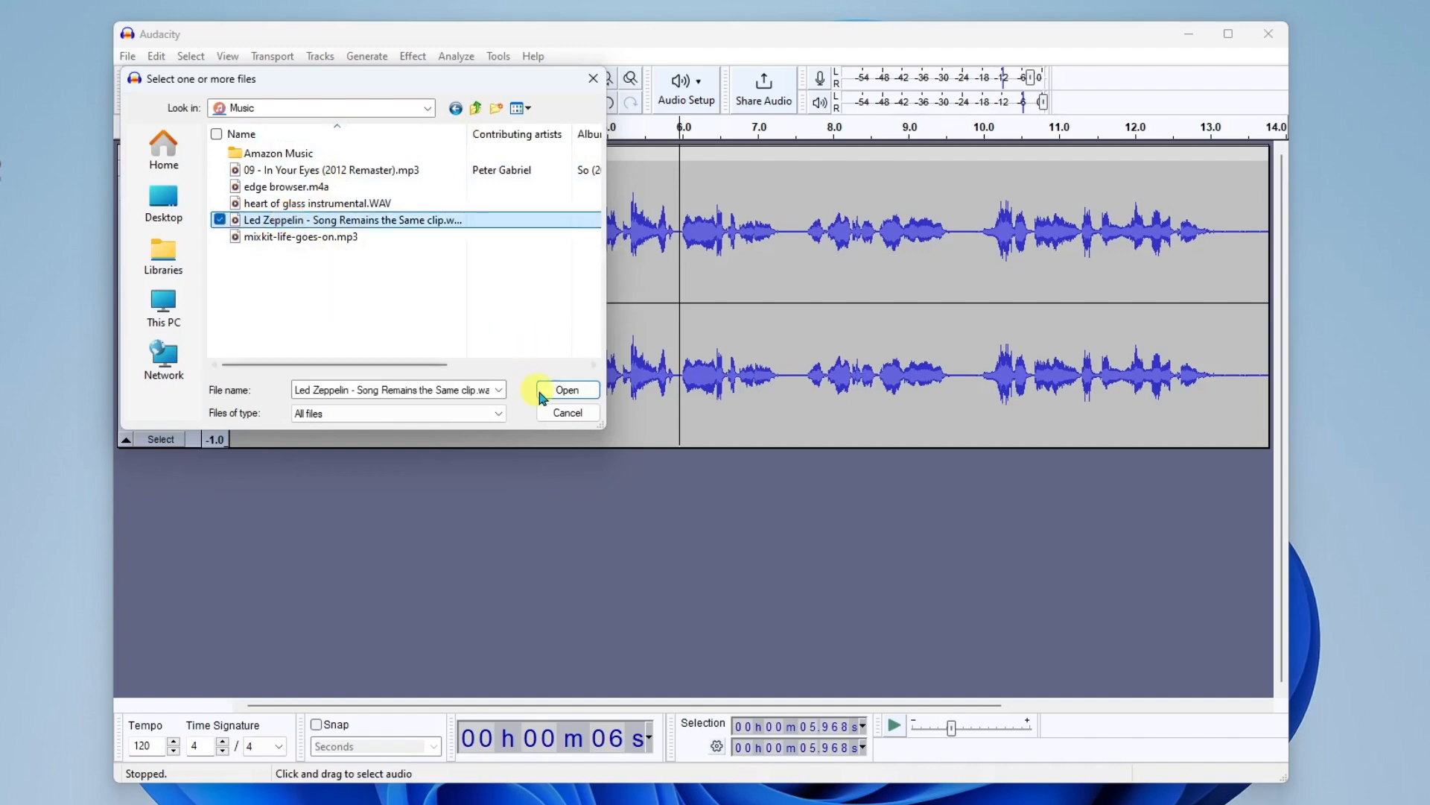
left_click(567, 389)
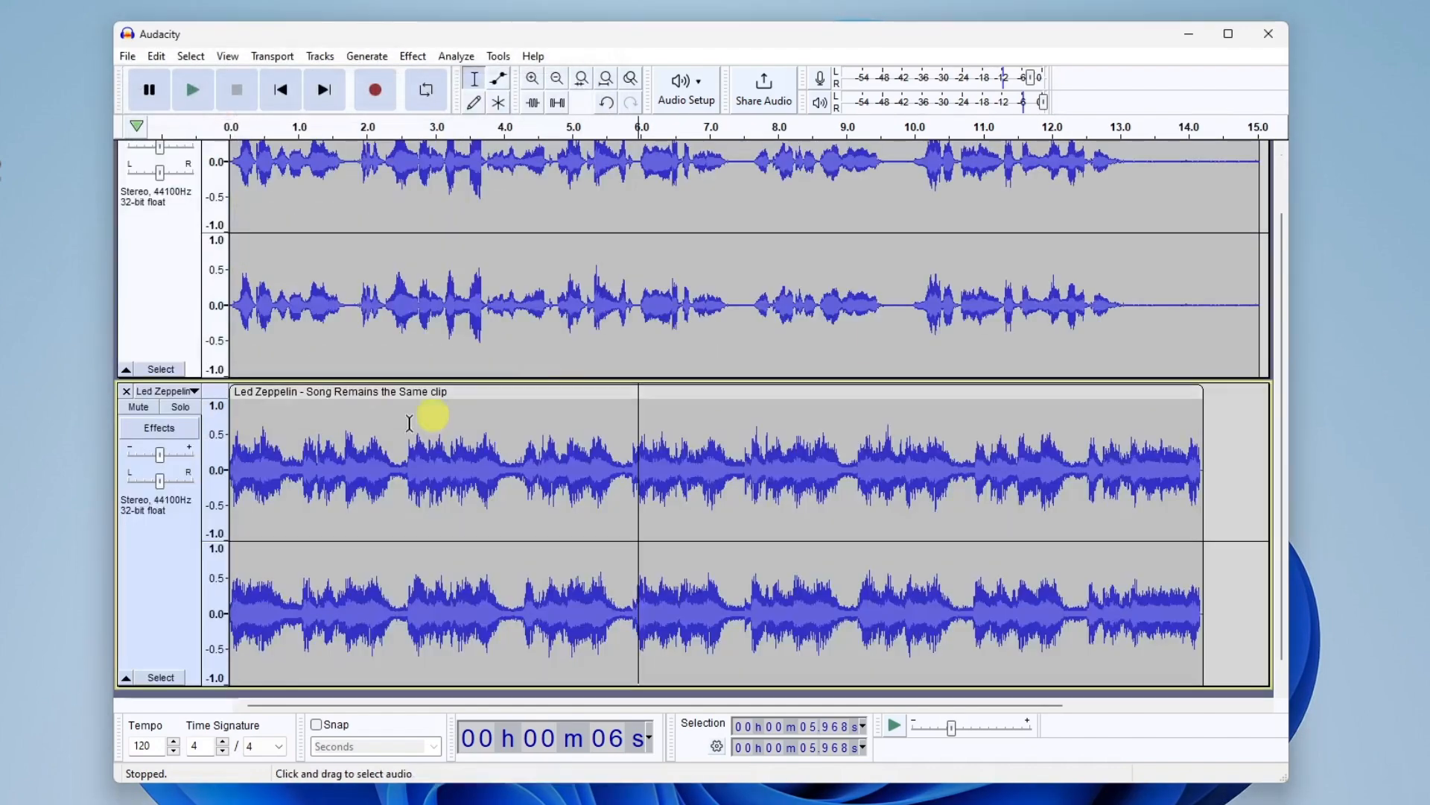
mouse_move(194, 542)
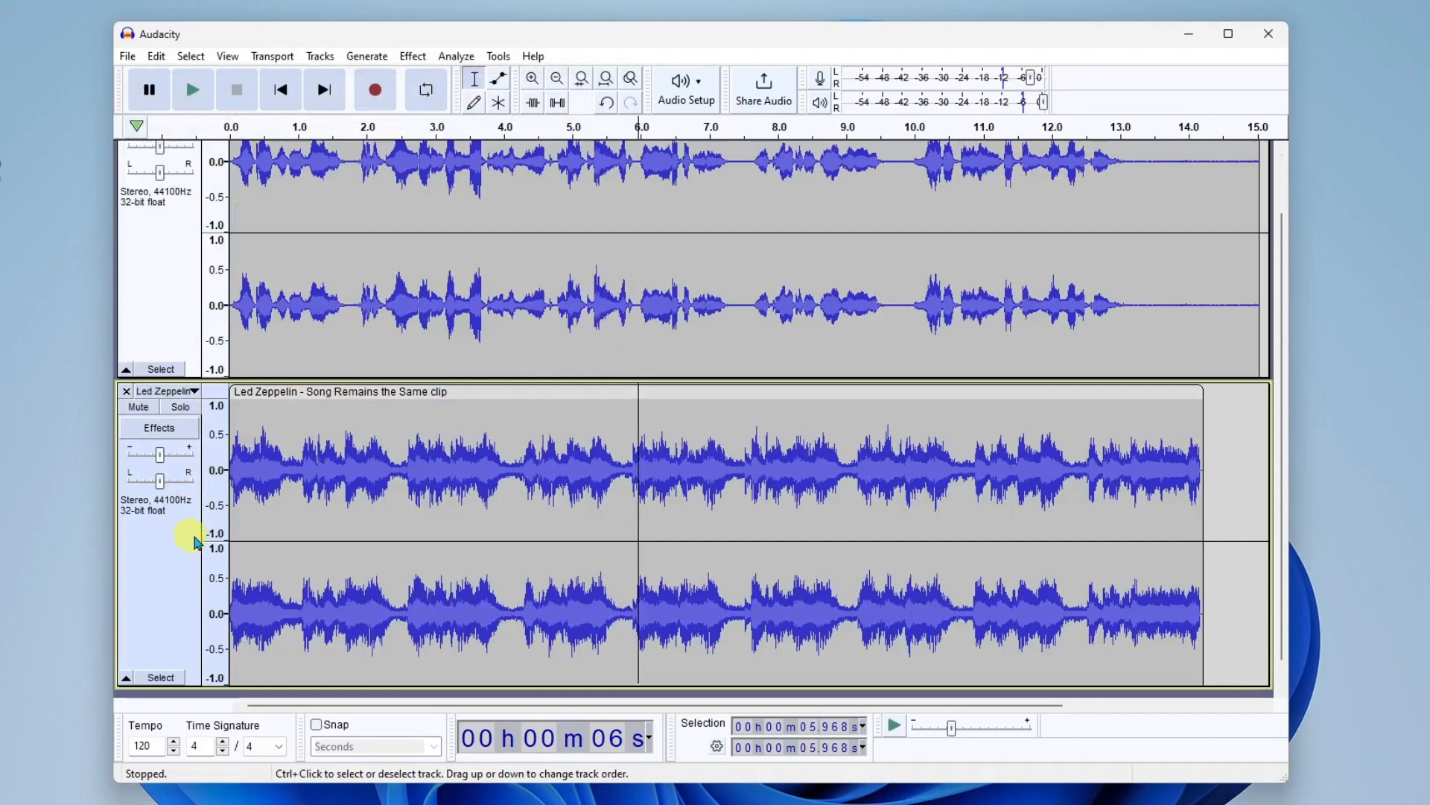
mouse_move(499, 549)
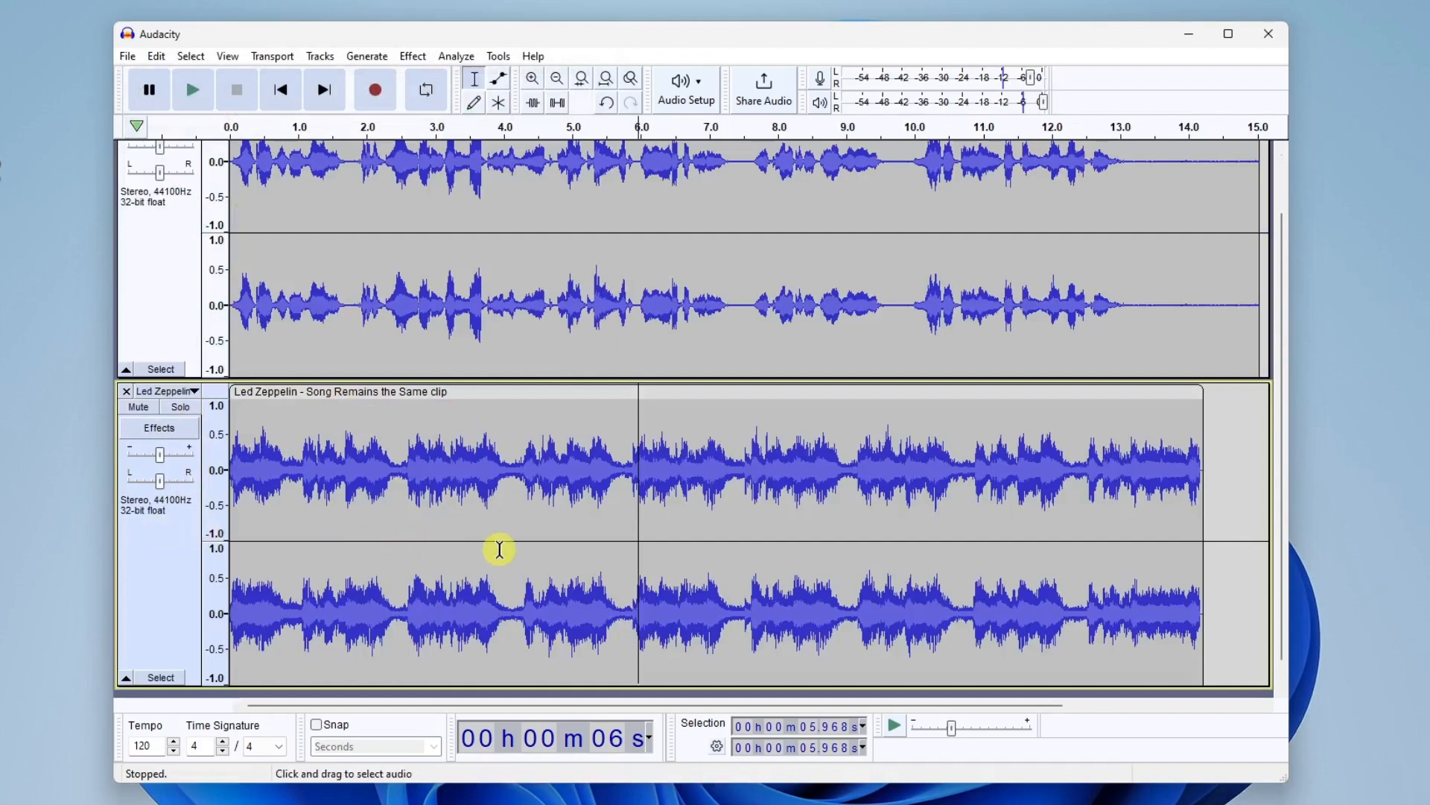
mouse_move(292, 405)
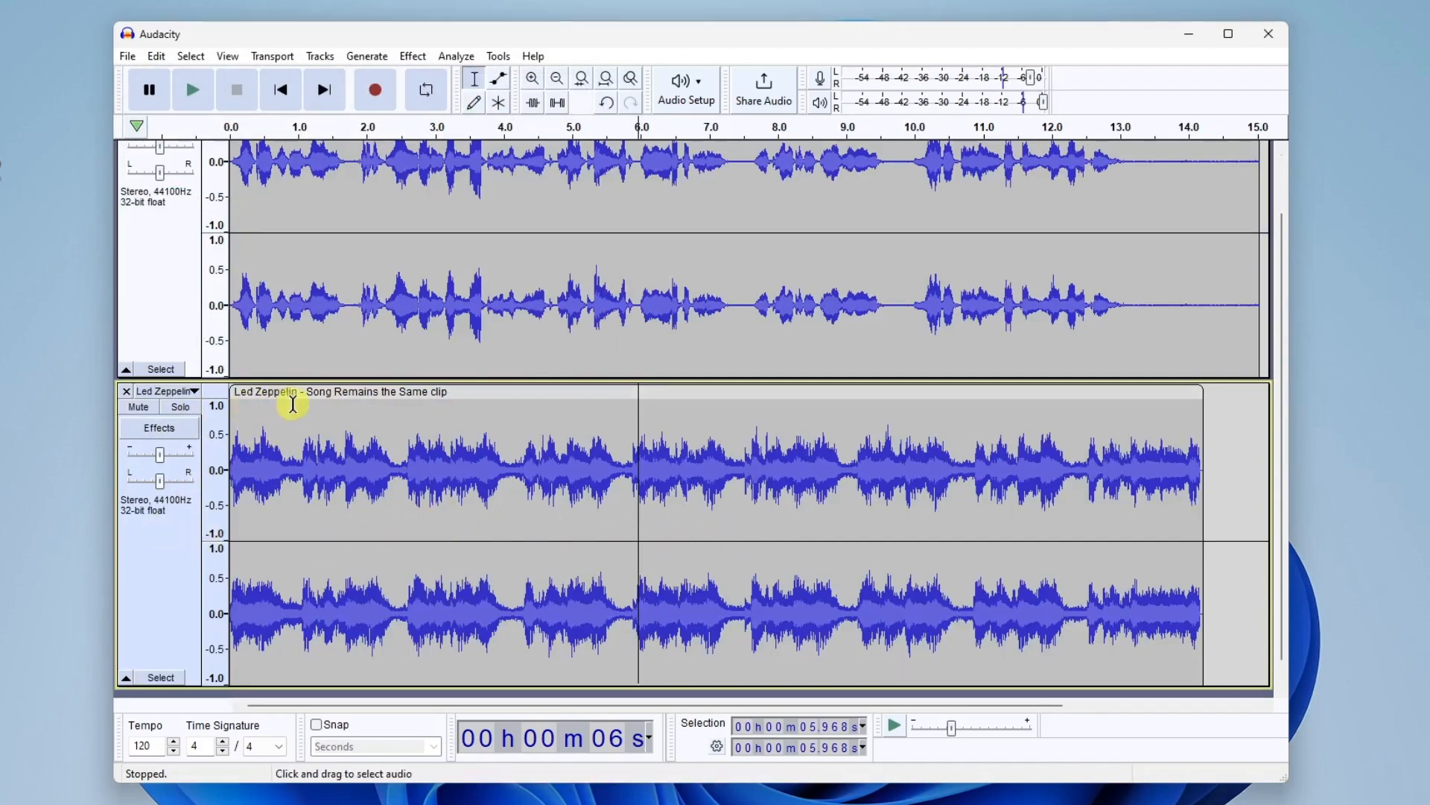
mouse_move(441, 400)
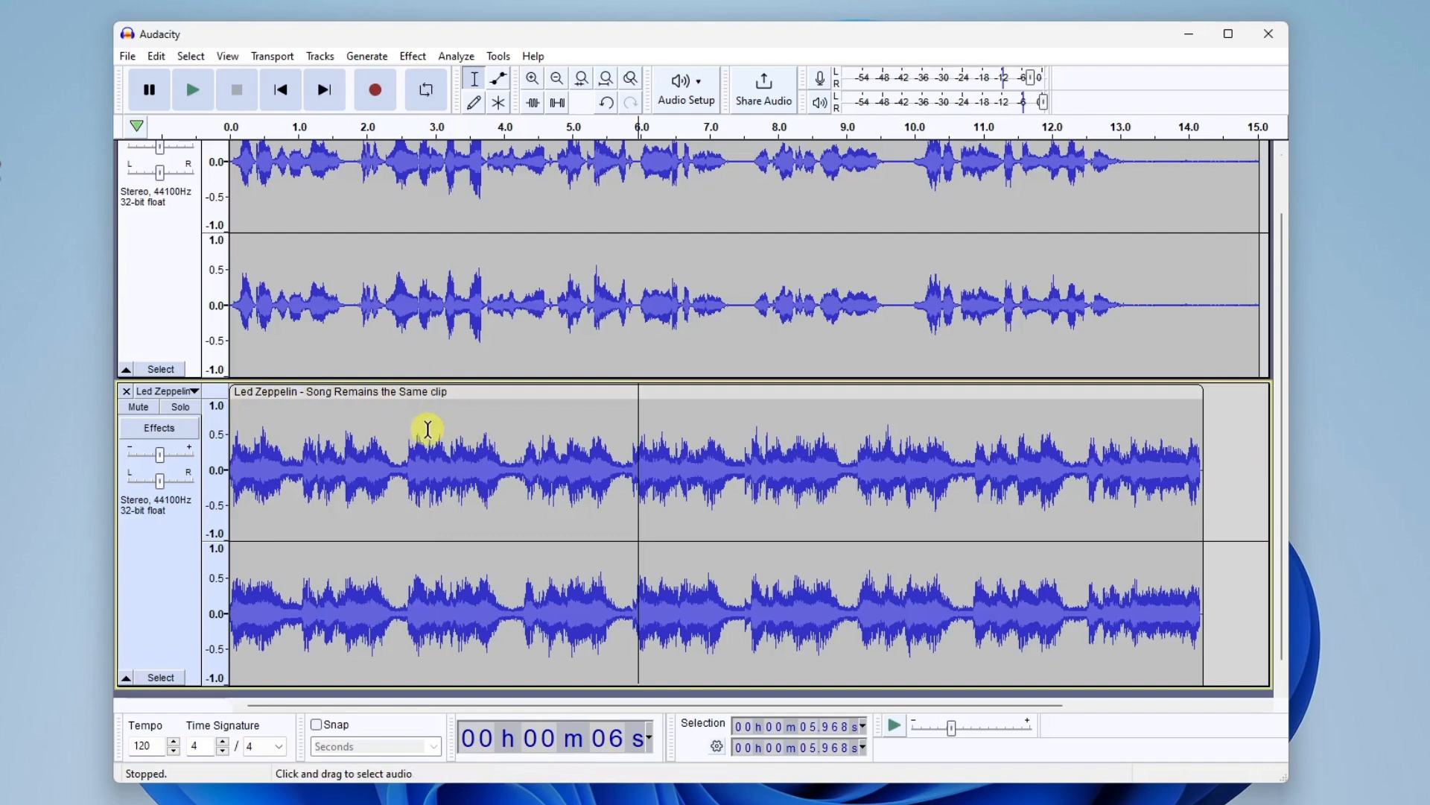
mouse_move(640, 323)
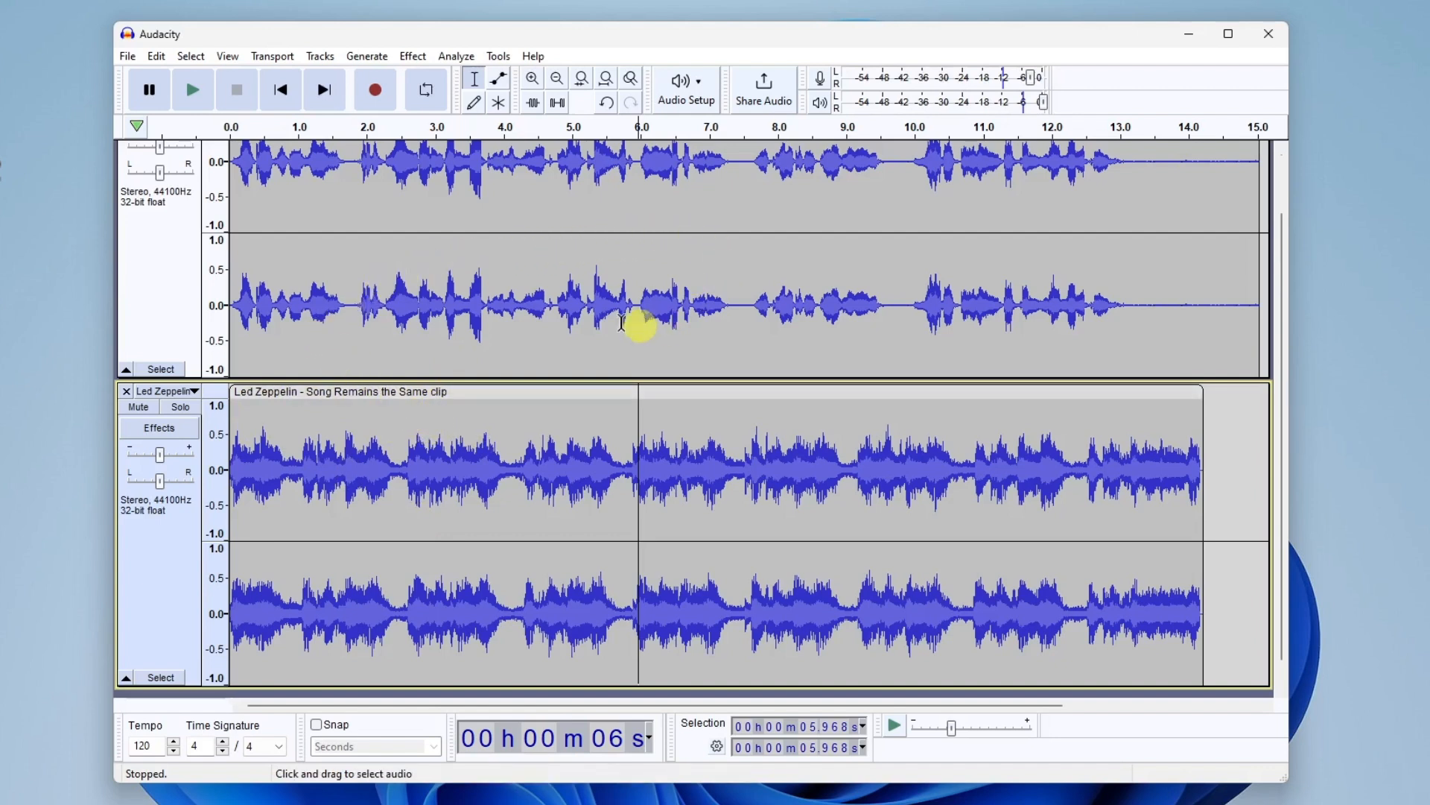
mouse_move(525, 356)
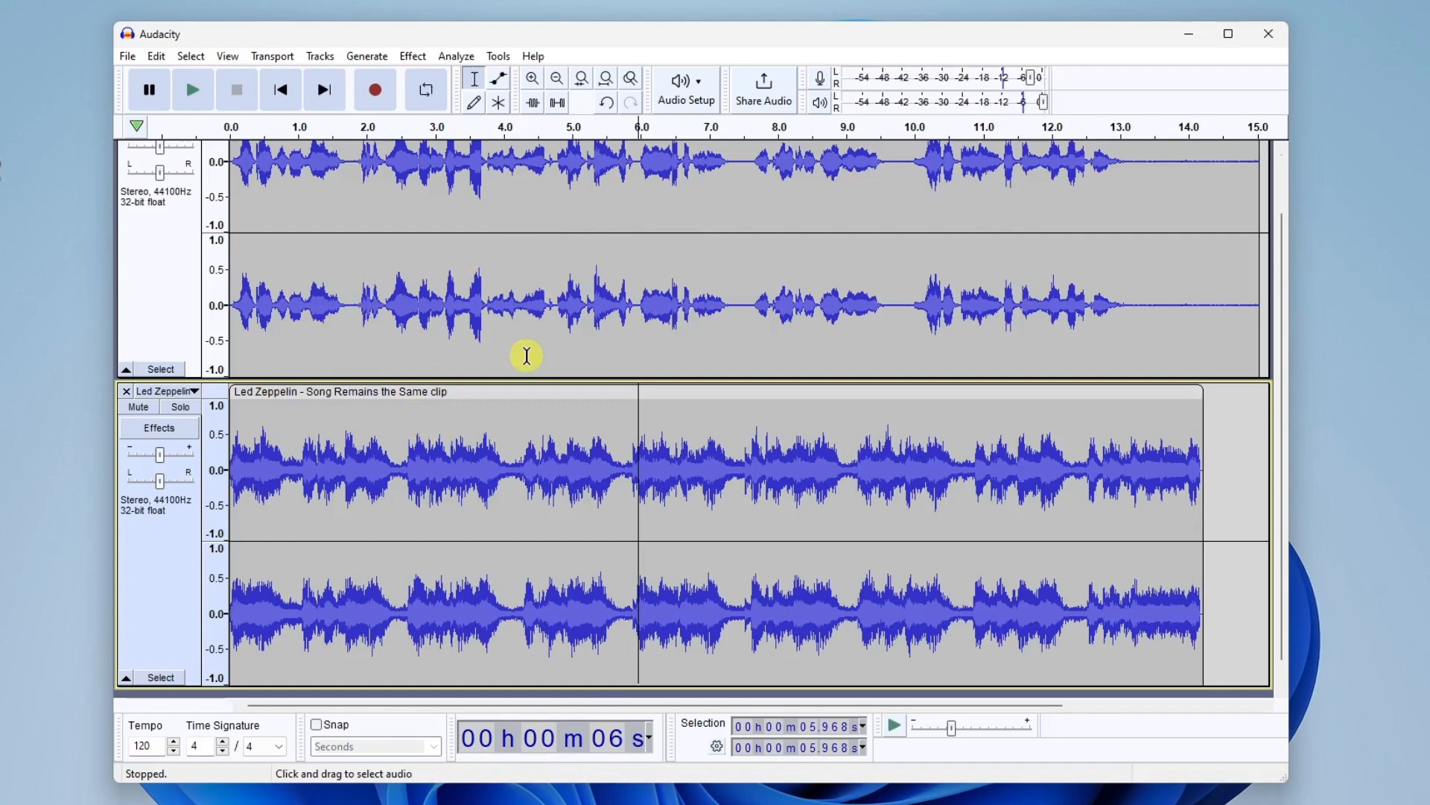
mouse_move(557, 221)
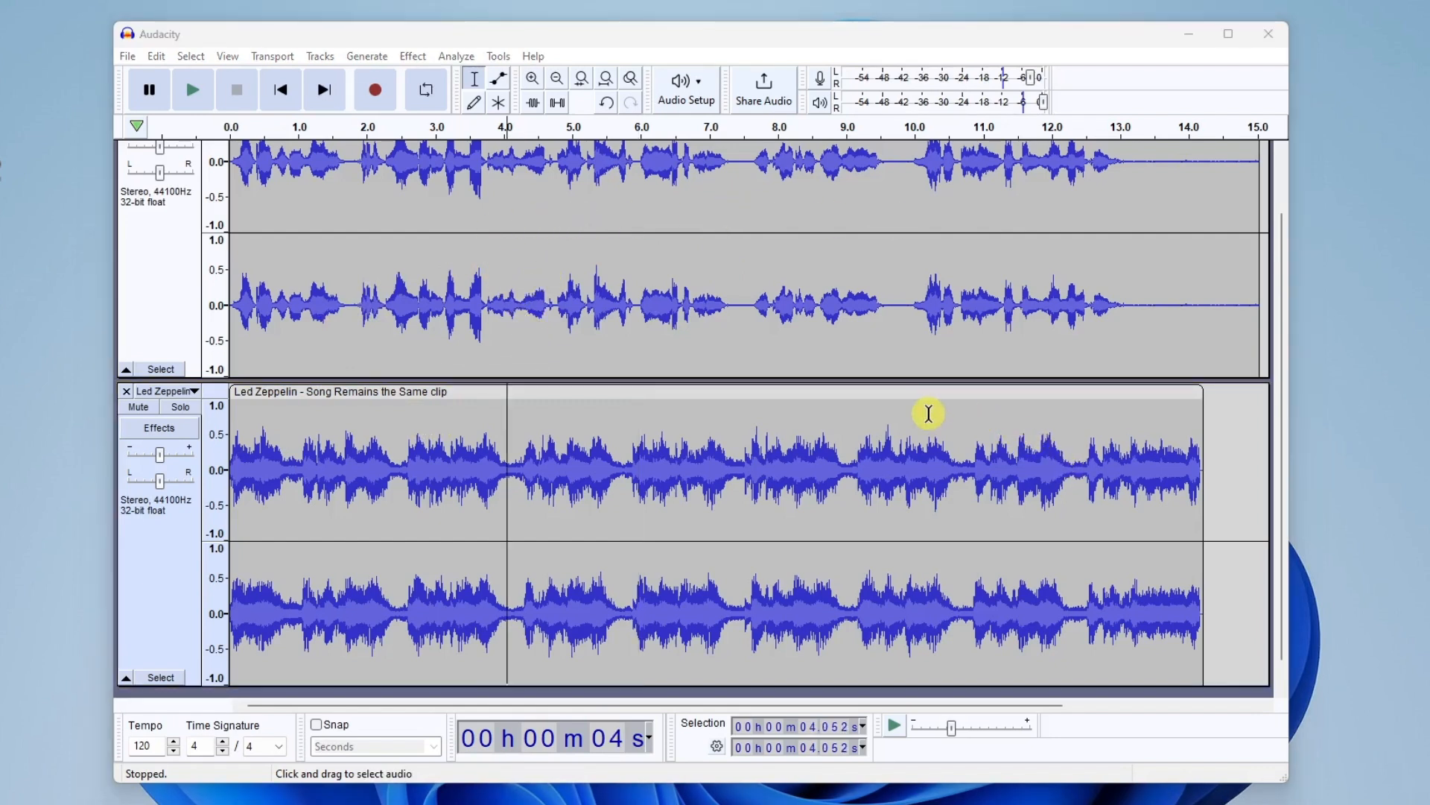
mouse_move(630, 248)
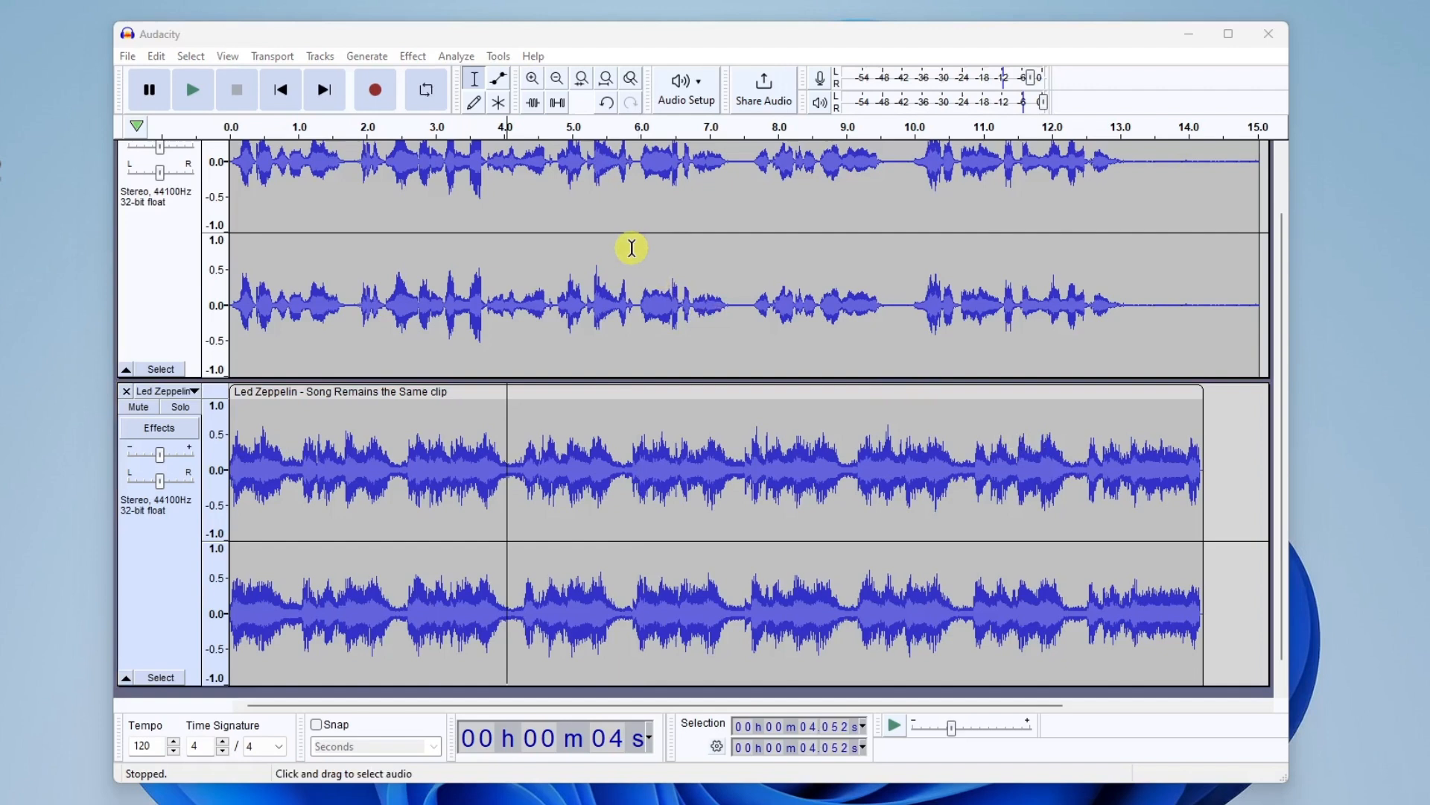
mouse_move(556, 79)
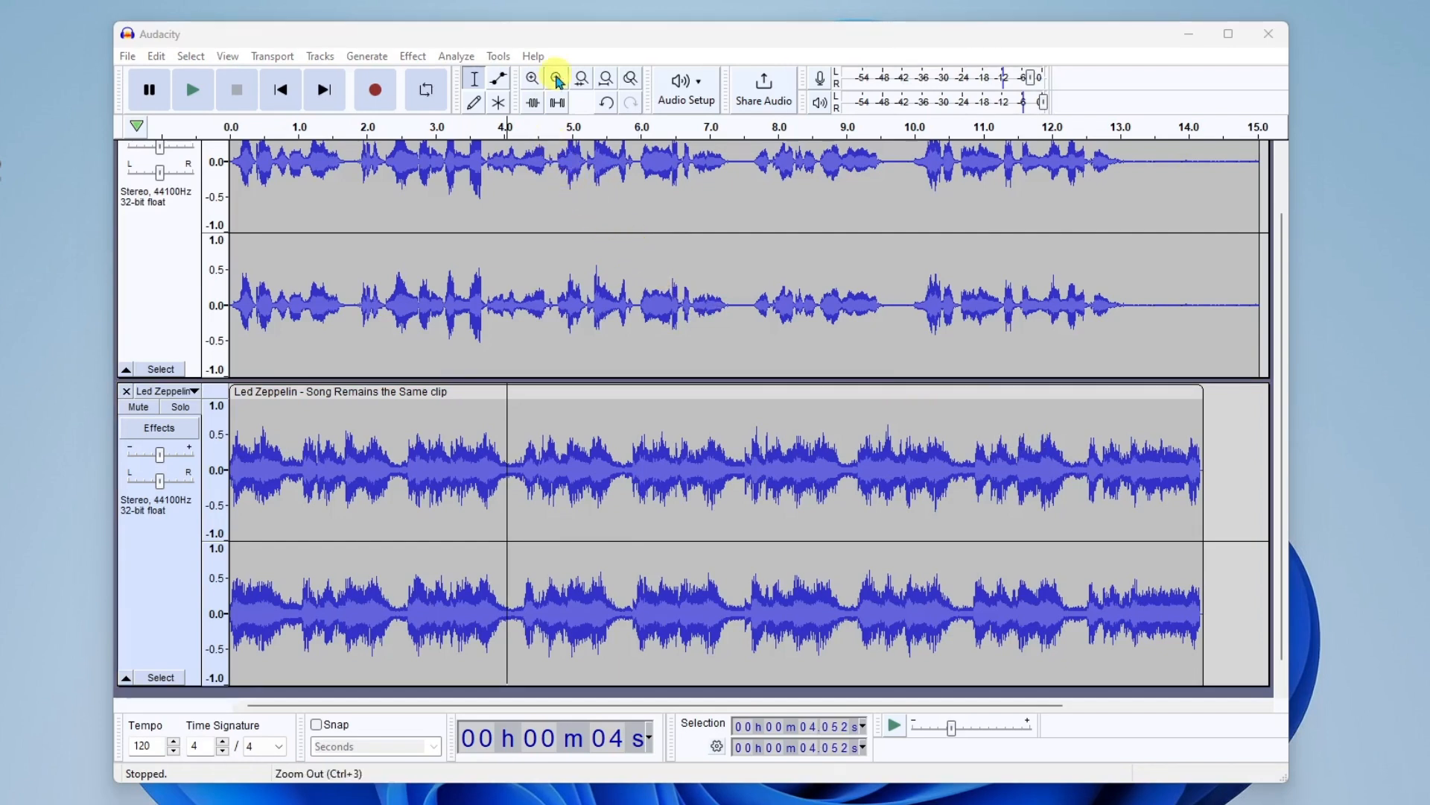
mouse_move(556, 80)
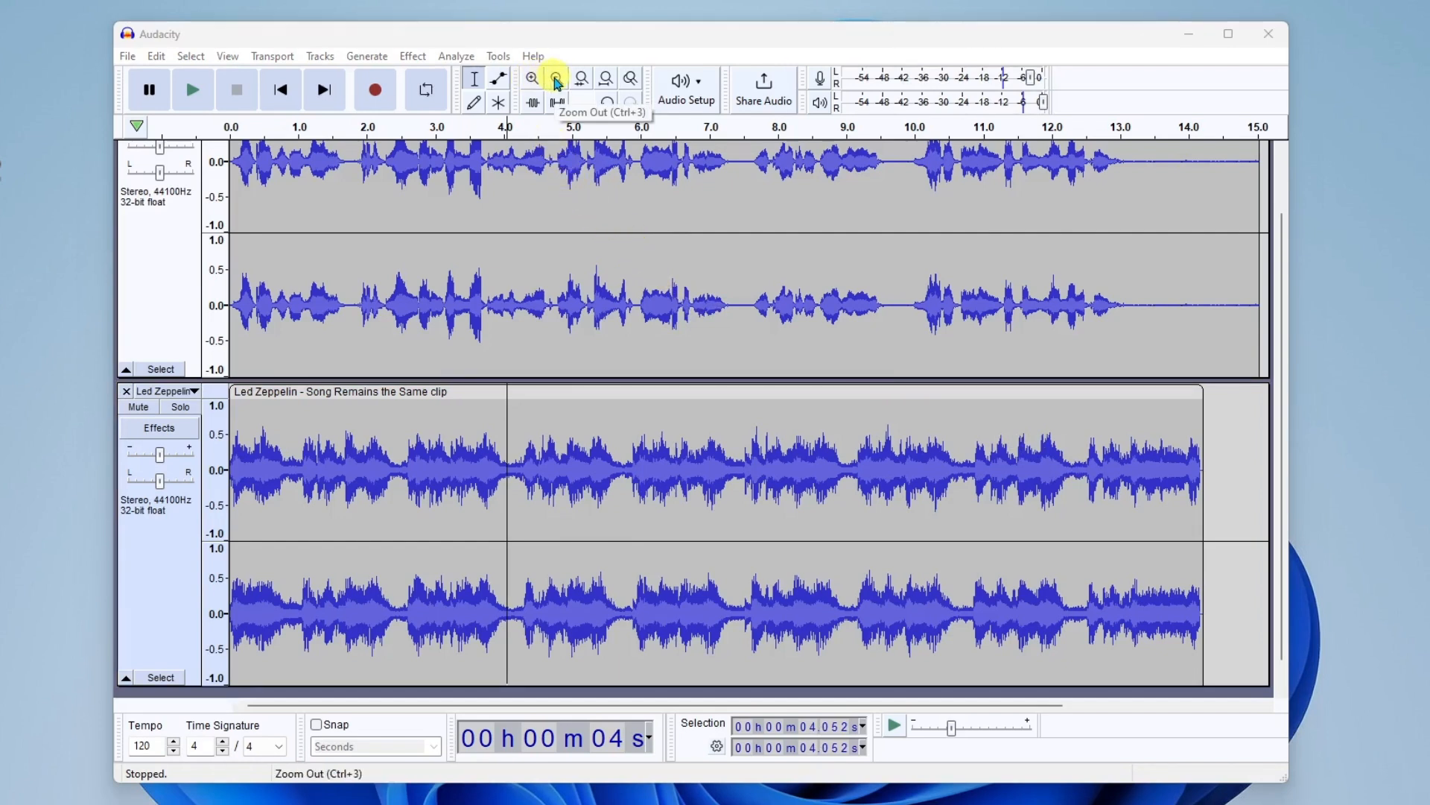
mouse_move(533, 83)
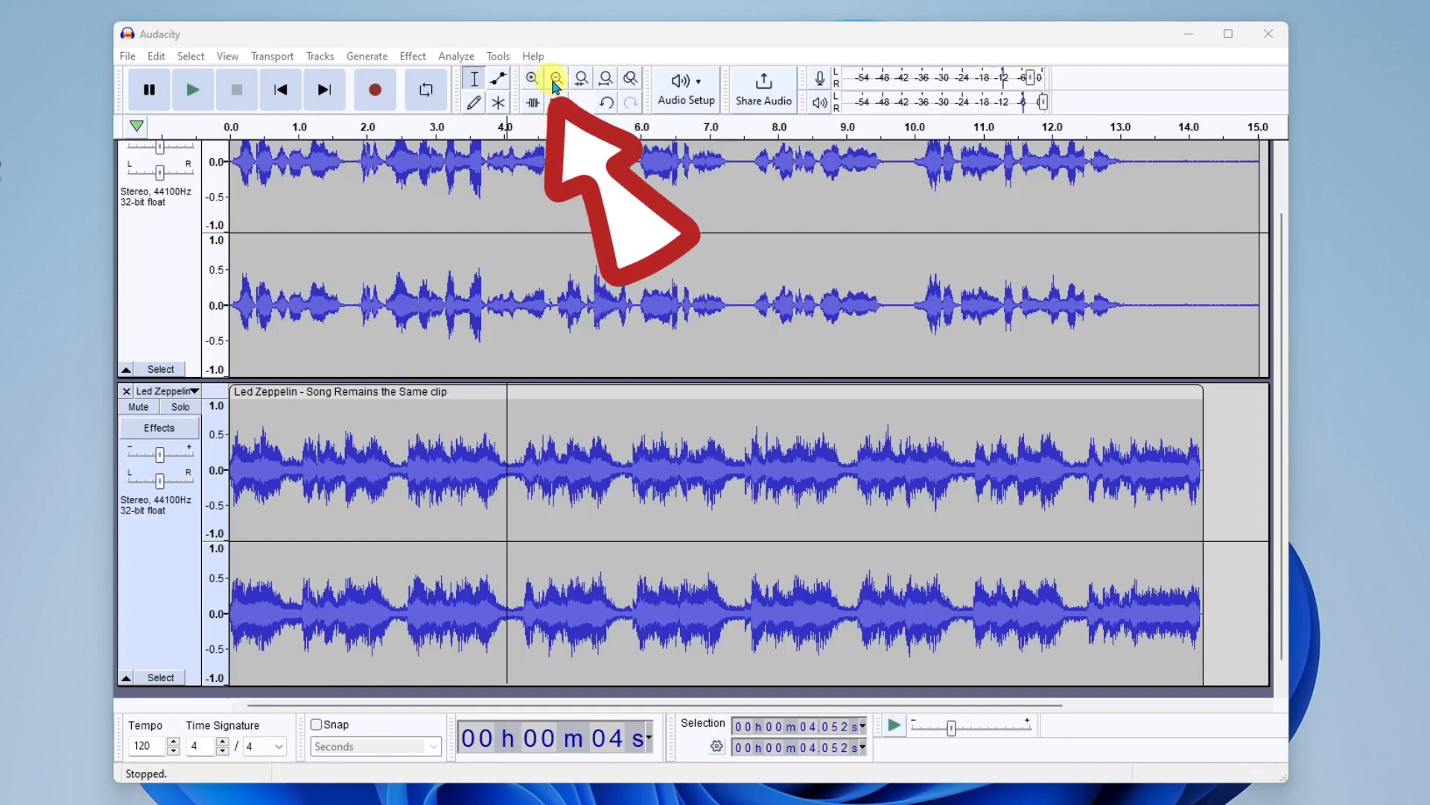
Step: Zoom out to a full minute and drag the Led Zeppelin clip to start near 14 seconds
left_click(554, 78)
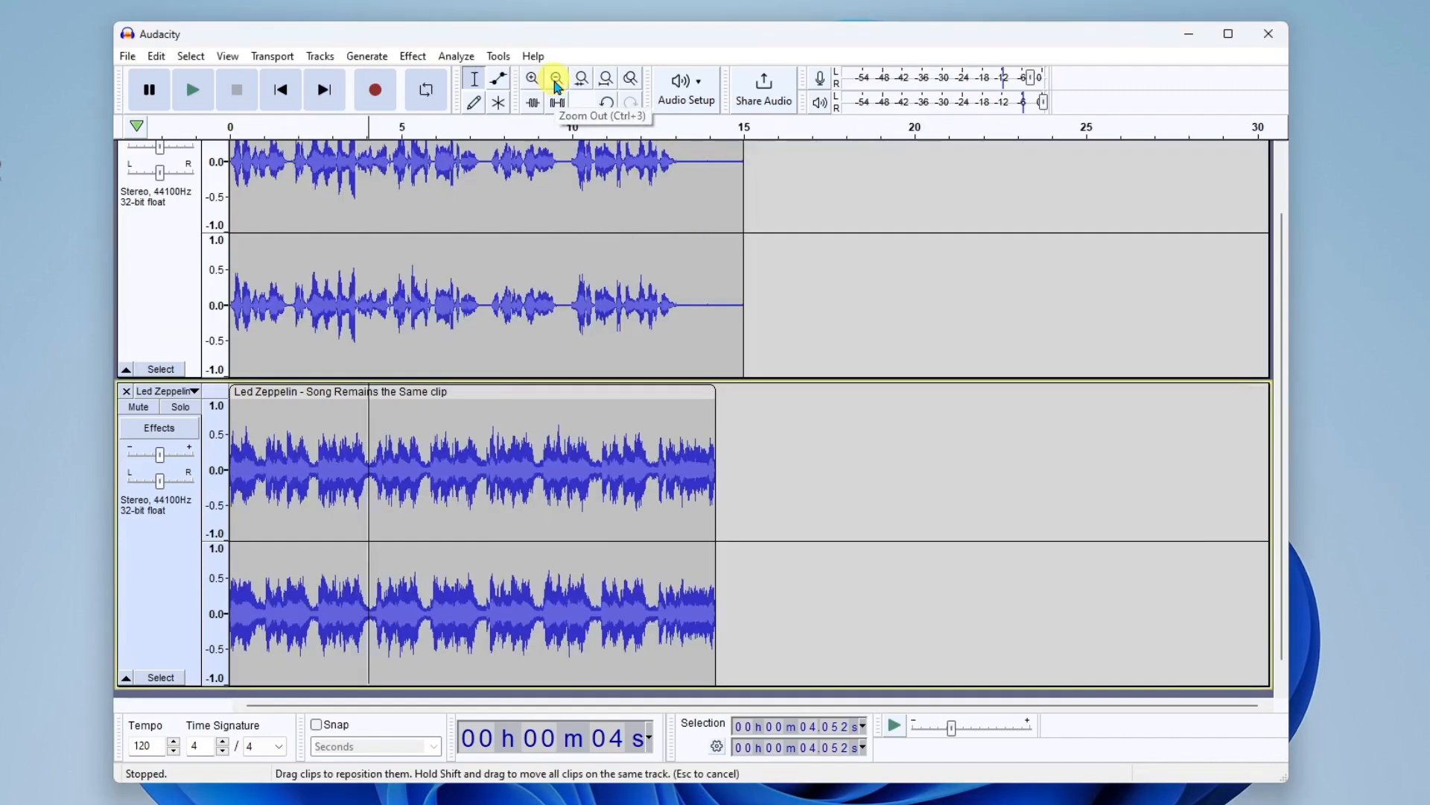
left_click(554, 79)
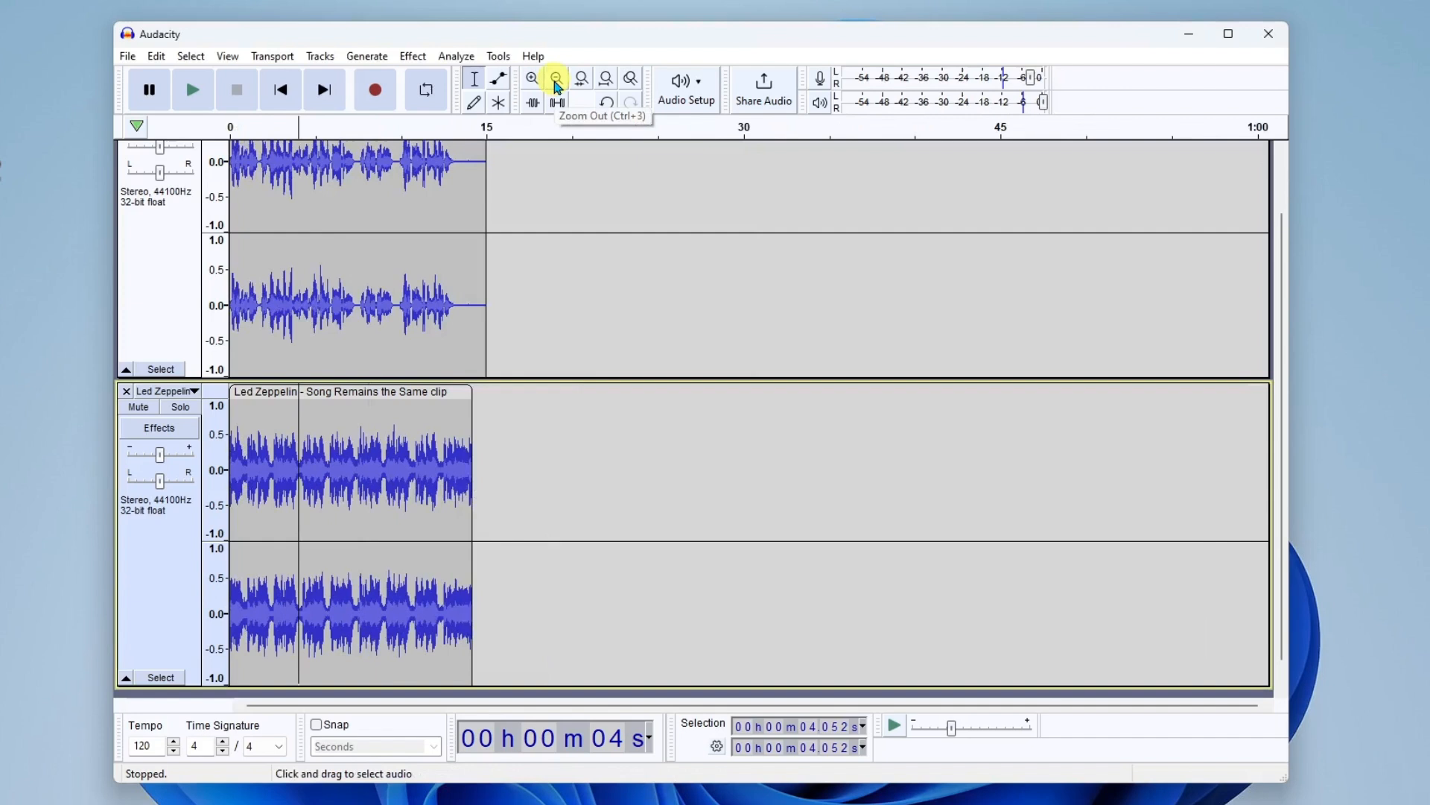
mouse_move(292, 396)
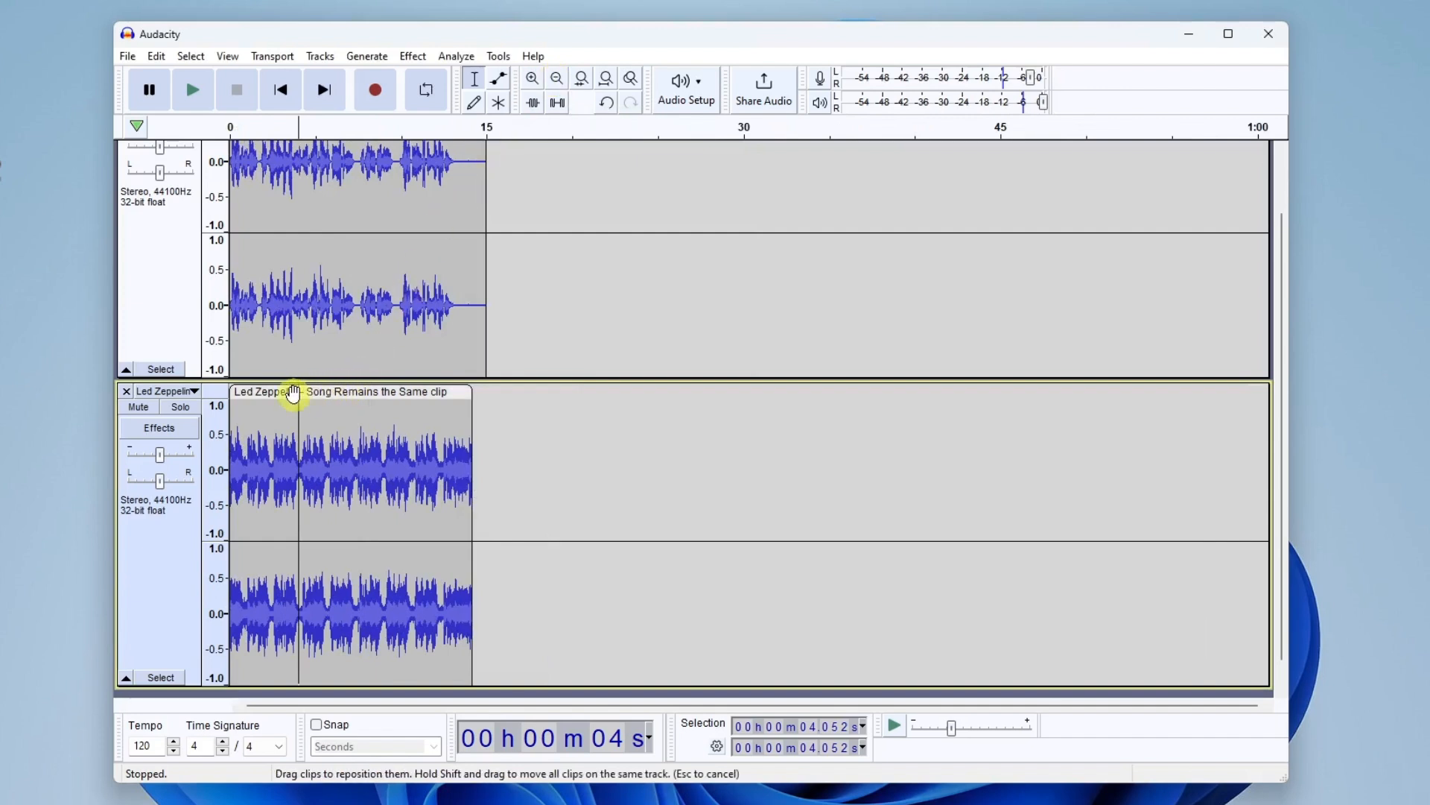
mouse_move(331, 395)
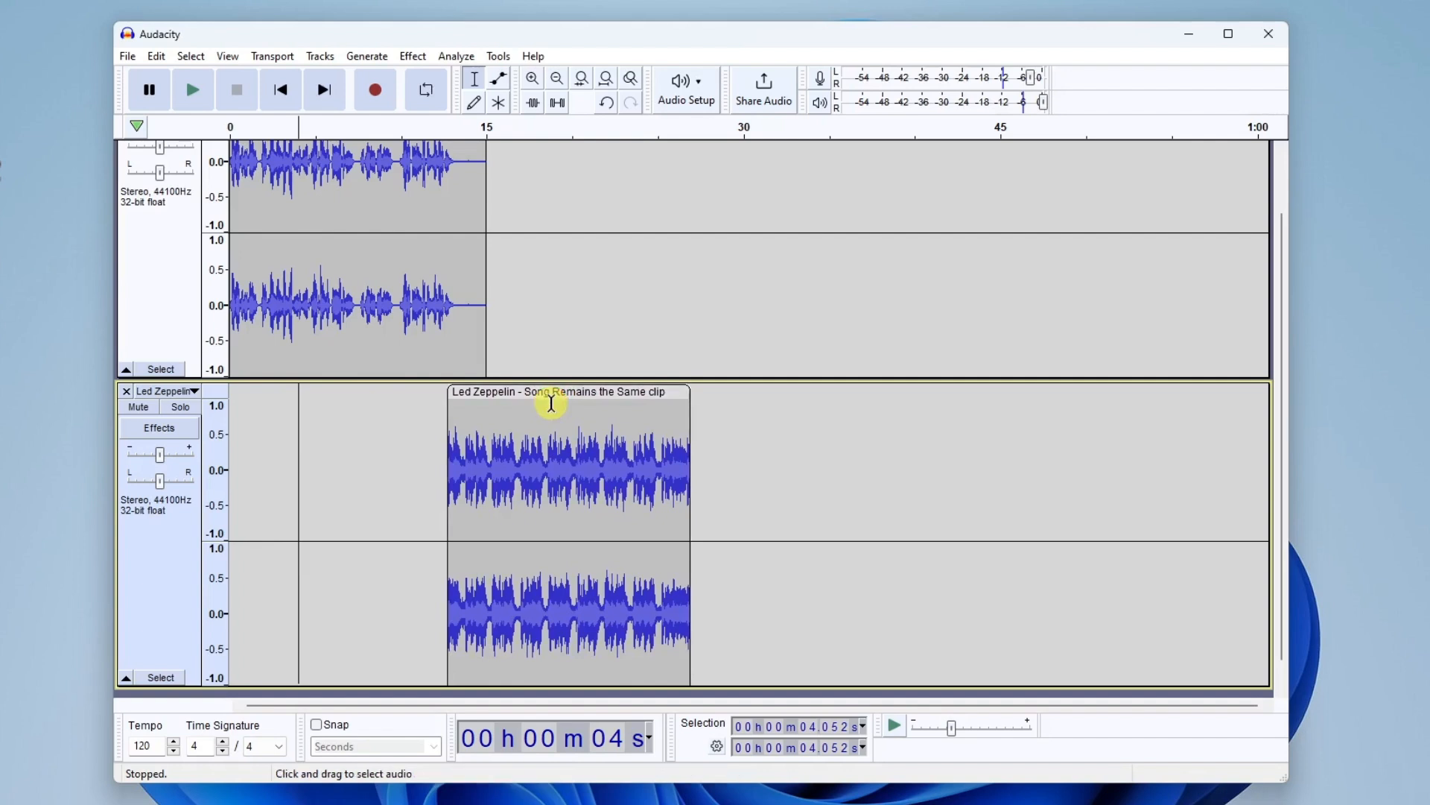
mouse_move(451, 292)
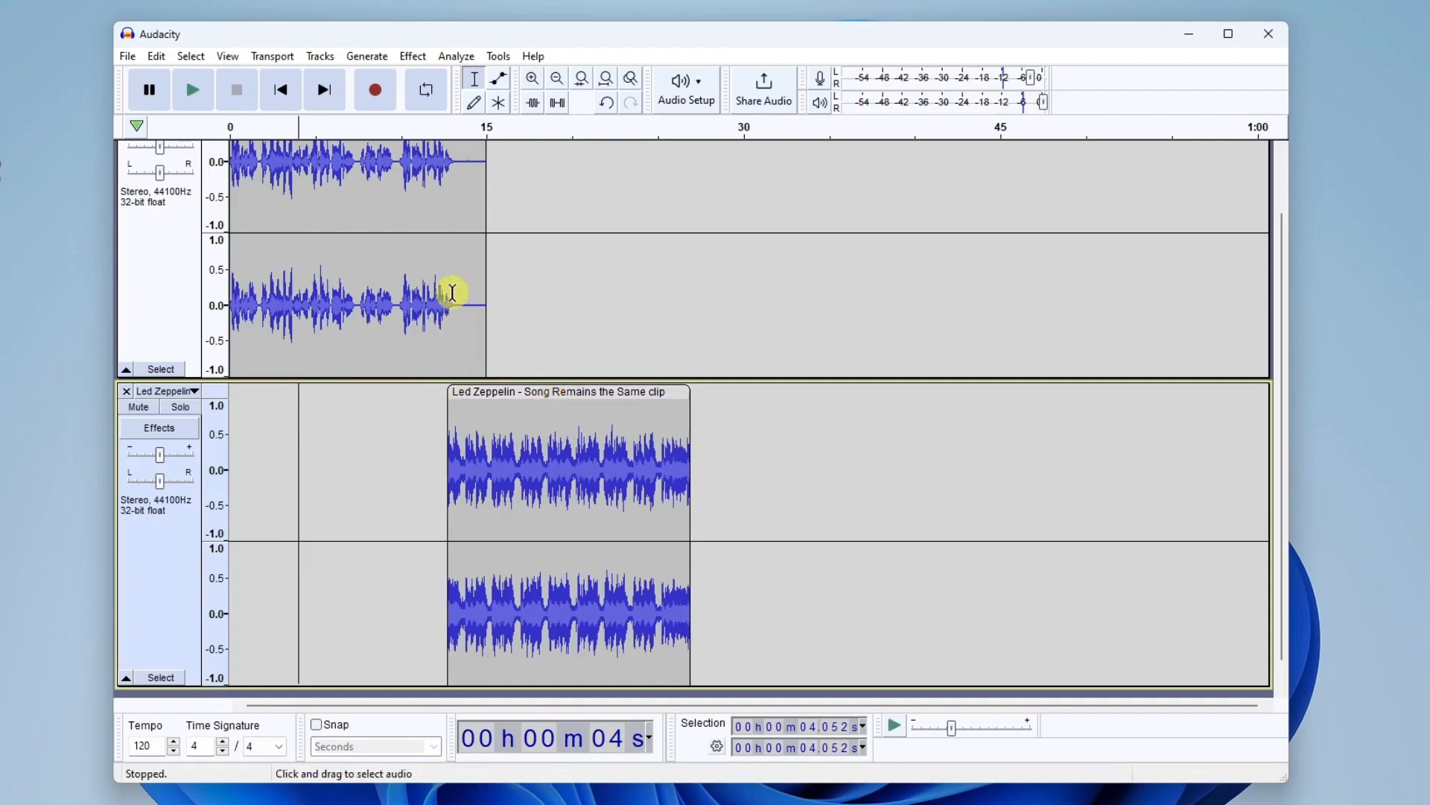
mouse_move(452, 395)
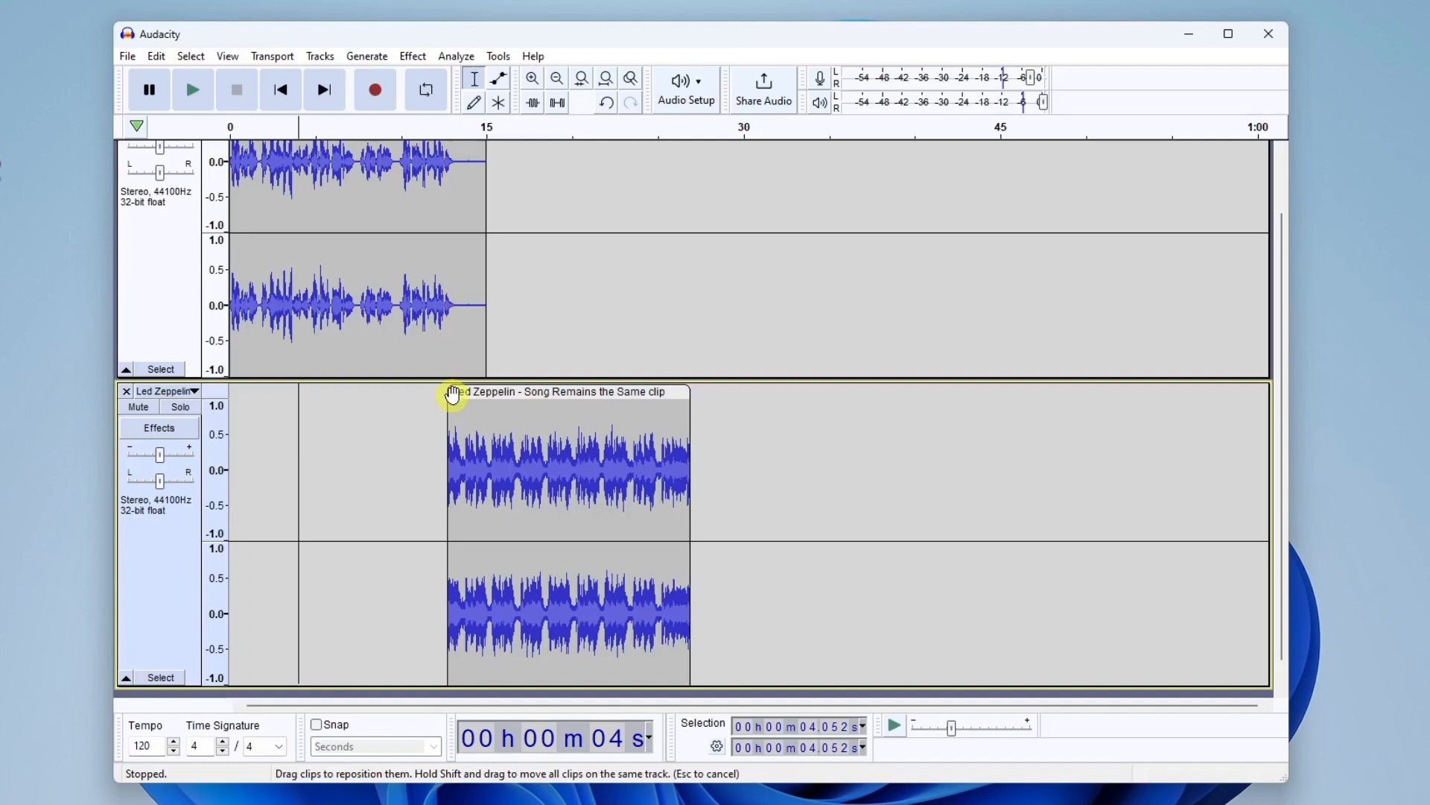
mouse_move(603, 404)
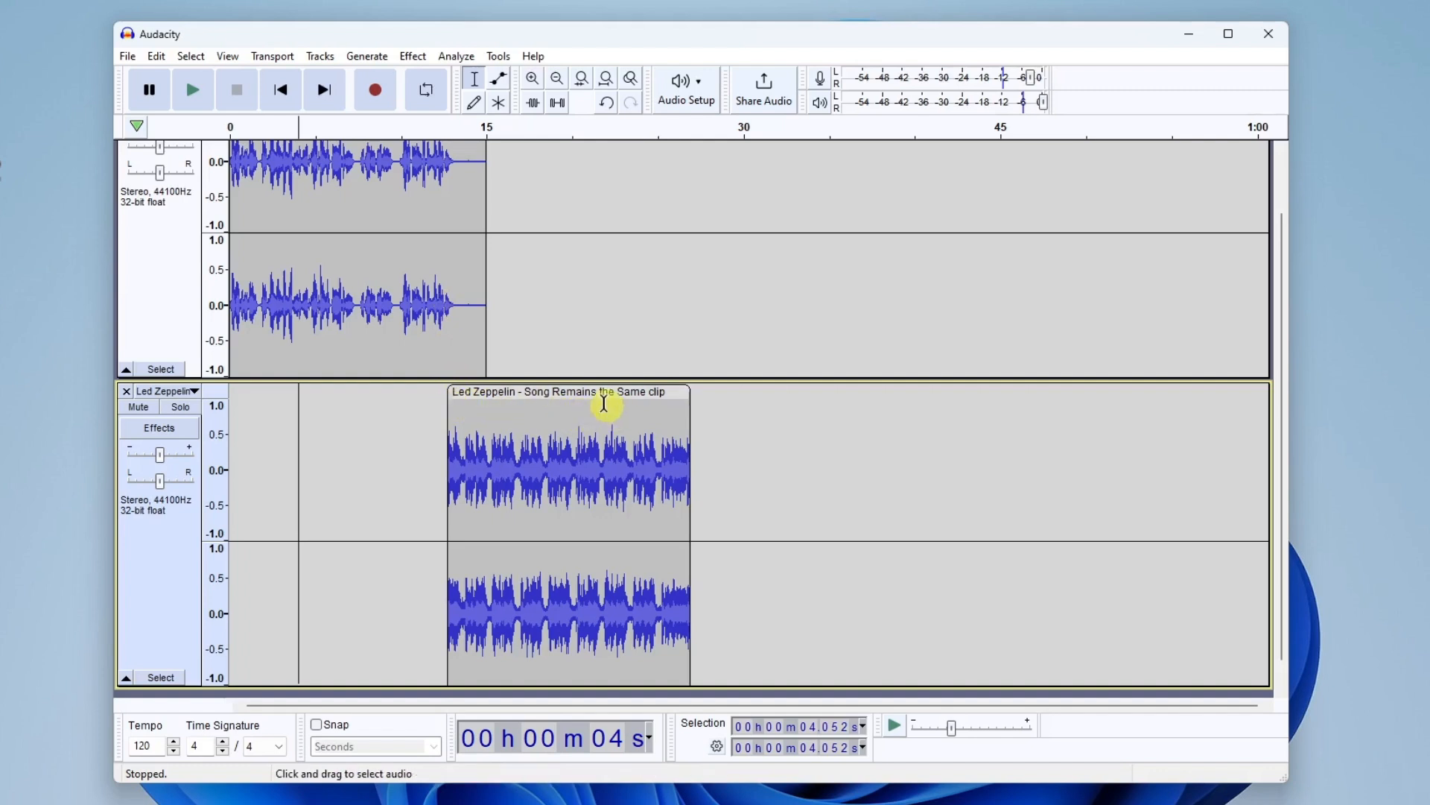
mouse_move(397, 171)
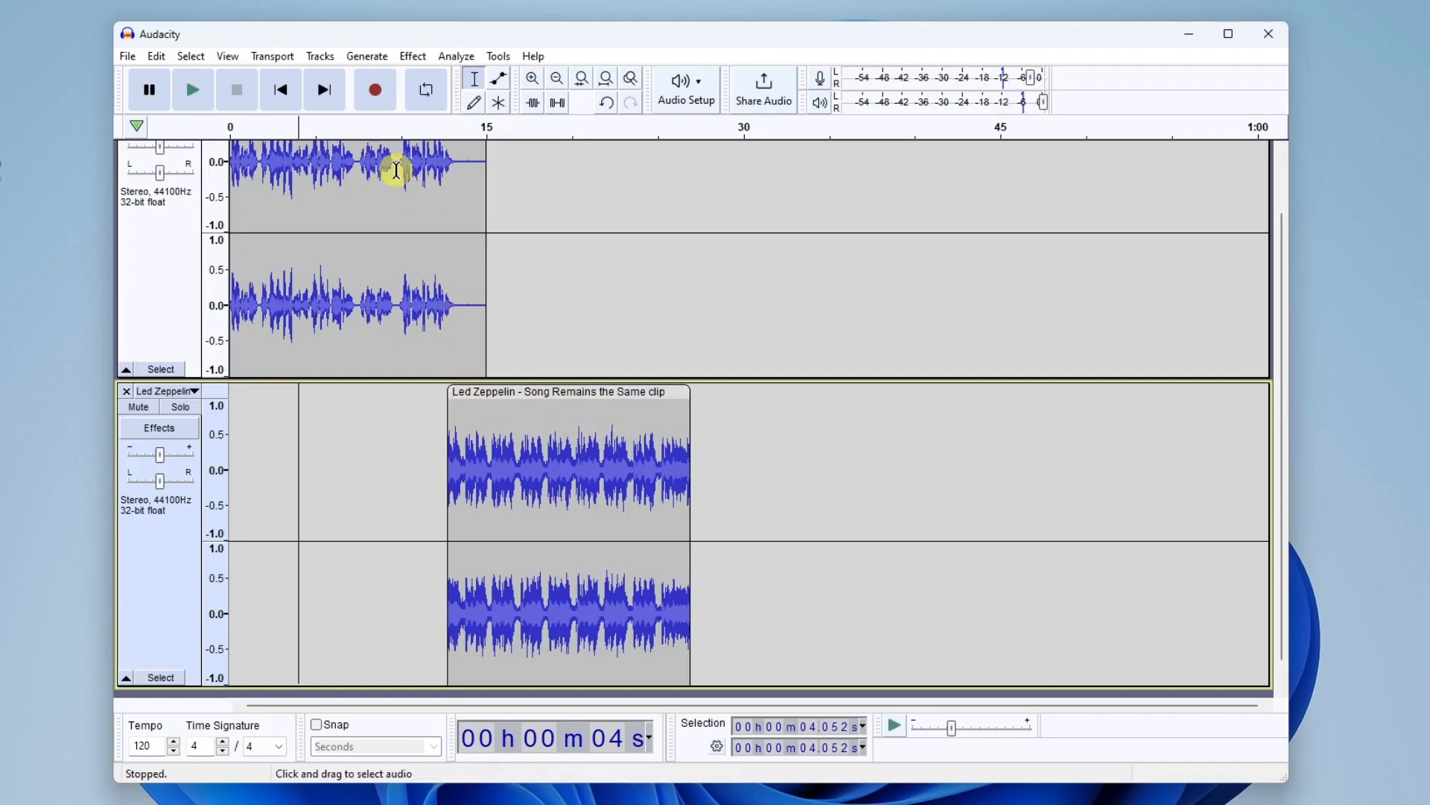
Step: Audition the overlap, nudge the clip to start near 13 seconds, and play it back again
left_click(192, 89)
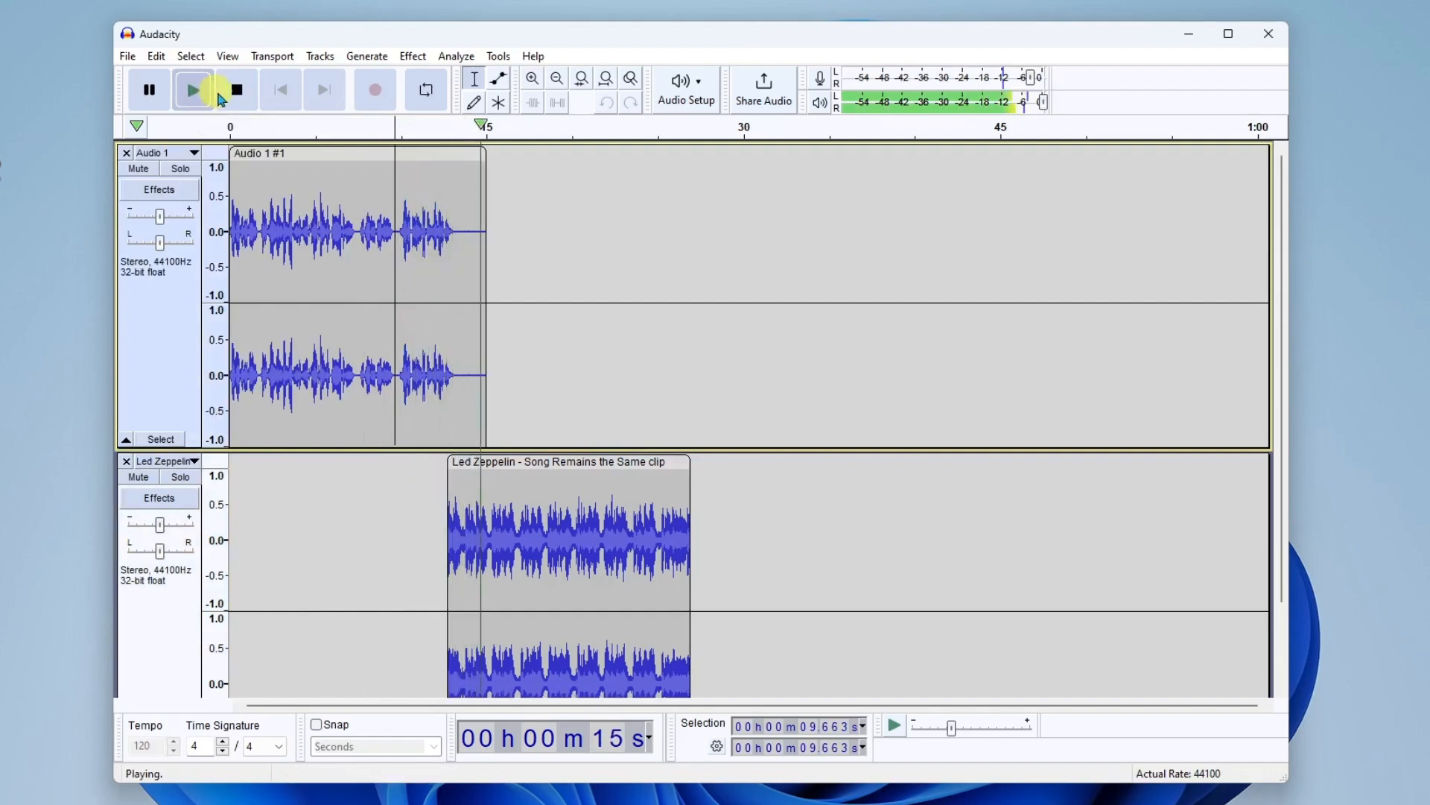
left_click(237, 90)
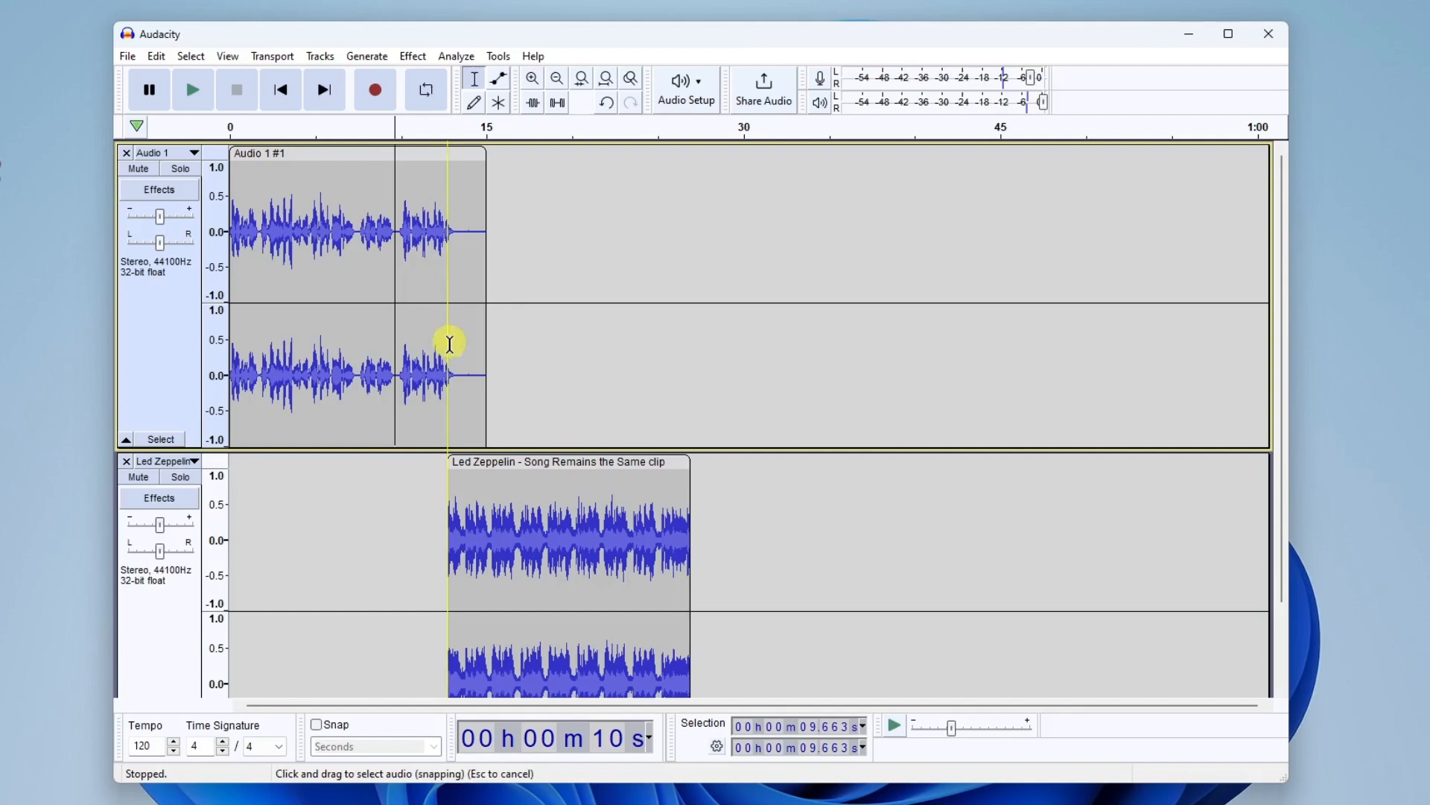
mouse_move(477, 460)
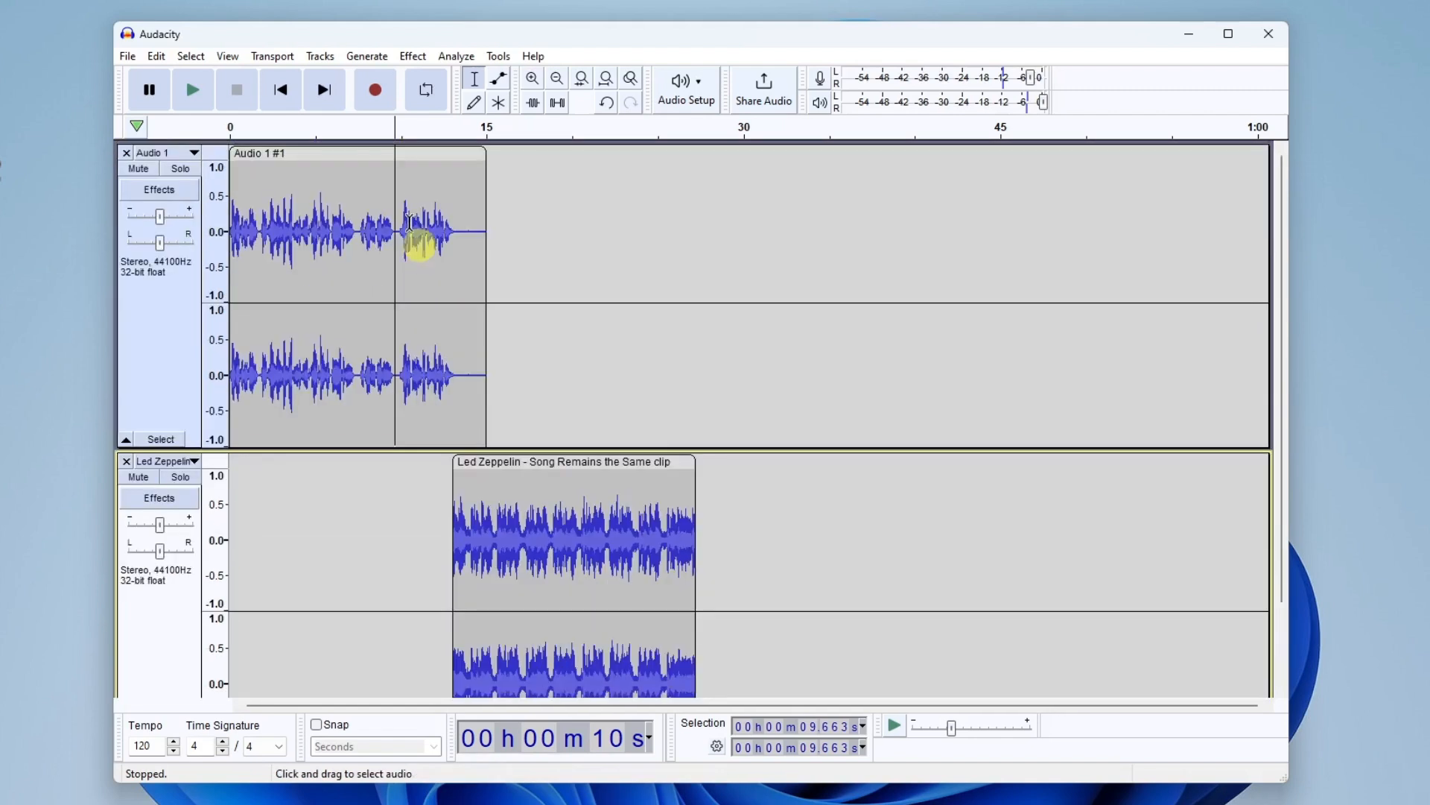
left_click(192, 89)
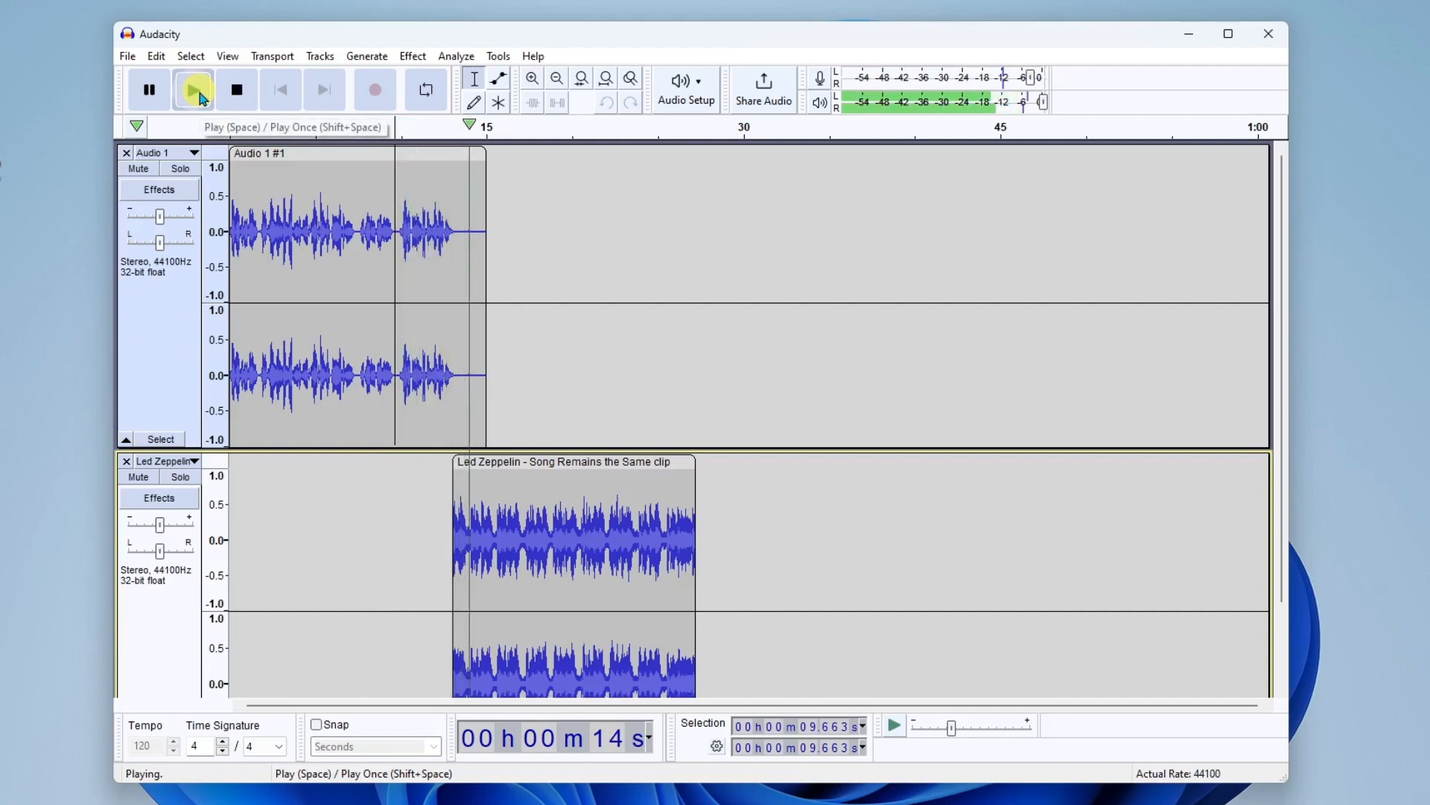
left_click(235, 90)
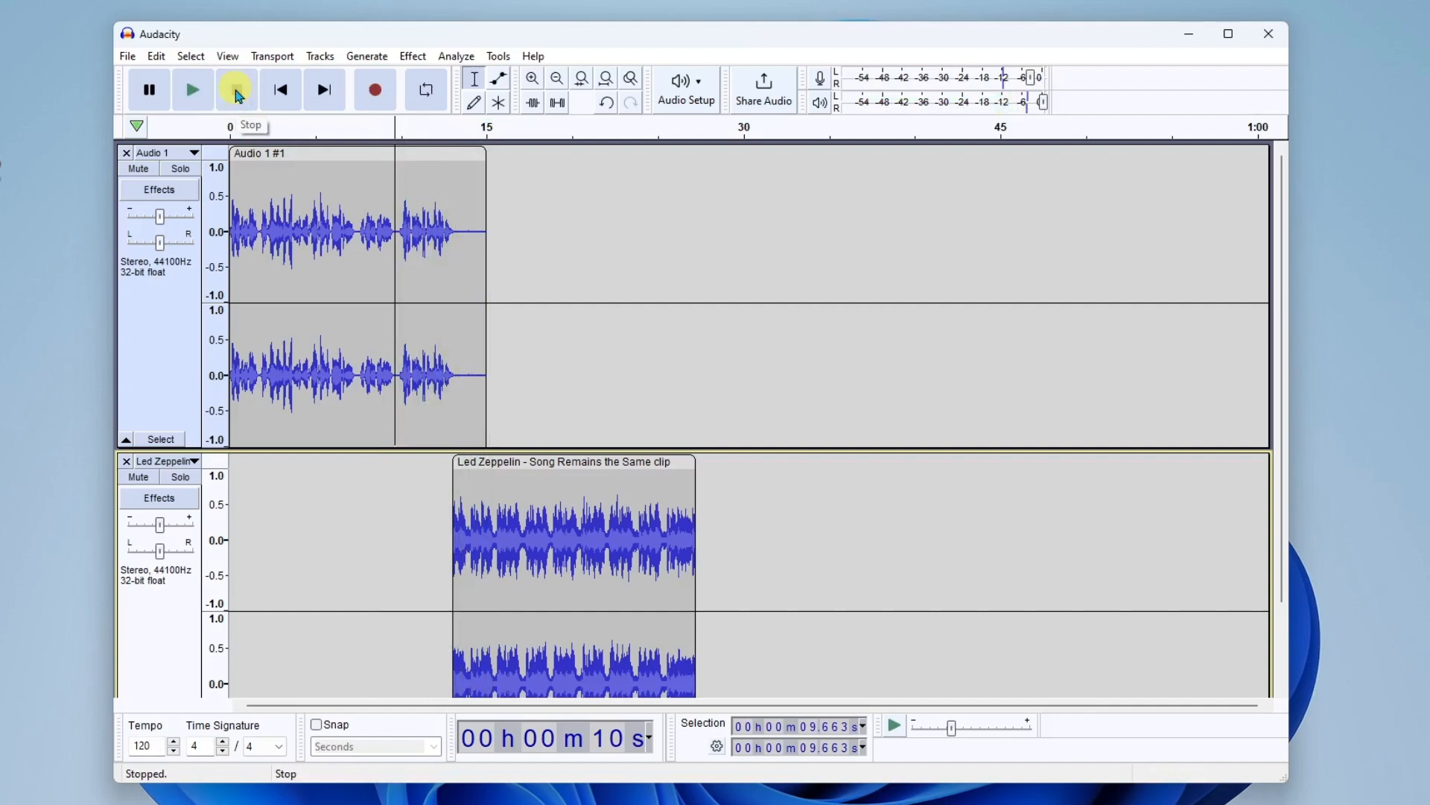
mouse_move(563, 476)
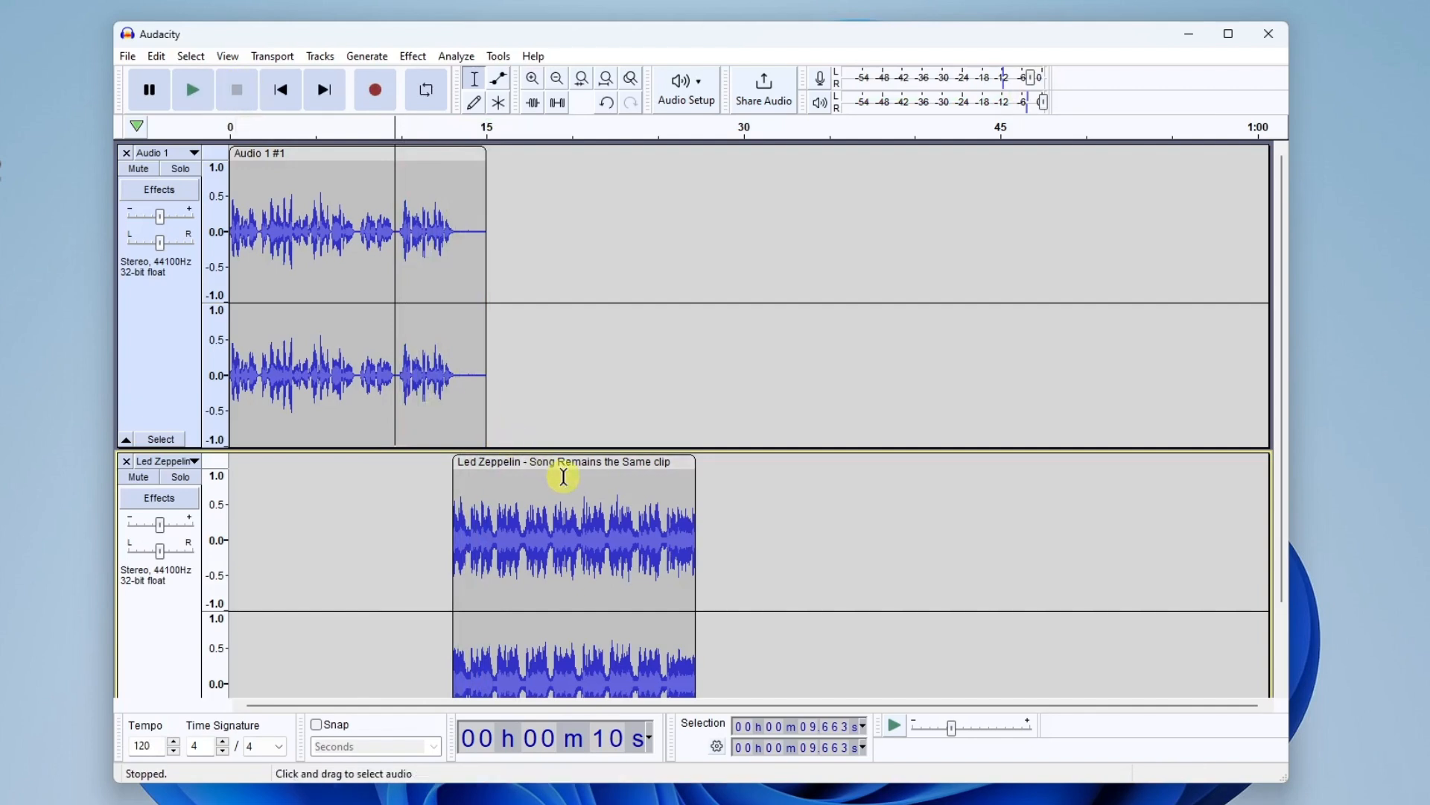
mouse_move(526, 471)
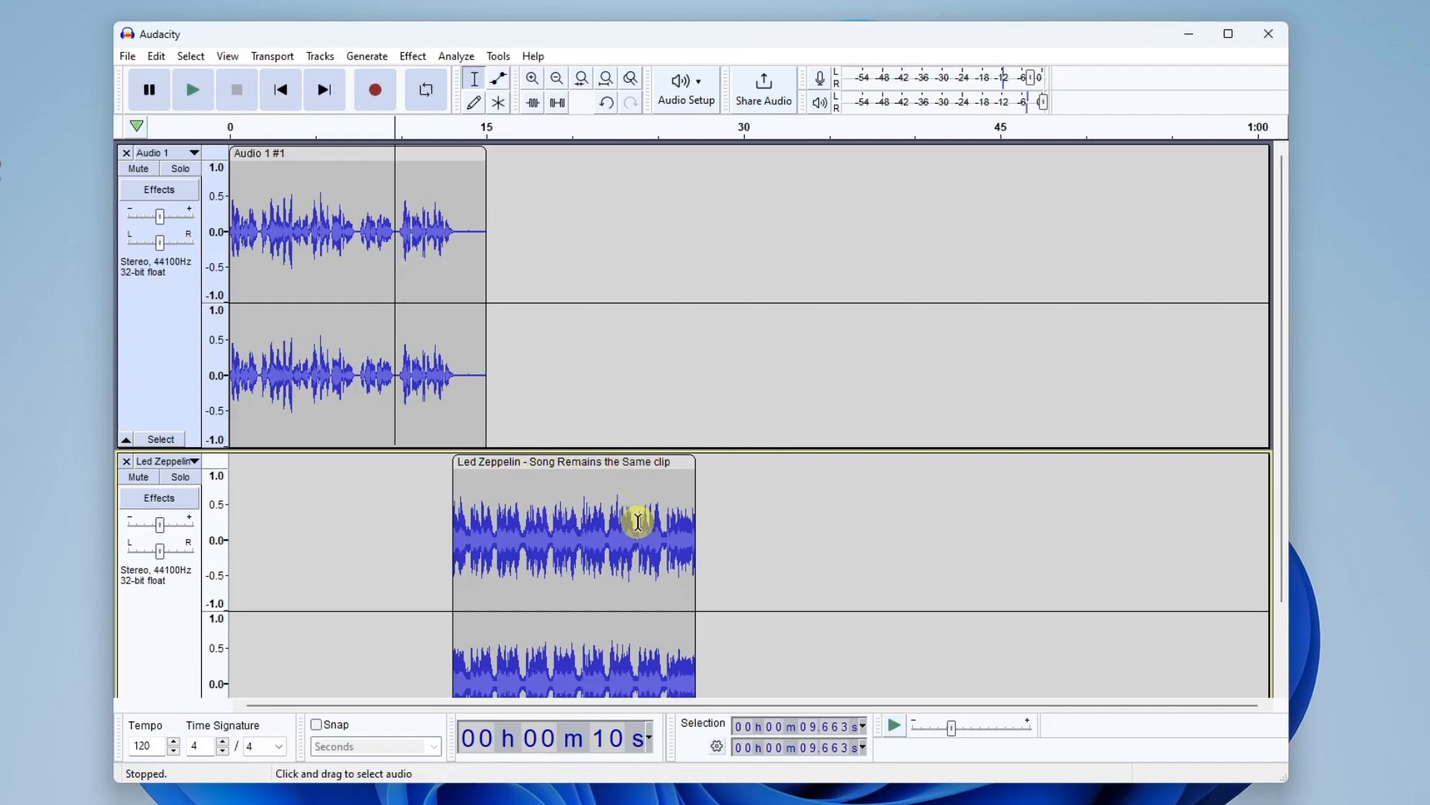
mouse_move(669, 519)
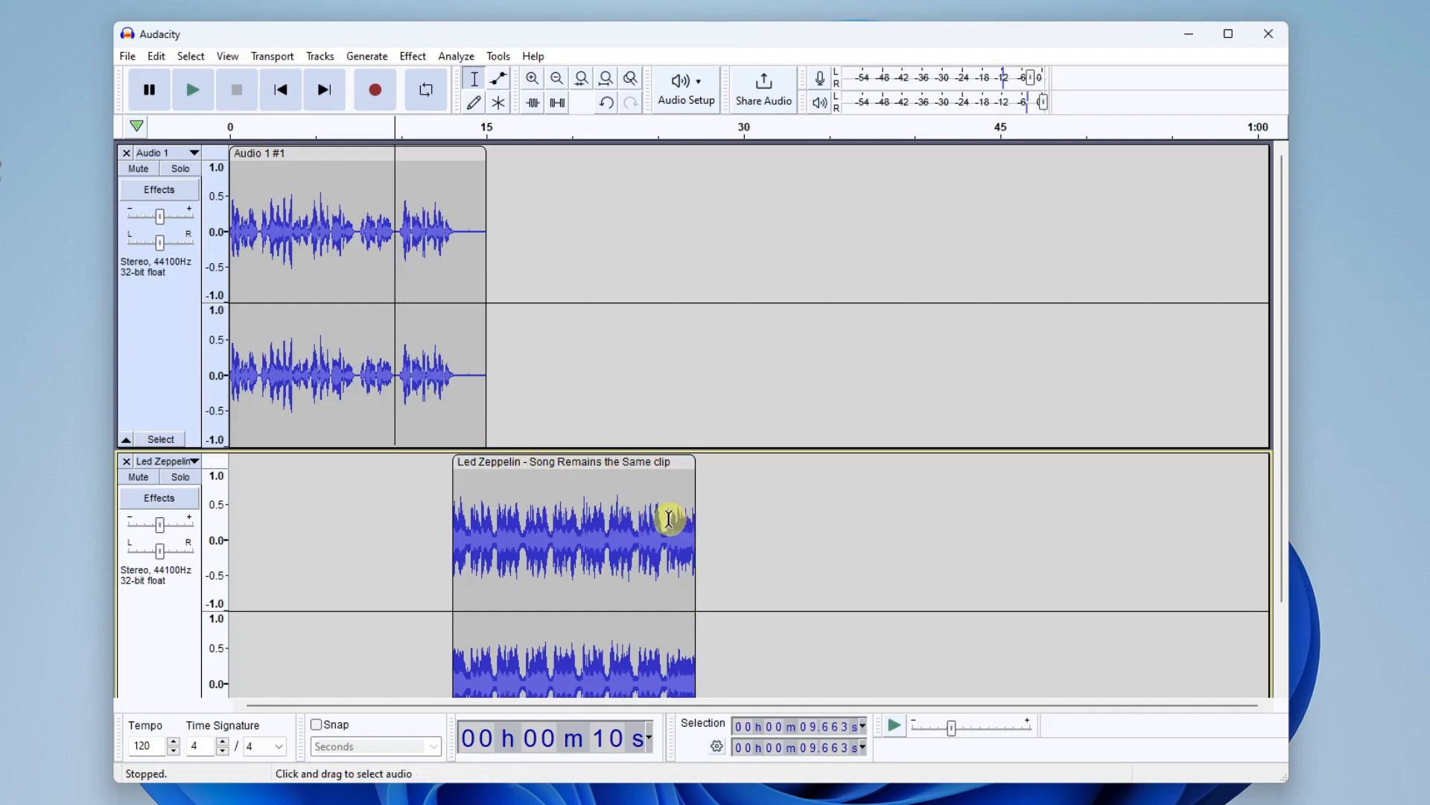
mouse_move(688, 520)
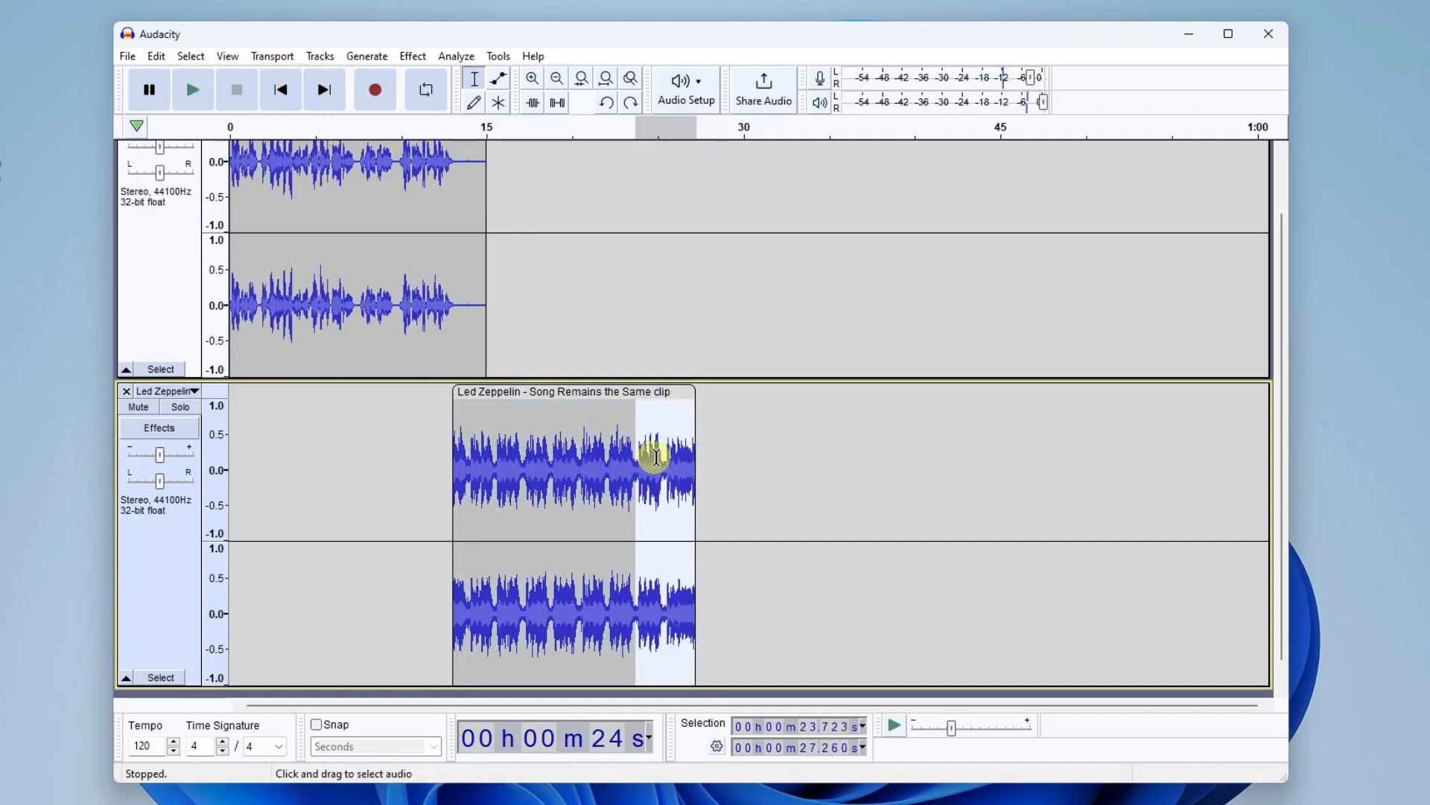
mouse_move(425, 89)
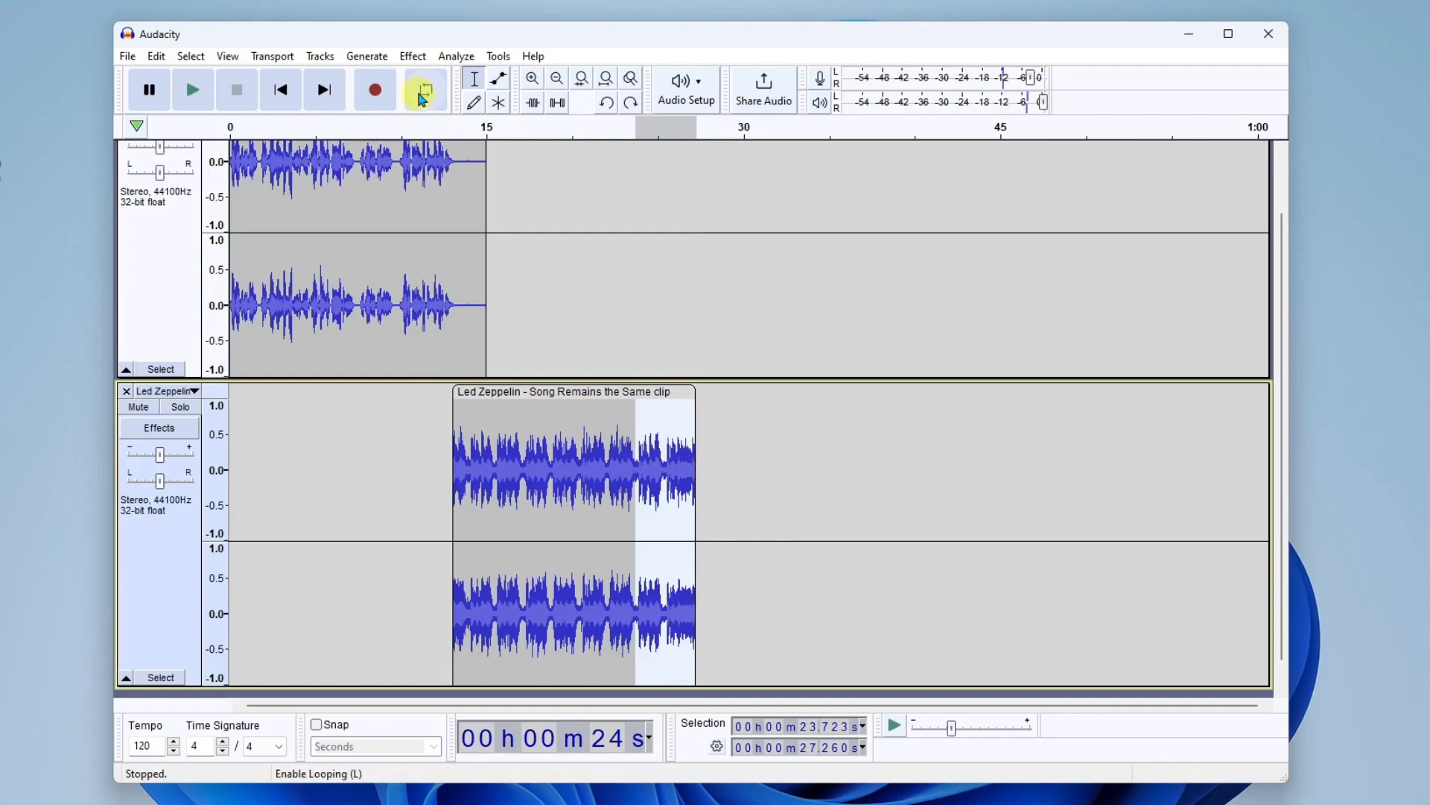
Step: Apply a Fade Out to the clip's last few seconds and preview the faded ending
left_click(413, 56)
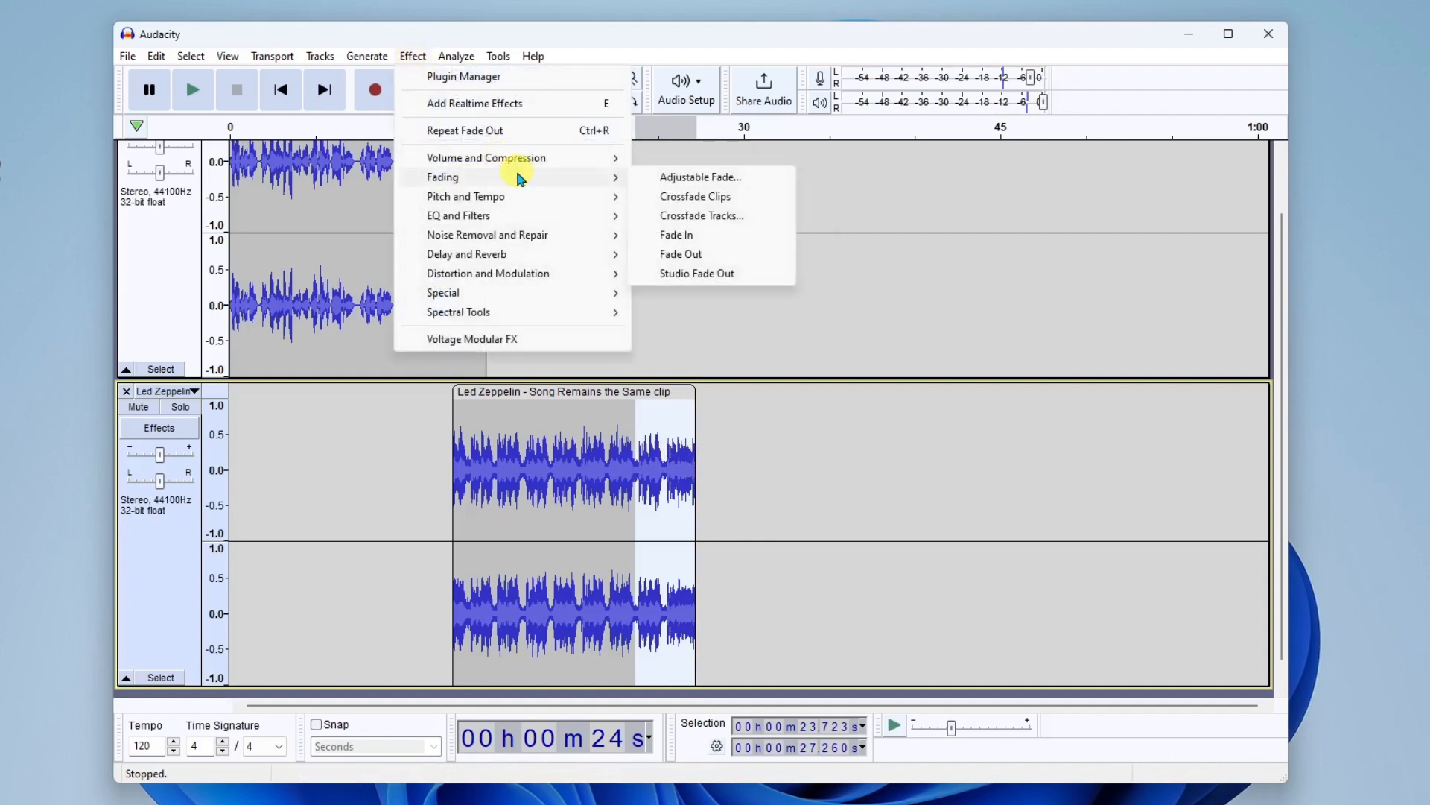
mouse_move(681, 253)
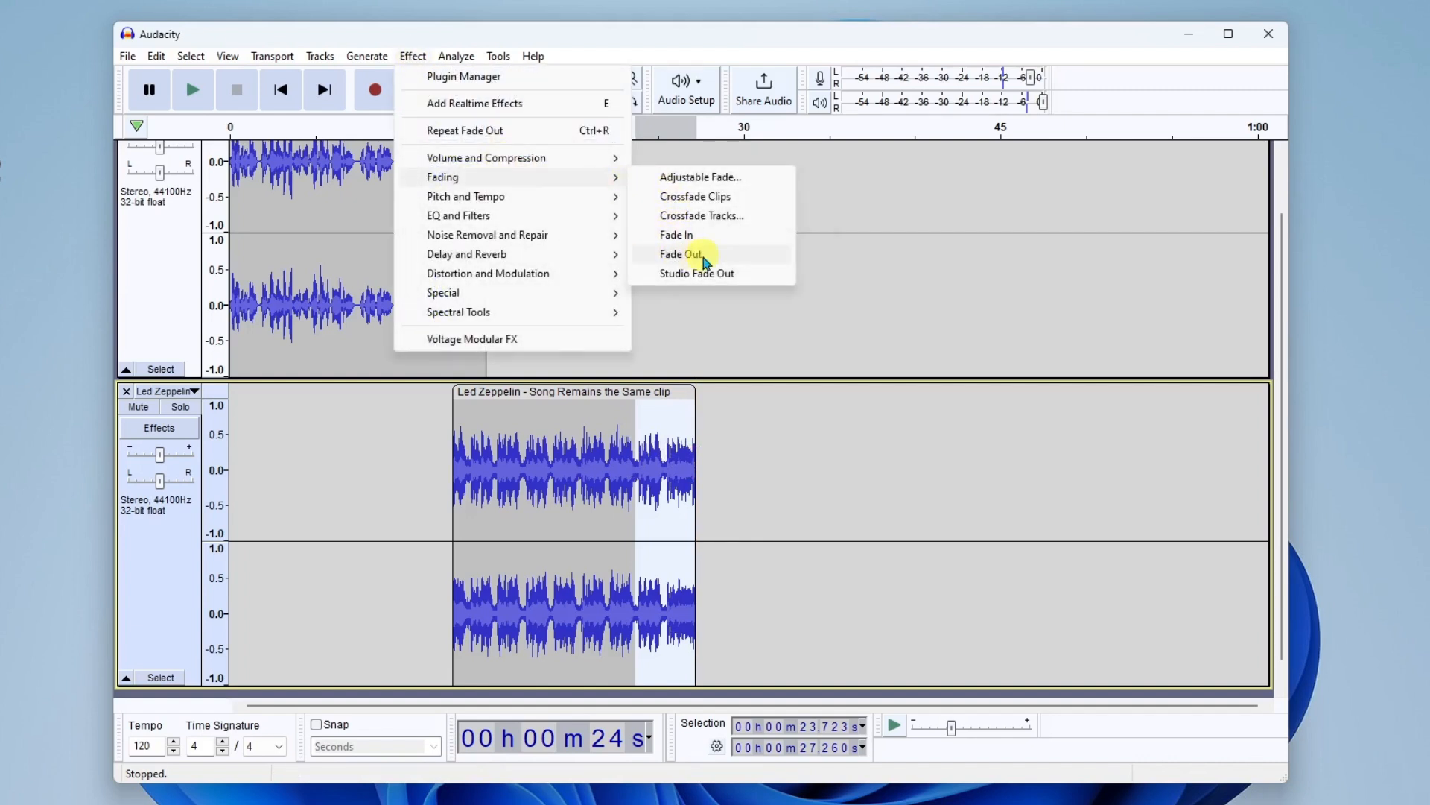
left_click(680, 254)
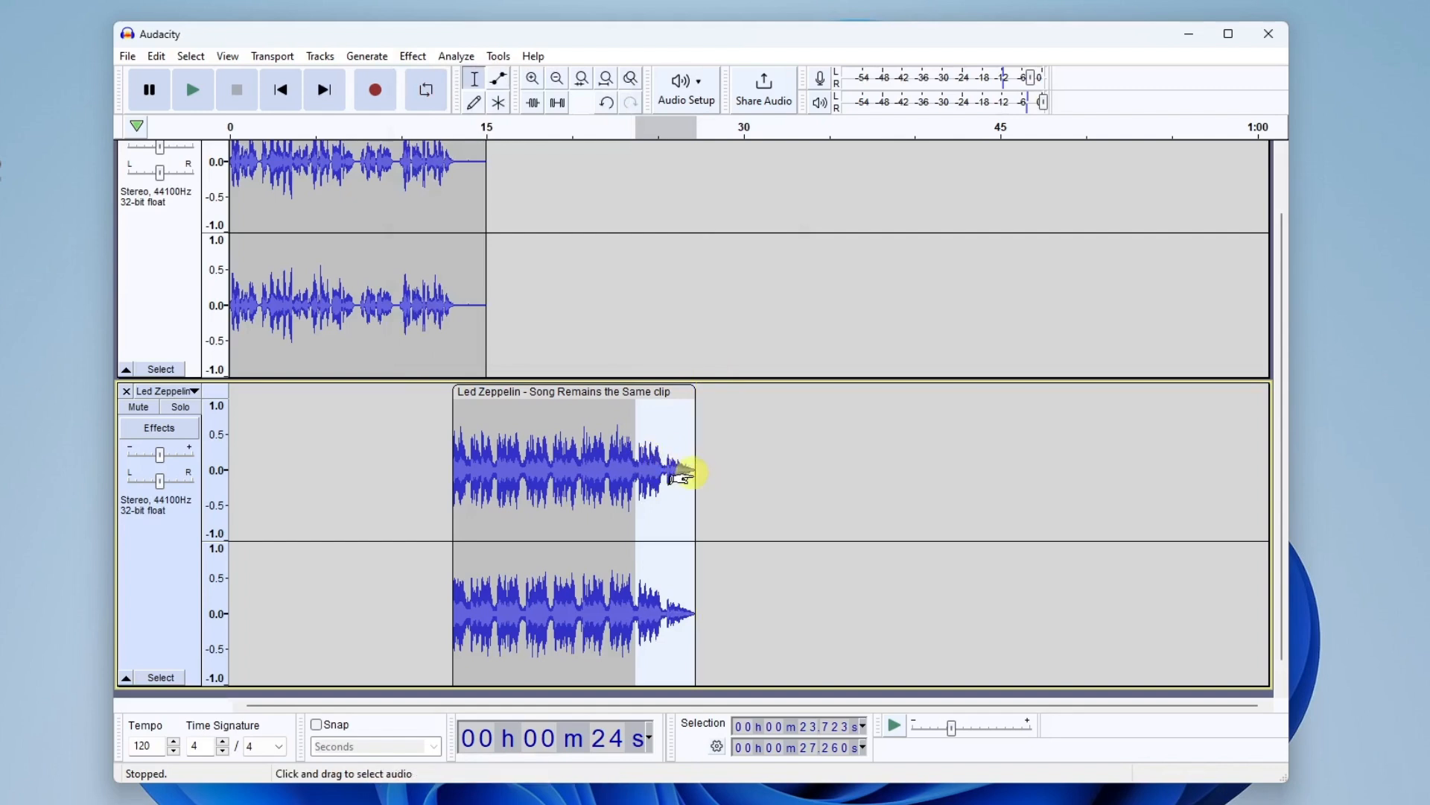
mouse_move(627, 254)
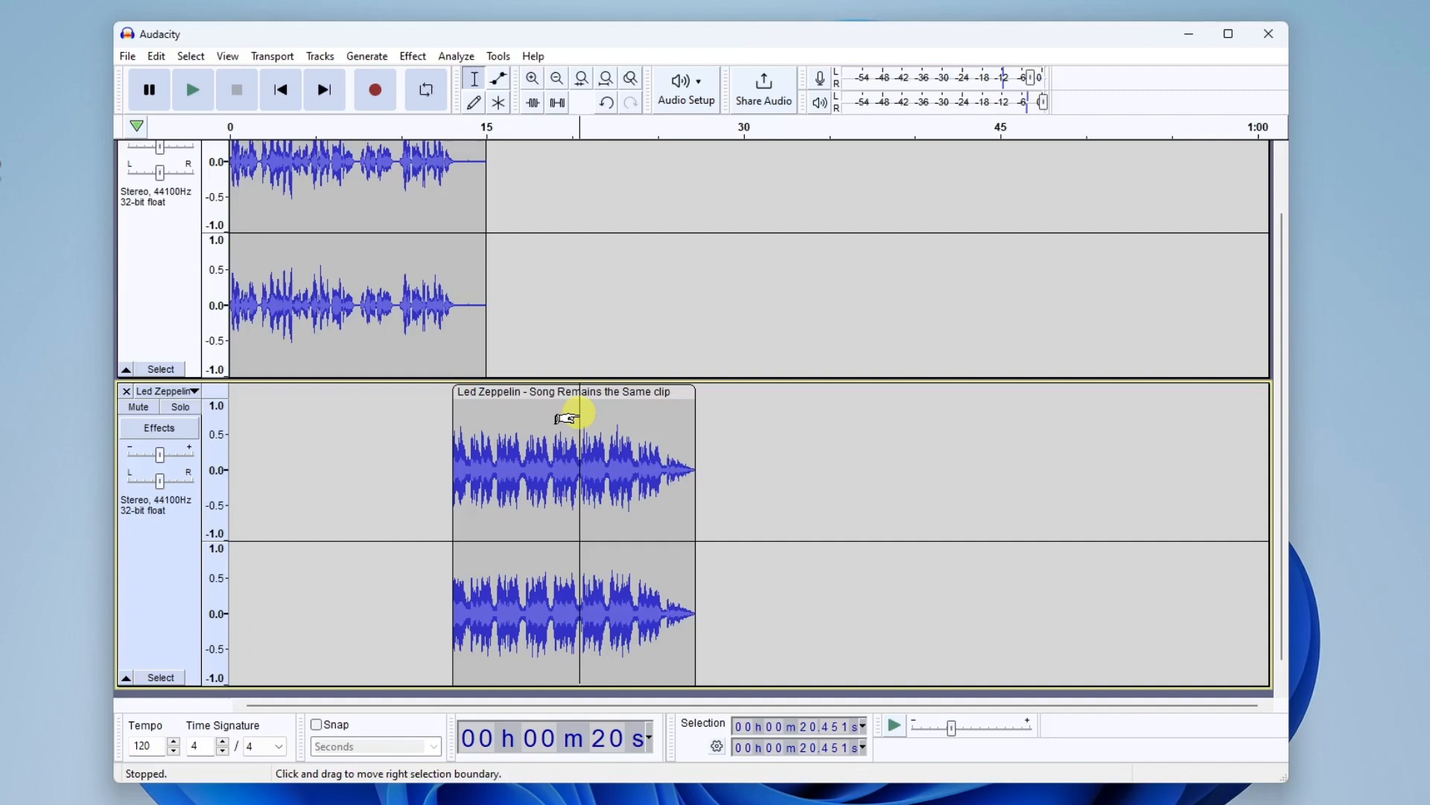
left_click(192, 89)
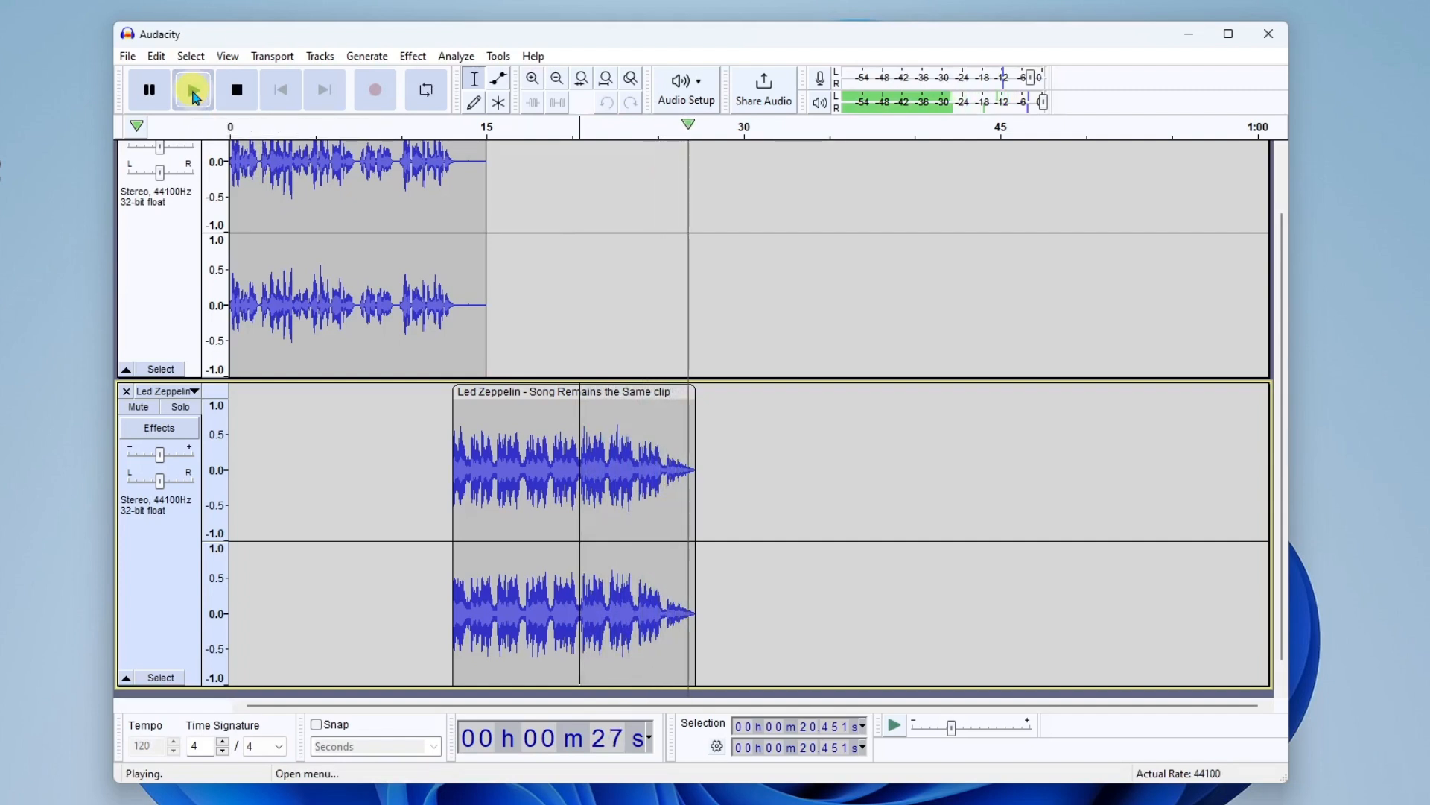
left_click(235, 89)
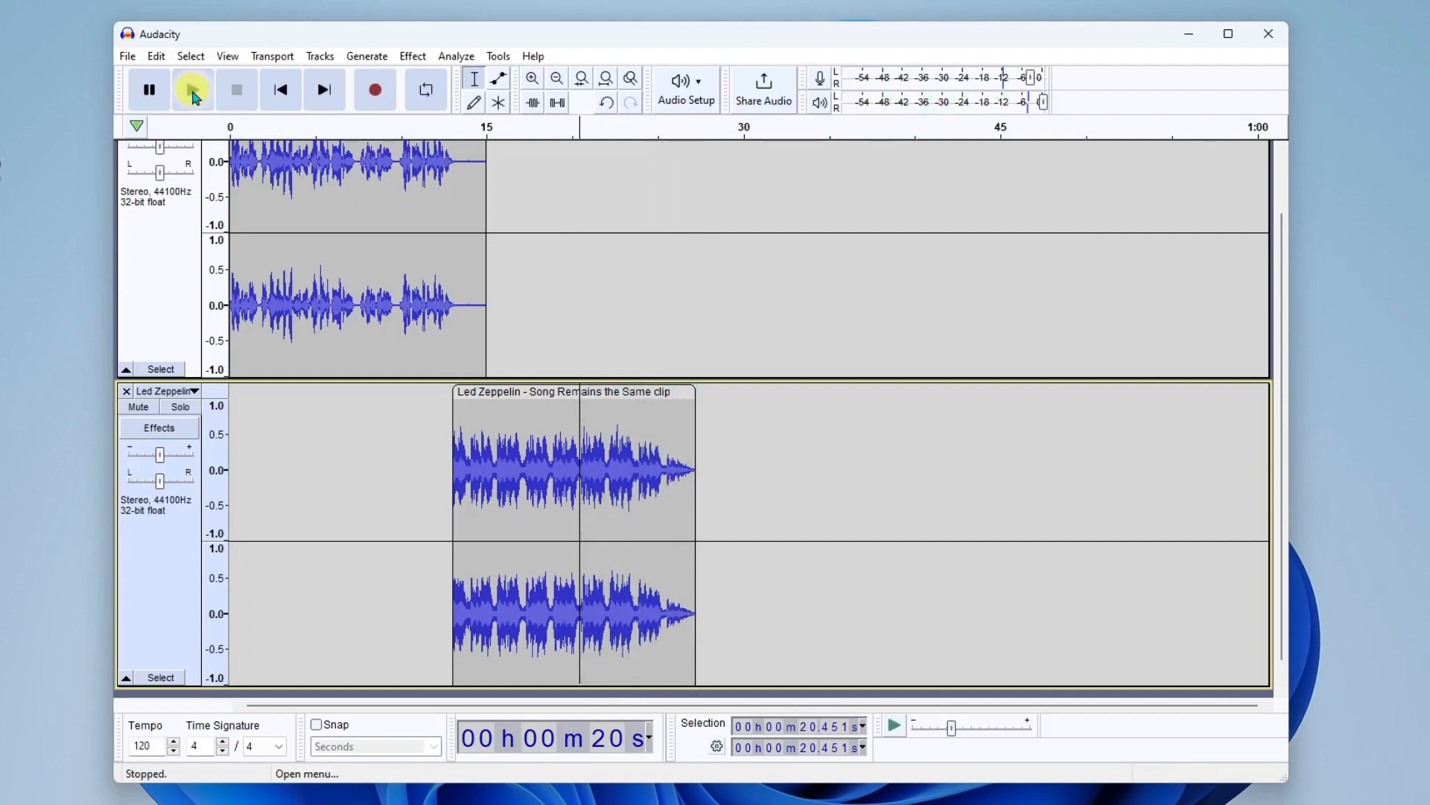
mouse_move(678, 233)
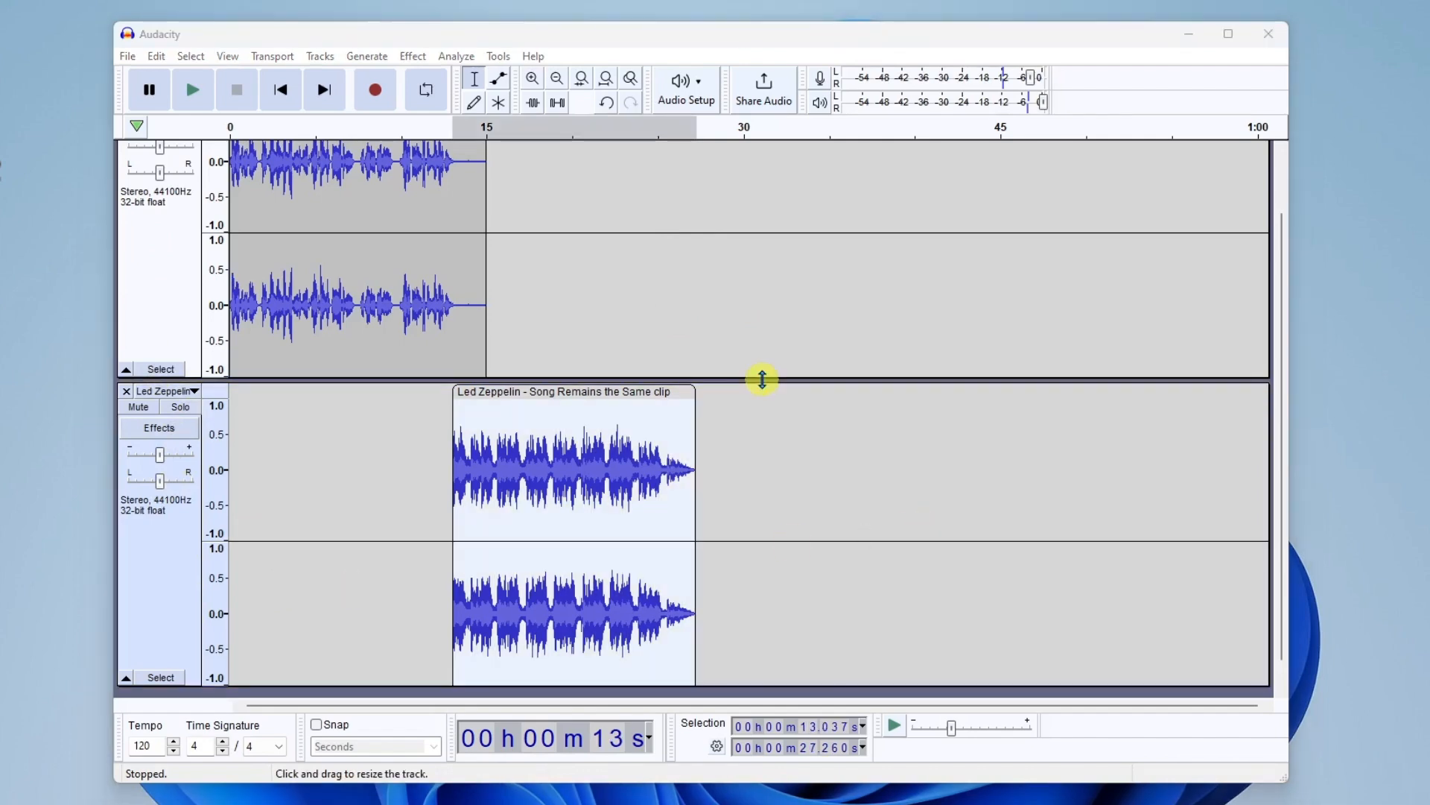
mouse_move(742, 317)
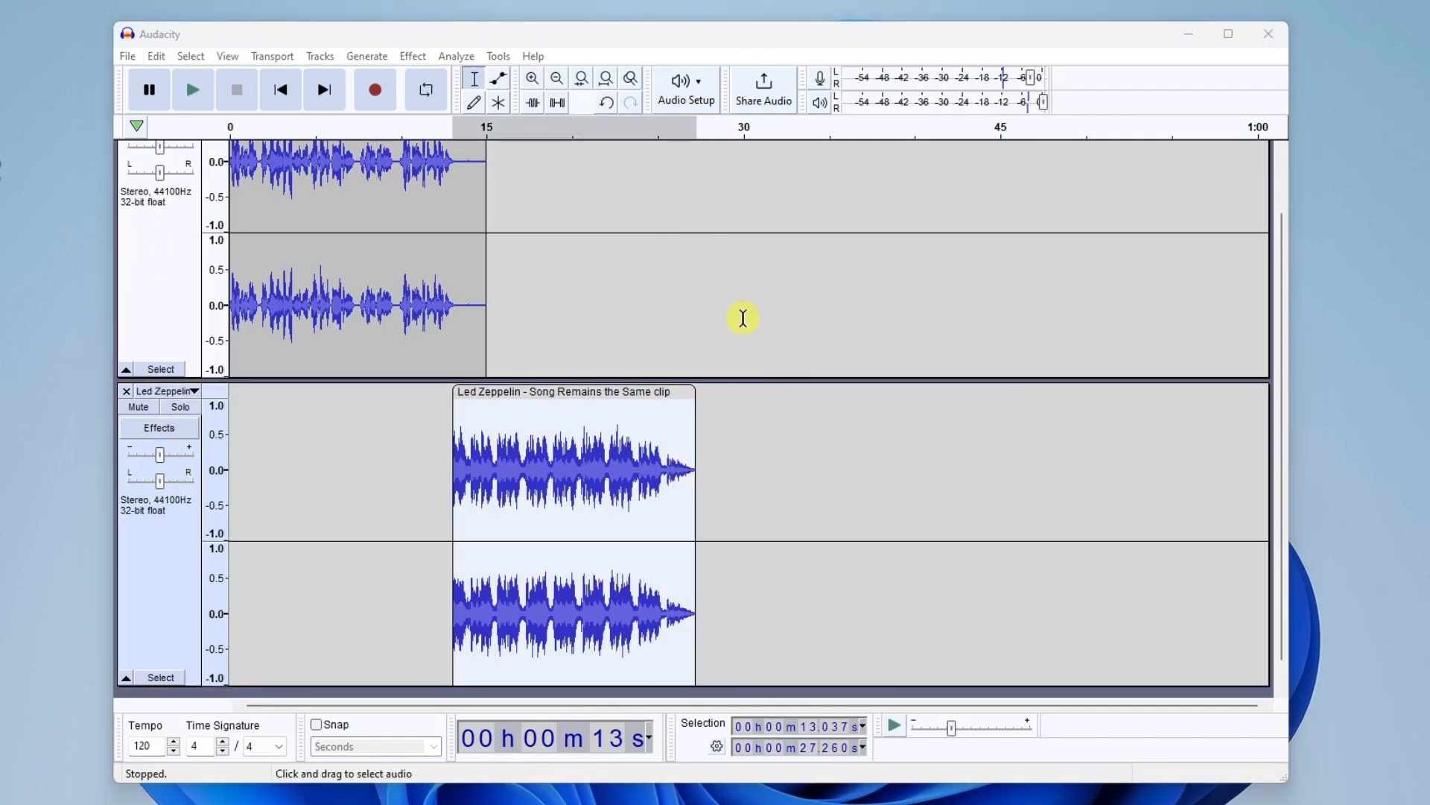
Step: Adjust the track heights so the voice and music tracks both fit on screen
scroll("down", 3)
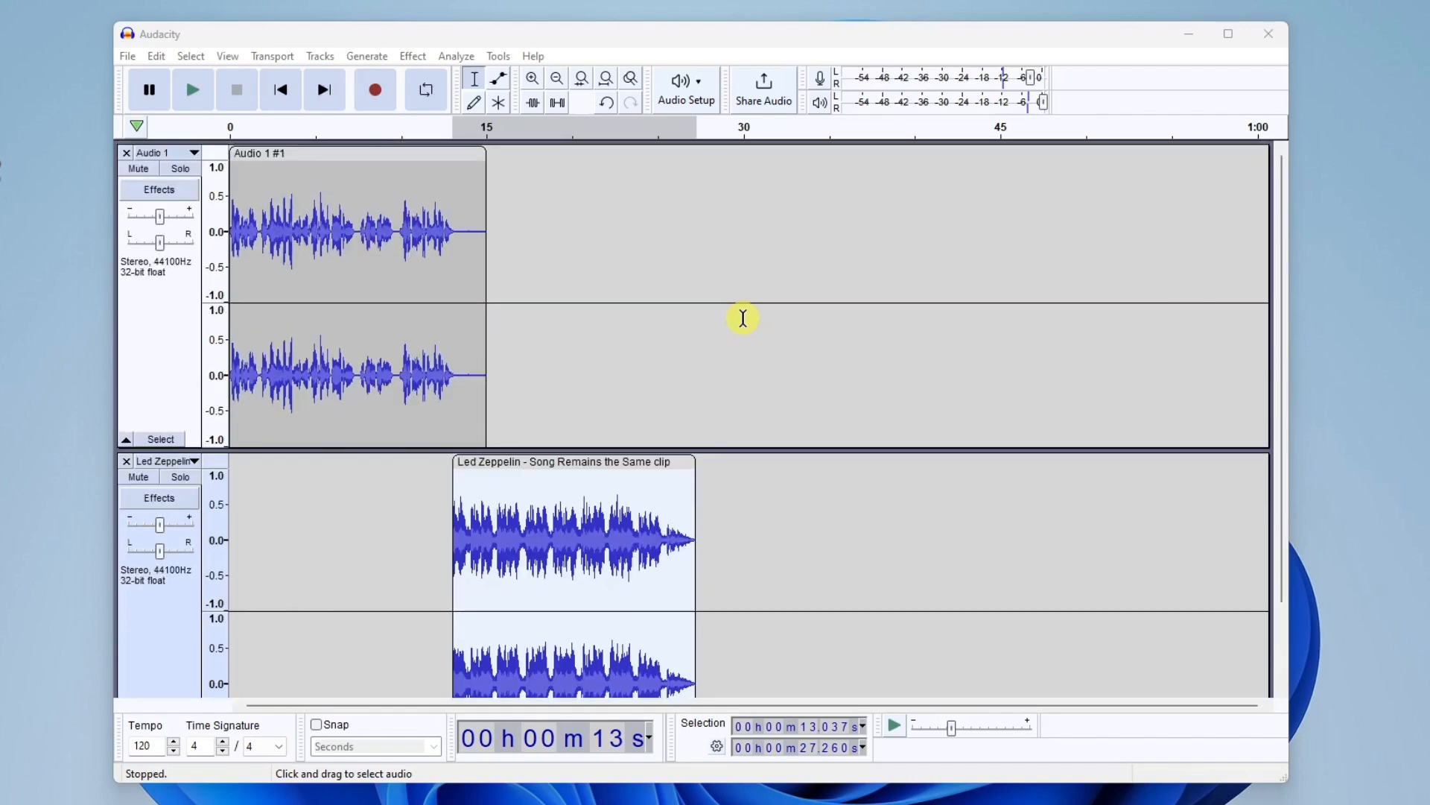
mouse_move(747, 360)
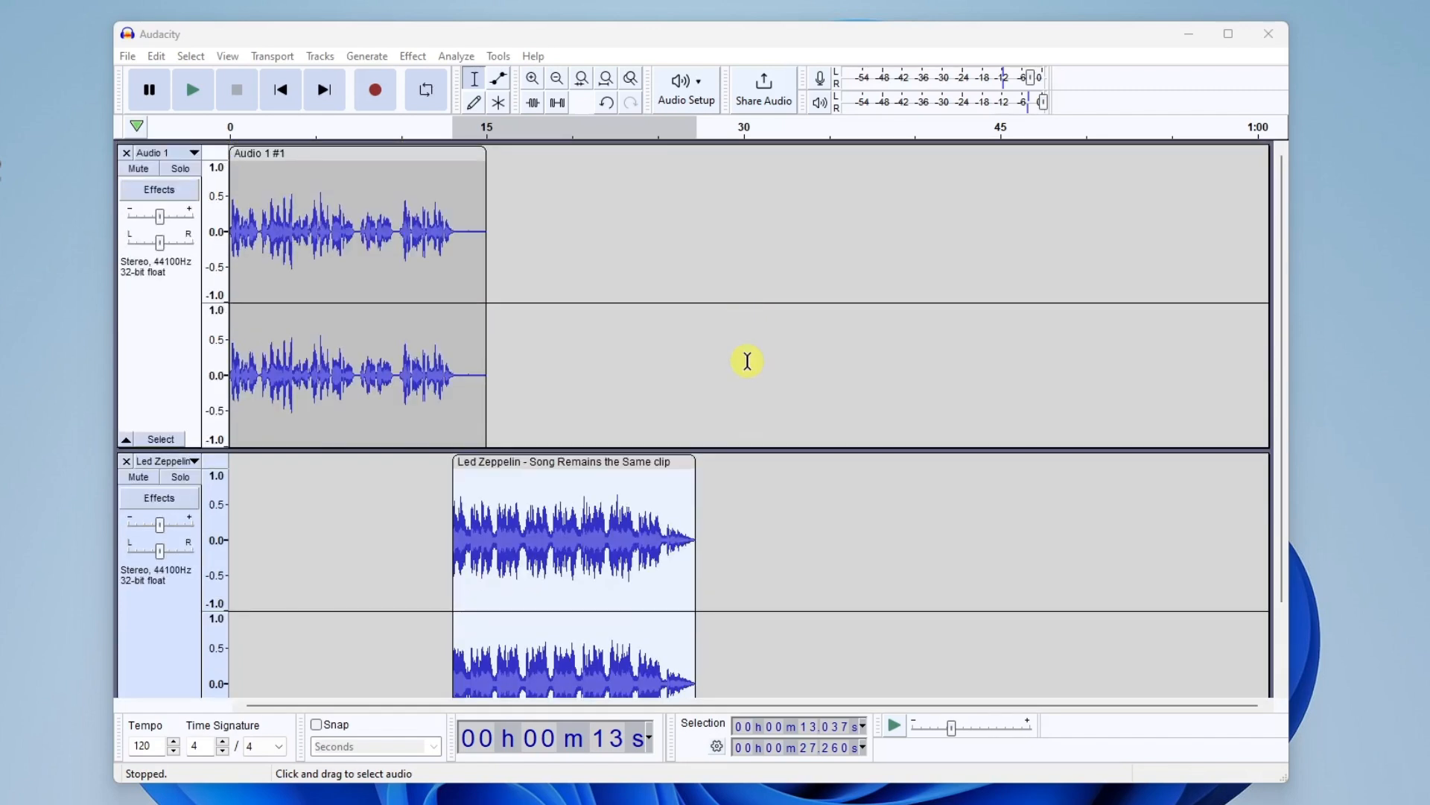
mouse_move(748, 448)
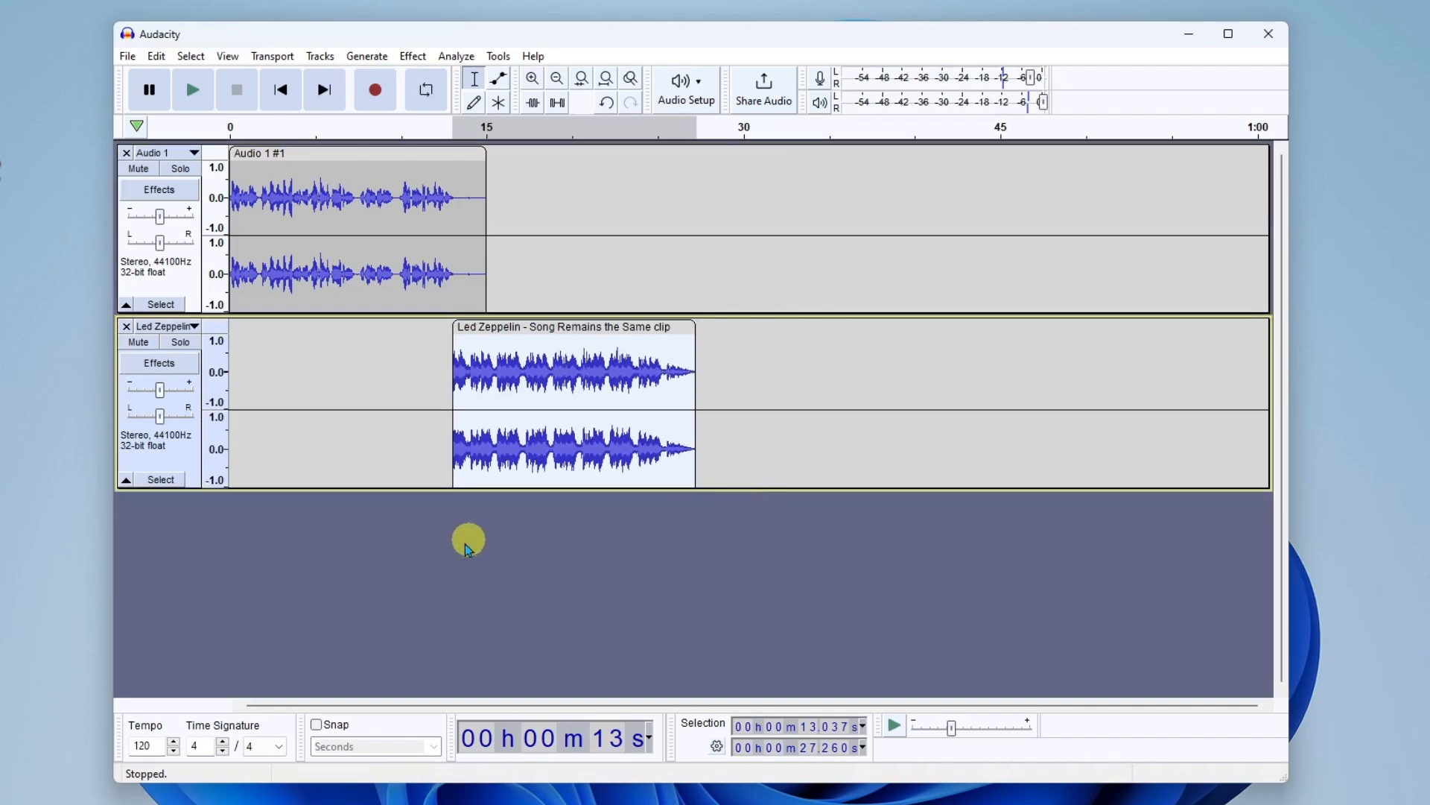
mouse_move(636, 557)
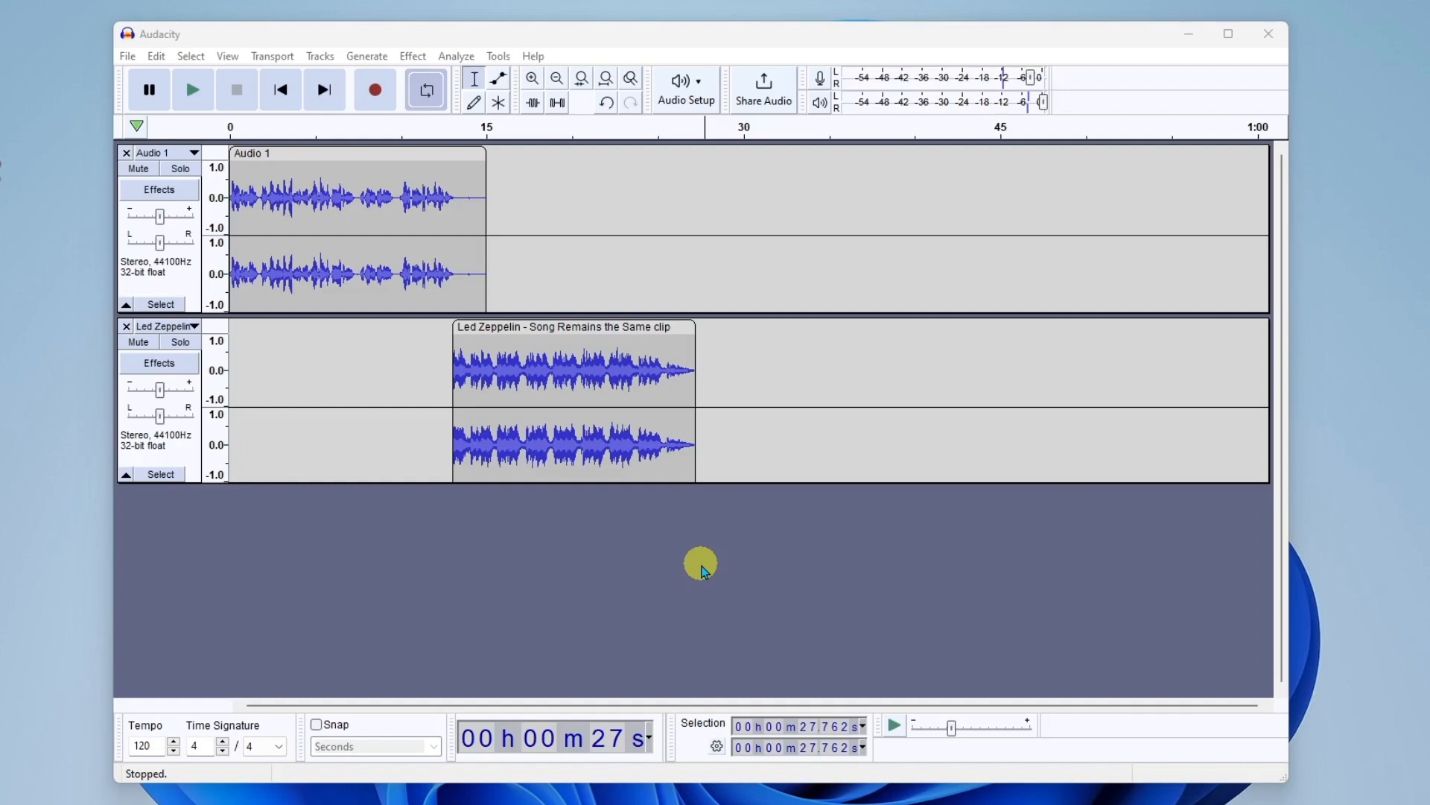
mouse_move(411, 331)
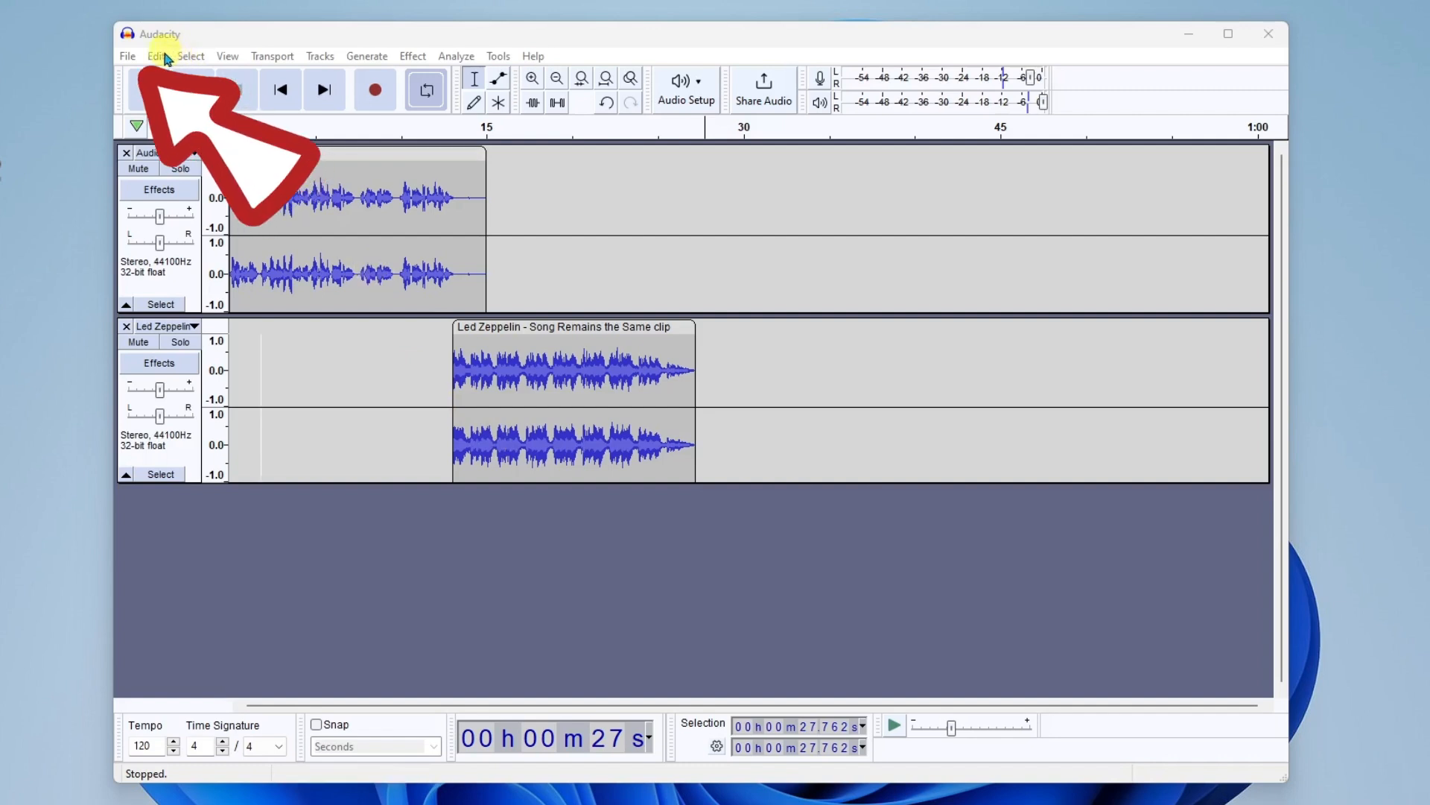
Step: Begin an audio export named 'School of Rock Podcast Intro Episode 1' in the Music folder
left_click(127, 55)
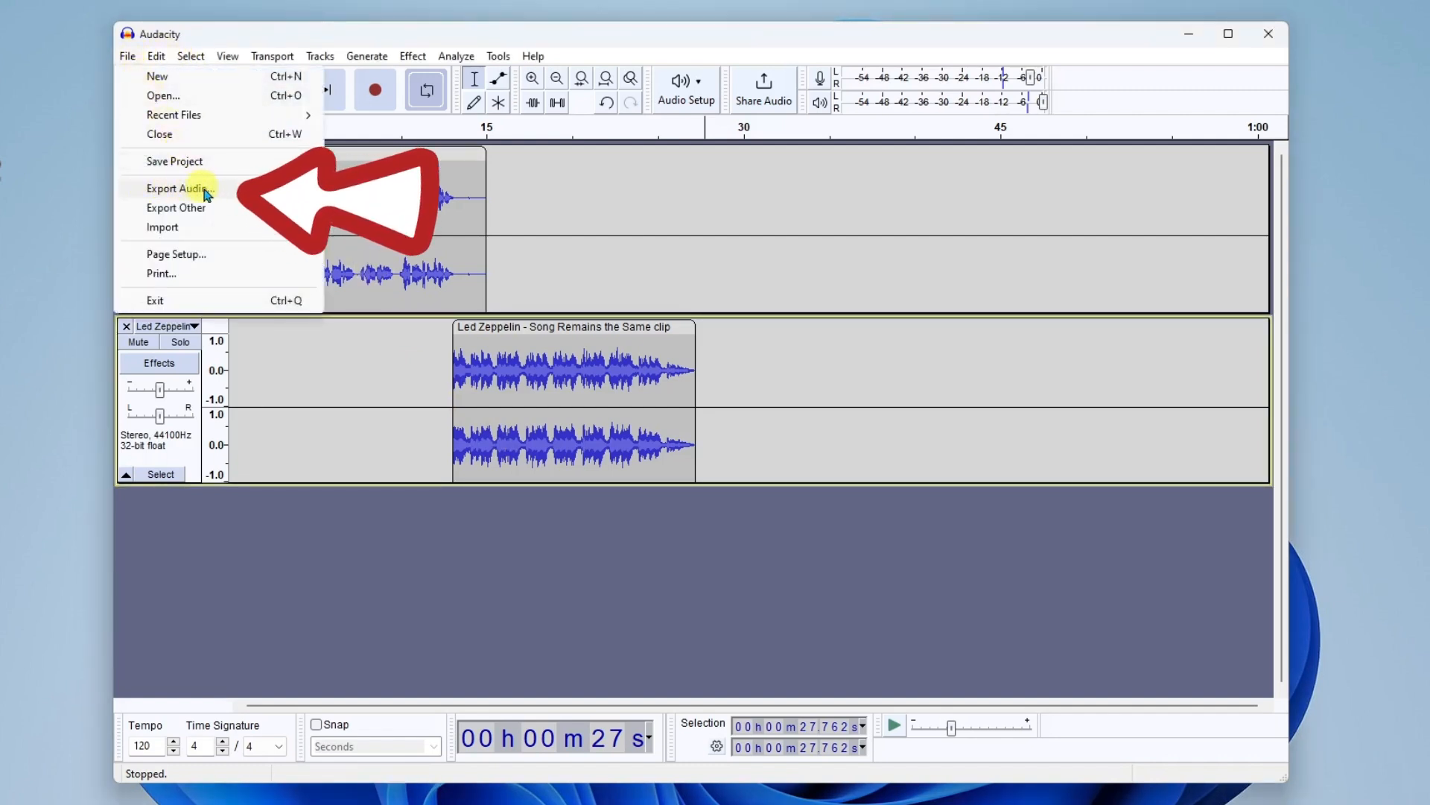
left_click(176, 187)
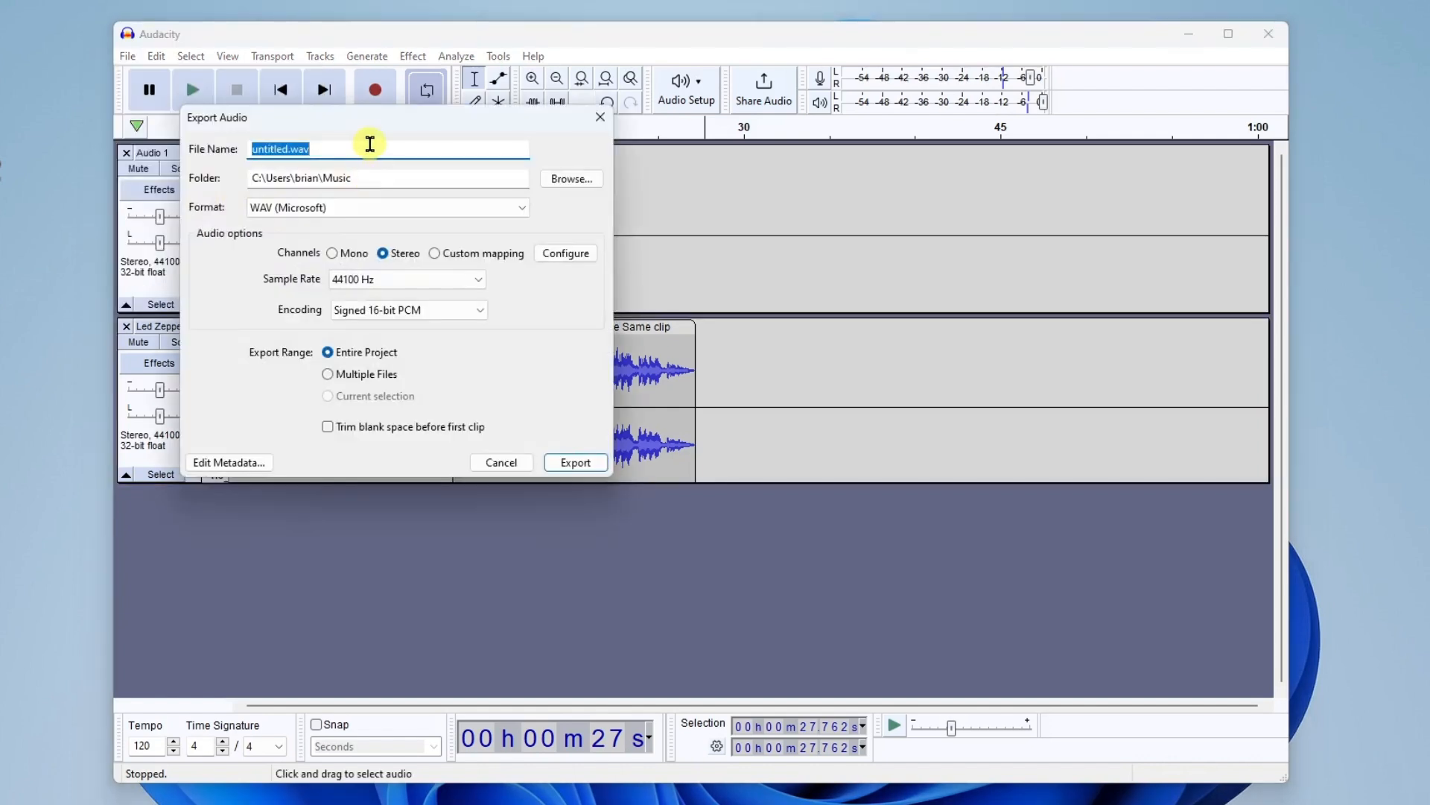
type("School of Rock Podcast Intro Episode 1")
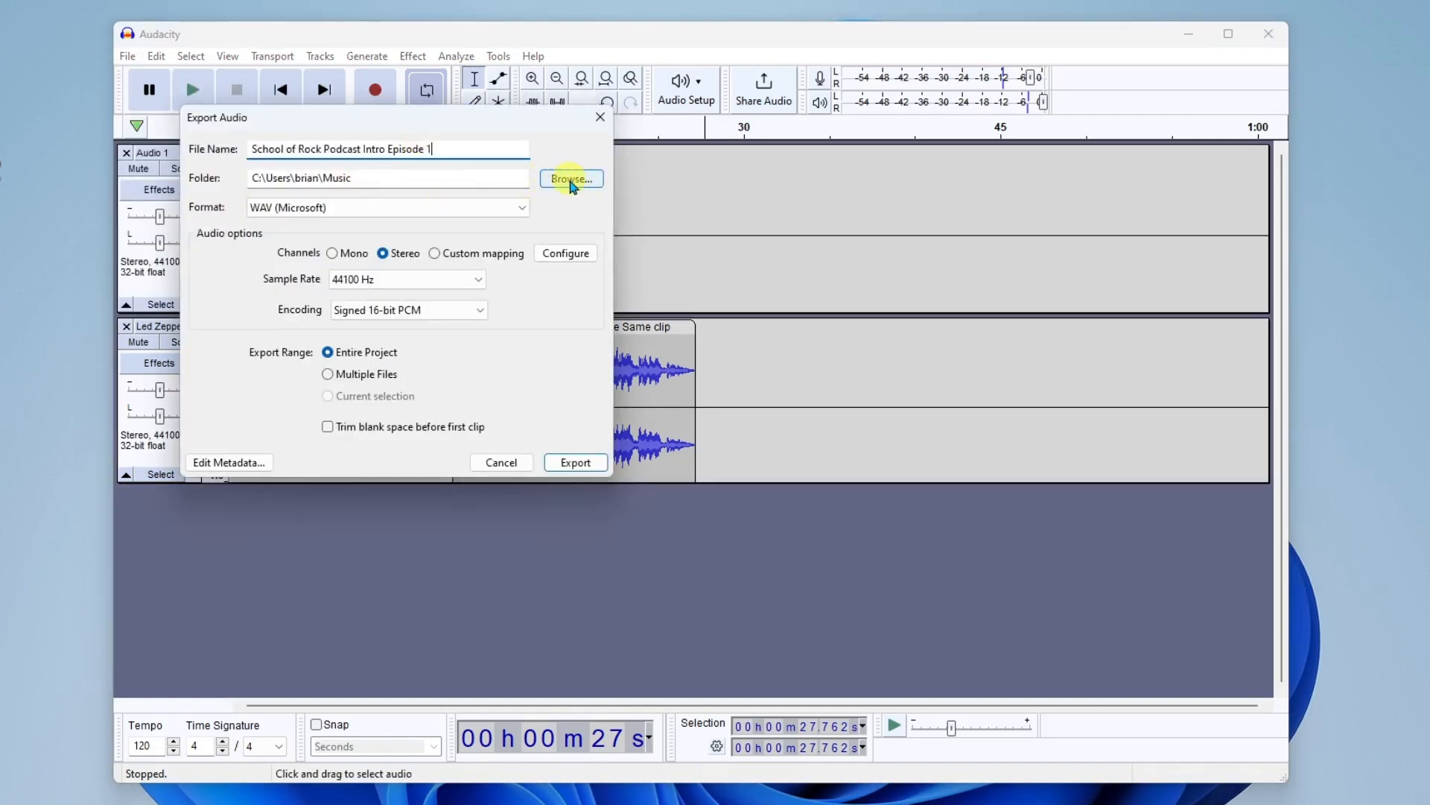
mouse_move(422, 213)
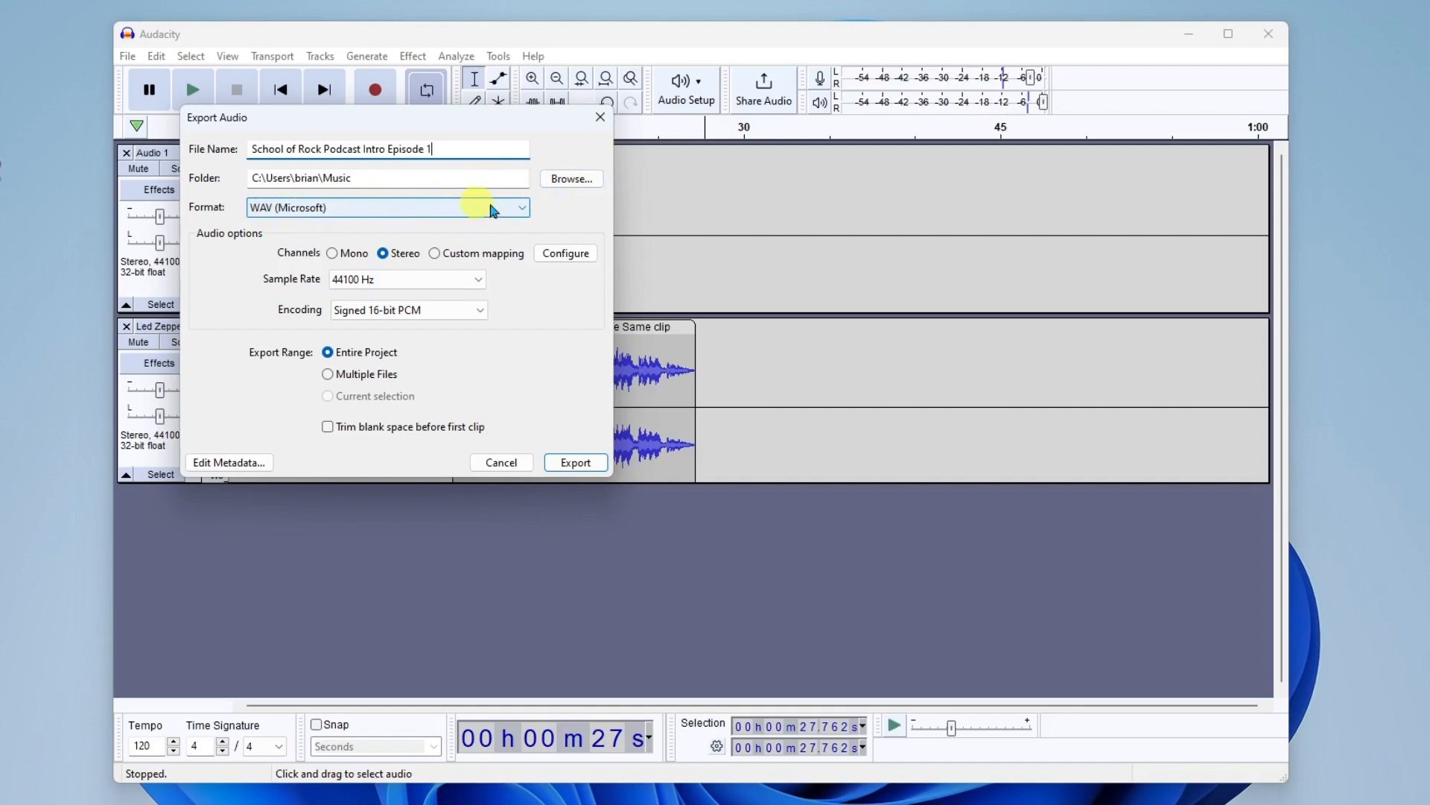
Step: Choose MP3 Files as the format and export the intro as an MP3
left_click(520, 207)
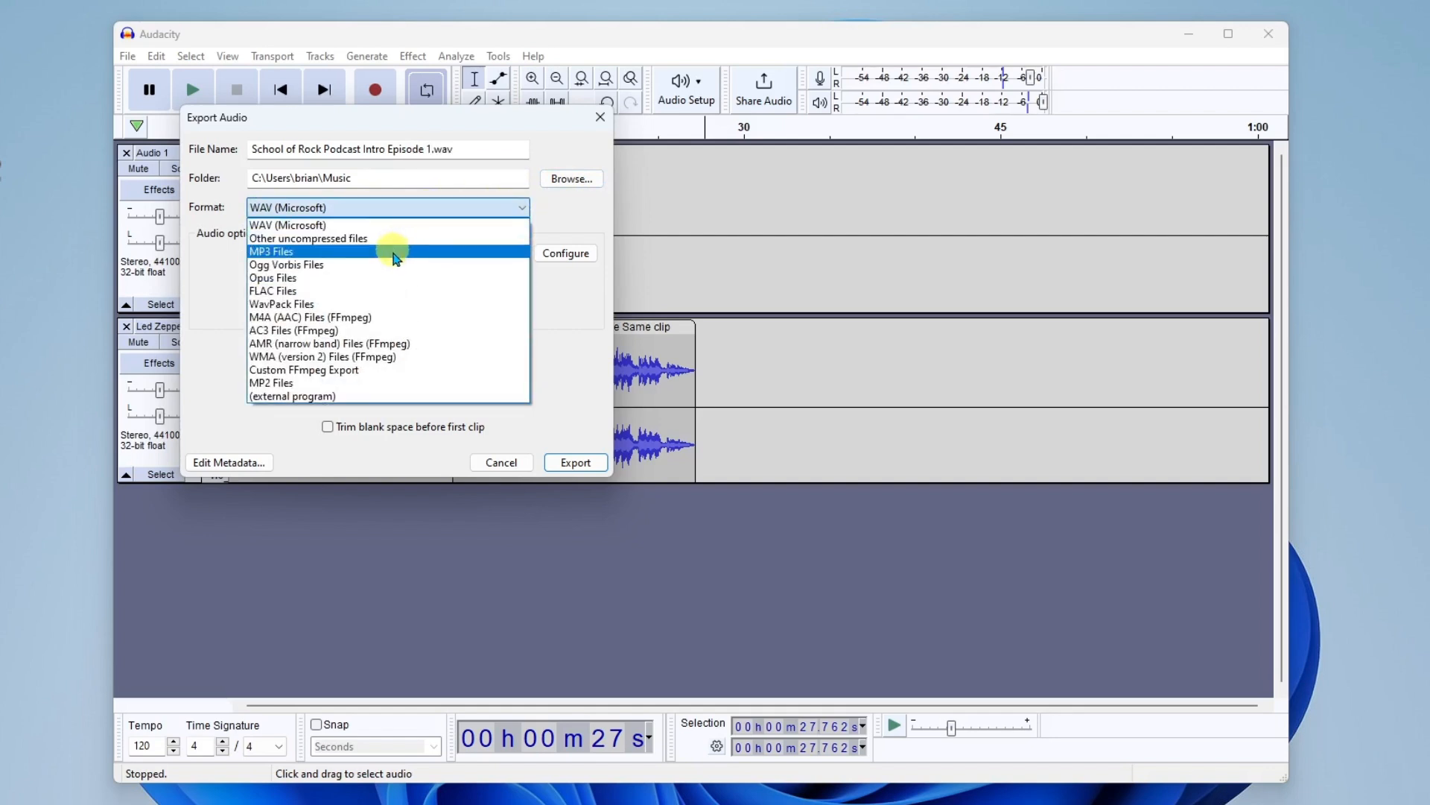
mouse_move(401, 343)
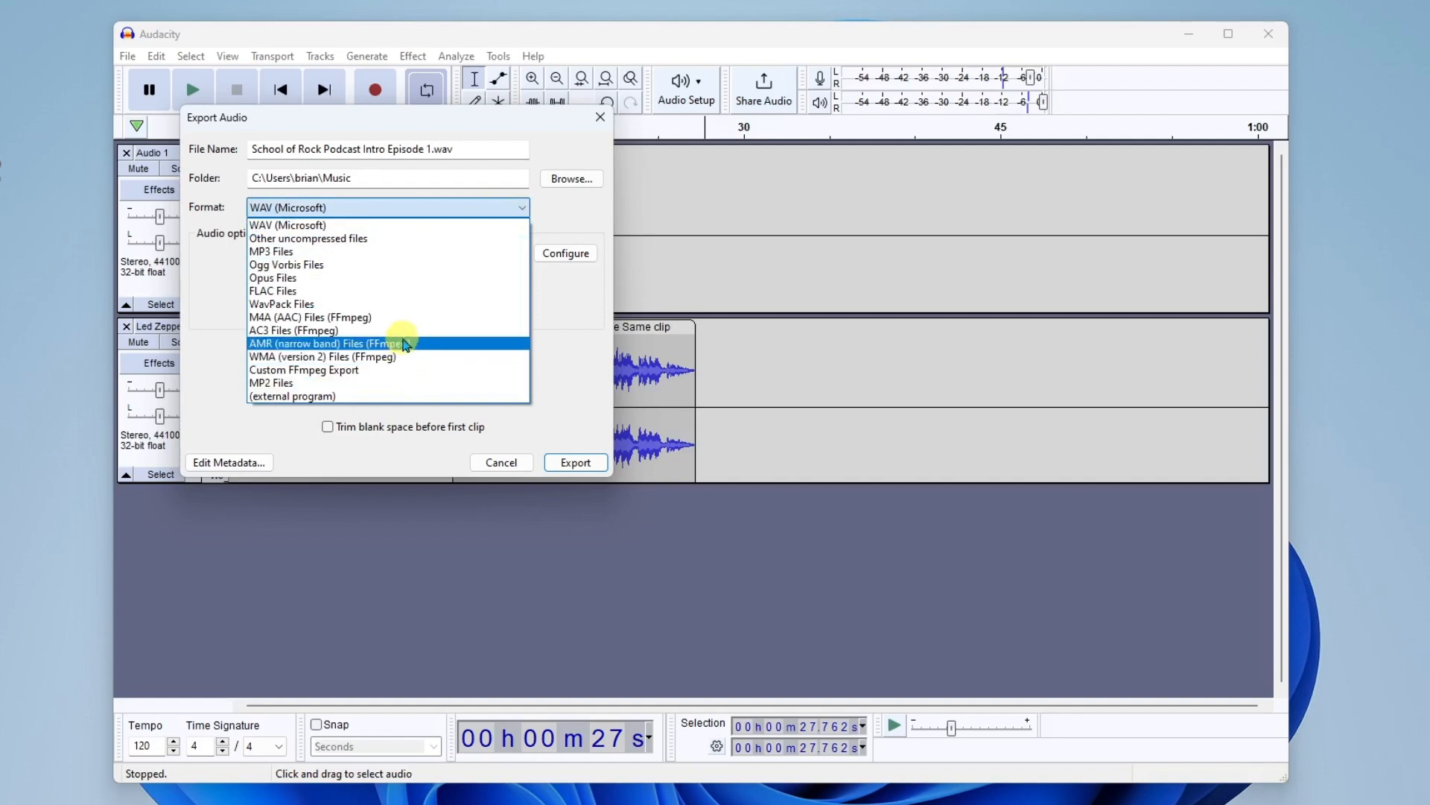
mouse_move(272, 252)
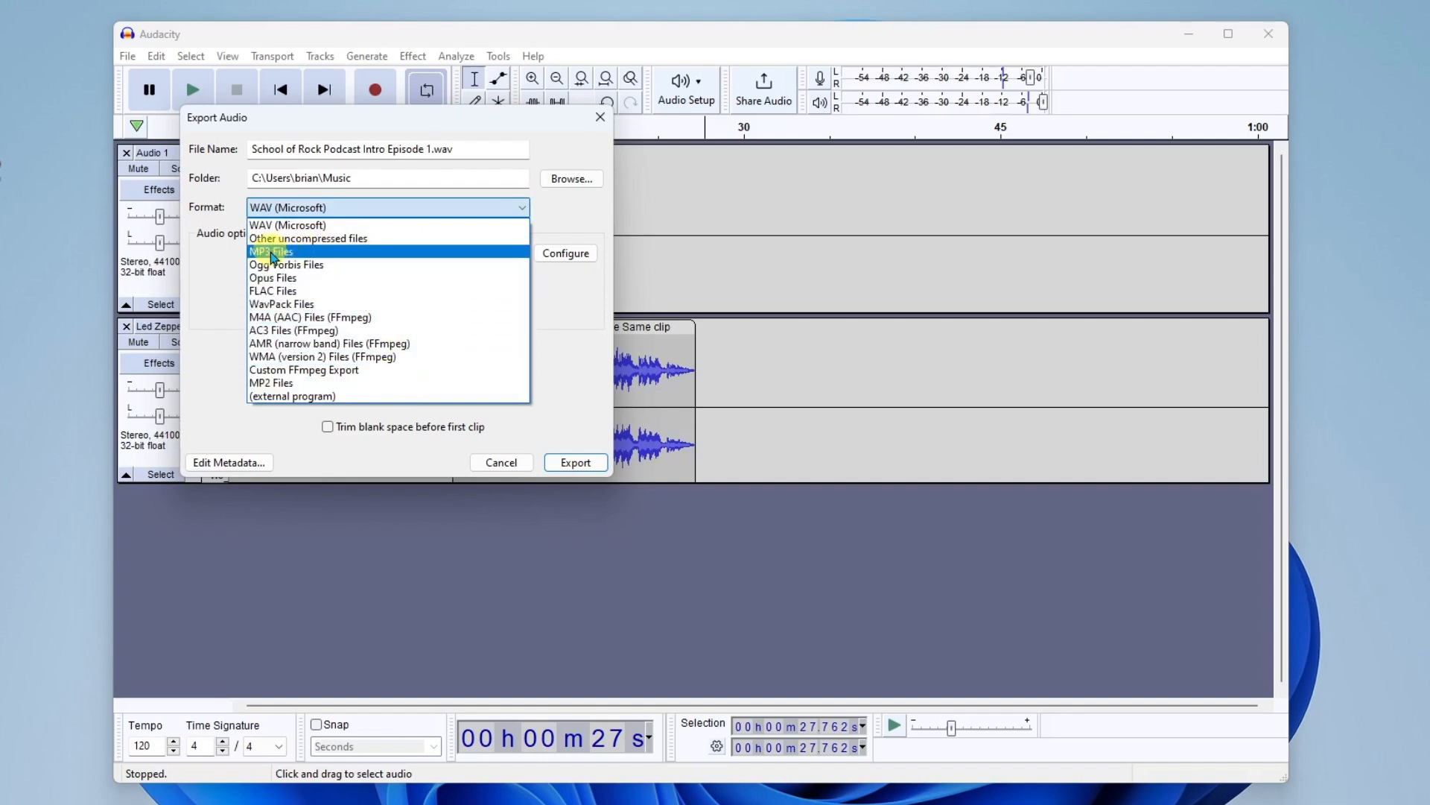
mouse_move(316, 256)
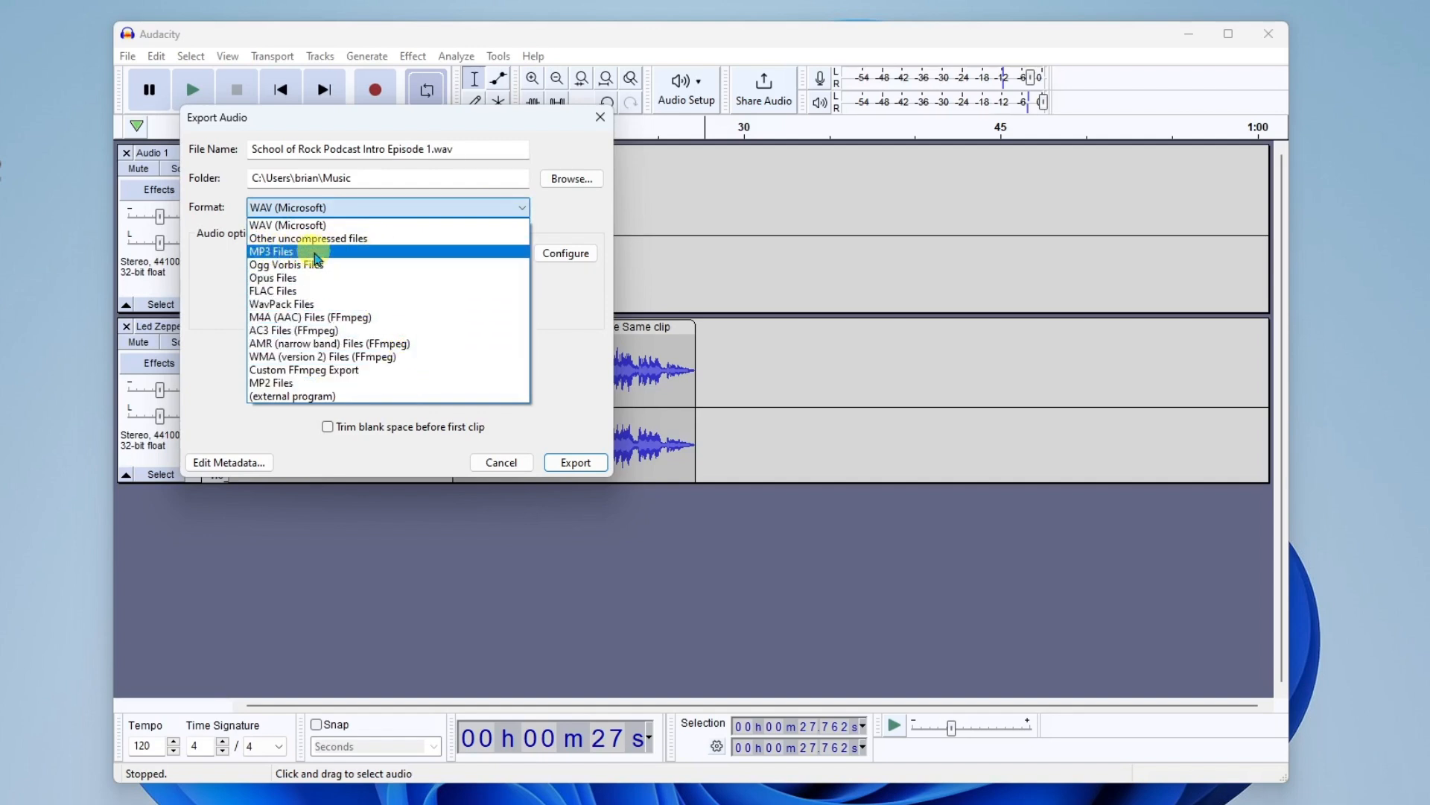
left_click(271, 250)
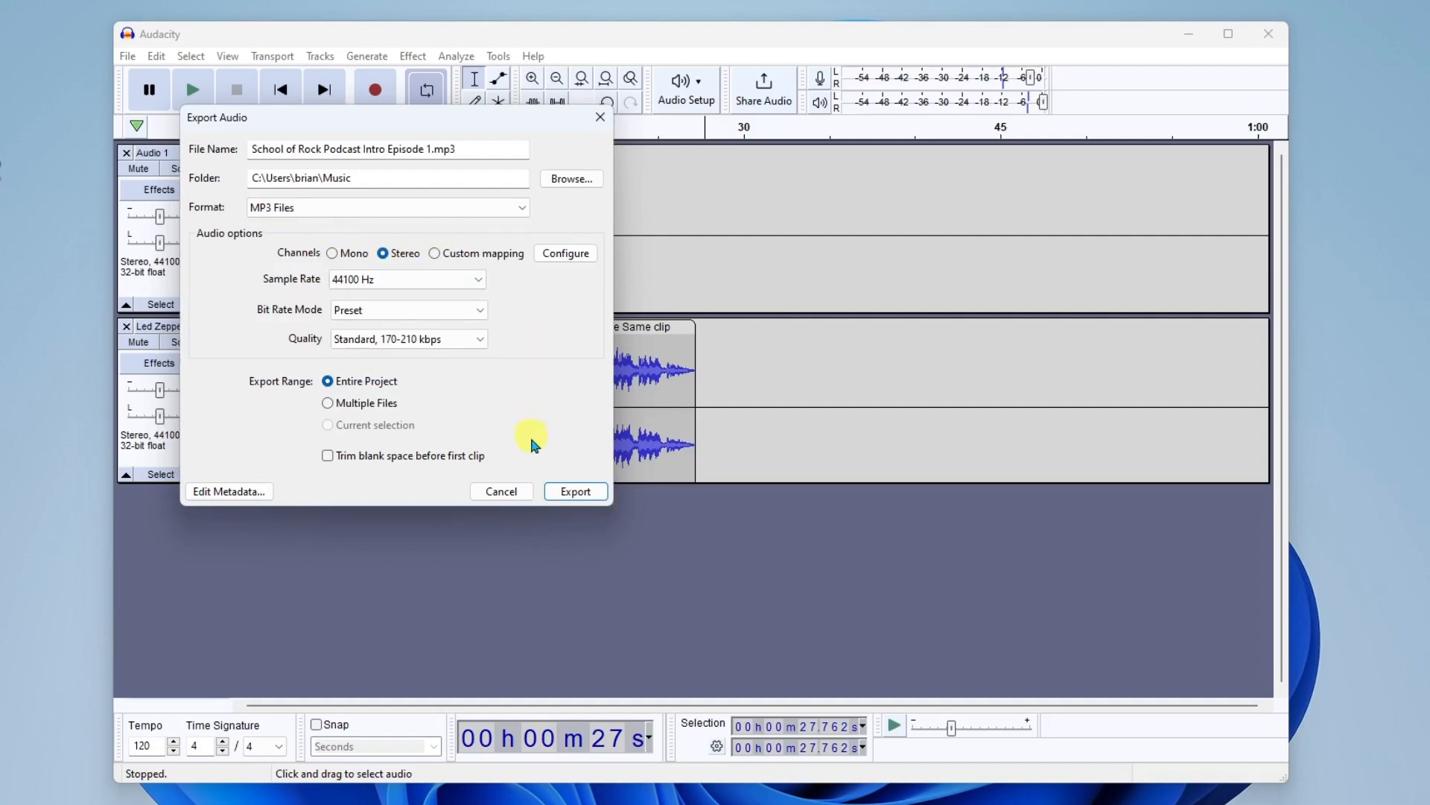
mouse_move(575, 491)
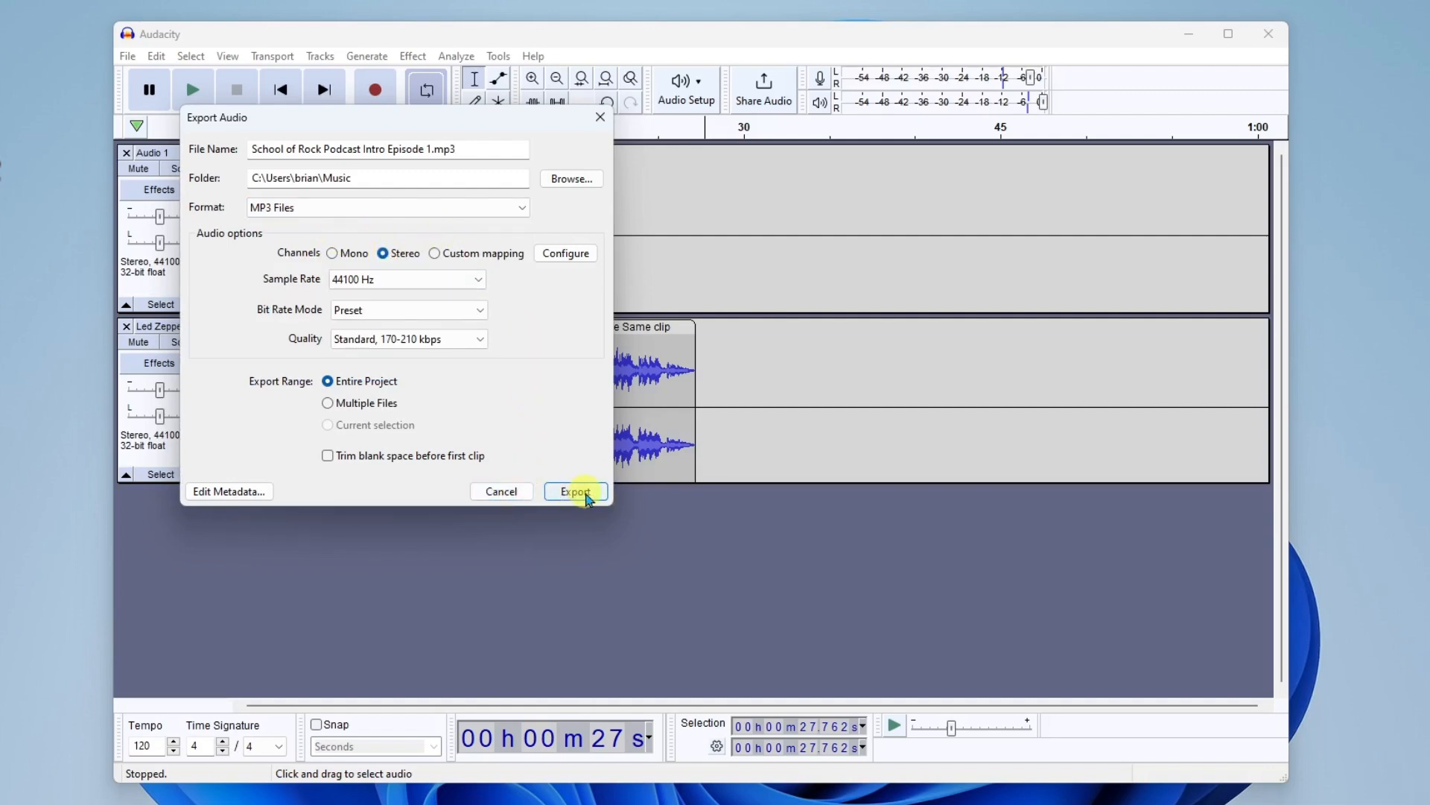
left_click(575, 492)
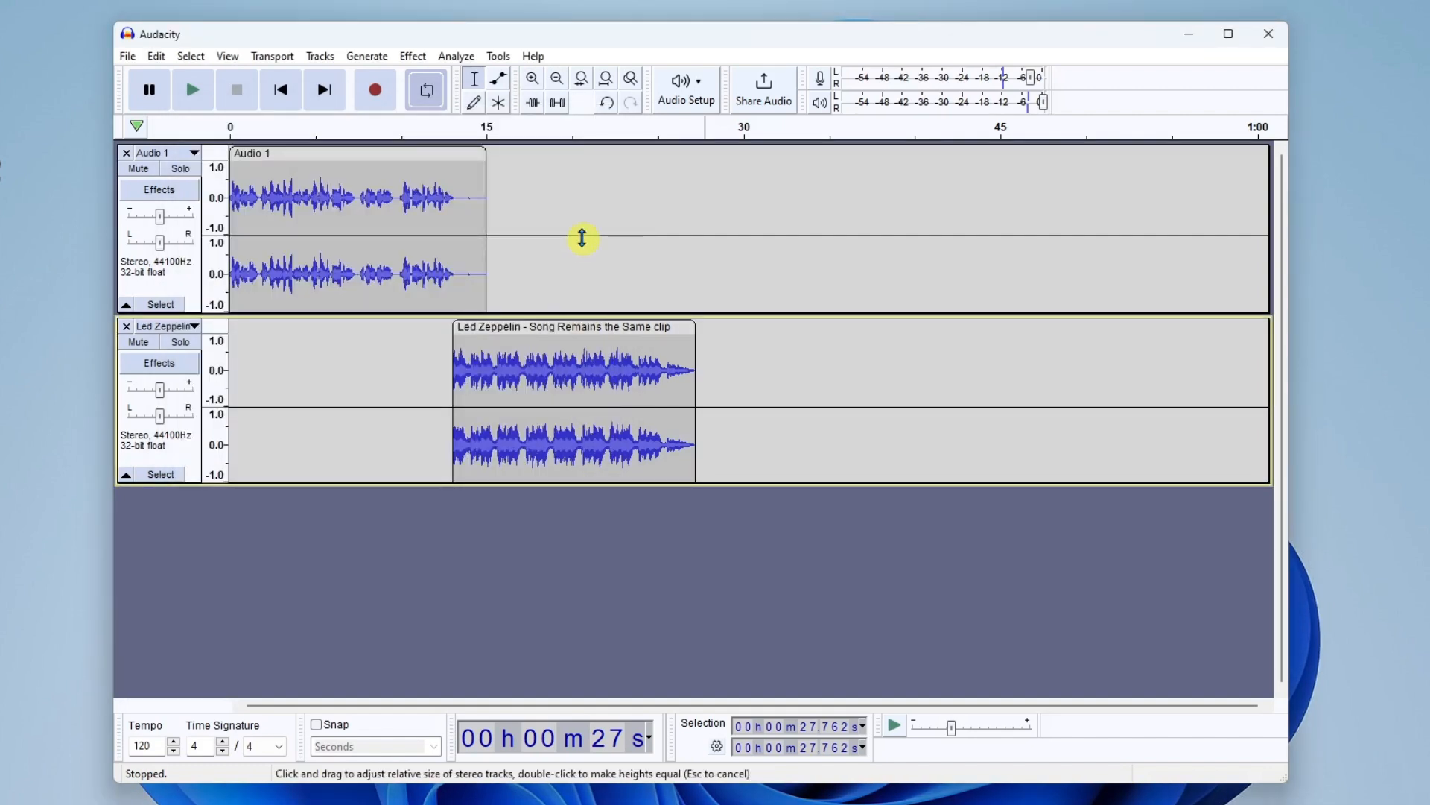
mouse_move(544, 209)
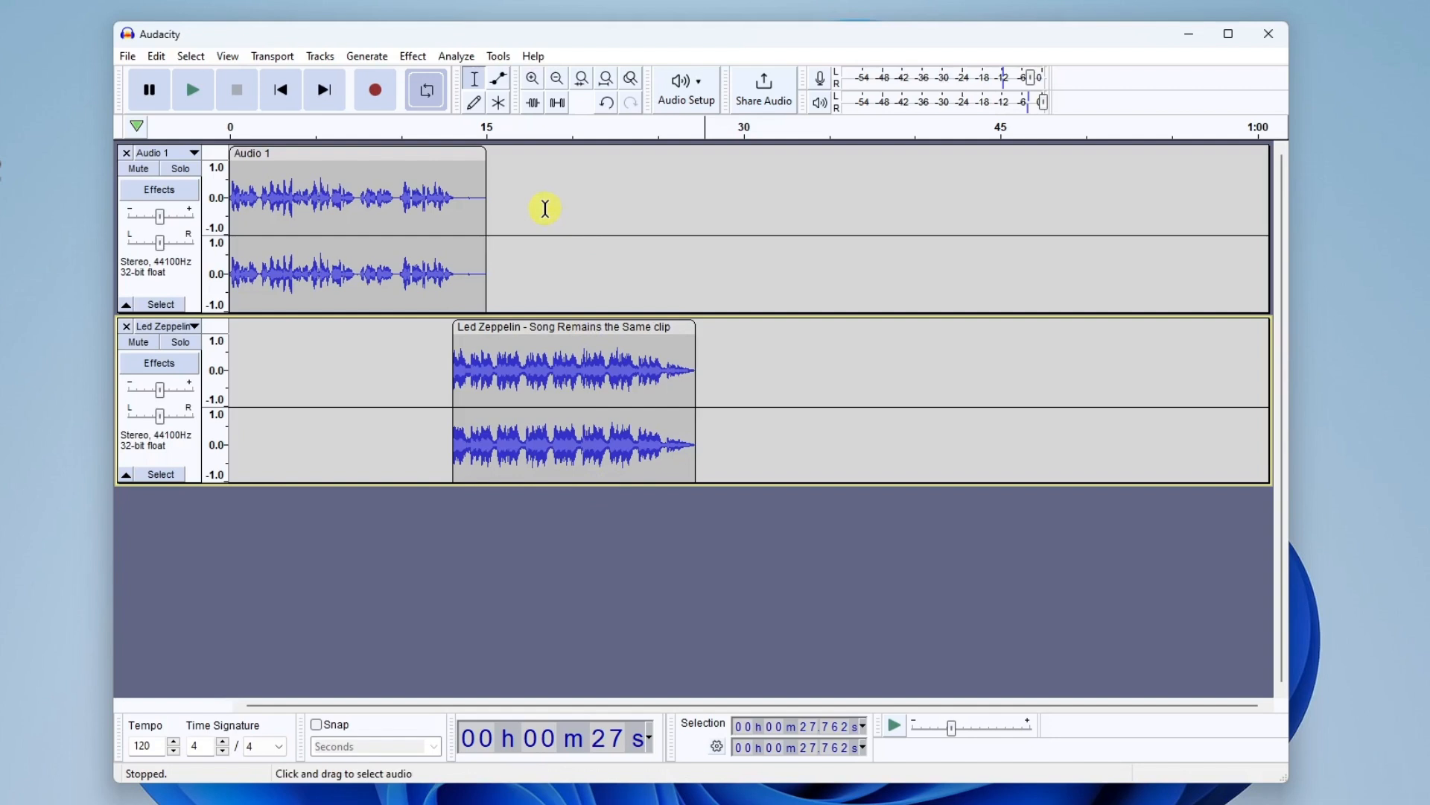
mouse_move(244, 44)
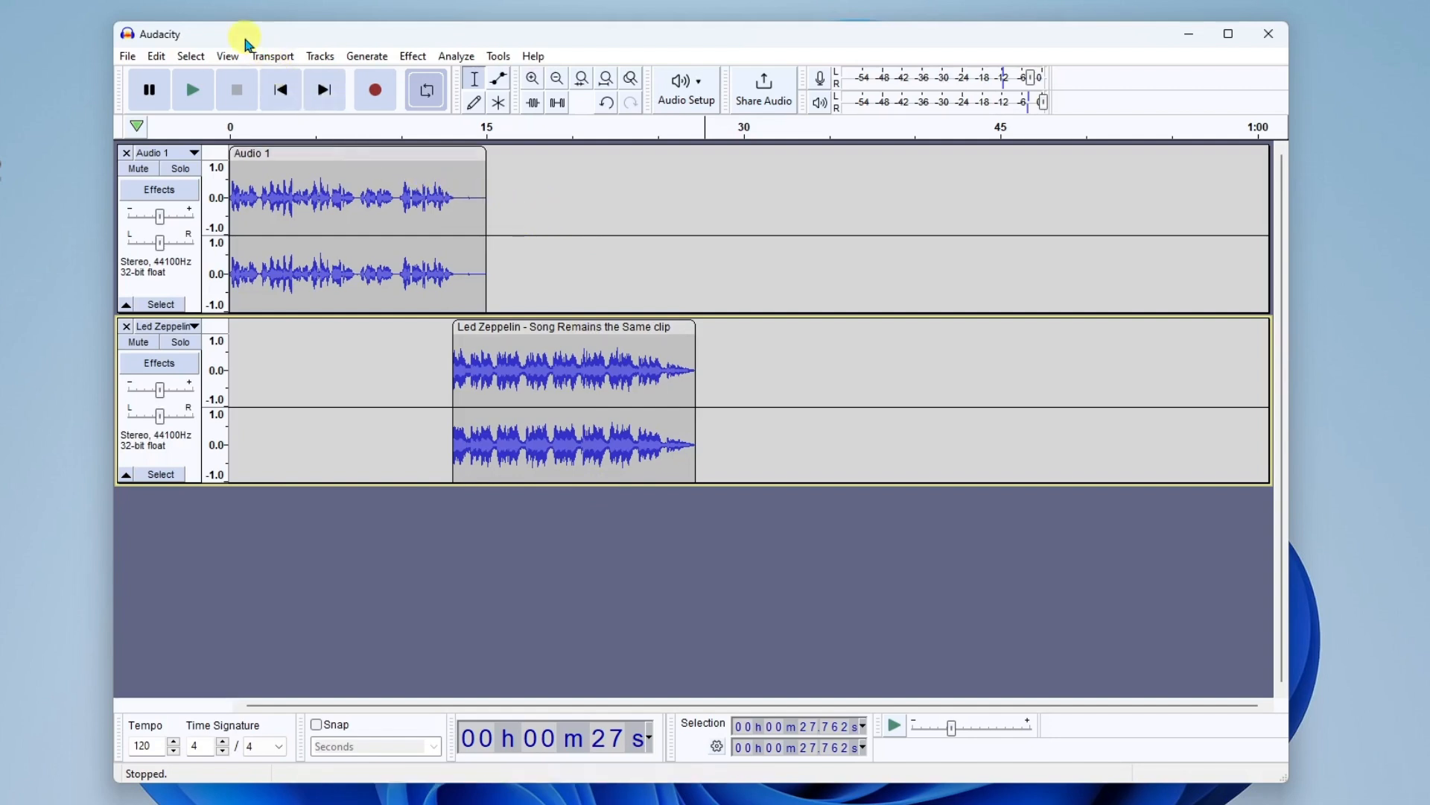
Step: Save the work as an Audacity project named 'Podcast Project', accepting the project-file warning
left_click(127, 55)
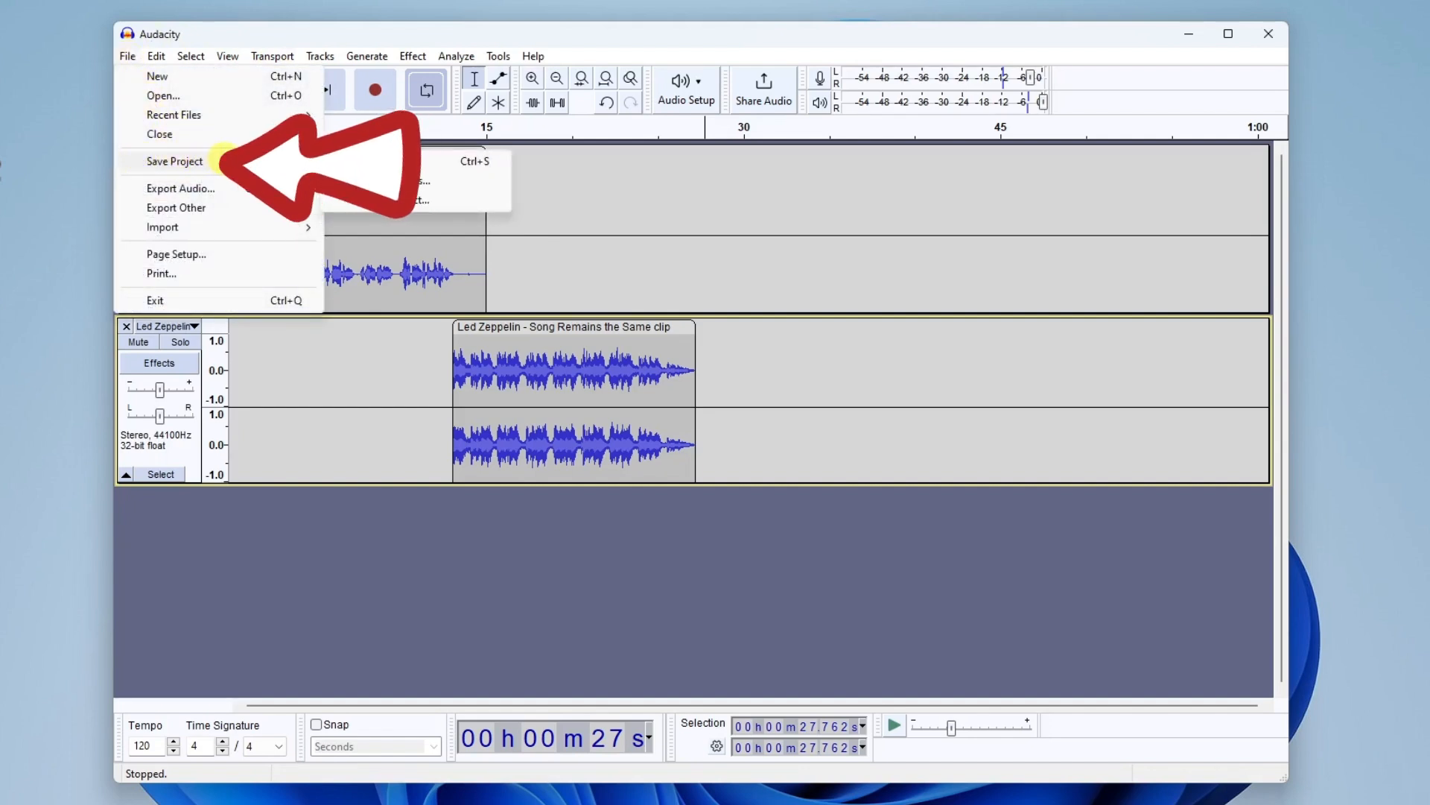
left_click(174, 161)
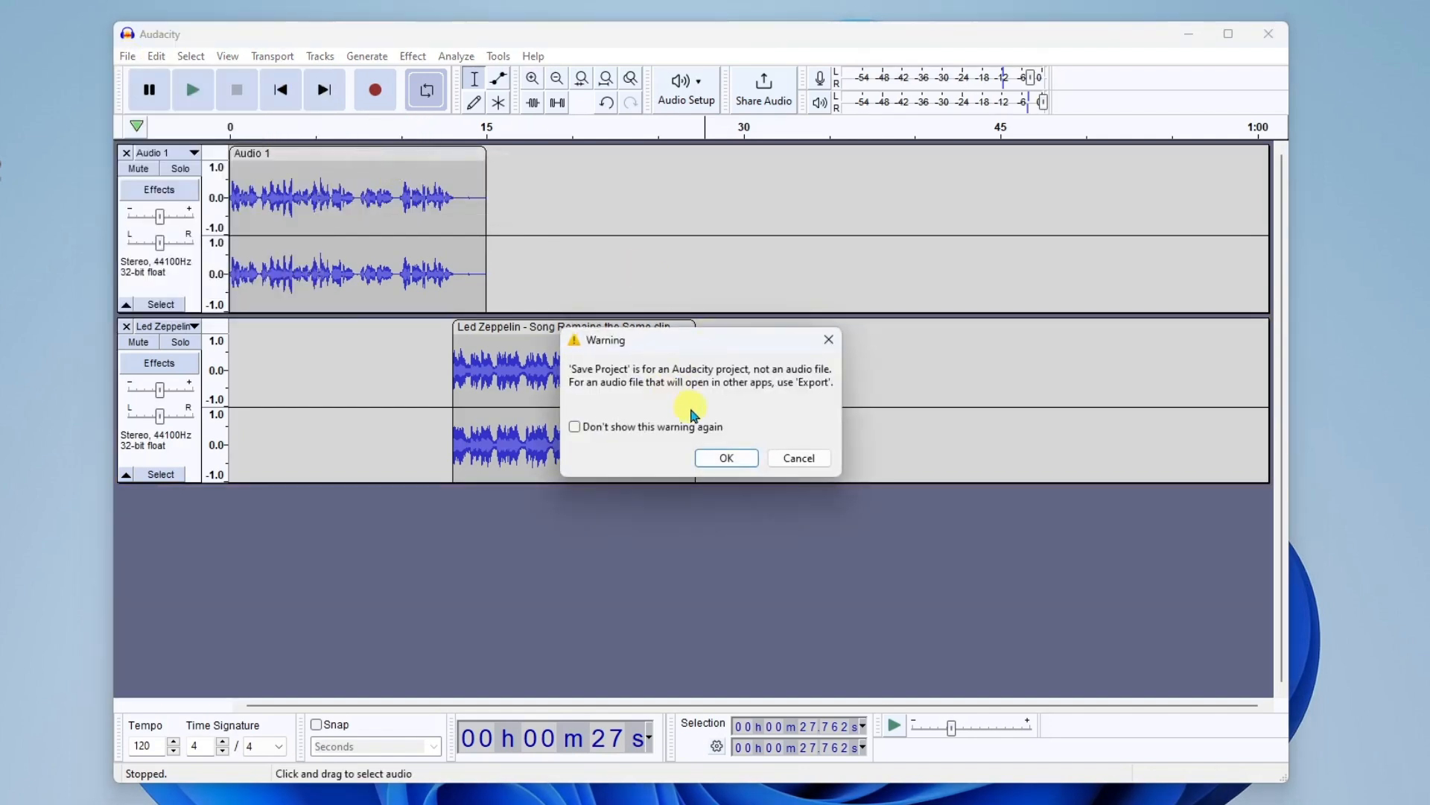
left_click(726, 457)
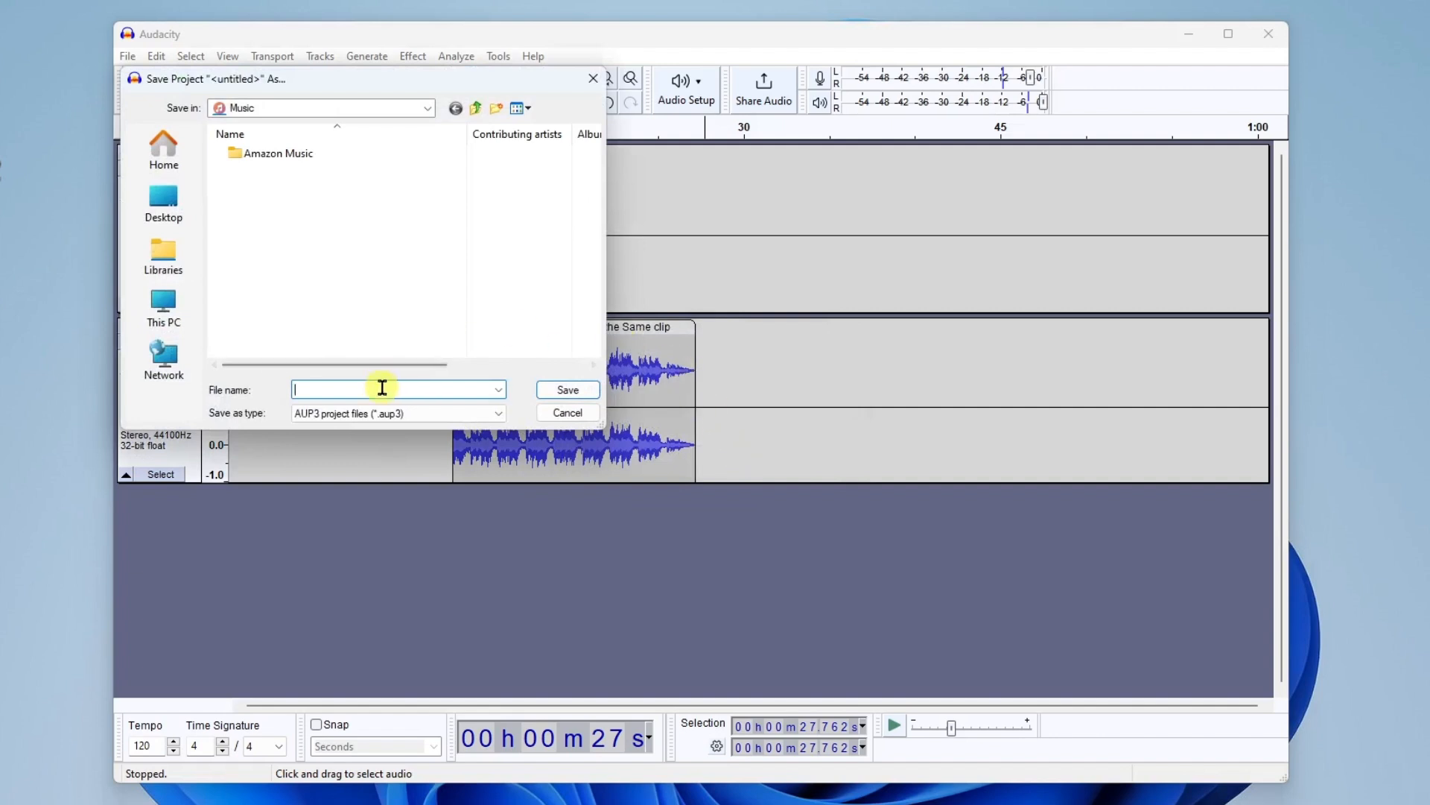
mouse_move(325, 119)
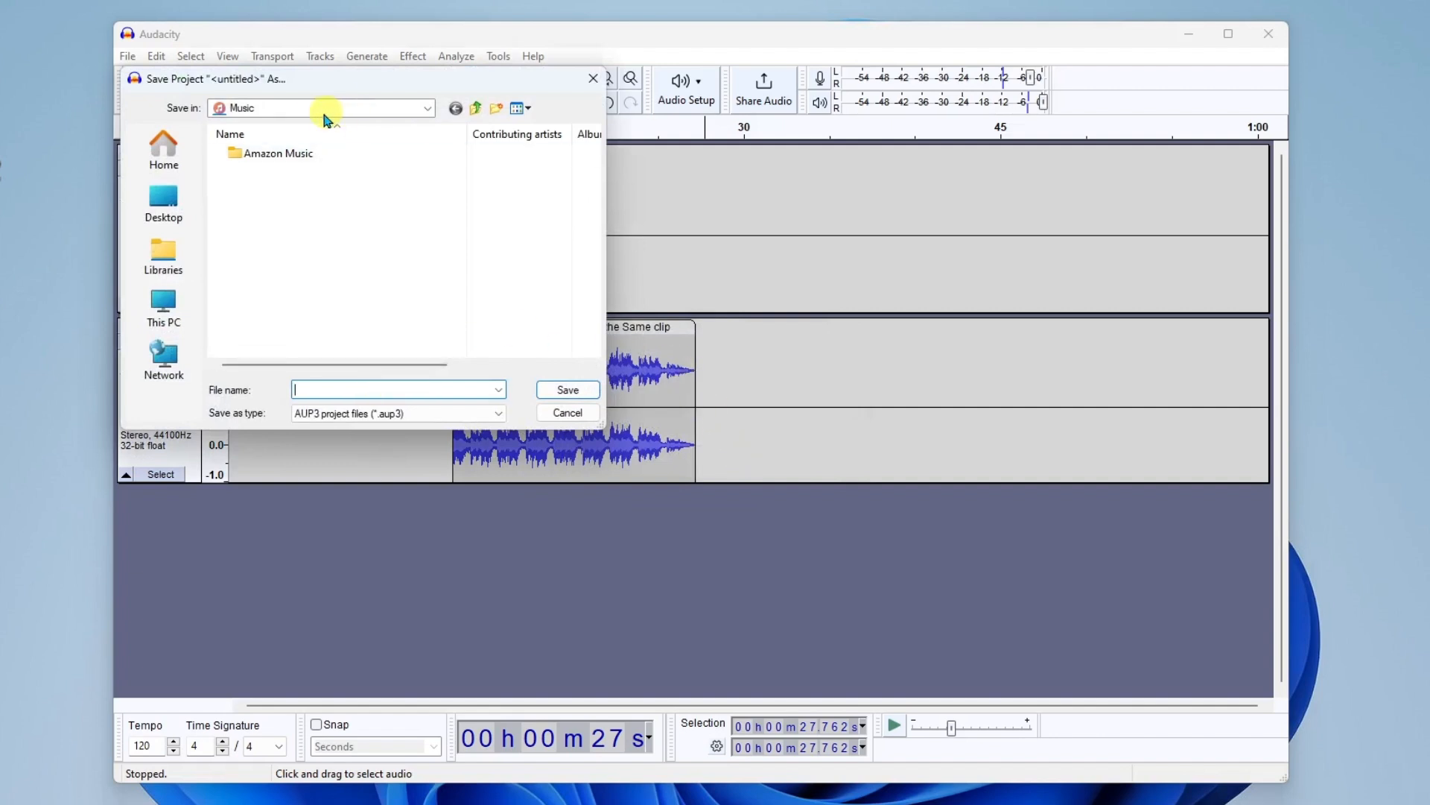
type("Podcast Project")
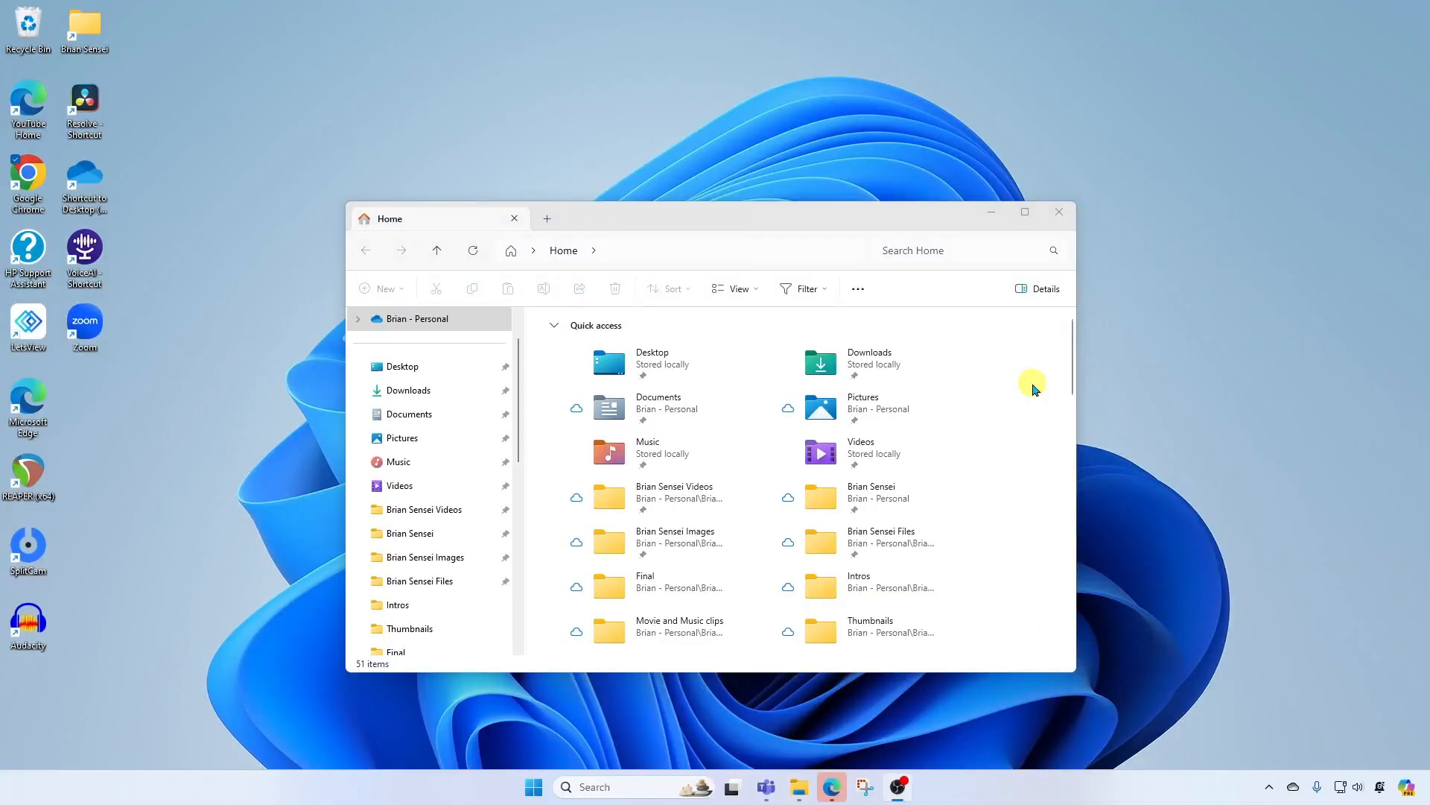
mouse_move(650, 451)
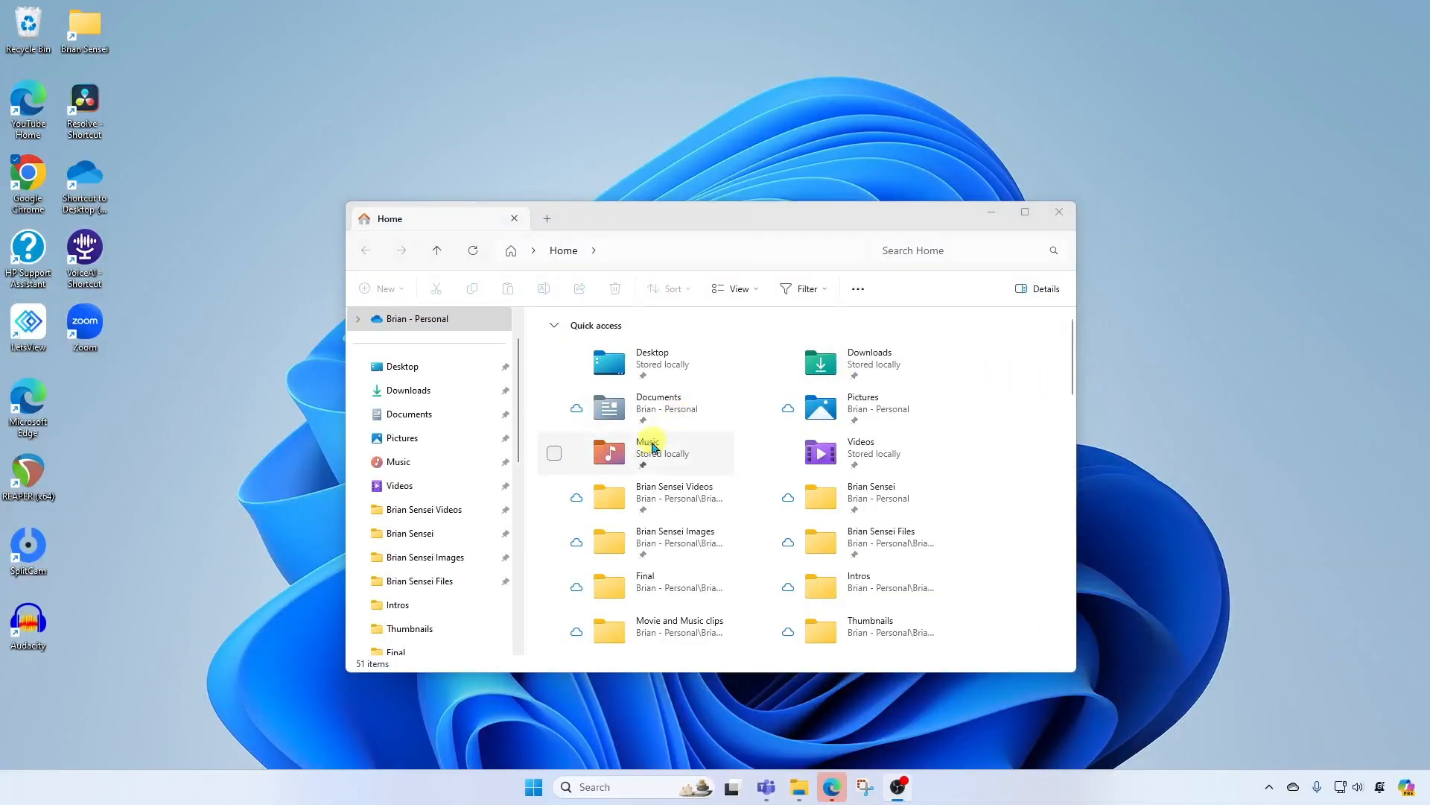
Step: Open the Music folder showing the exported intro MP3 and the Podcast Project file
double_click(650, 447)
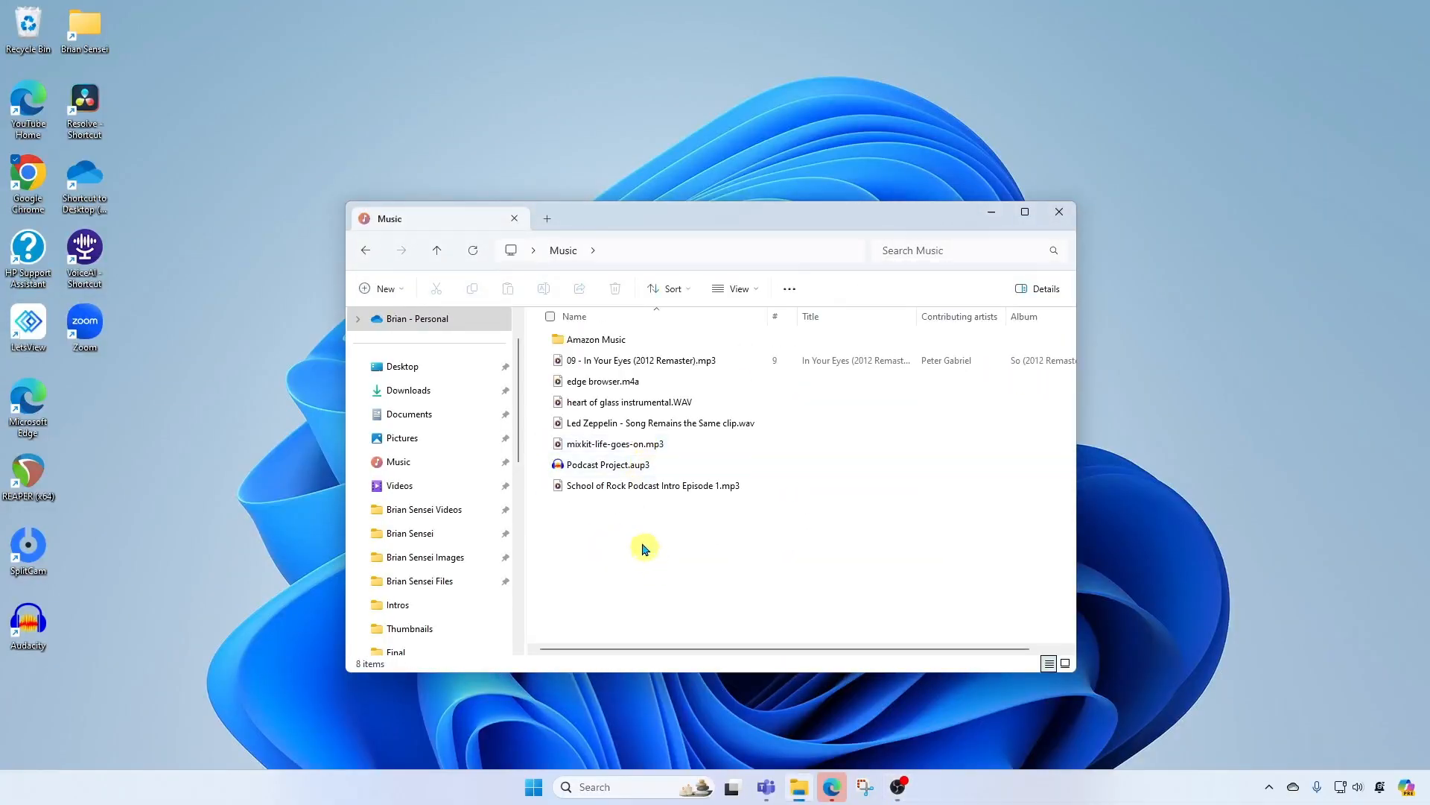
mouse_move(608, 465)
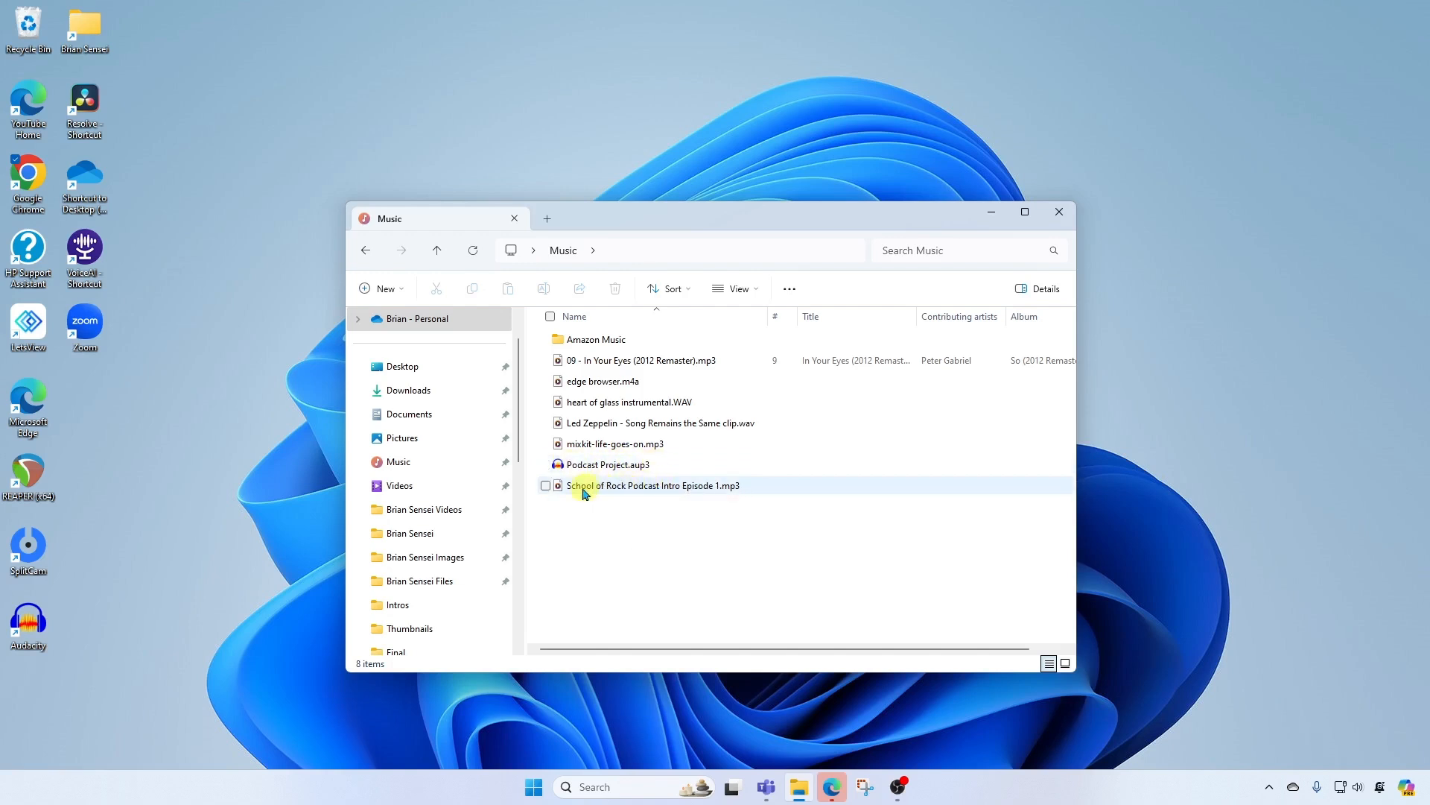
mouse_move(669, 489)
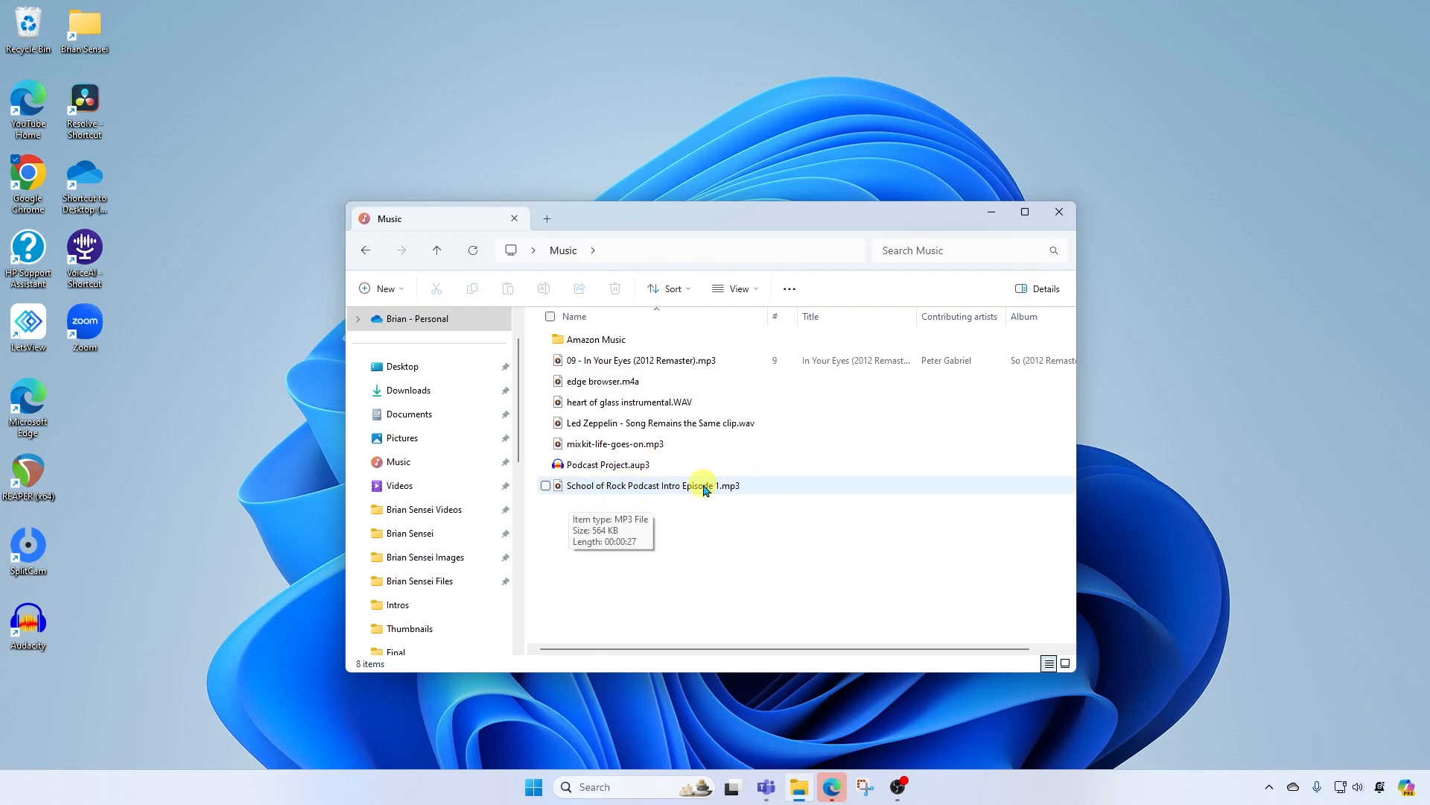
mouse_move(682, 493)
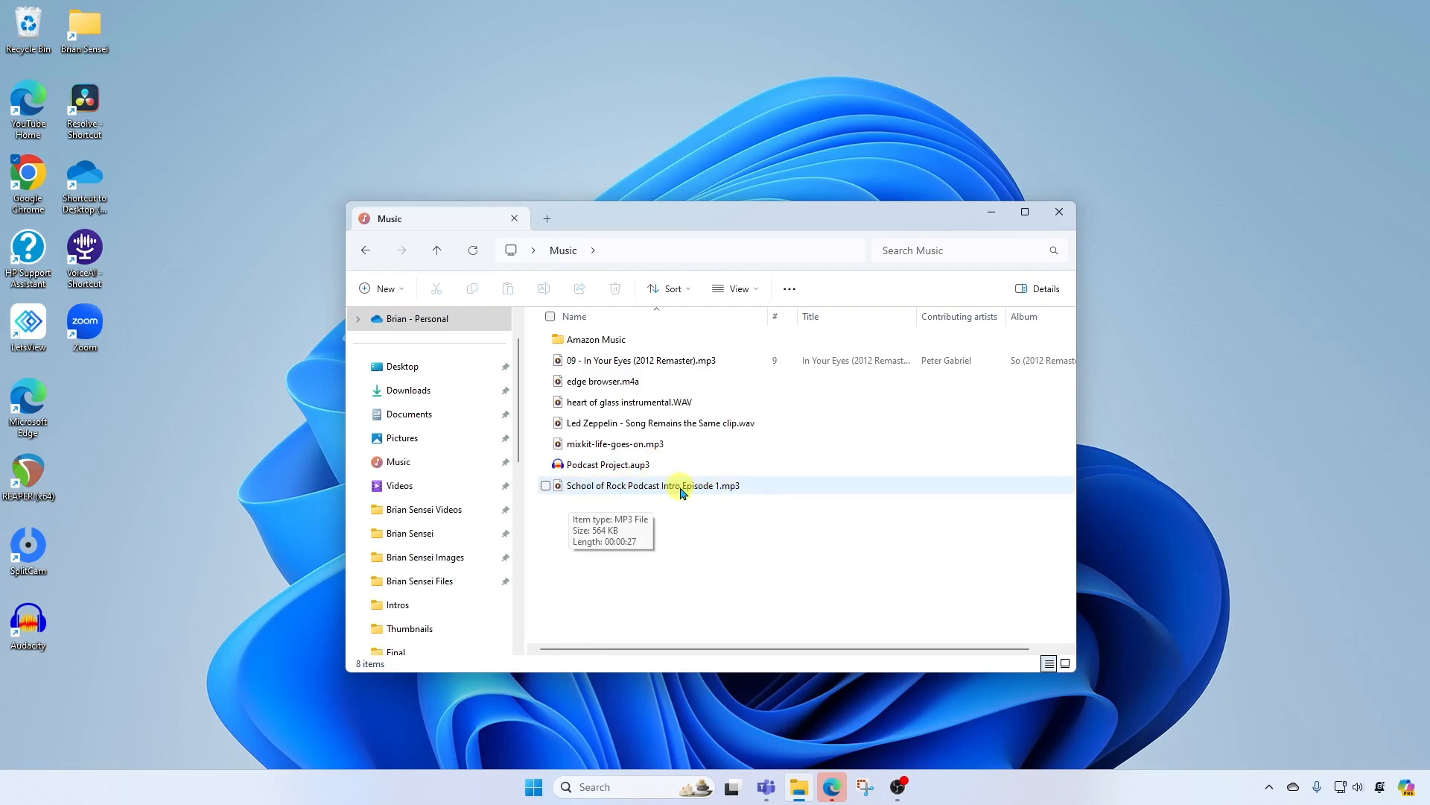
Step: Play the exported 'School of Rock Podcast Intro Episode 1.mp3' in Media Player, then close the player
double_click(653, 484)
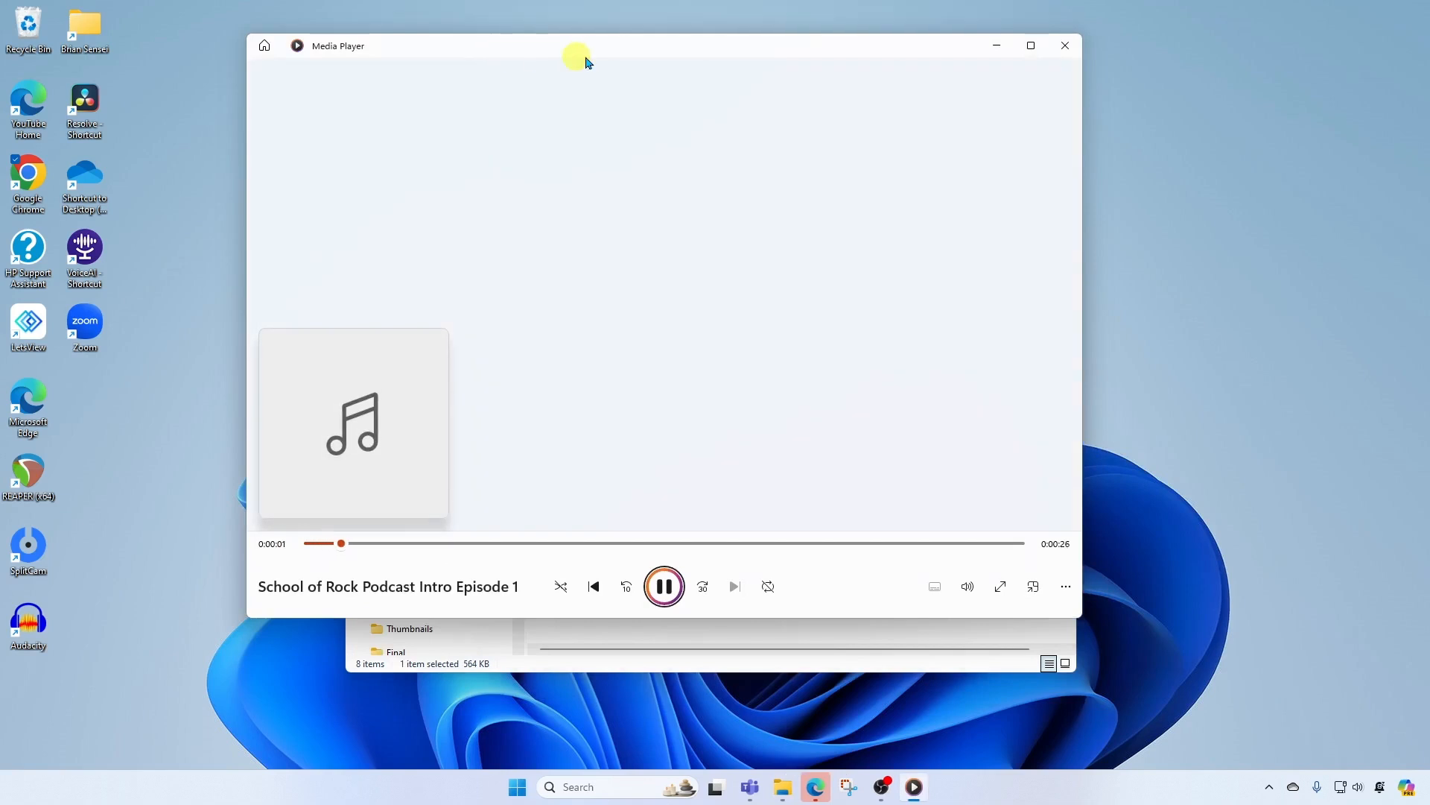
mouse_move(629, 50)
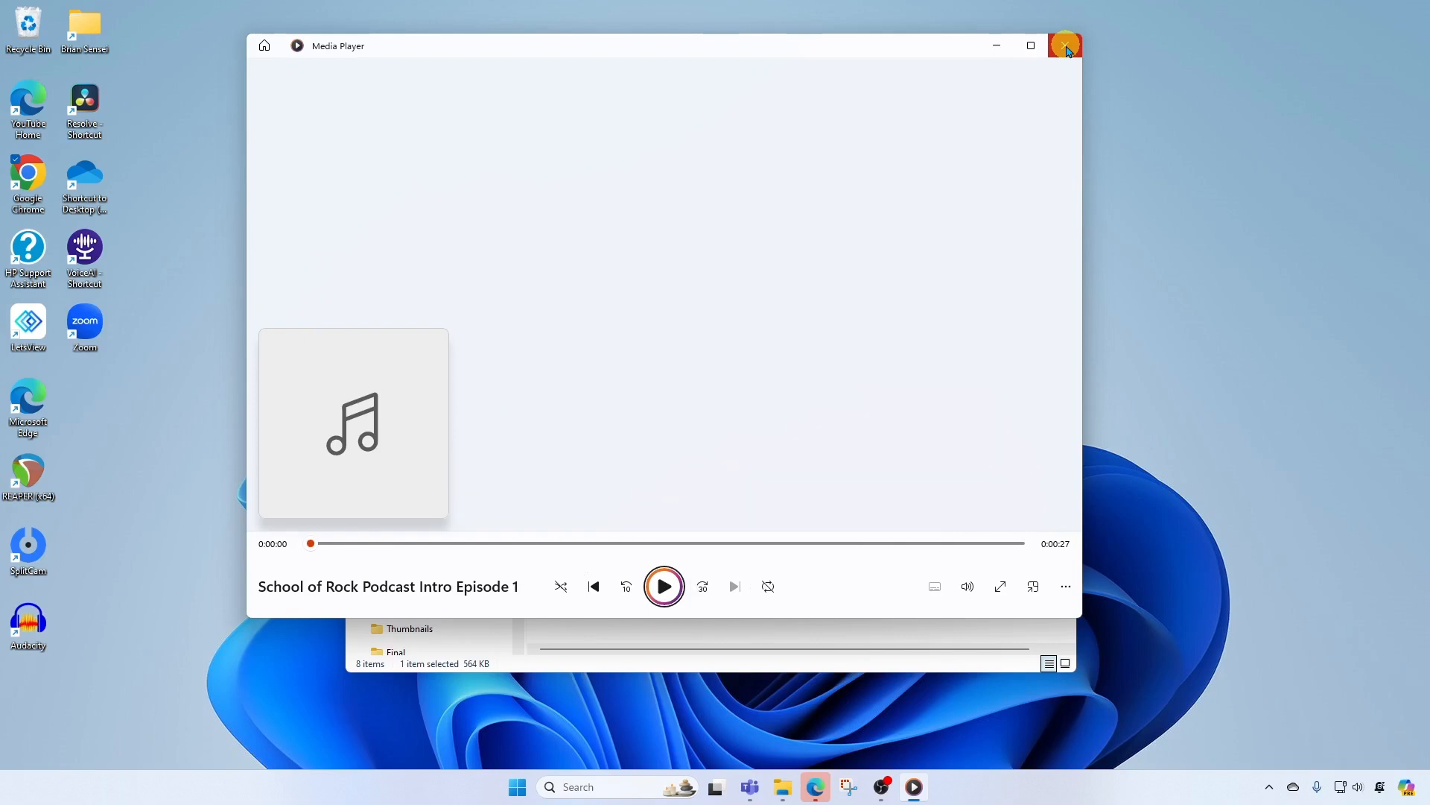
left_click(1064, 46)
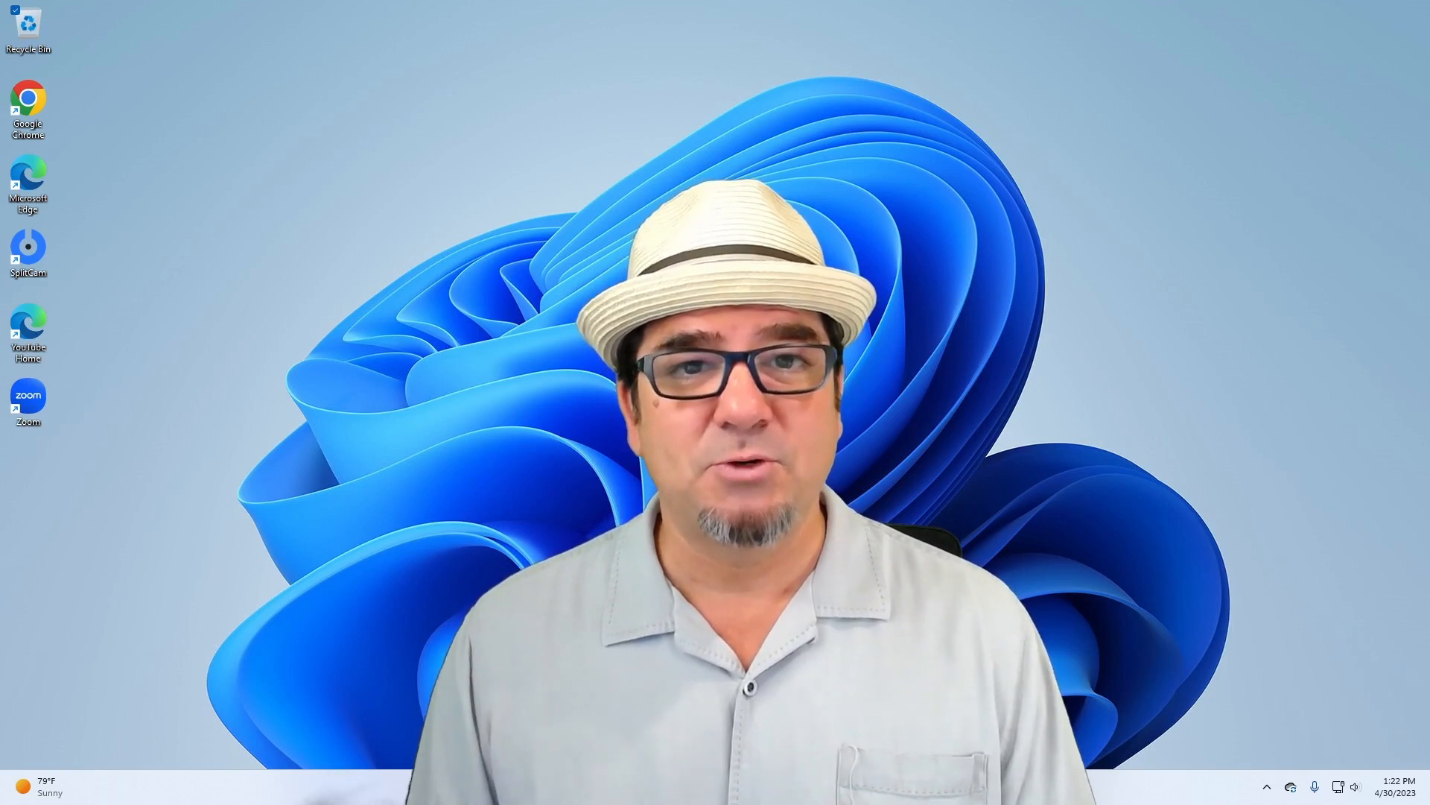